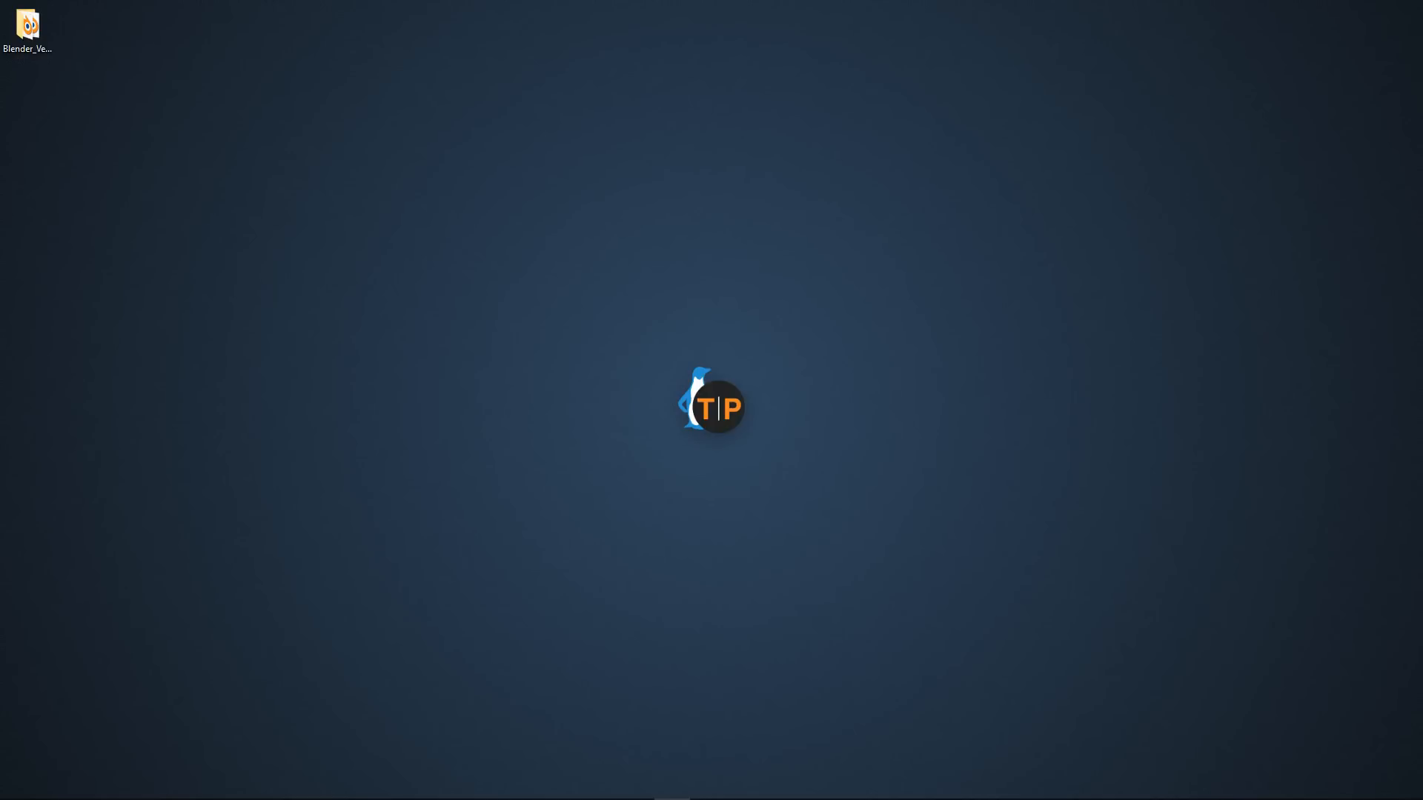
Launch the web browser from its desktop shortcut, landing on the Google home page.
double_click(27, 25)
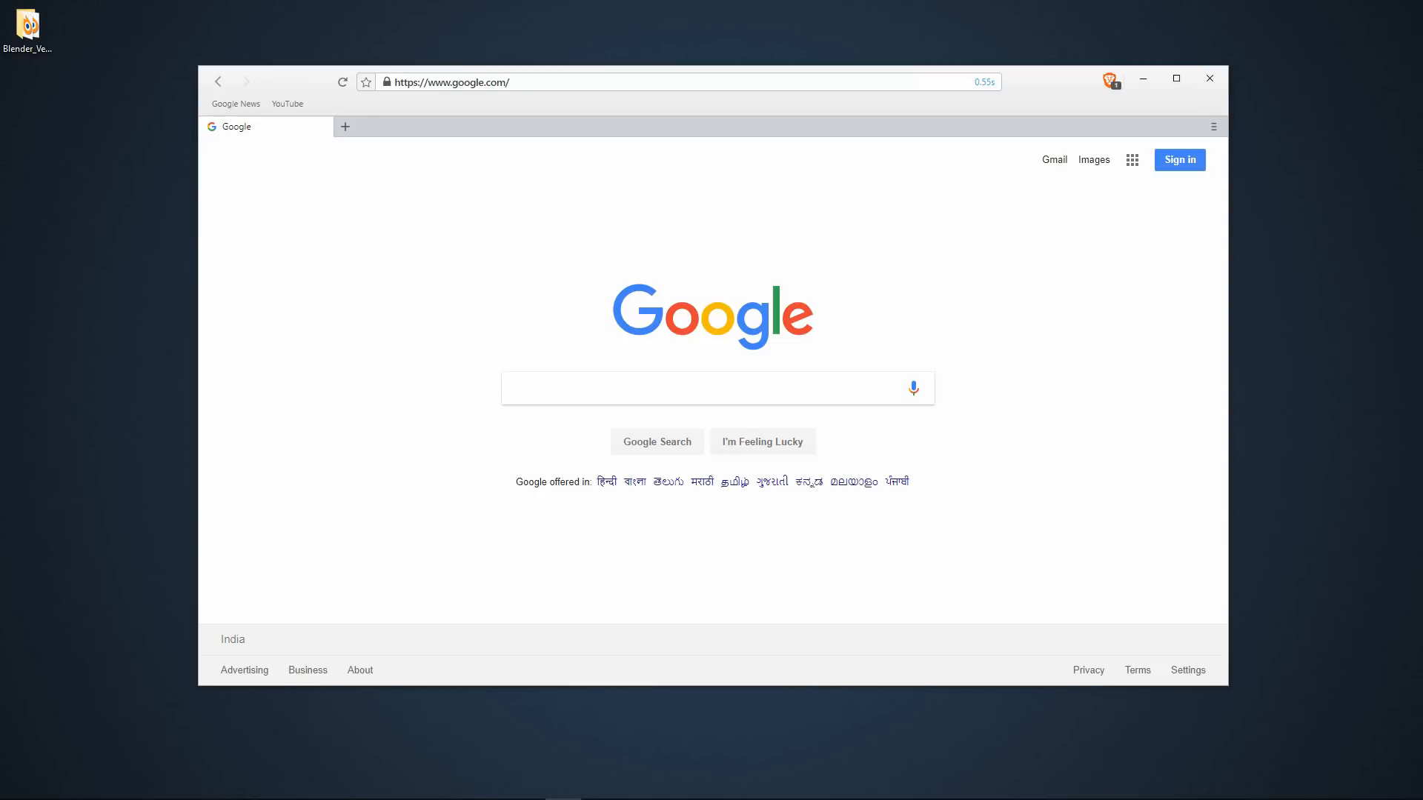
mouse_move(514, 122)
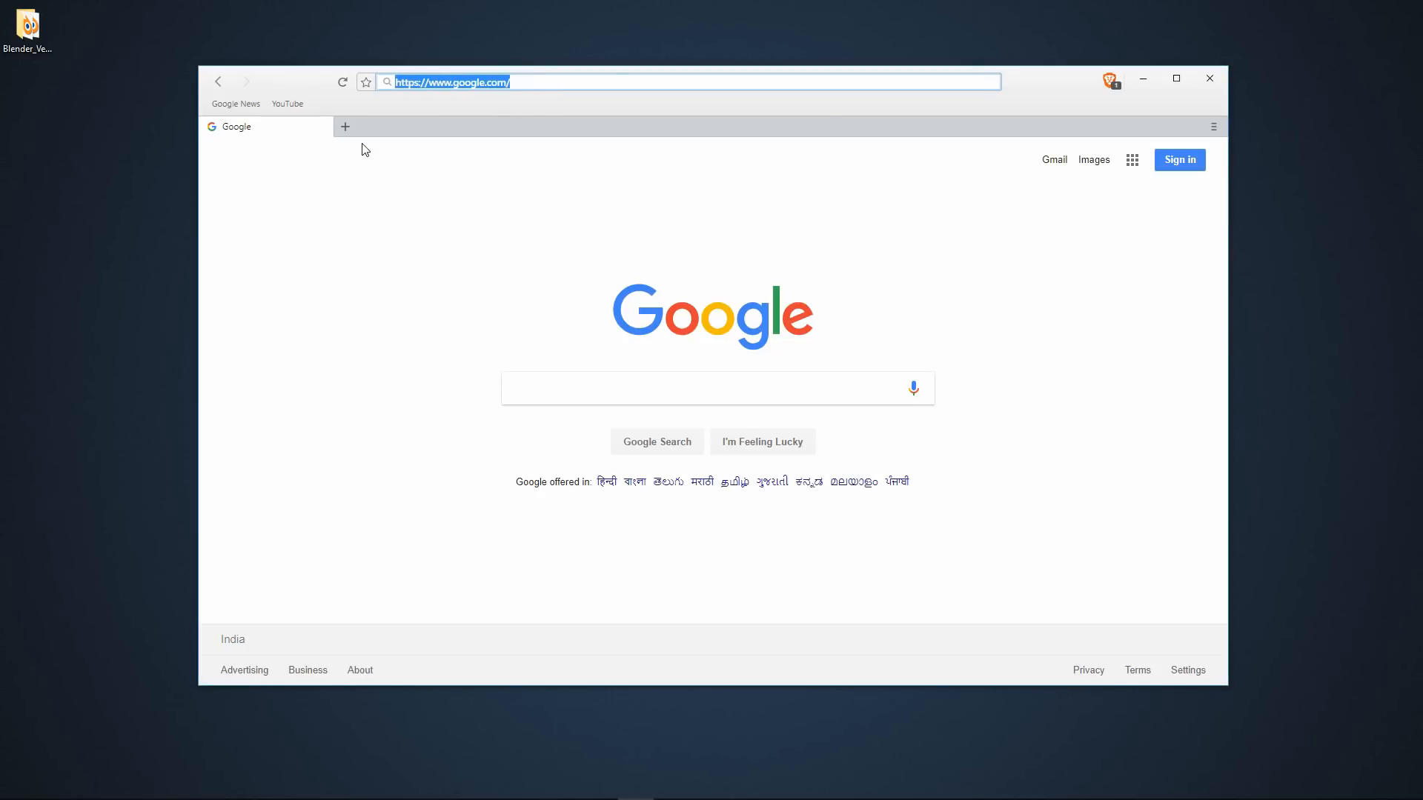
Go to github.com/JacquesLucke/everything_nodes_prototype and download it as a ZIP into Downloads.
text(https://github.com/JacquesLucke/everything_nodes_prototype)
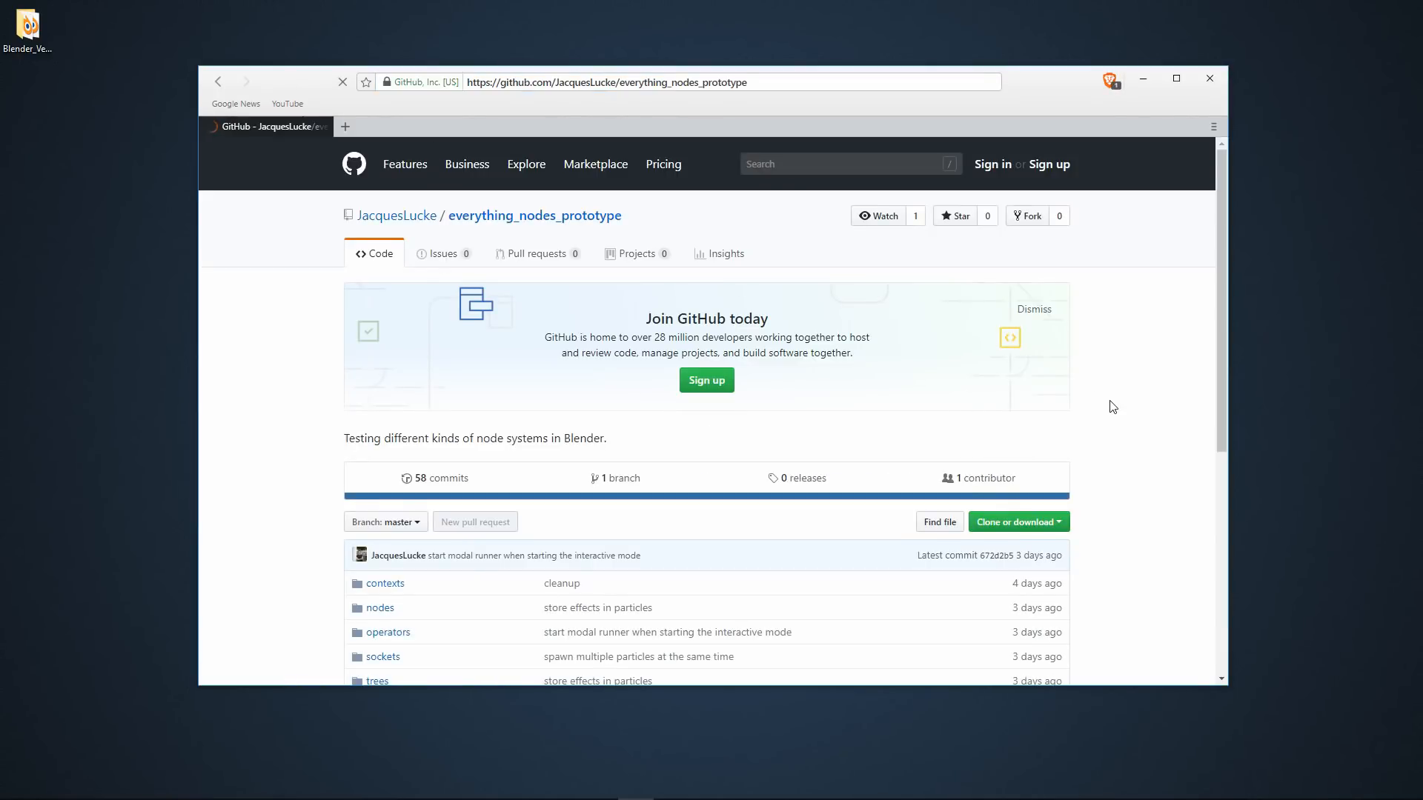
scroll(down, 3)
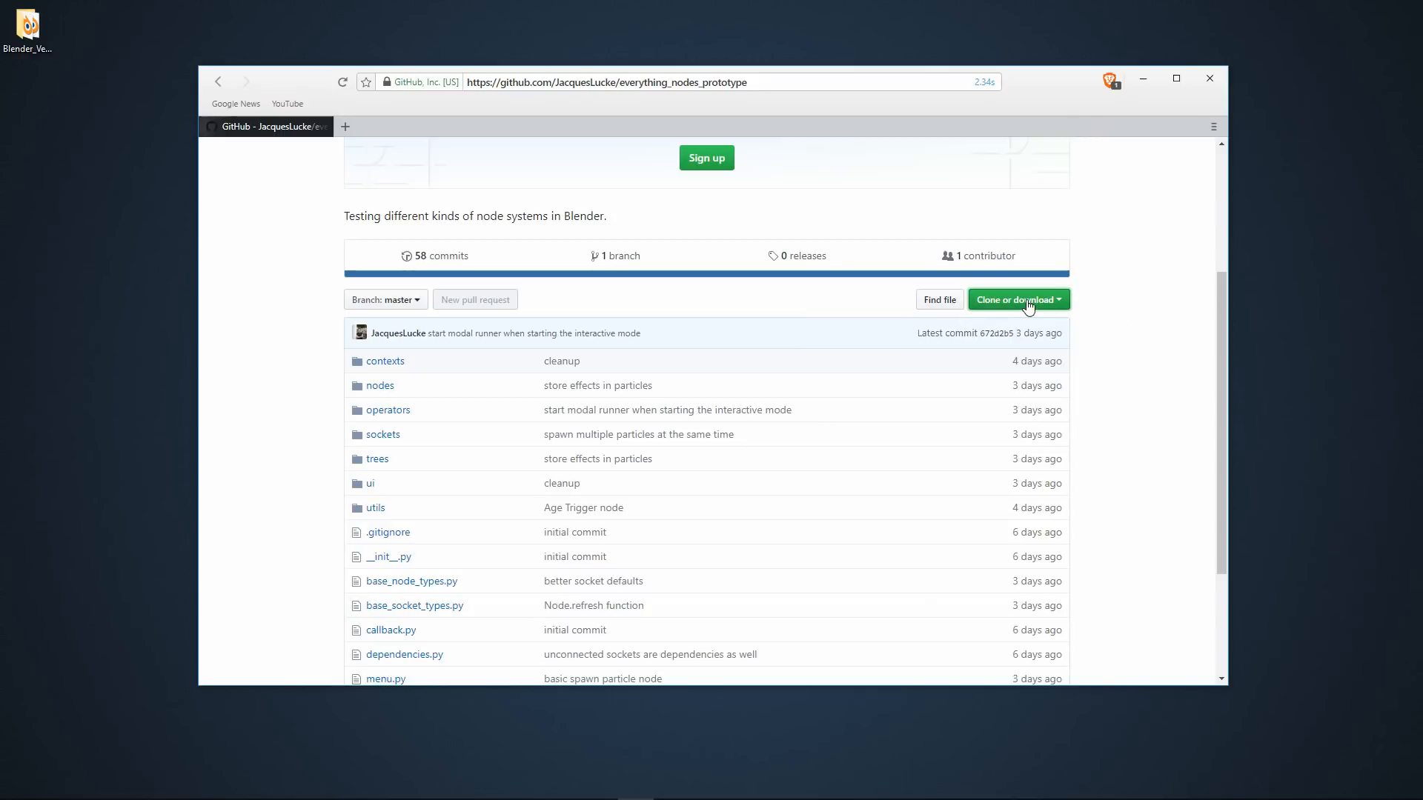
click(1018, 299)
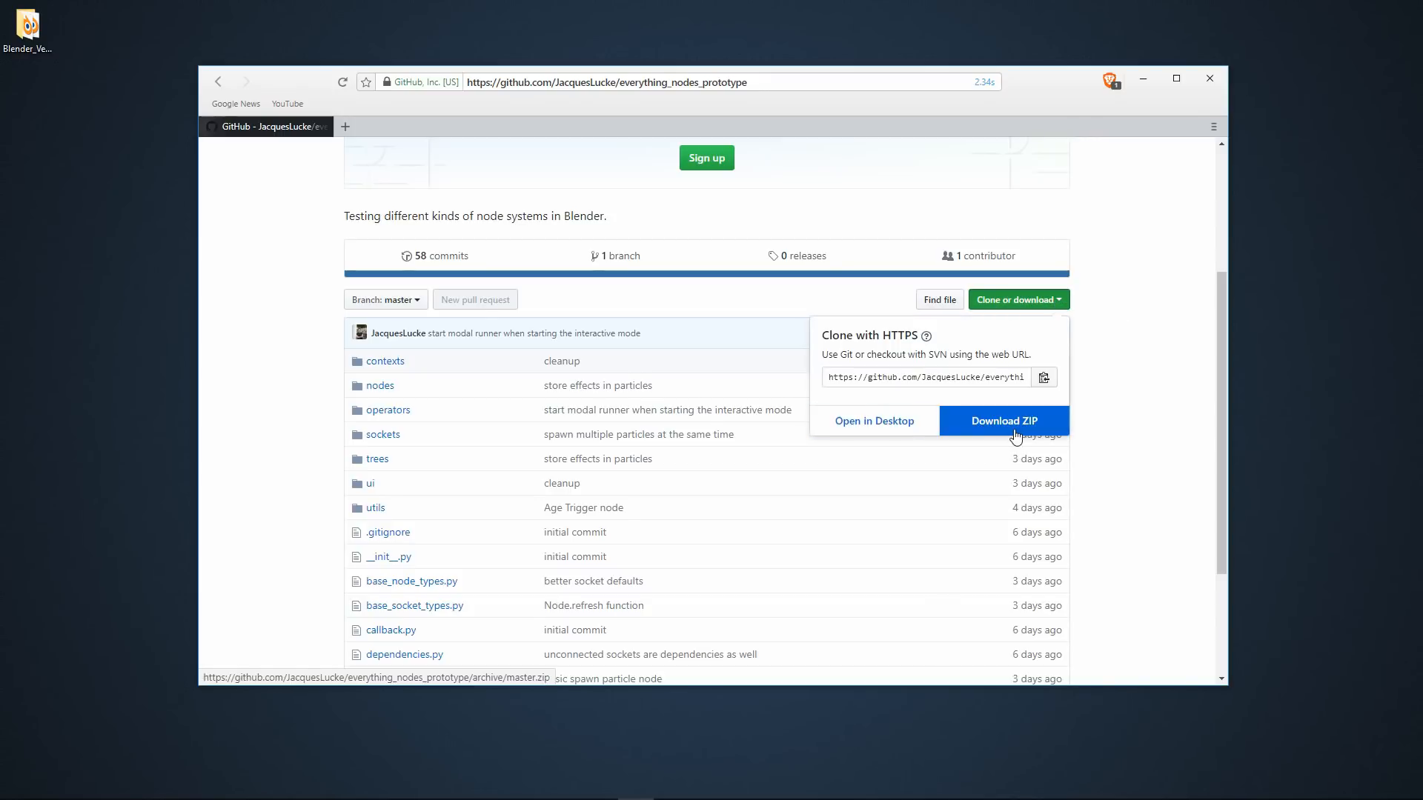
click(1003, 421)
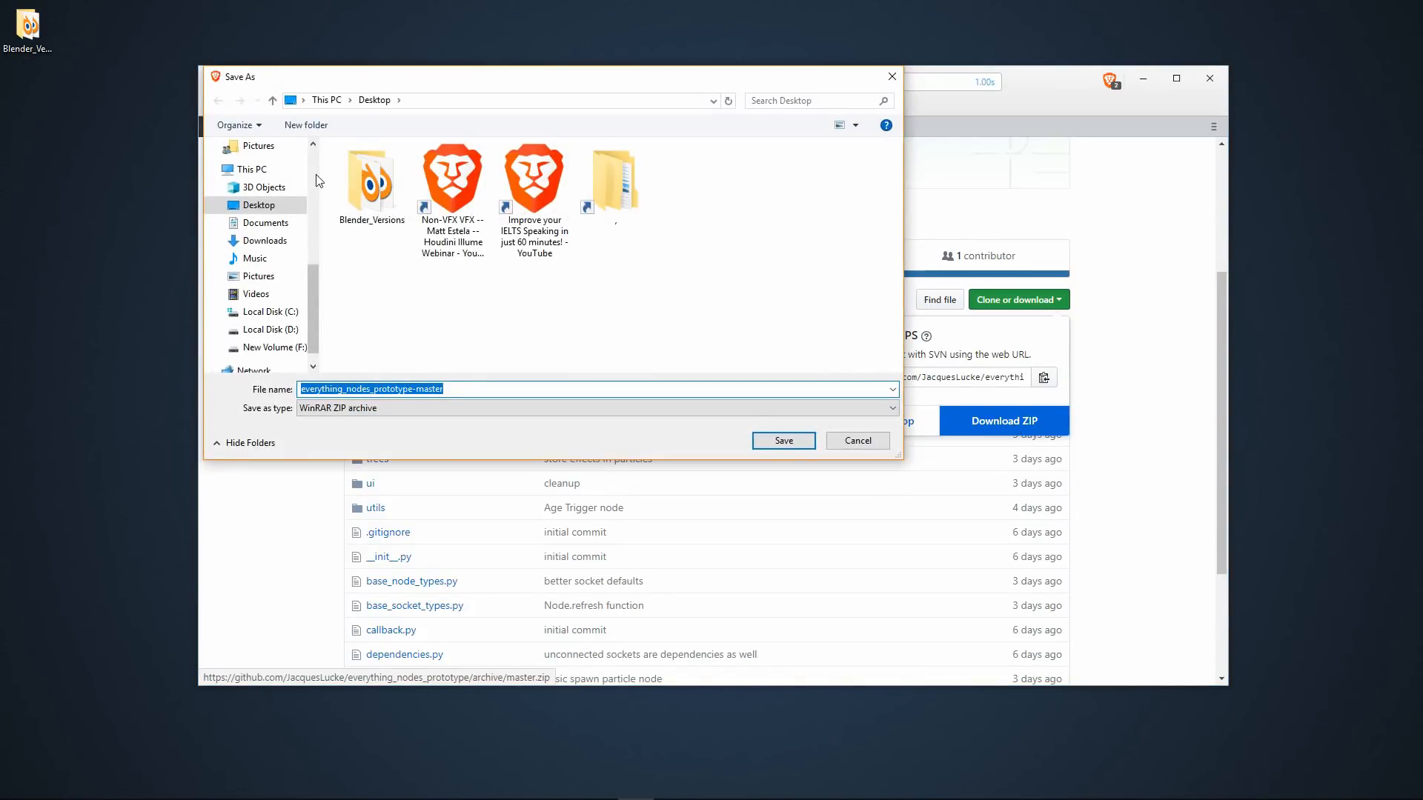
click(266, 240)
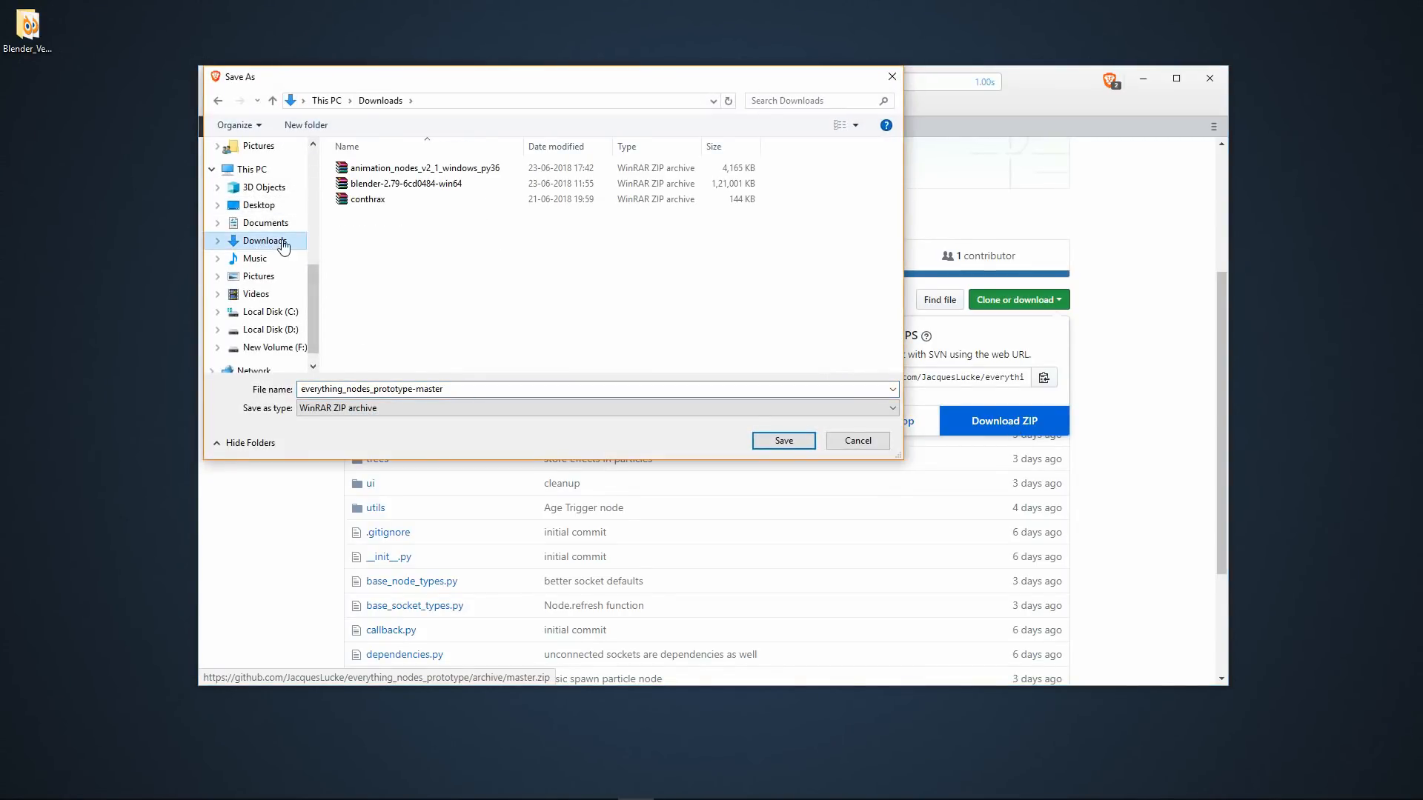
click(782, 441)
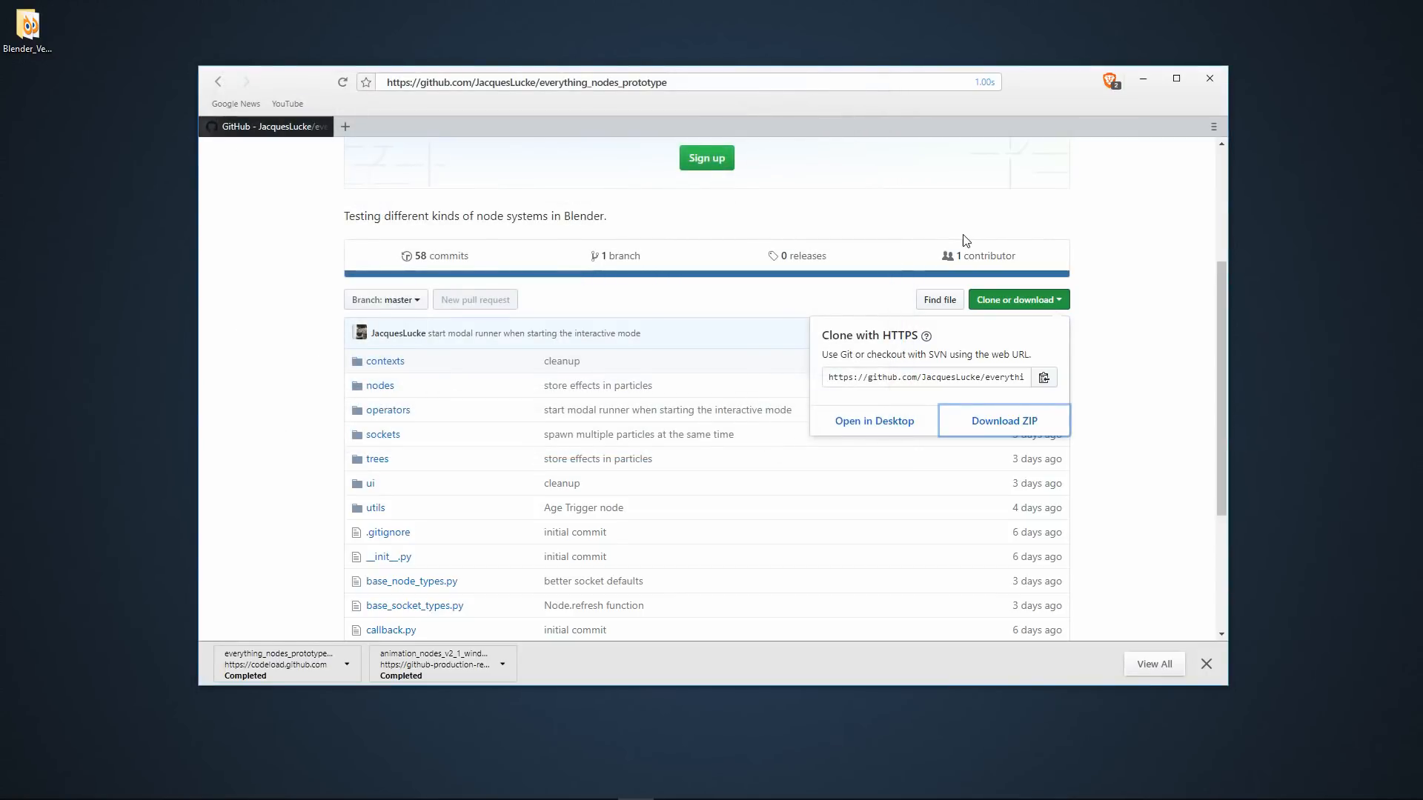
mouse_move(286, 633)
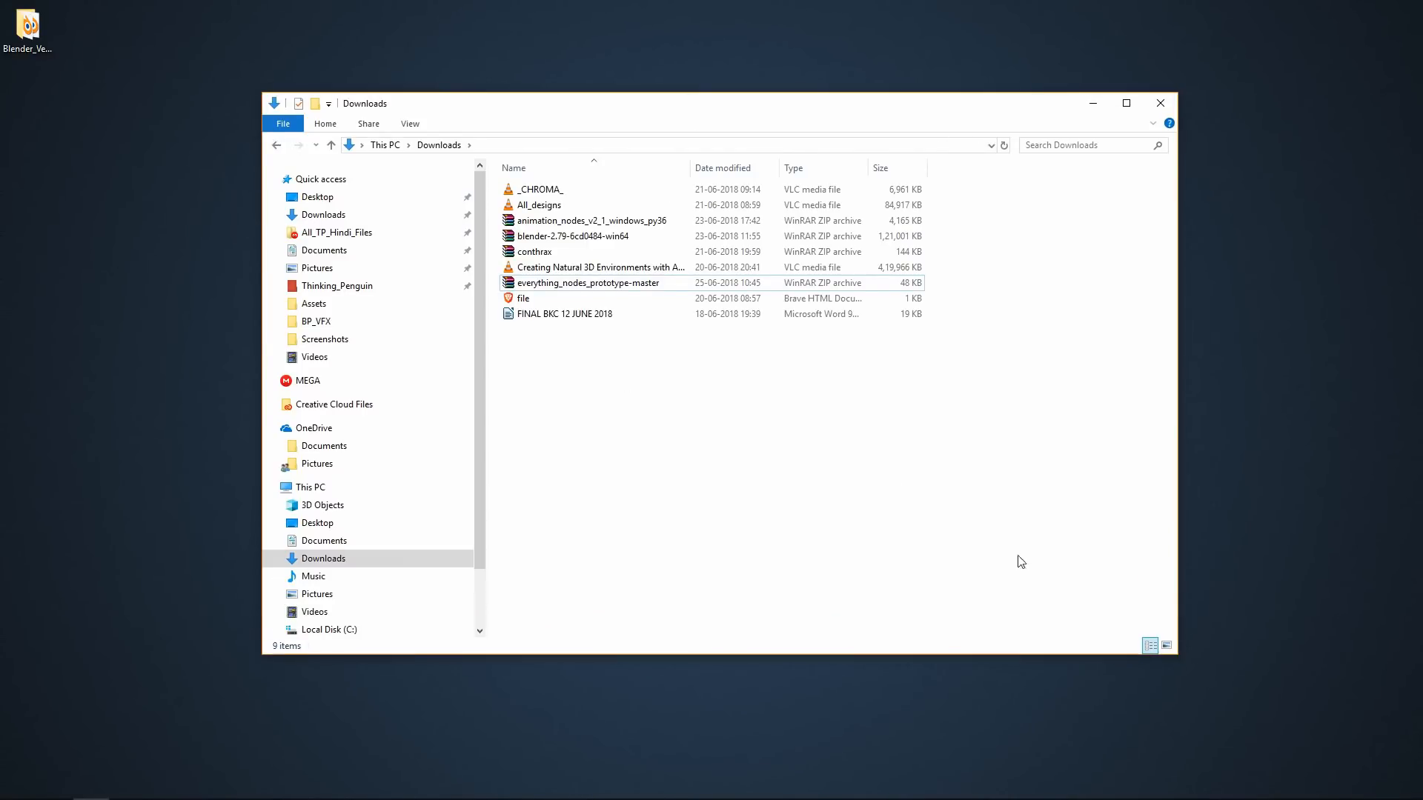
Rename the ZIP to everything_nodes_prototype without '-master' and open it in WinRAR.
click(588, 282)
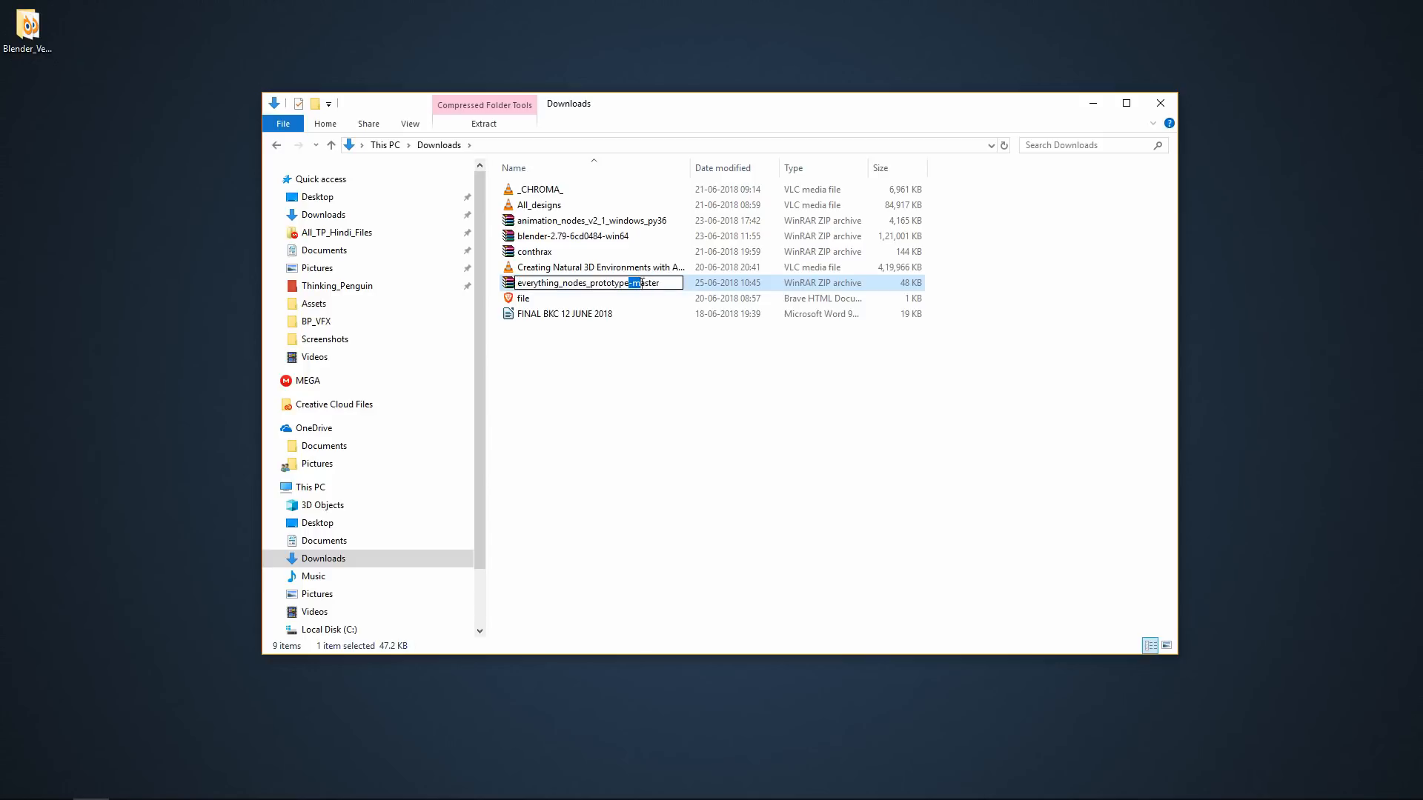
double_click(645, 281)
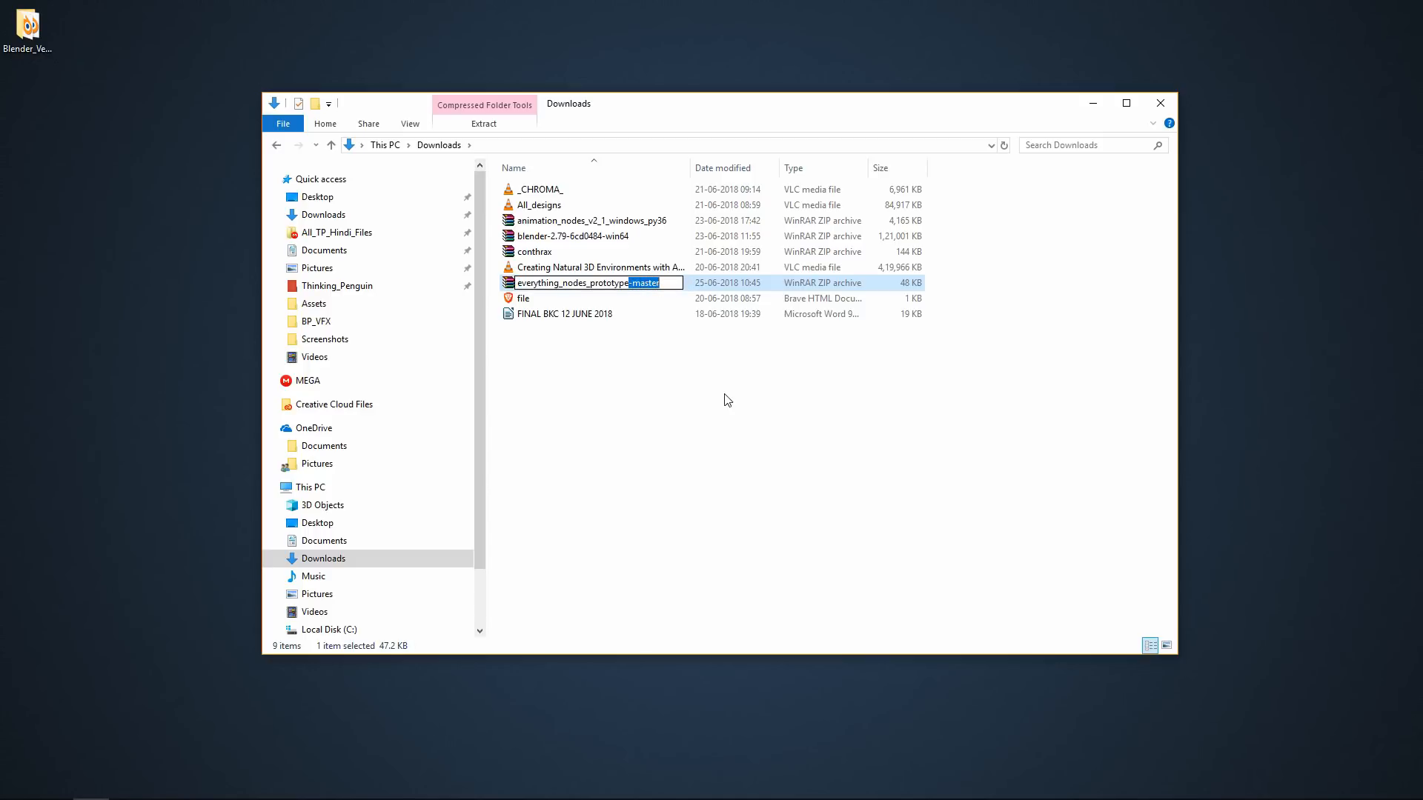
key(Delete)
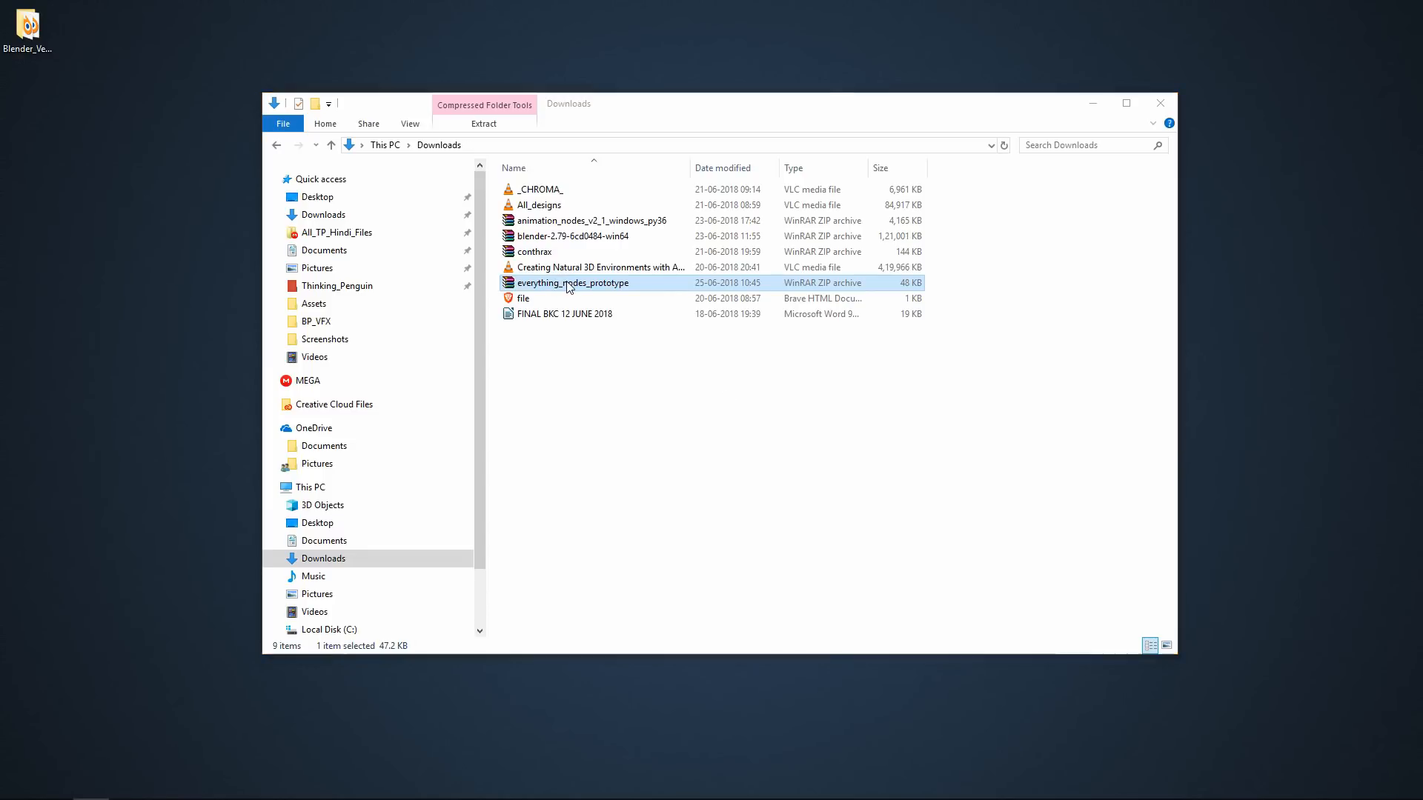
double_click(572, 282)
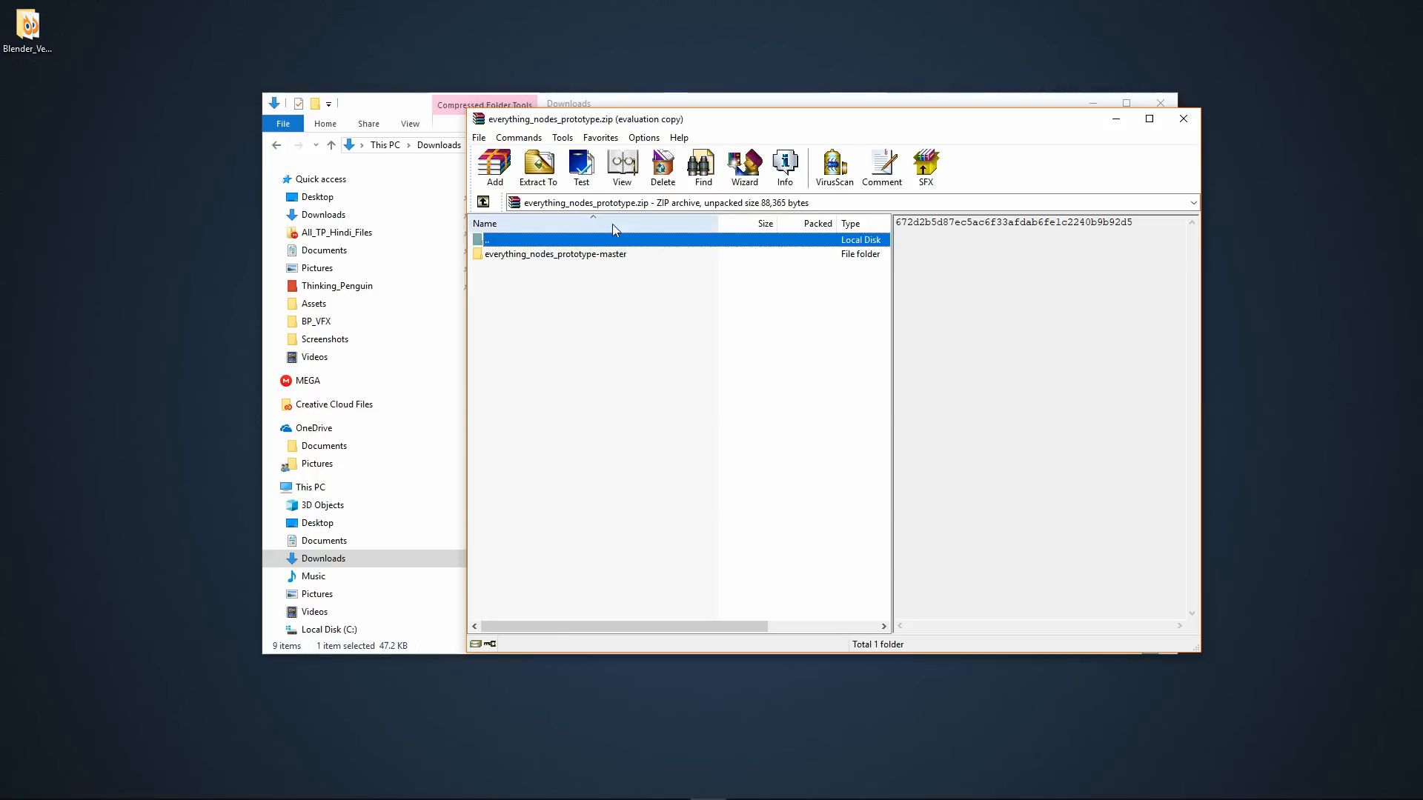
Rename the archive's inner folder to everything_nodes_prototype.
click(555, 253)
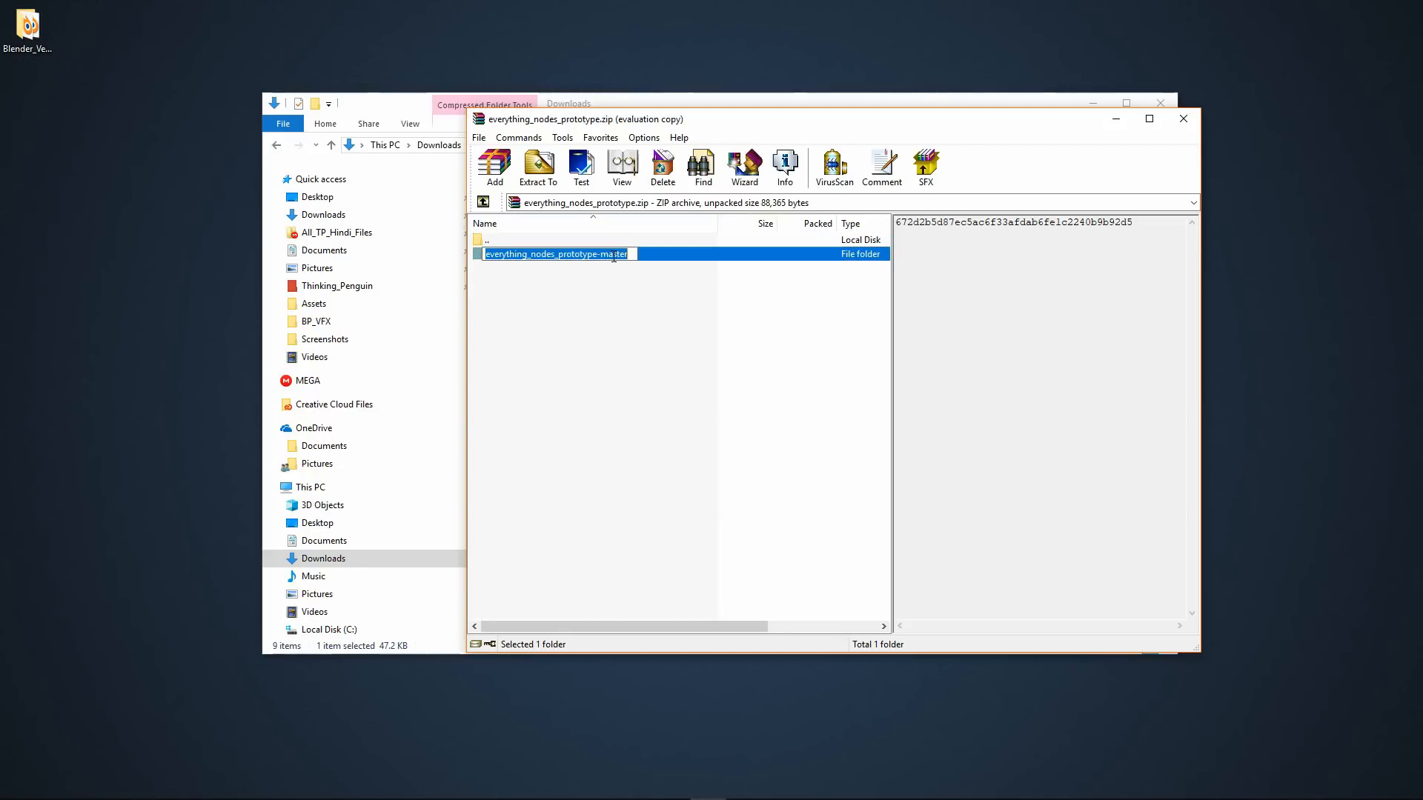
text(everything_nodes_prototype)
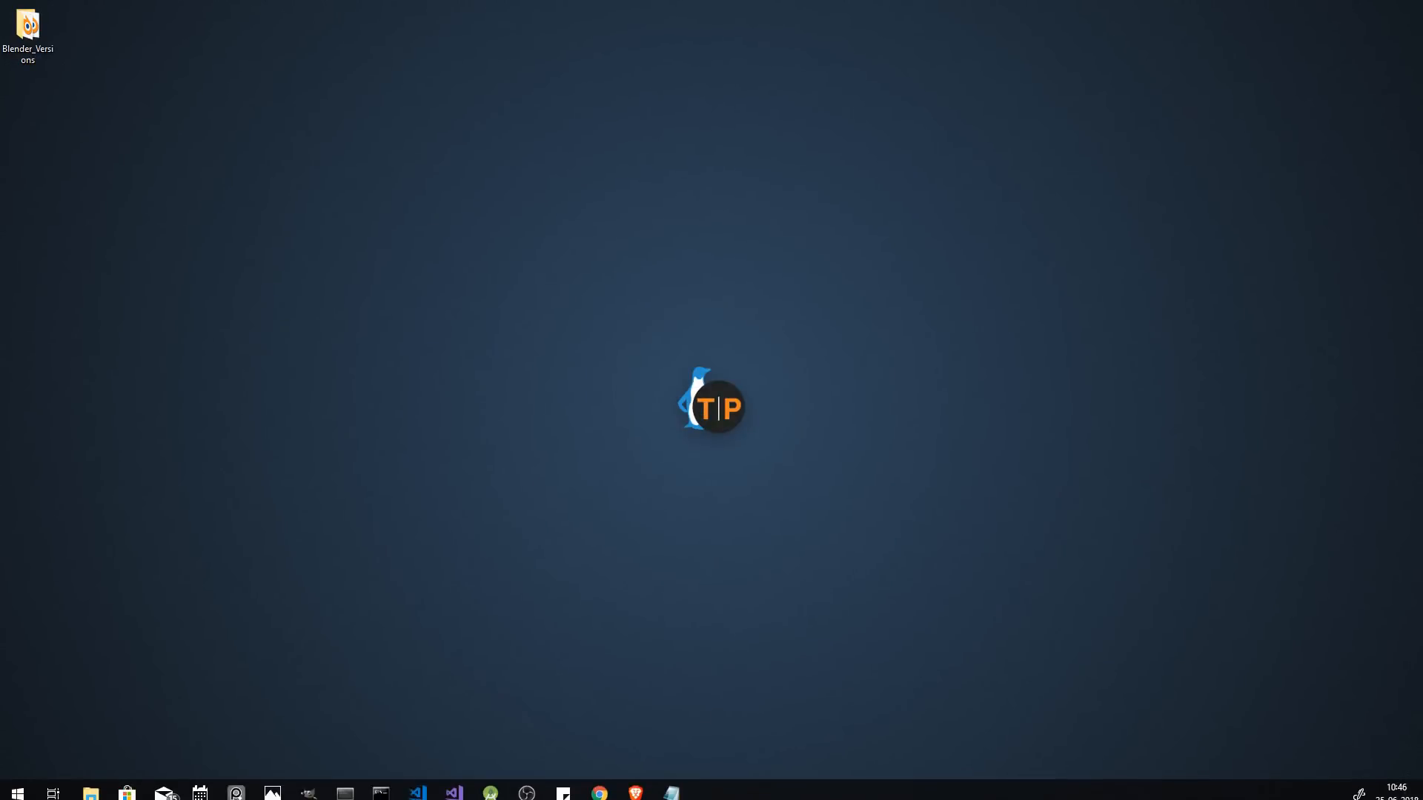
Search Google for 'blender' in a new tab and reach the blender.org download page.
click(636, 786)
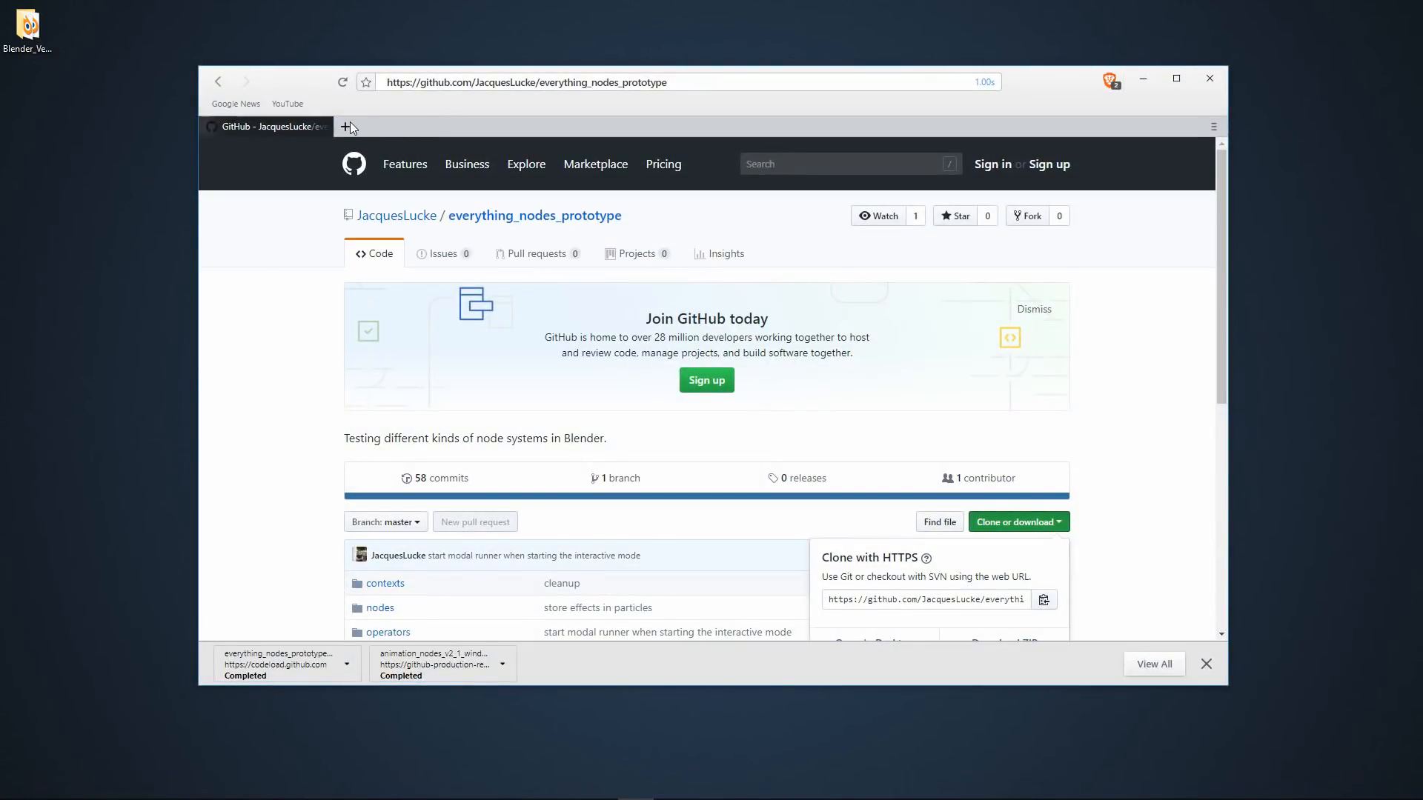
click(348, 126)
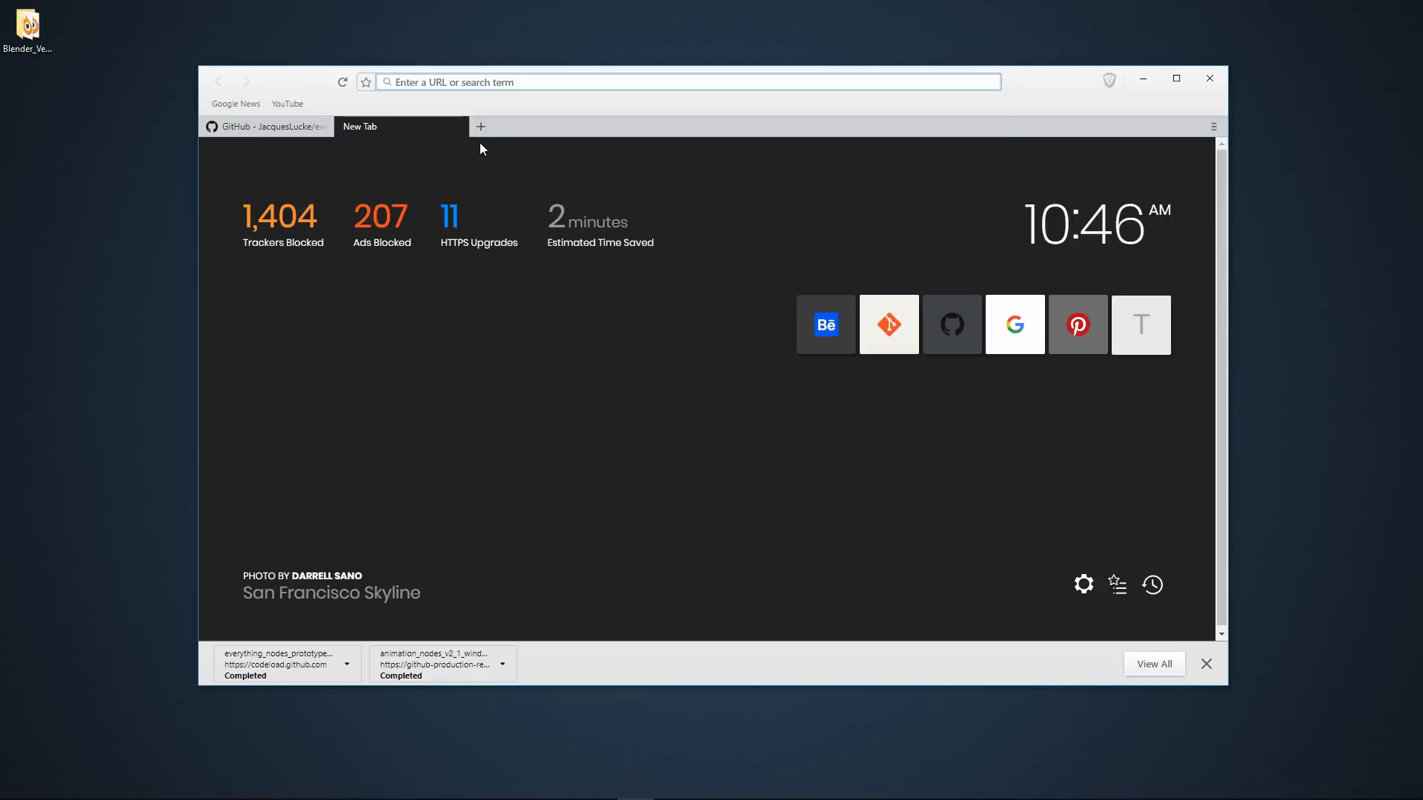
click(1014, 325)
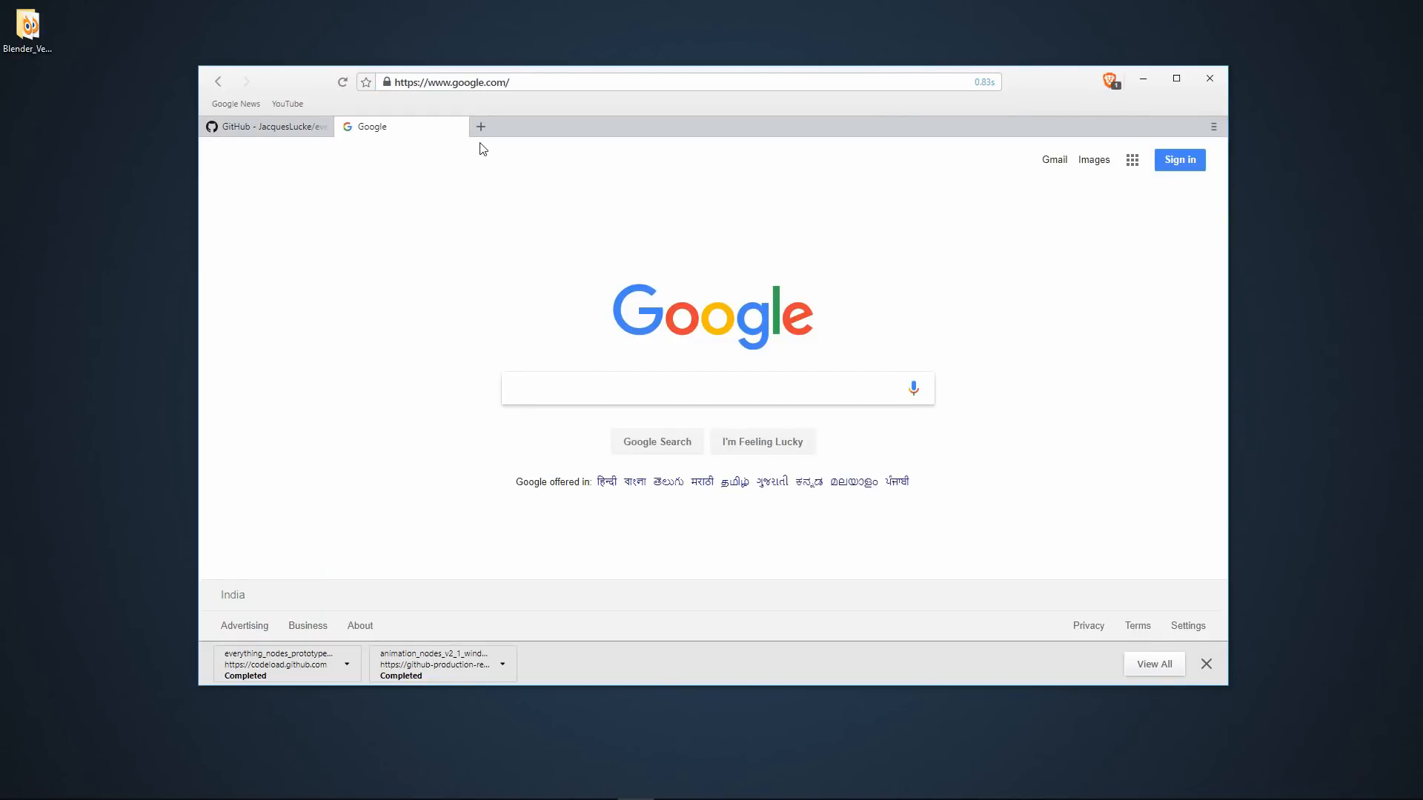
text(blender)
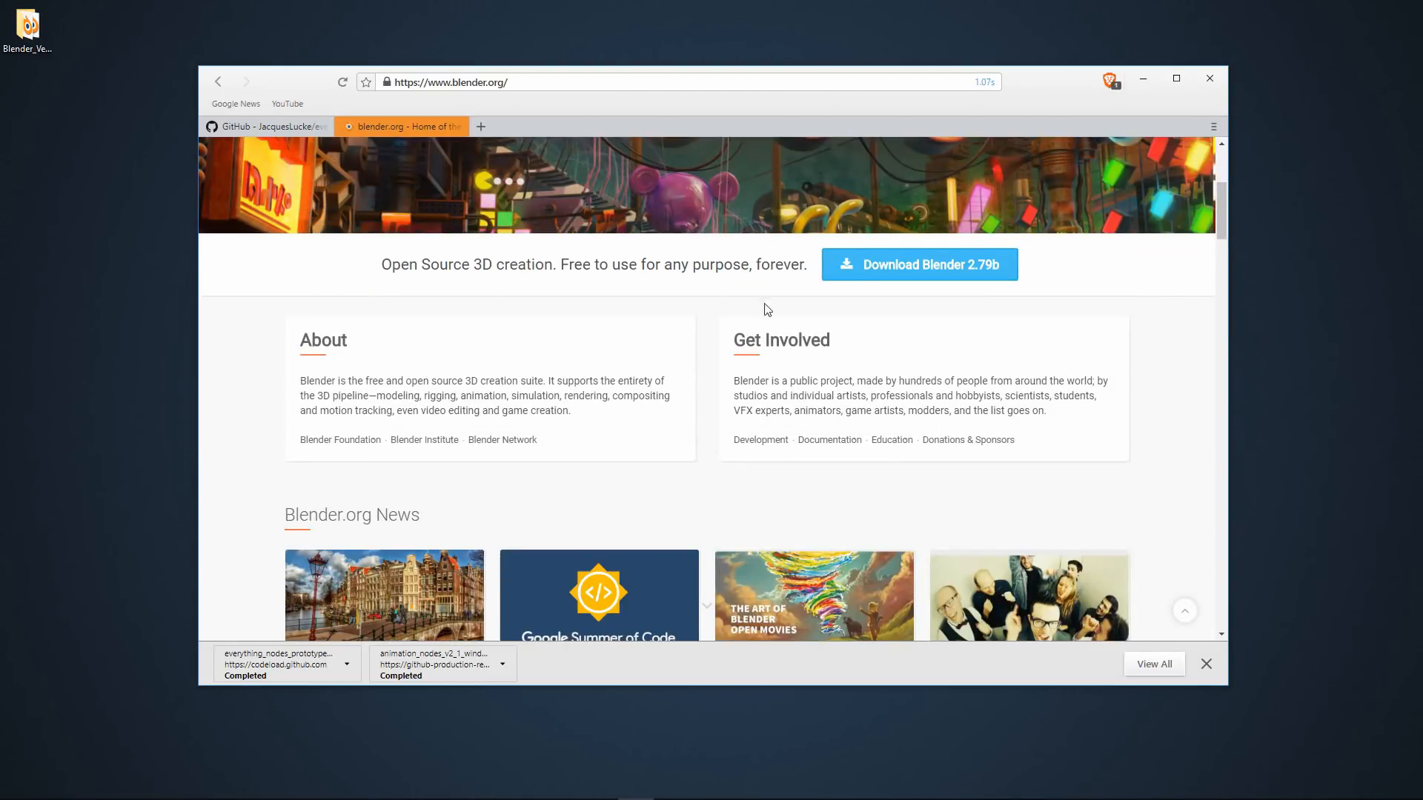
scroll(up, 3)
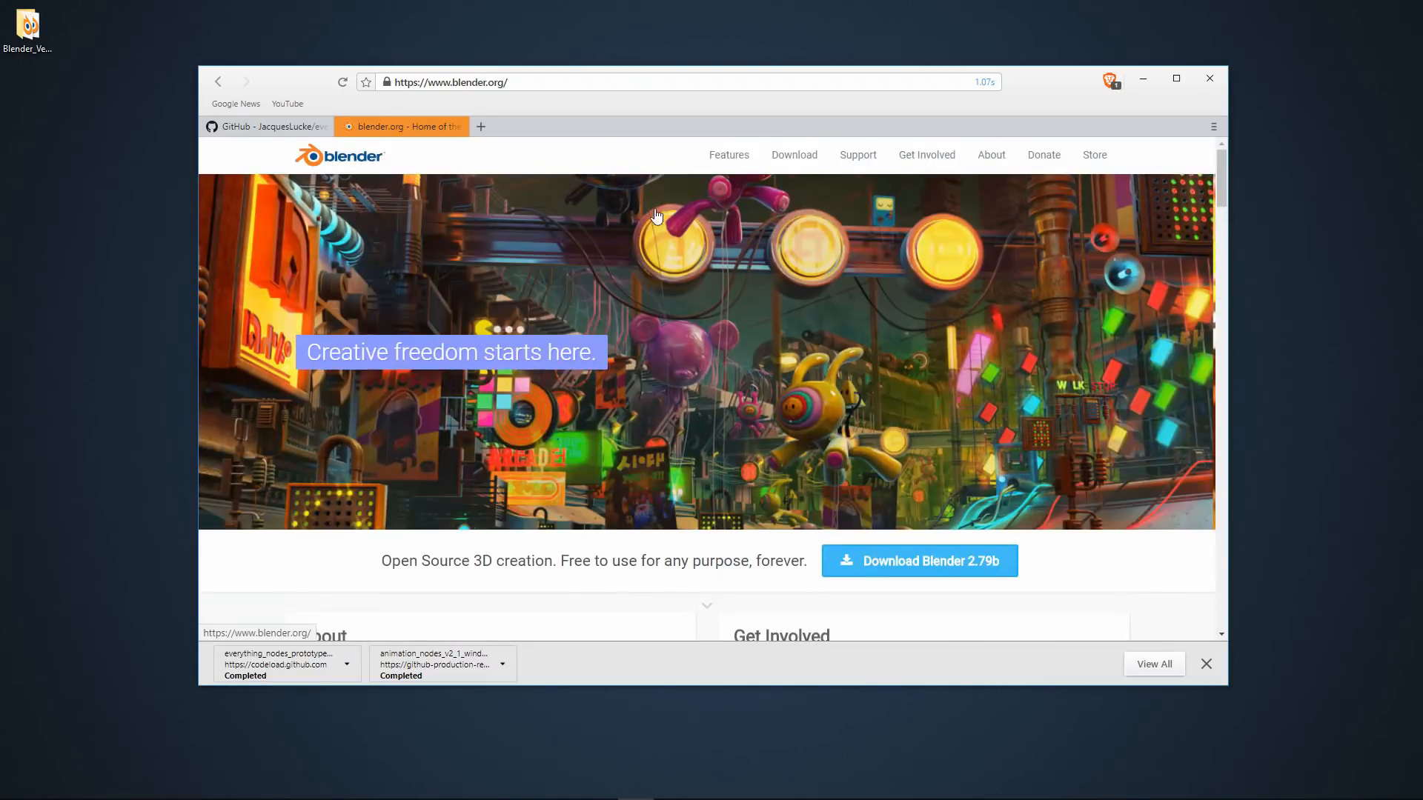
click(793, 154)
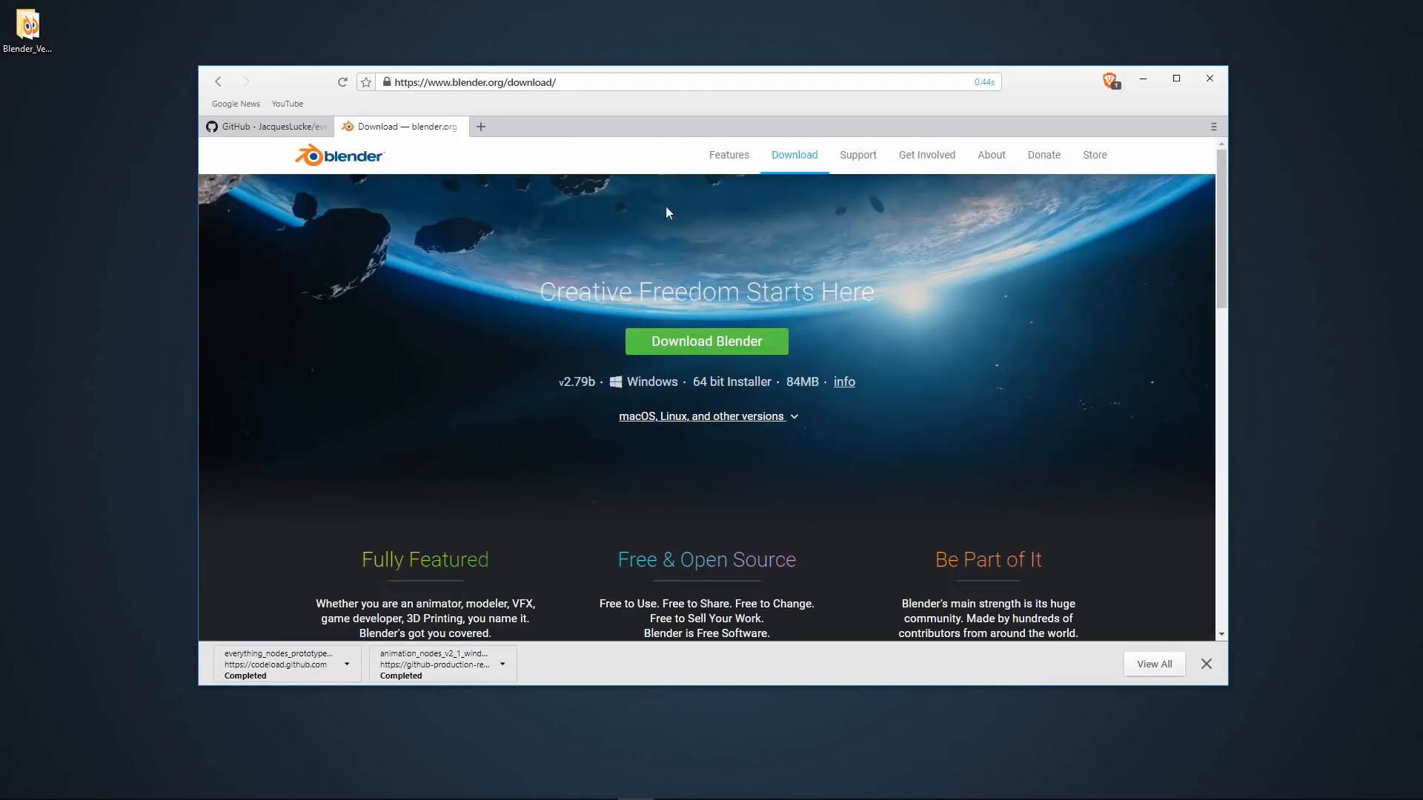
Follow the Latest Experimental Builds link from the download page.
scroll(down, 3)
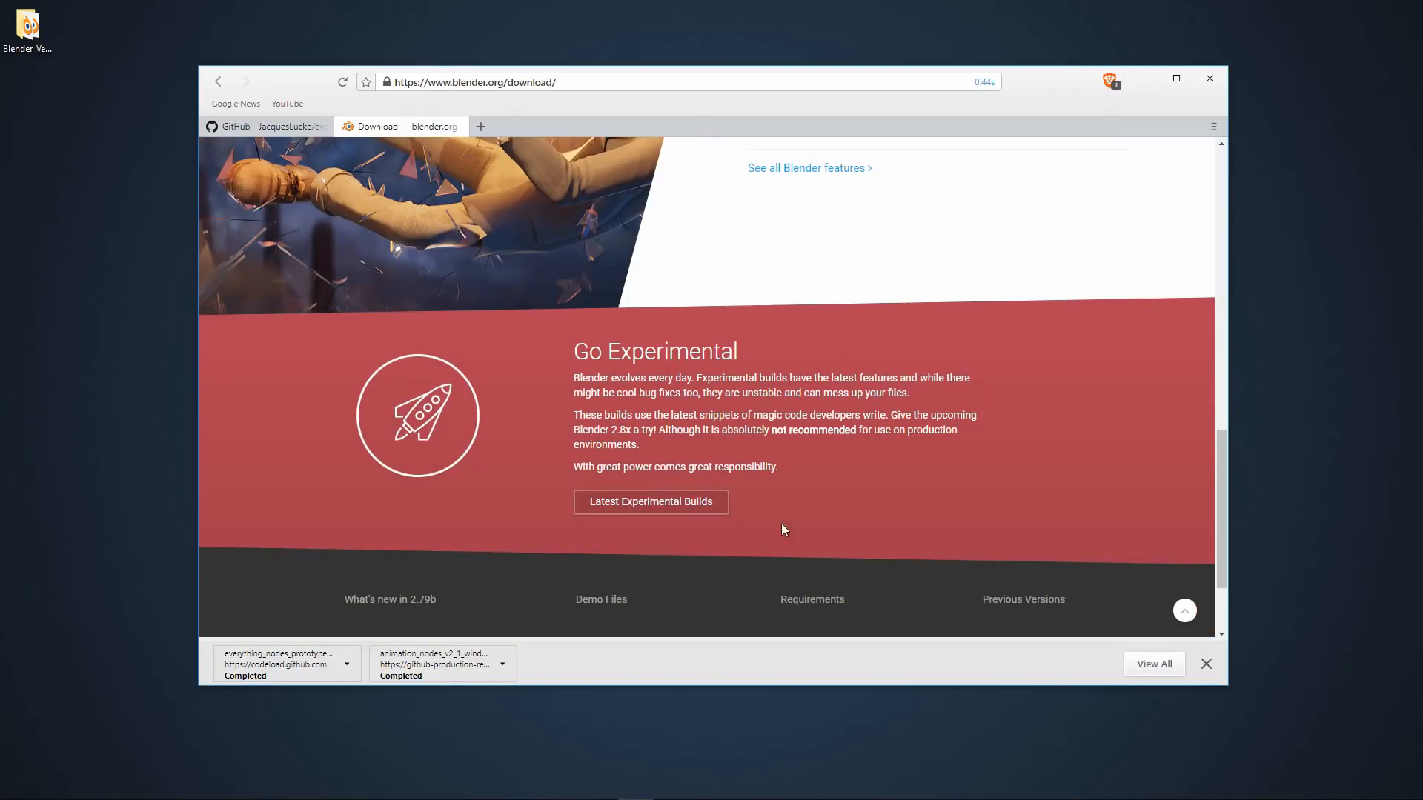
click(651, 502)
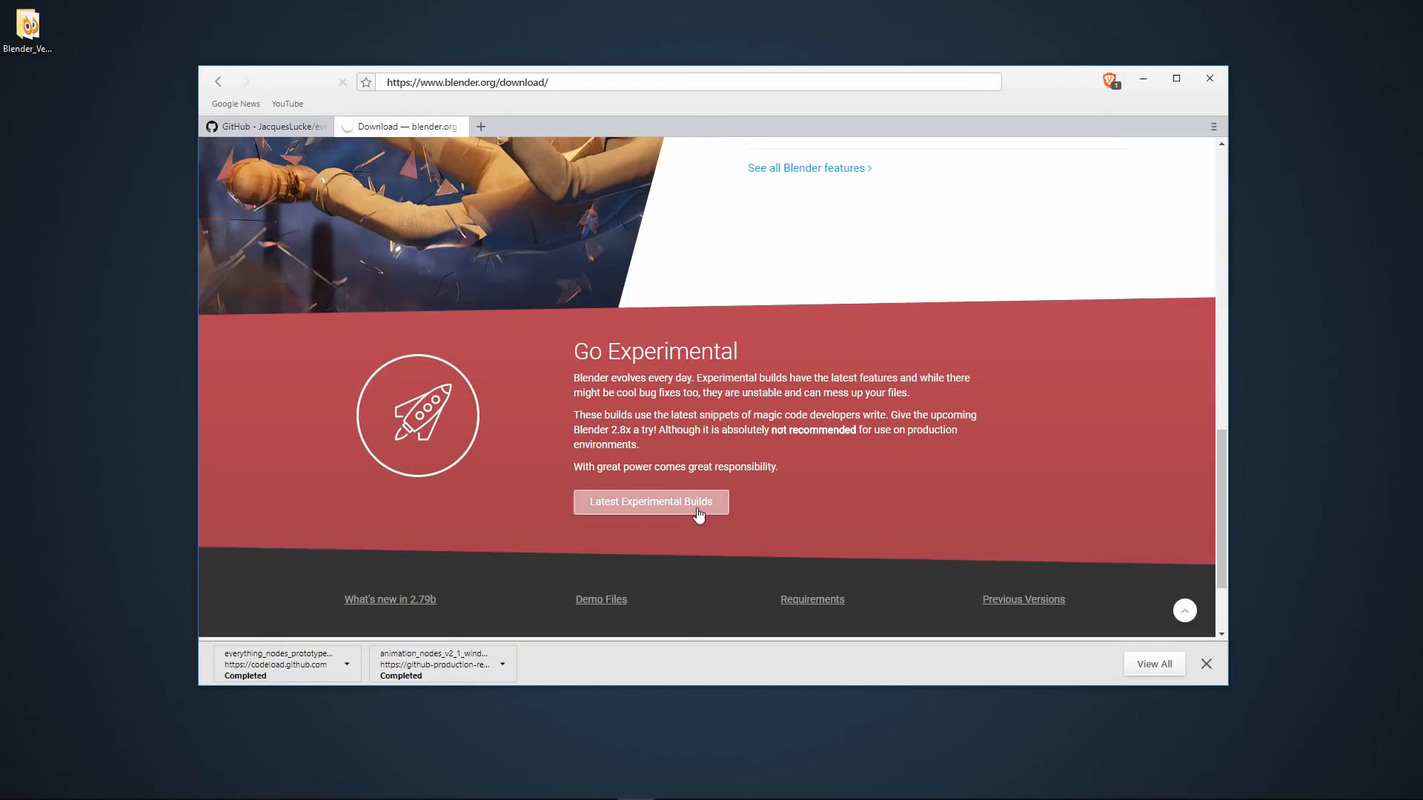
View the Windows 2.79 and 2.80 builds on builder.blender.org, then close the browser.
click(650, 502)
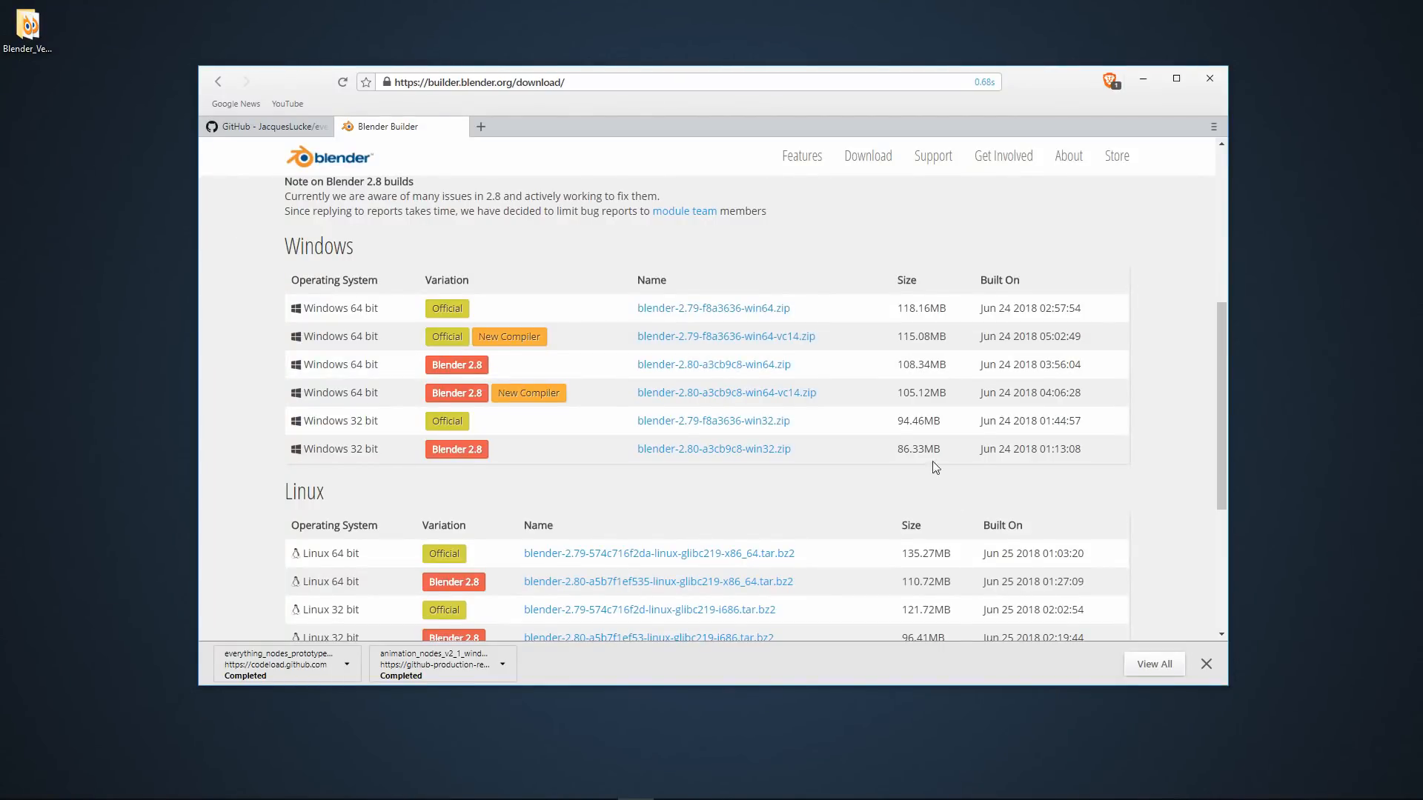
mouse_move(457, 255)
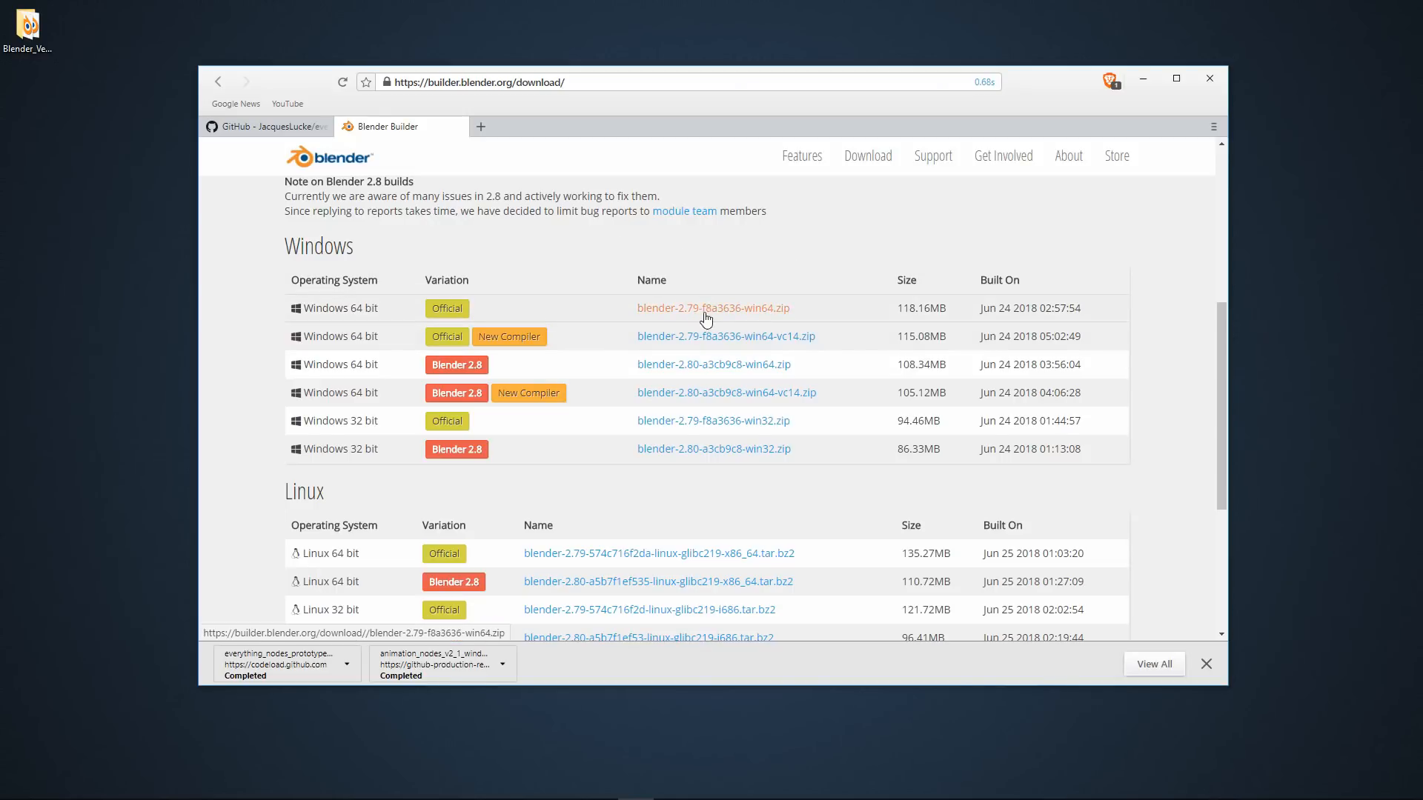
mouse_move(815, 317)
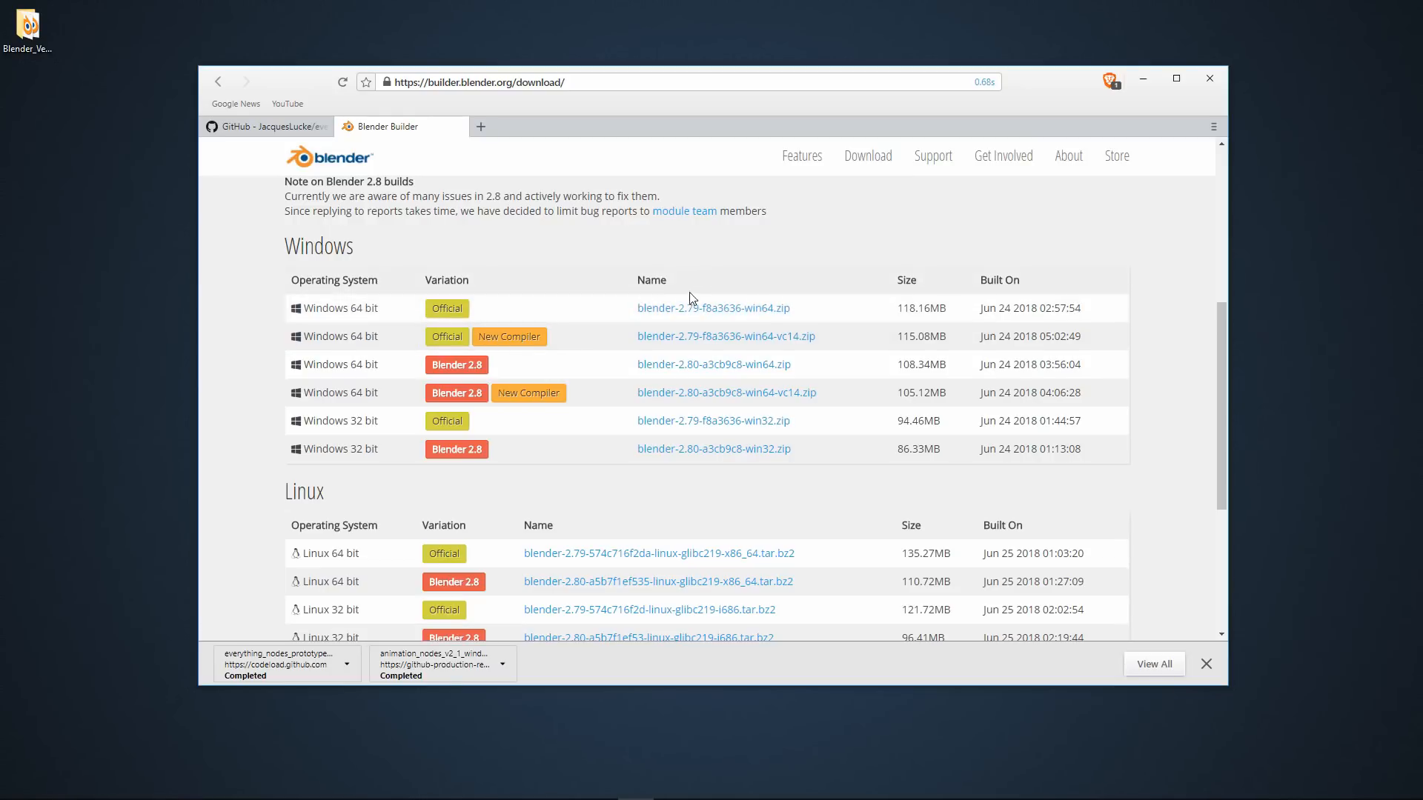
mouse_move(498, 275)
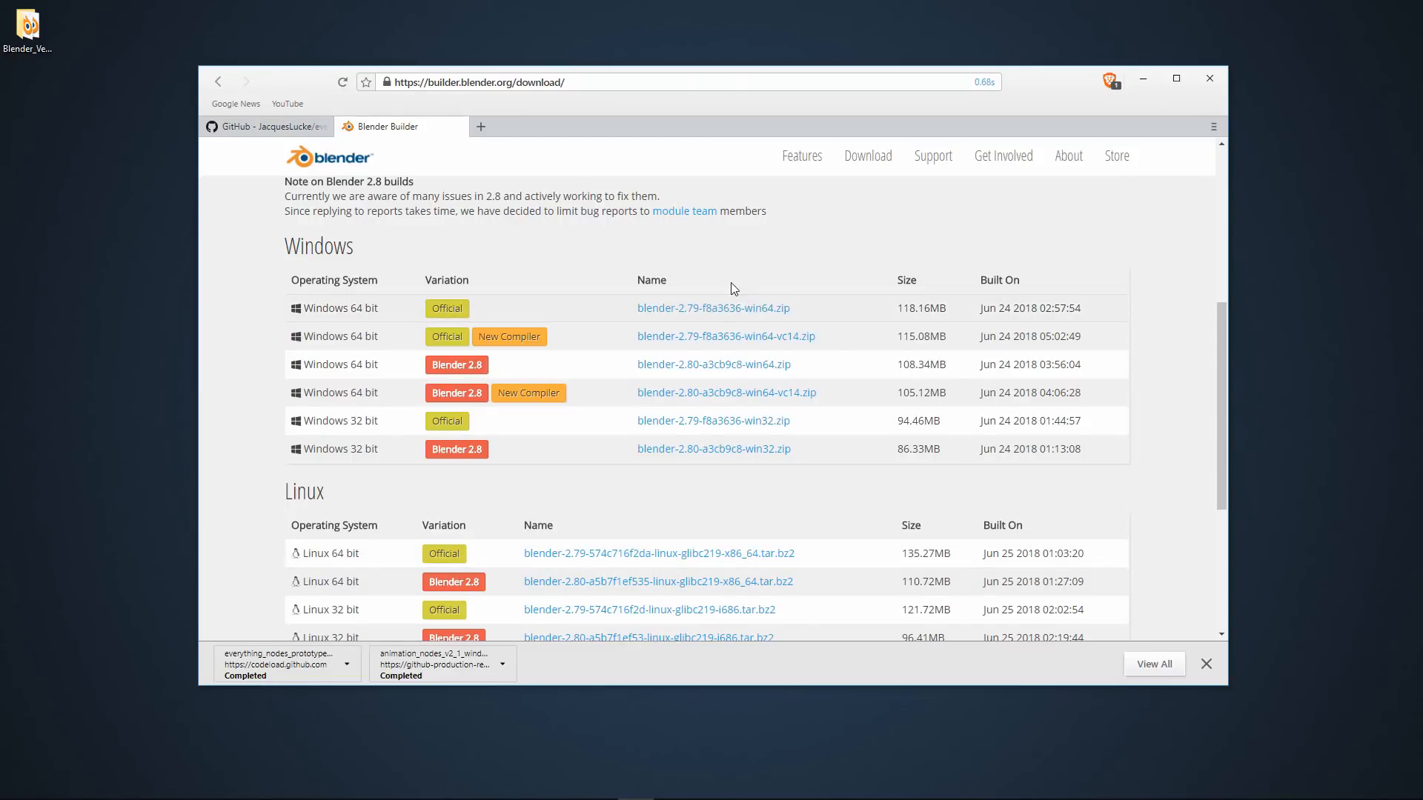
mouse_move(747, 301)
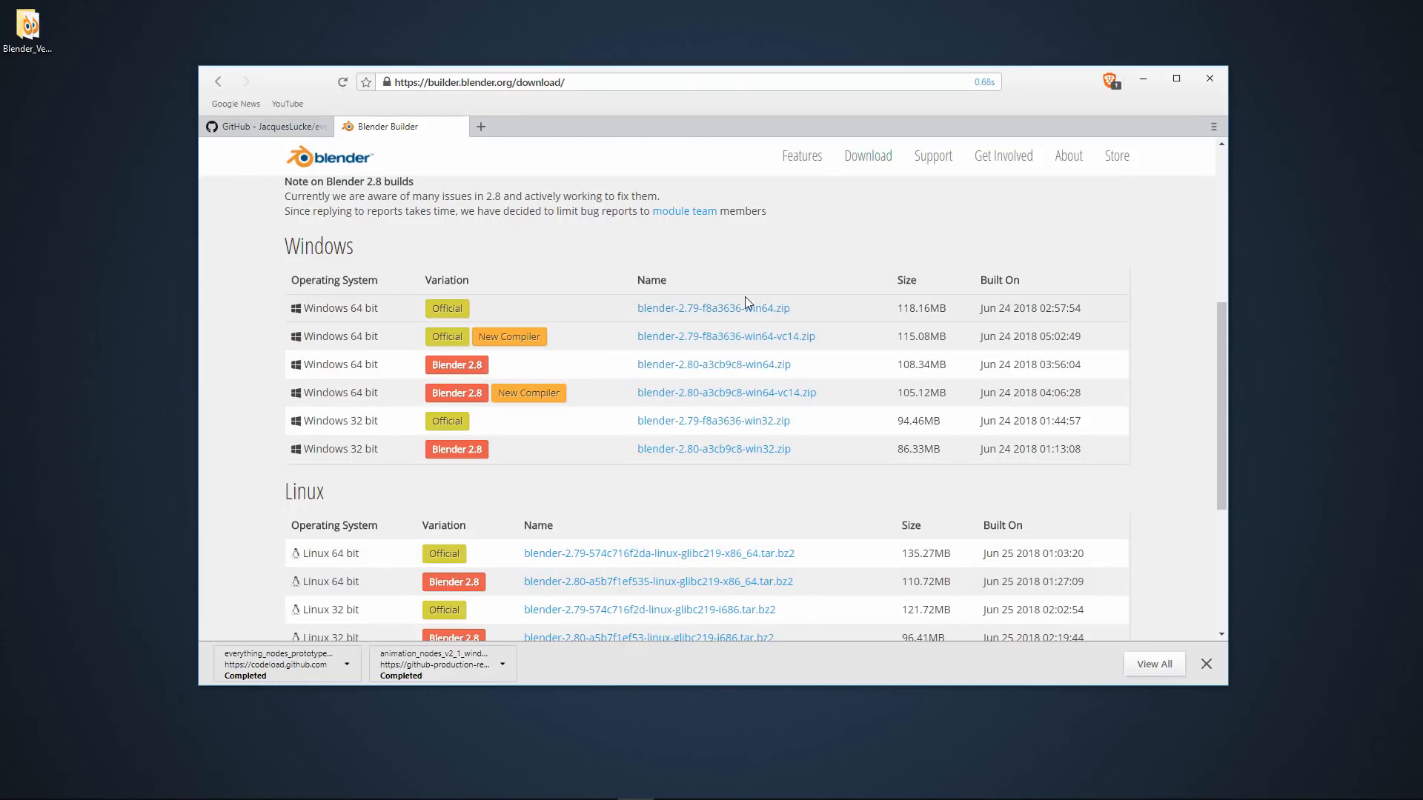
mouse_move(1209, 79)
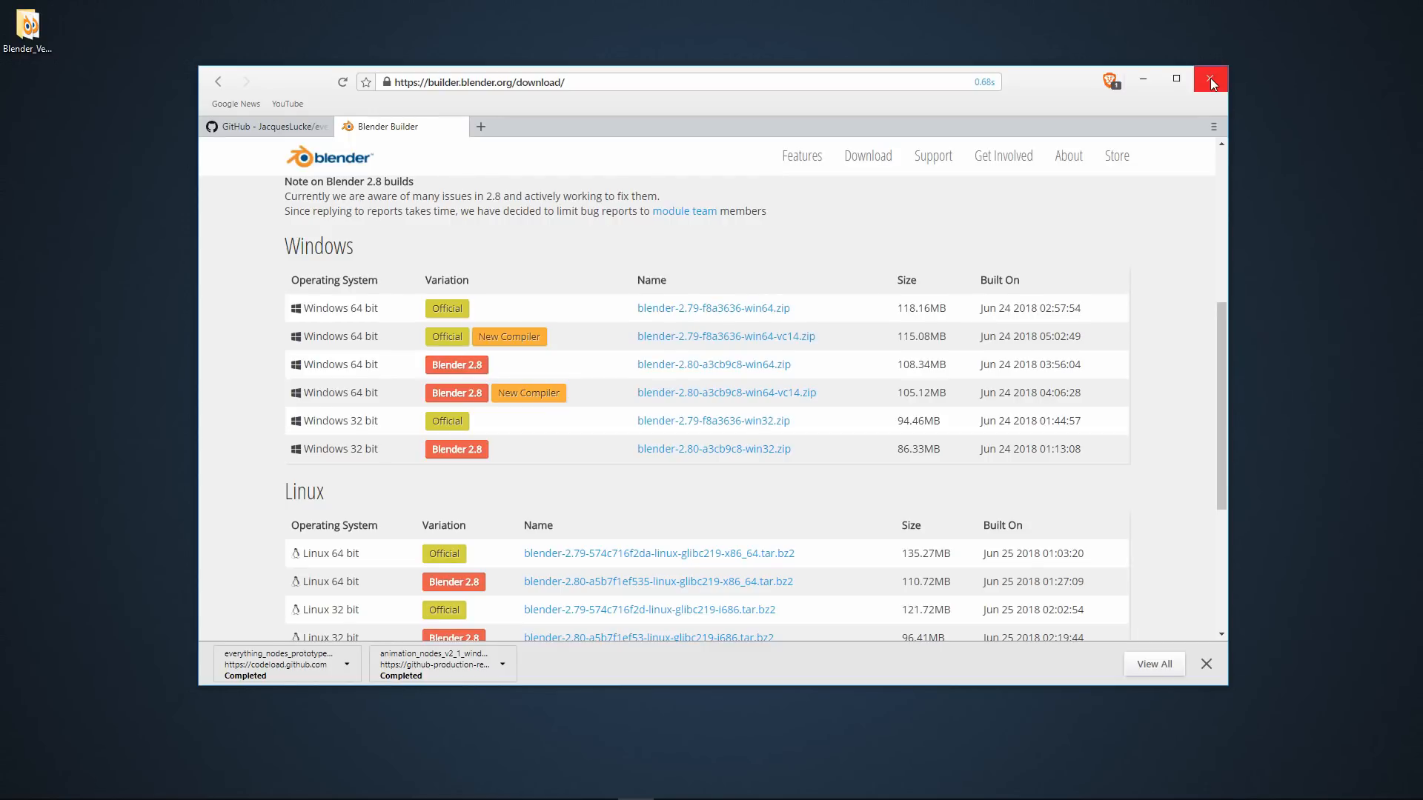
click(1210, 80)
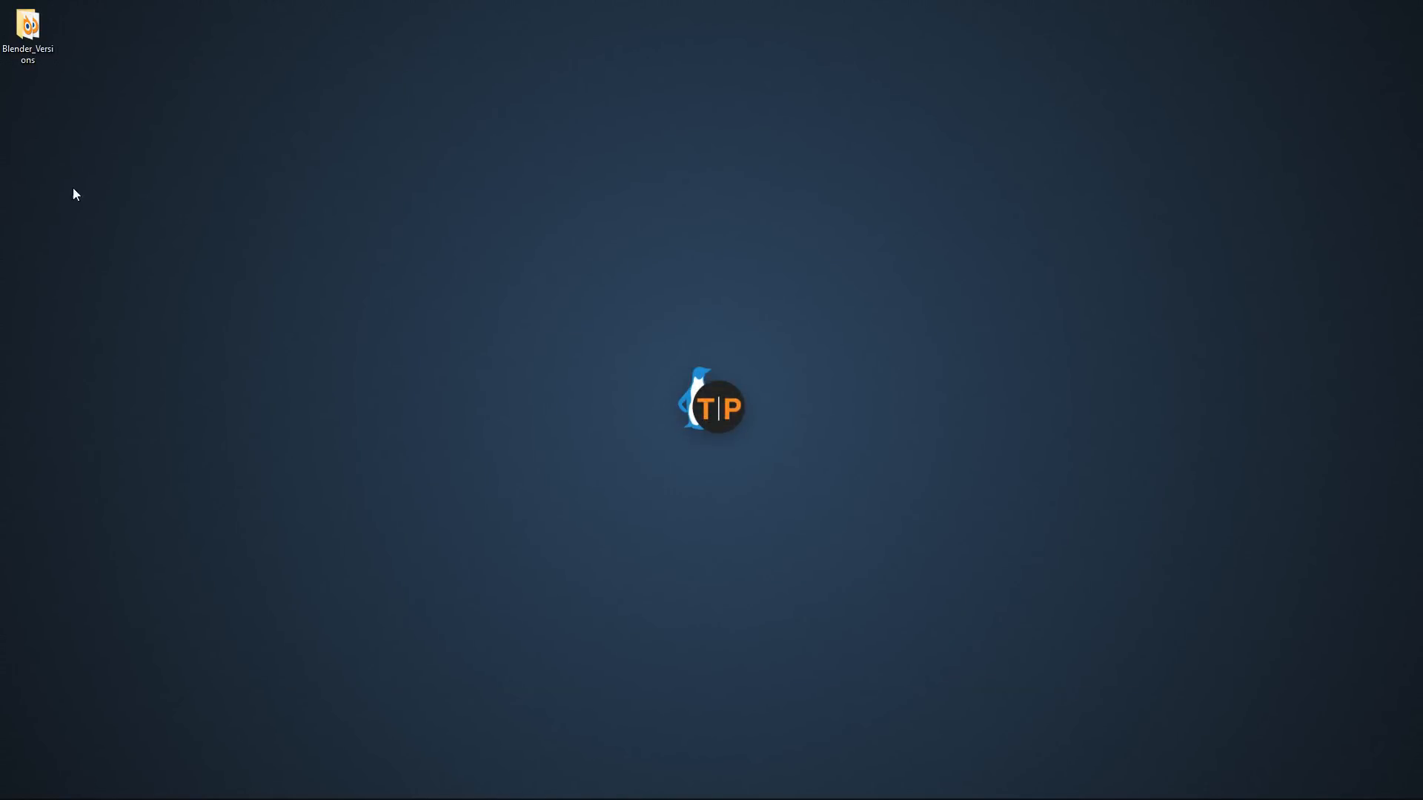
Start Blender 2.79.5 via the Blender_2-79_Experimental shortcut in Blender_Versions.
double_click(26, 27)
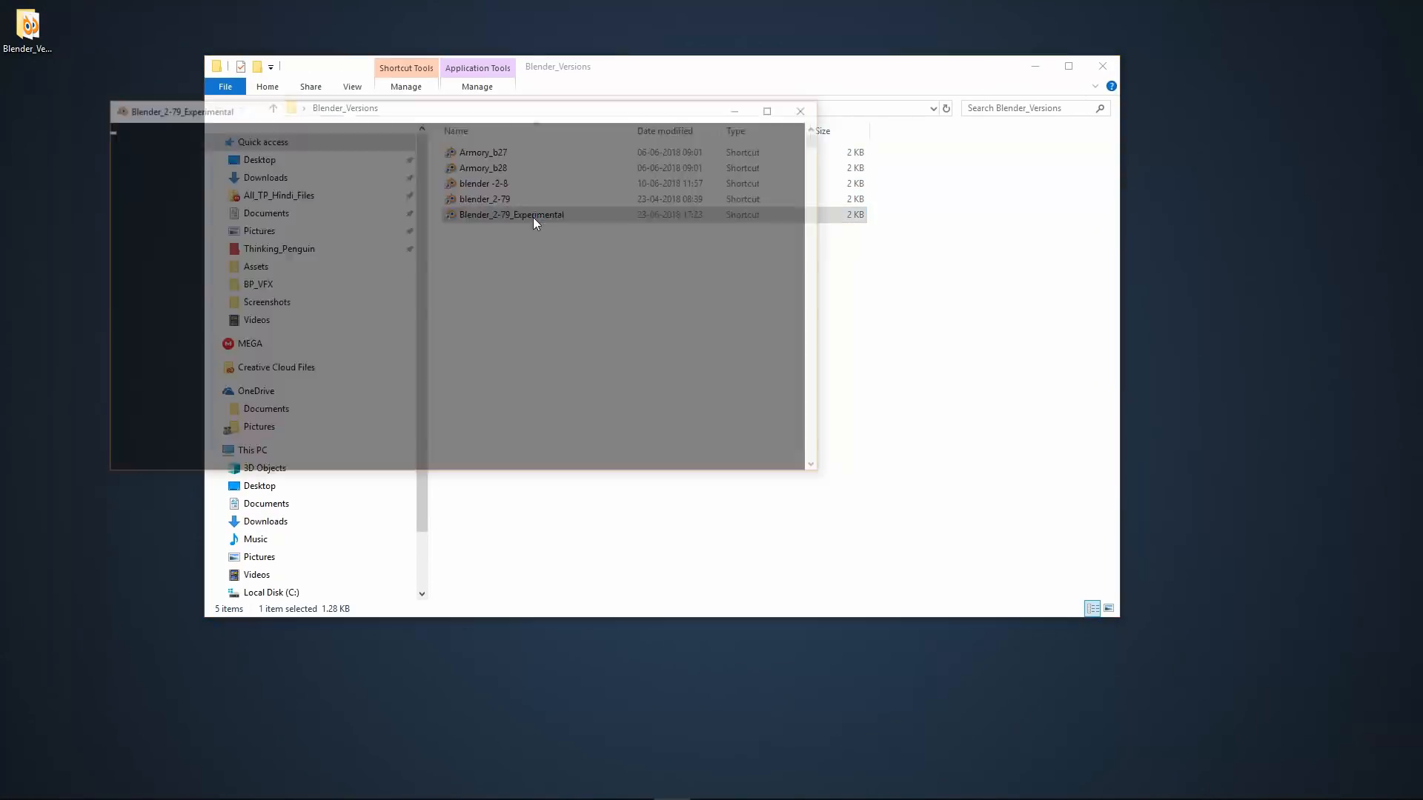
double_click(511, 213)
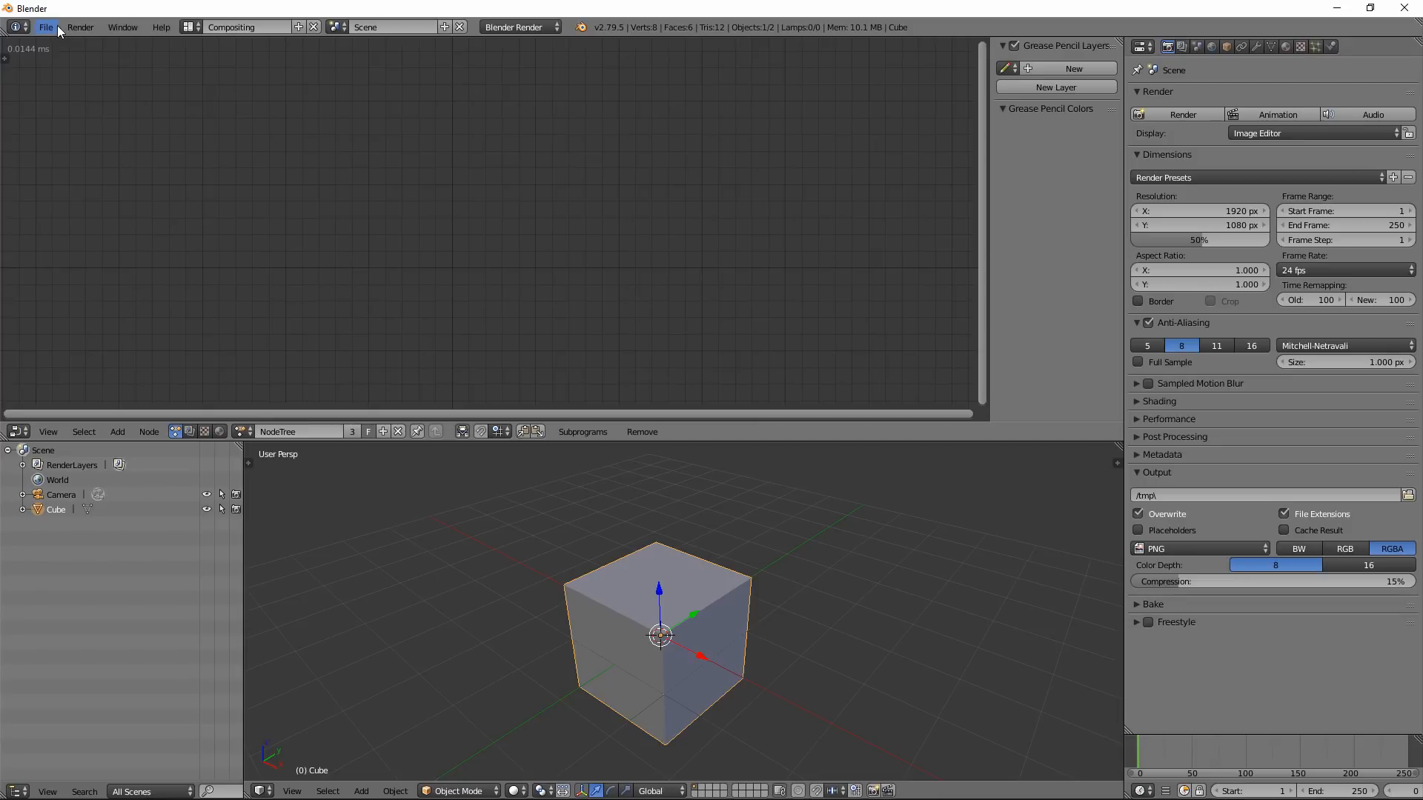
Bring up User Preferences from the File menu, showing the Add-ons list.
click(46, 27)
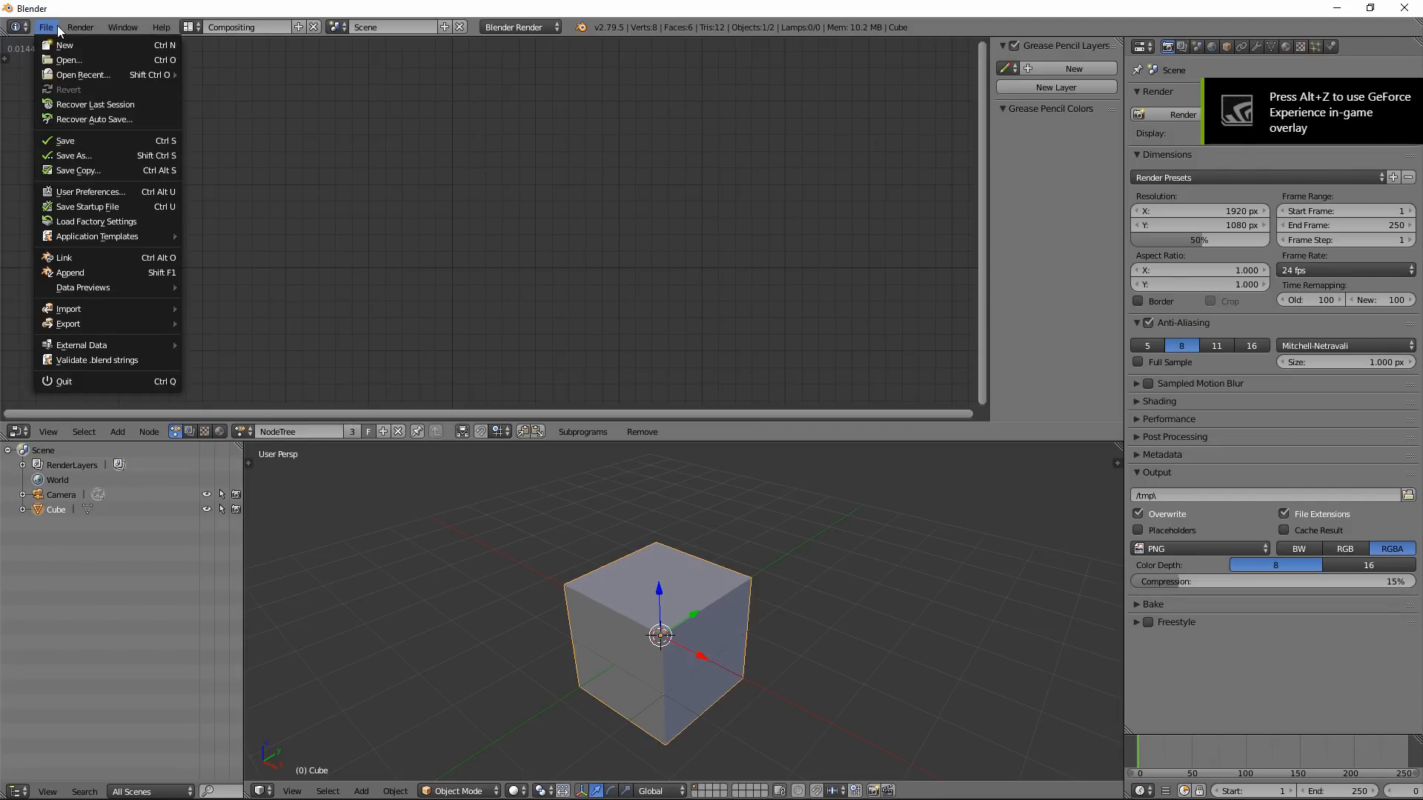
mouse_move(88, 191)
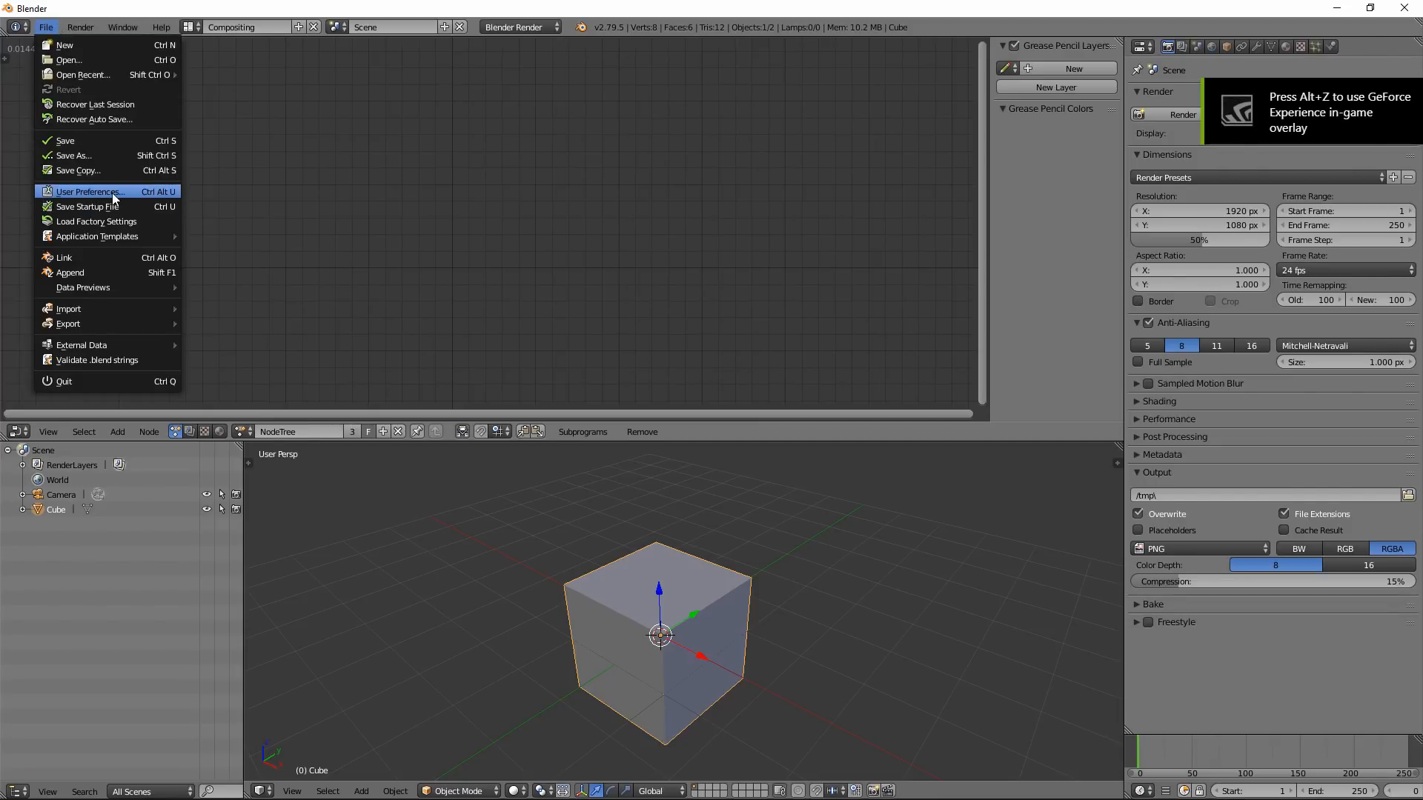
click(88, 191)
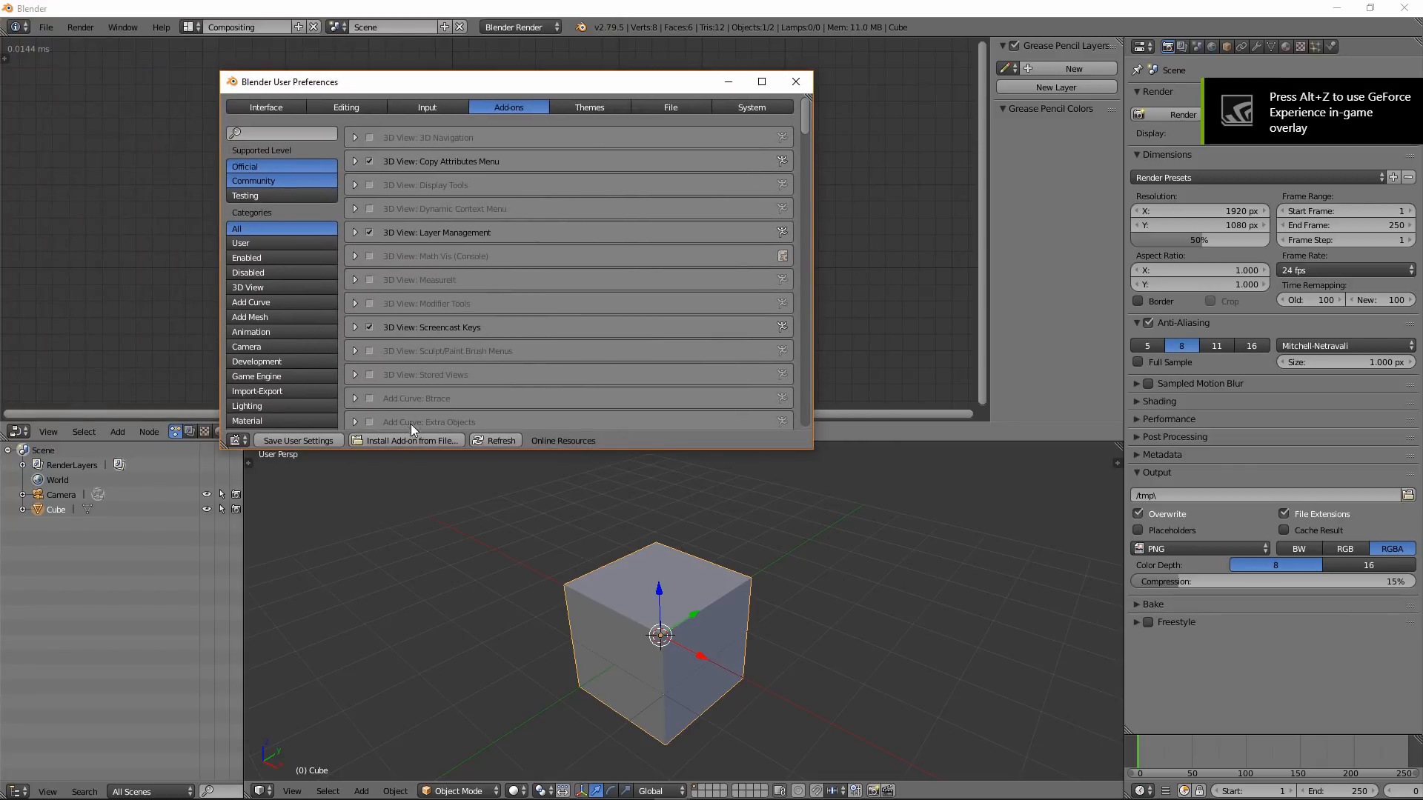
mouse_move(407, 440)
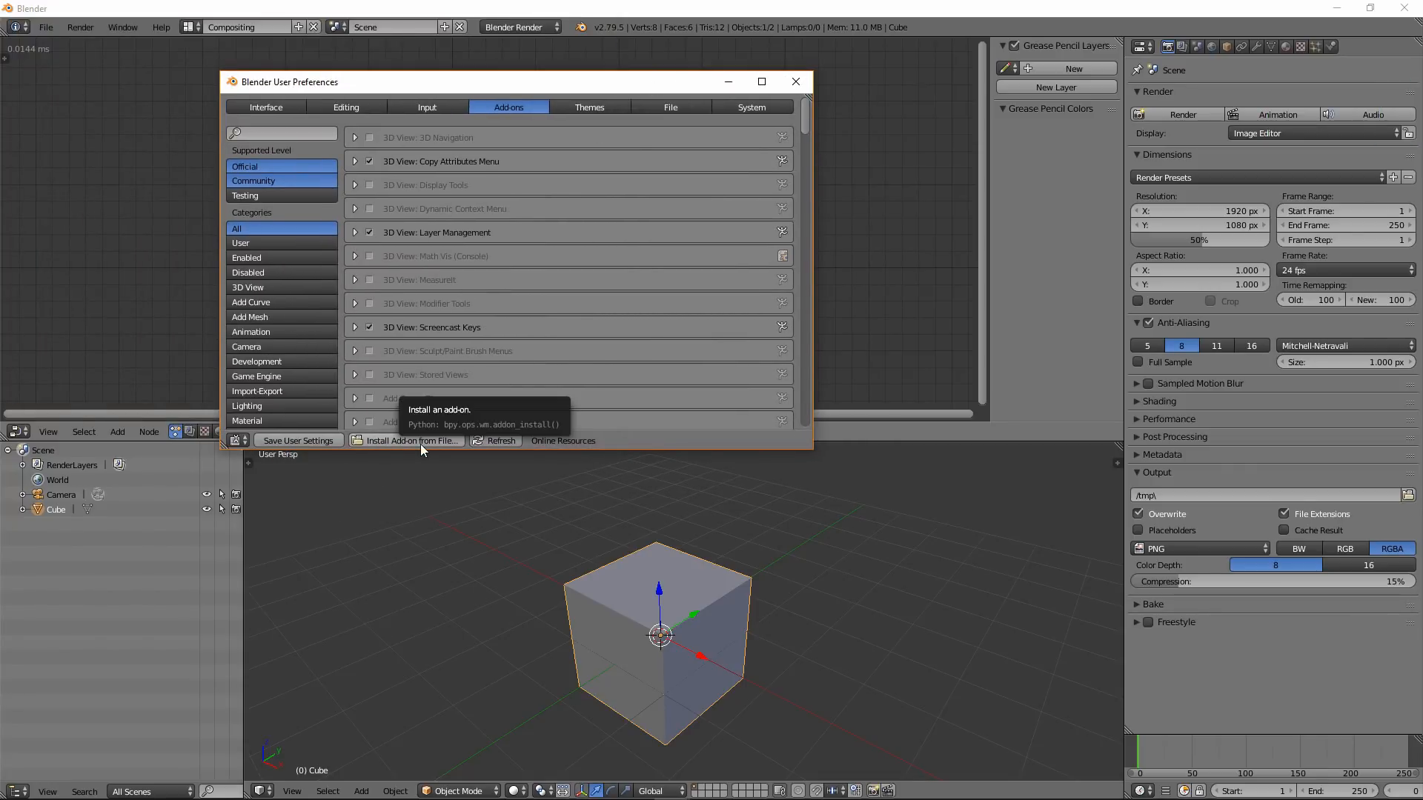
Install everything_nodes_prototype.zip from Downloads as an add-on.
click(408, 442)
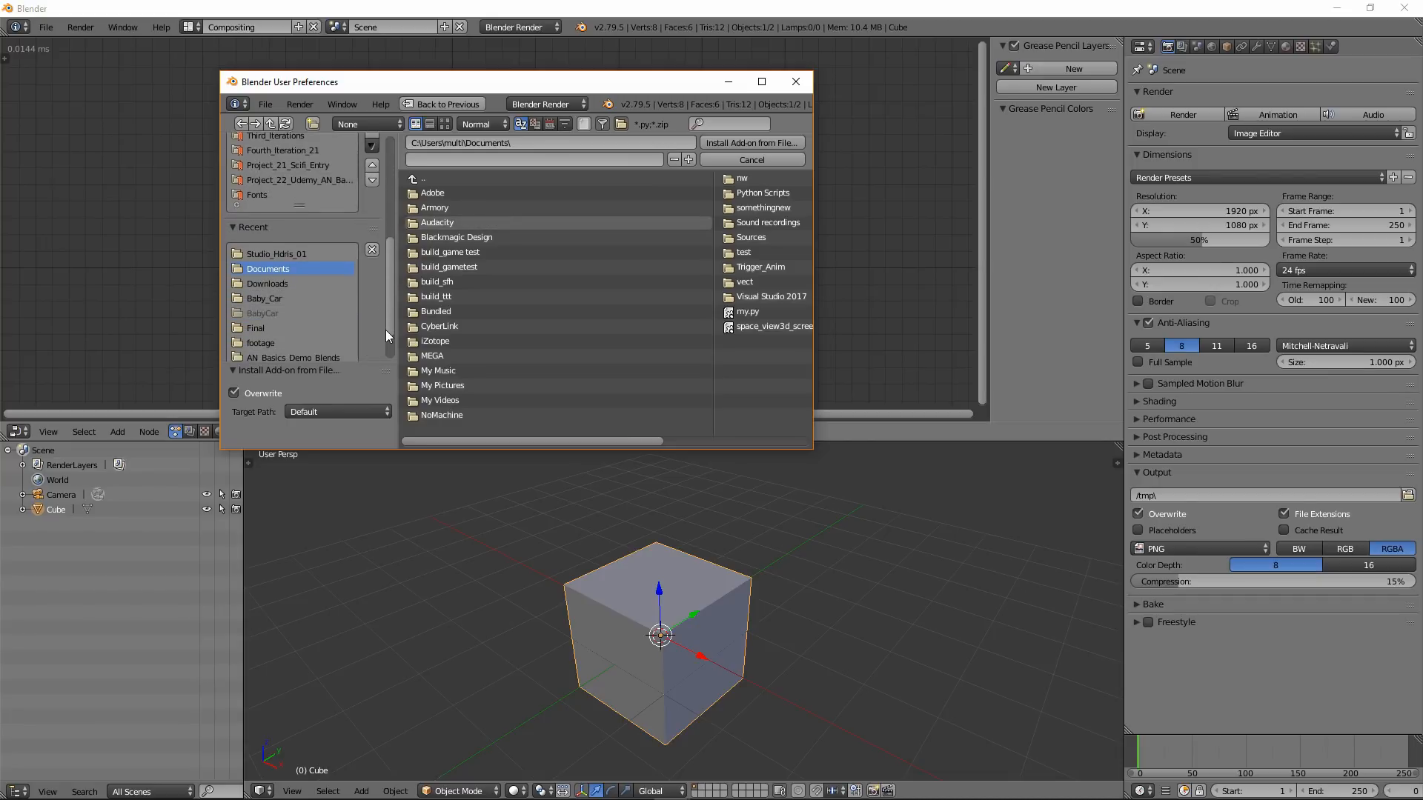
click(266, 283)
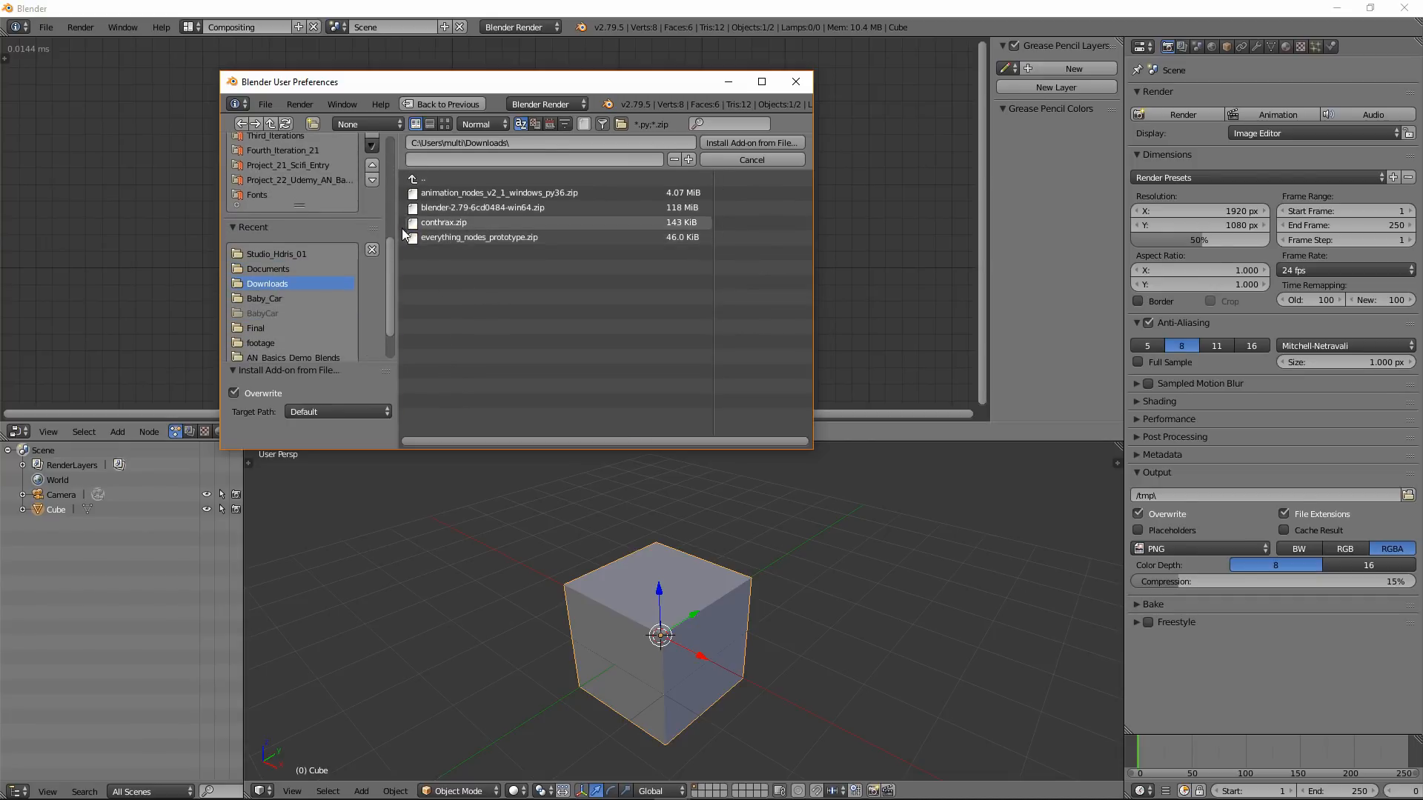
click(478, 237)
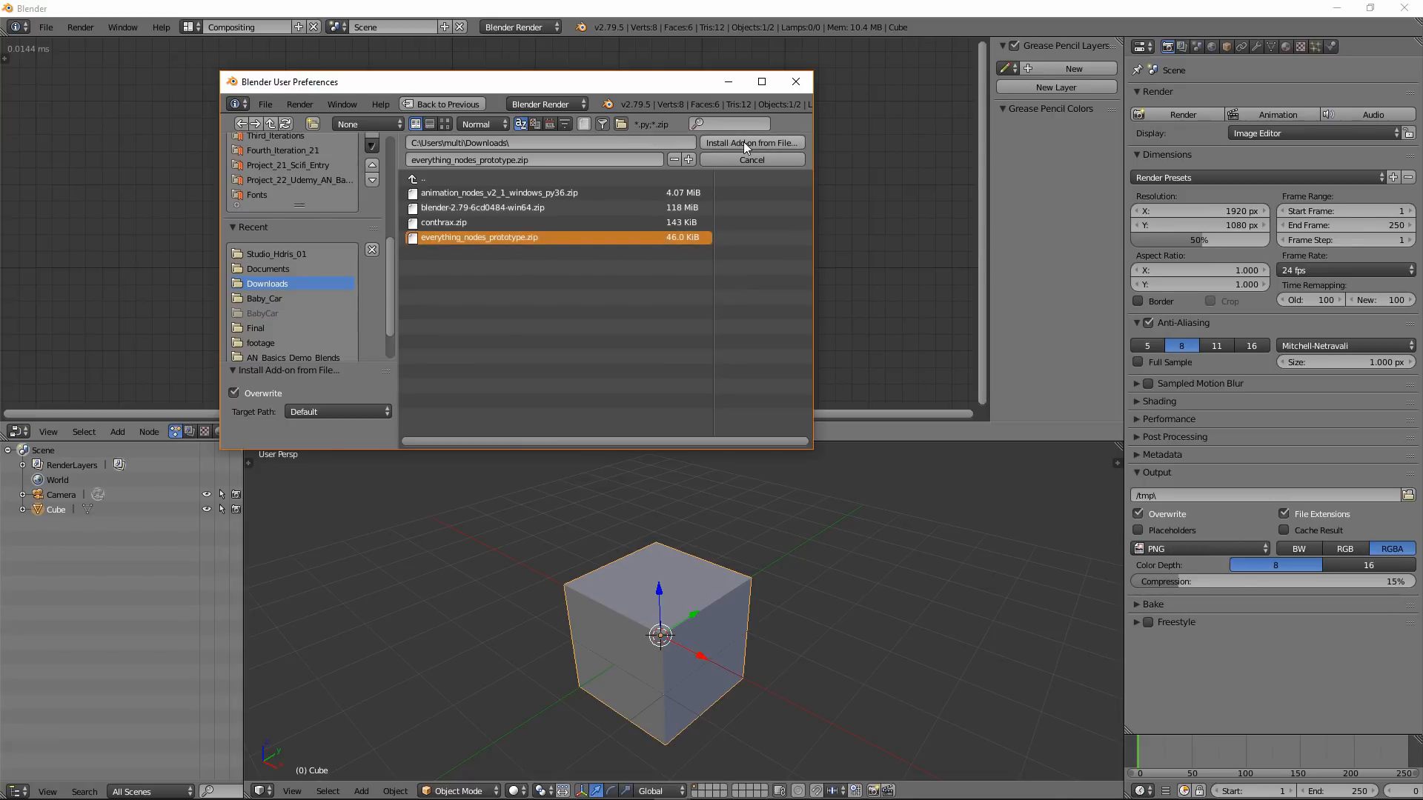
click(750, 142)
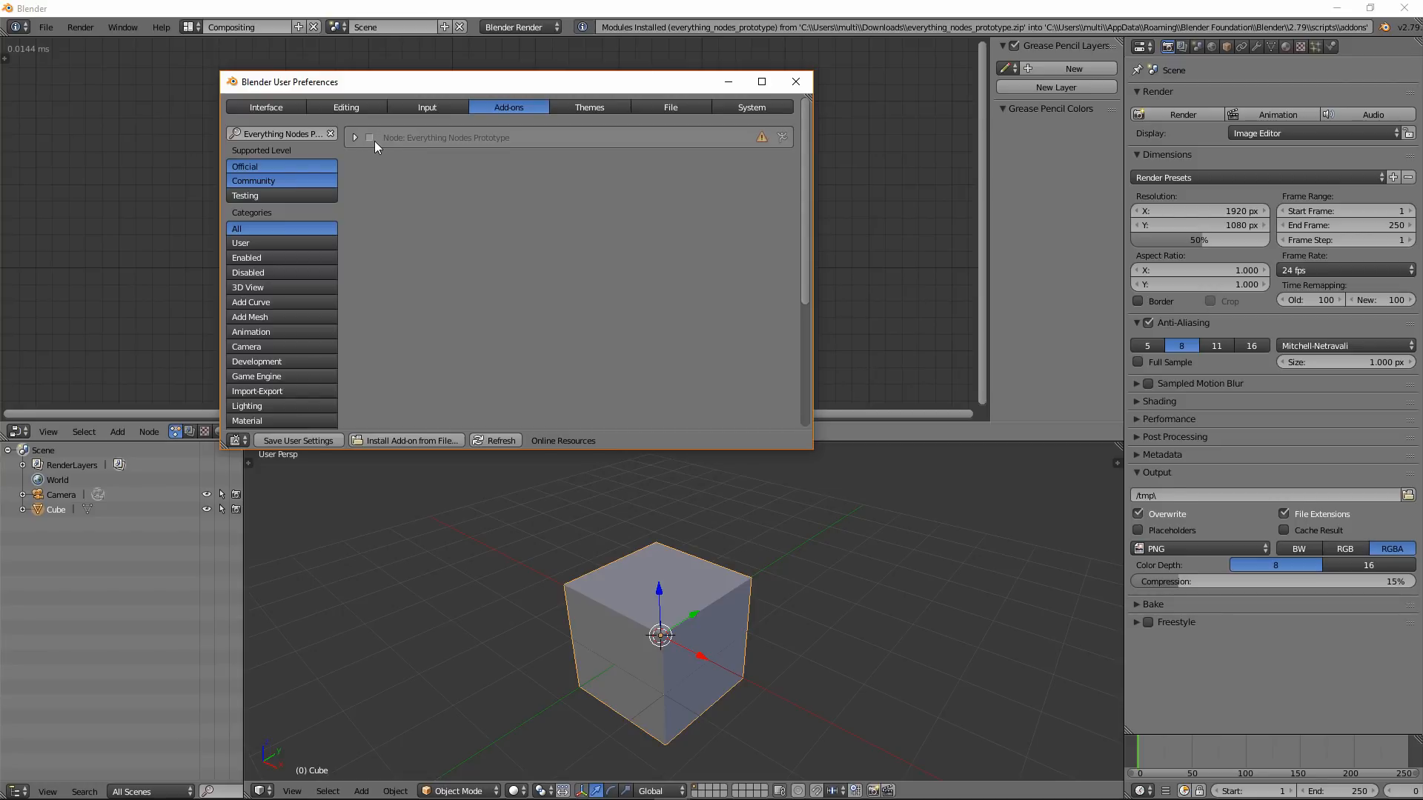
Enable Node: Everything Nodes Prototype and save user settings to keep it on.
click(369, 136)
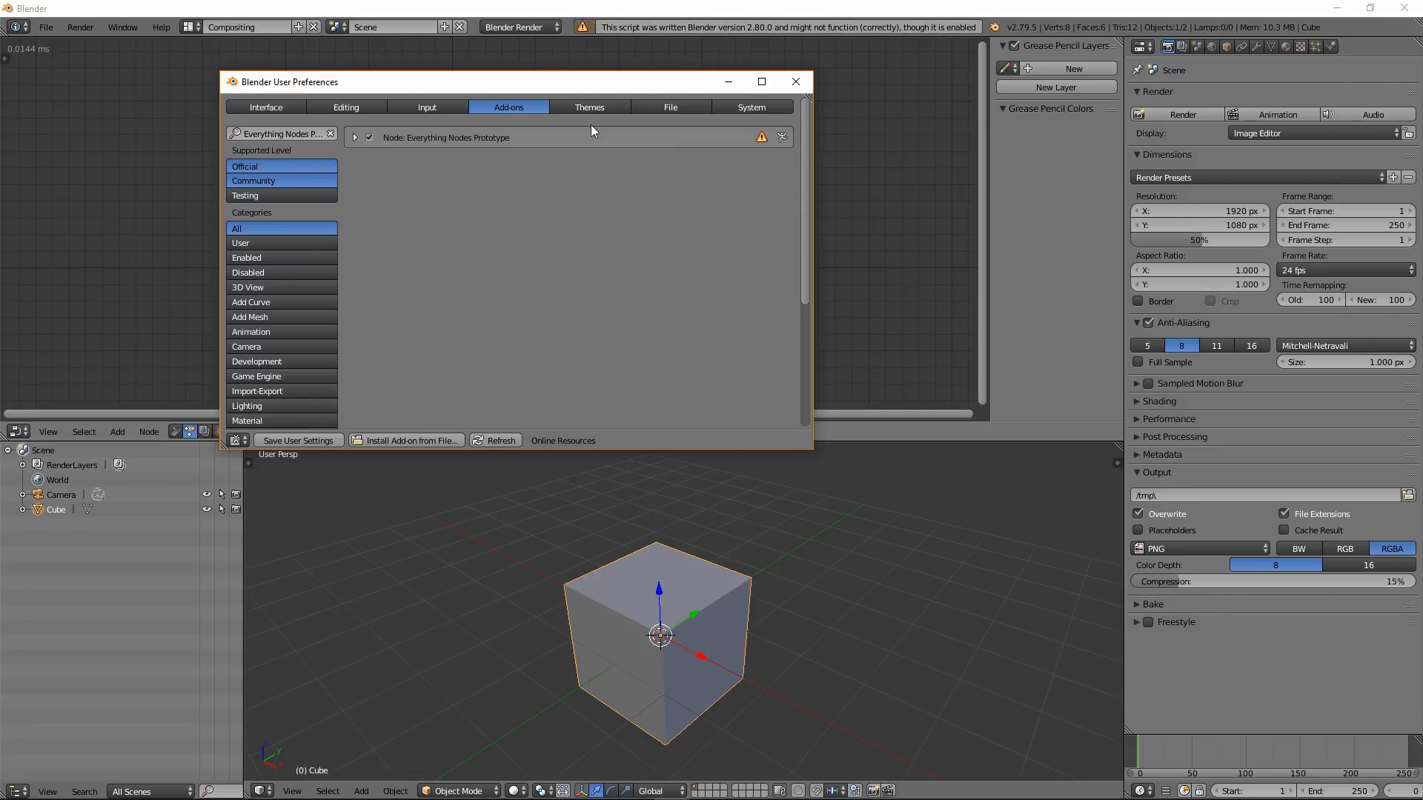
mouse_move(589, 107)
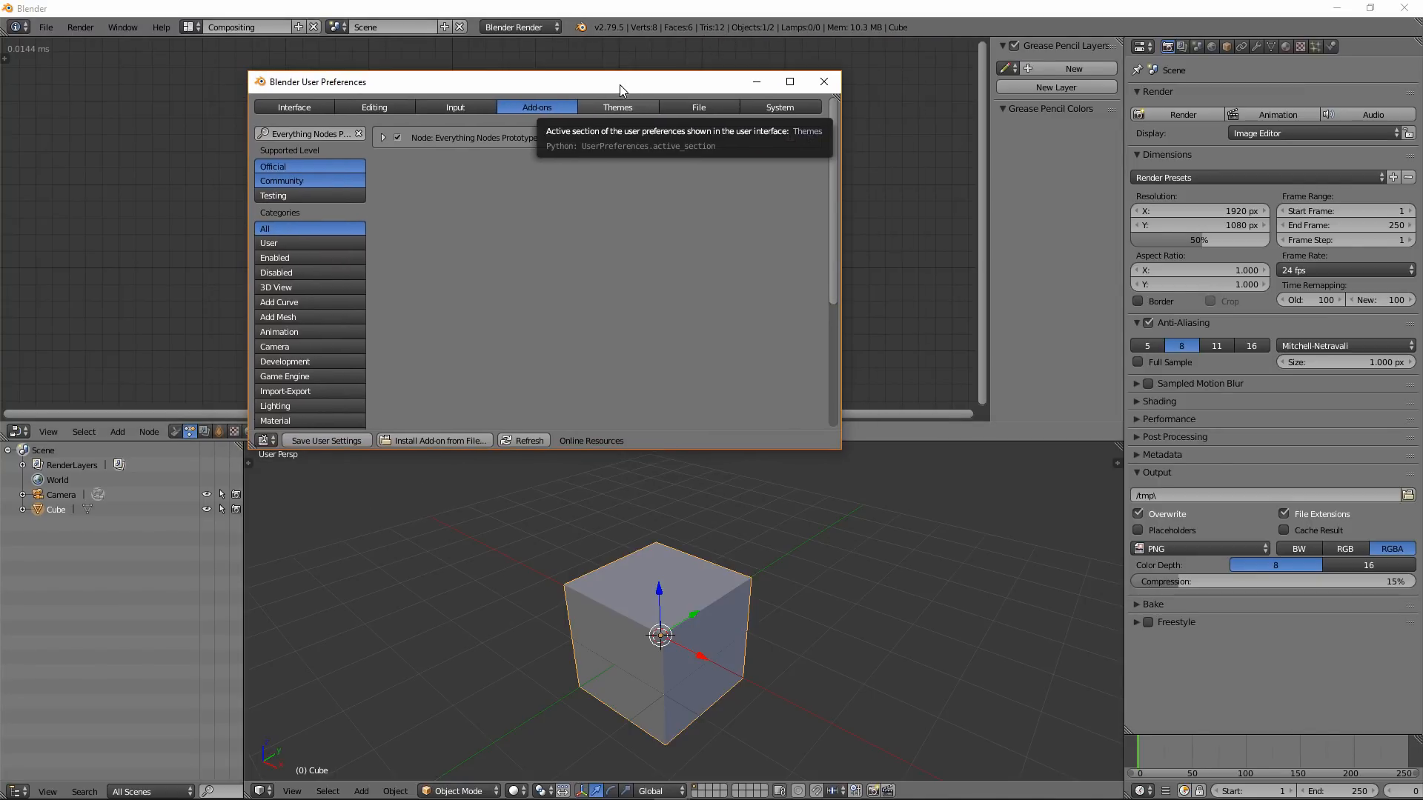
mouse_move(684, 277)
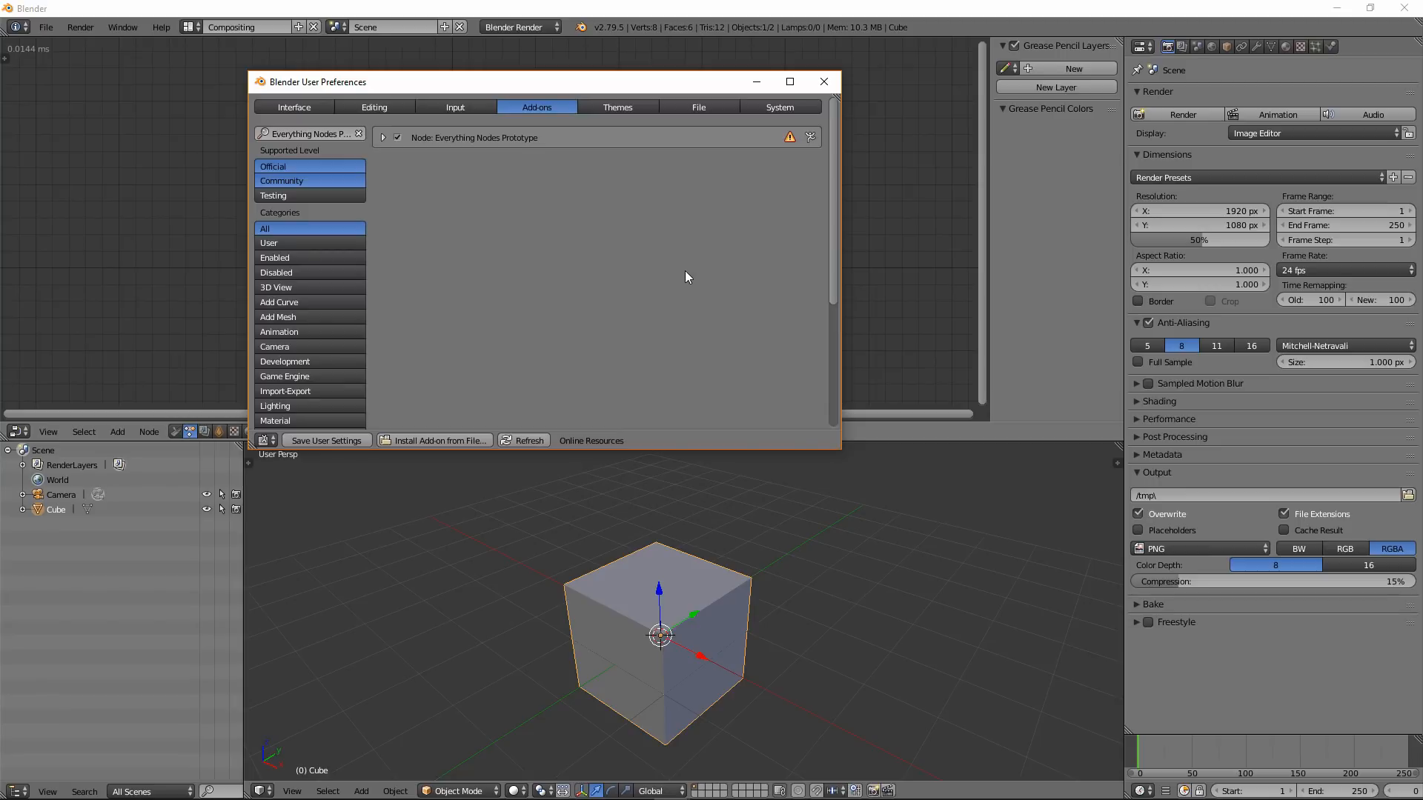
mouse_move(841, 453)
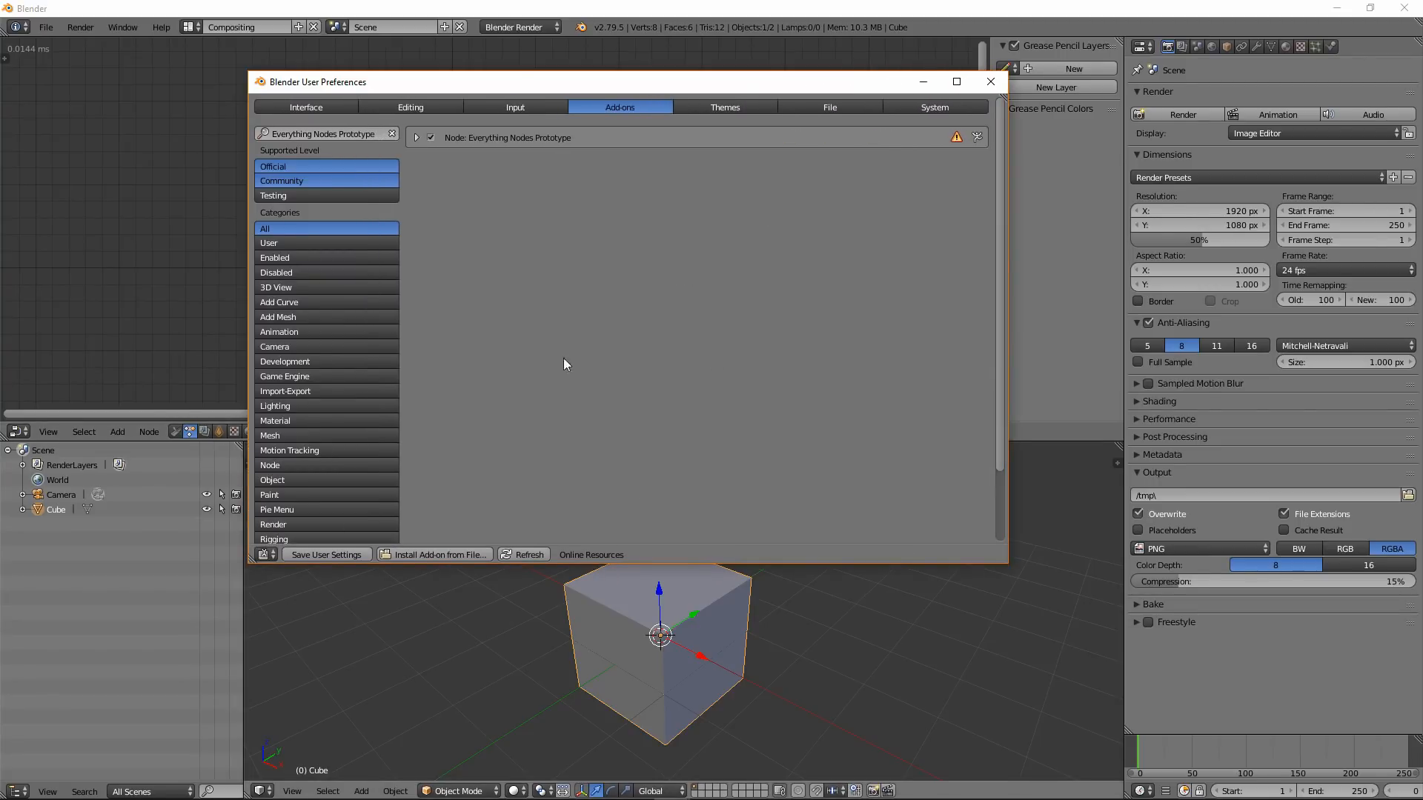
mouse_move(523, 465)
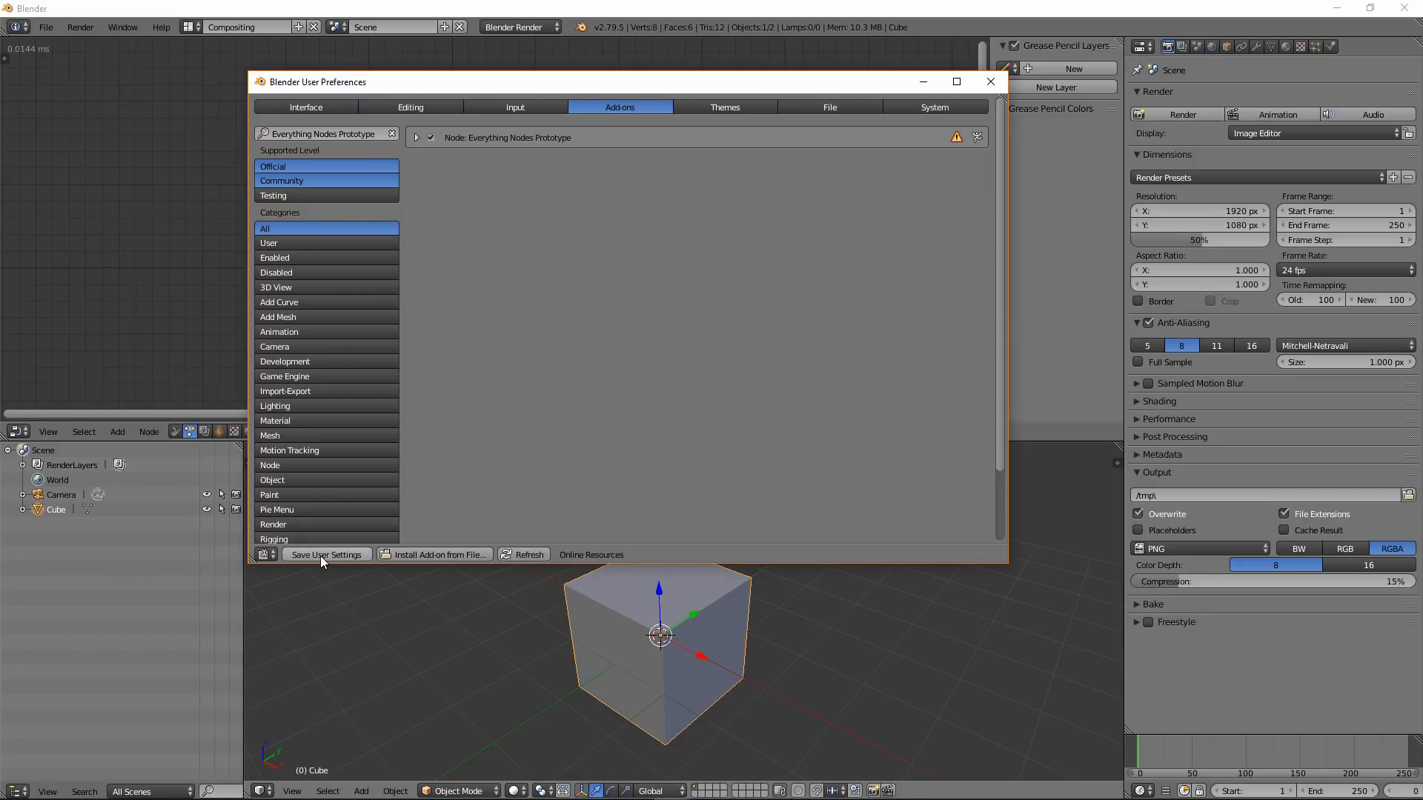
click(989, 82)
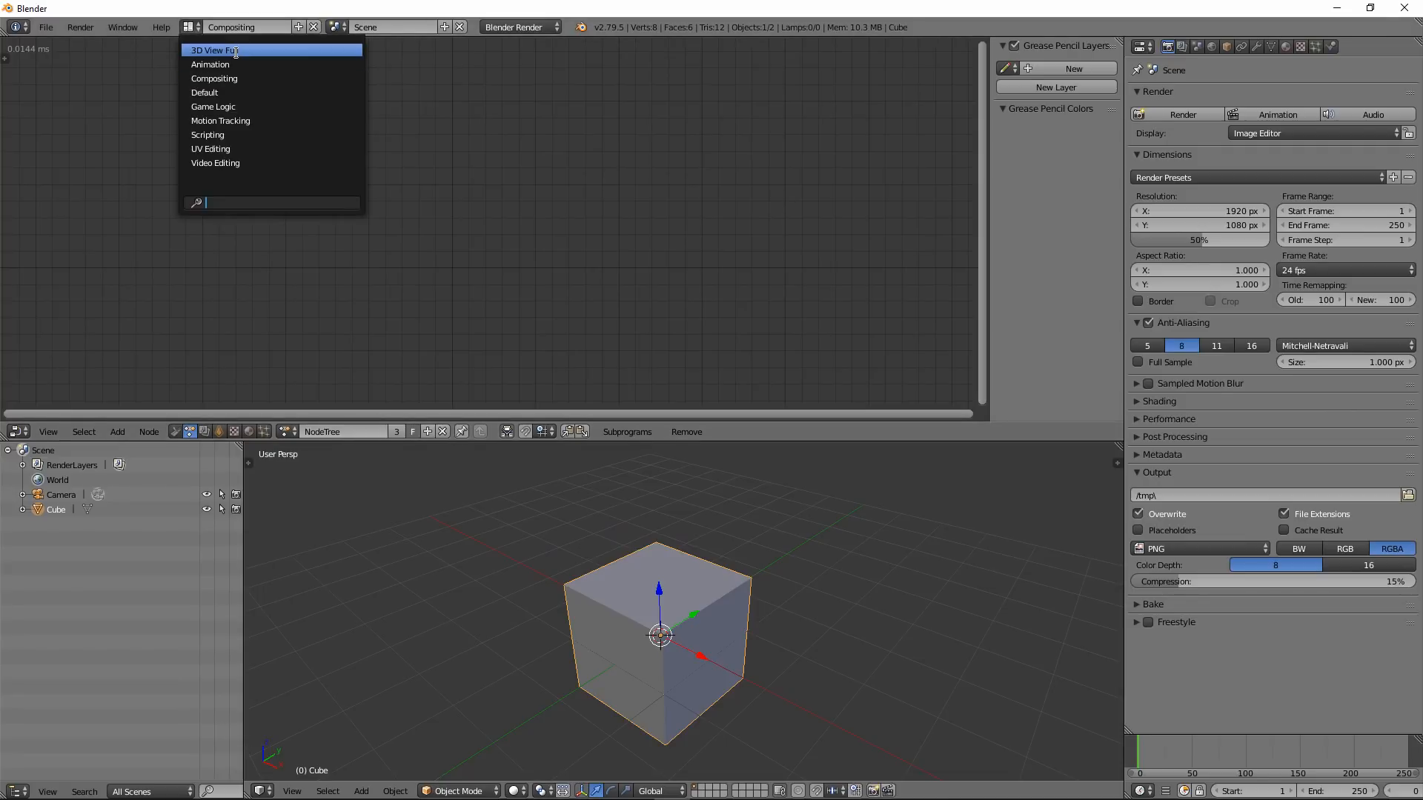
Keep the Compositing layout and switch the node editor to the Everything Nodes tree type.
click(556, 231)
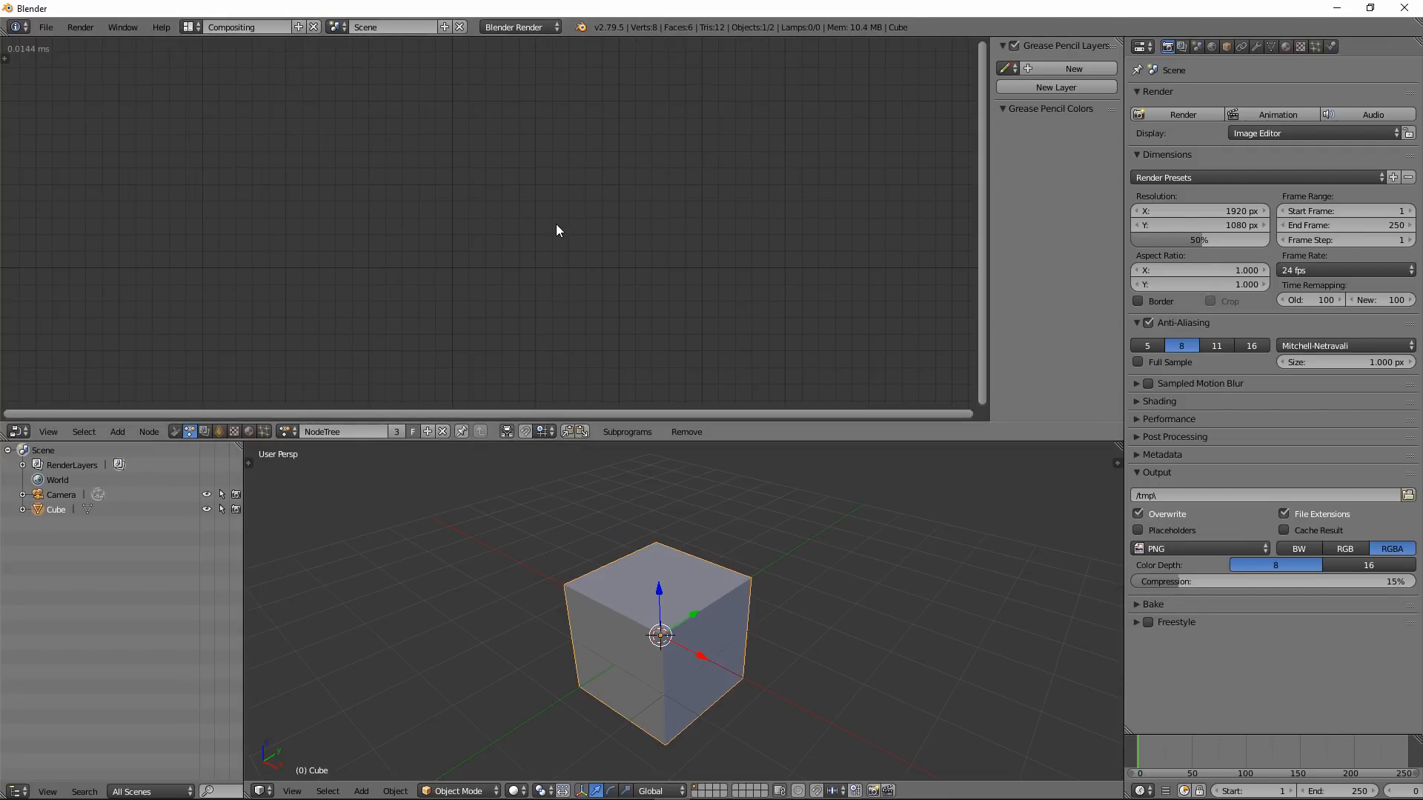
mouse_move(267, 282)
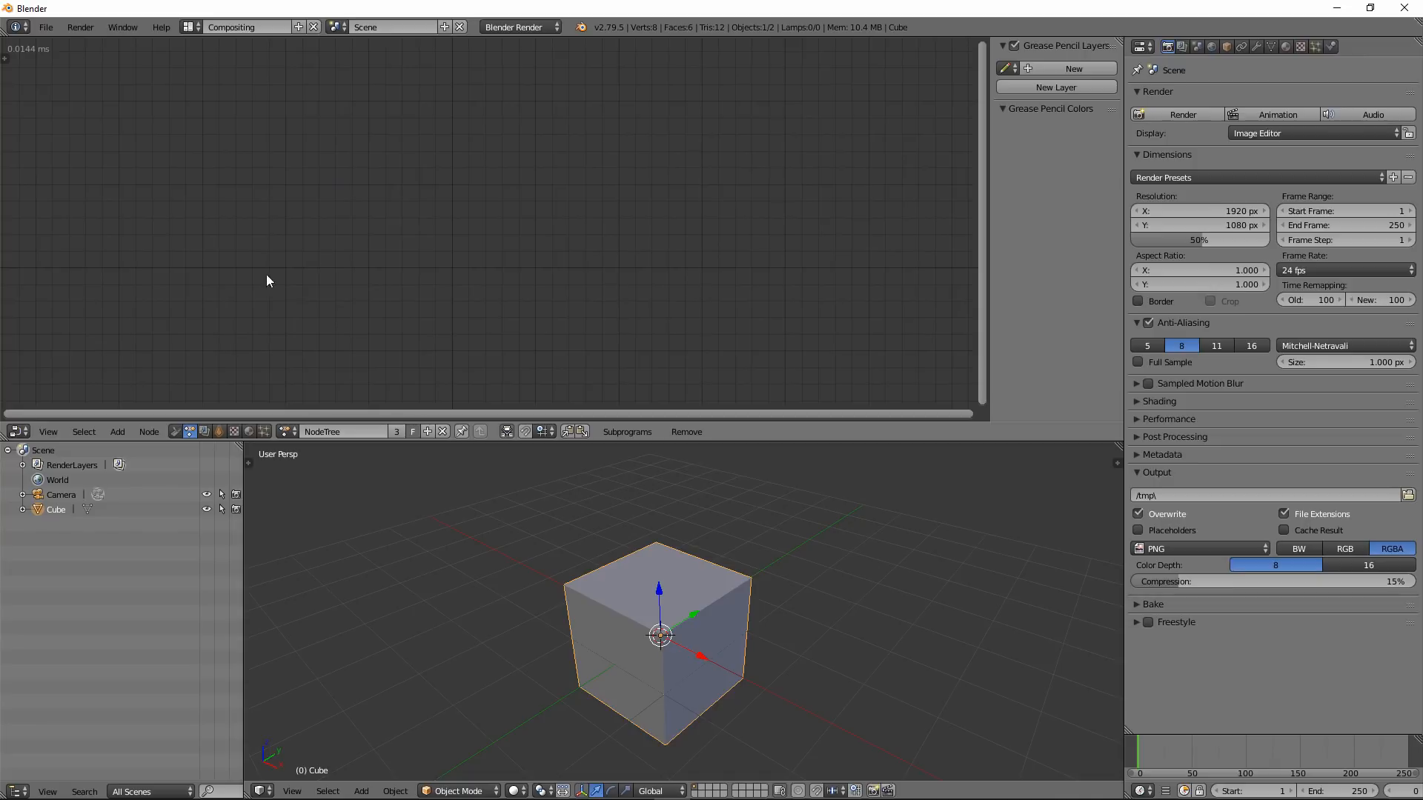
mouse_move(175, 419)
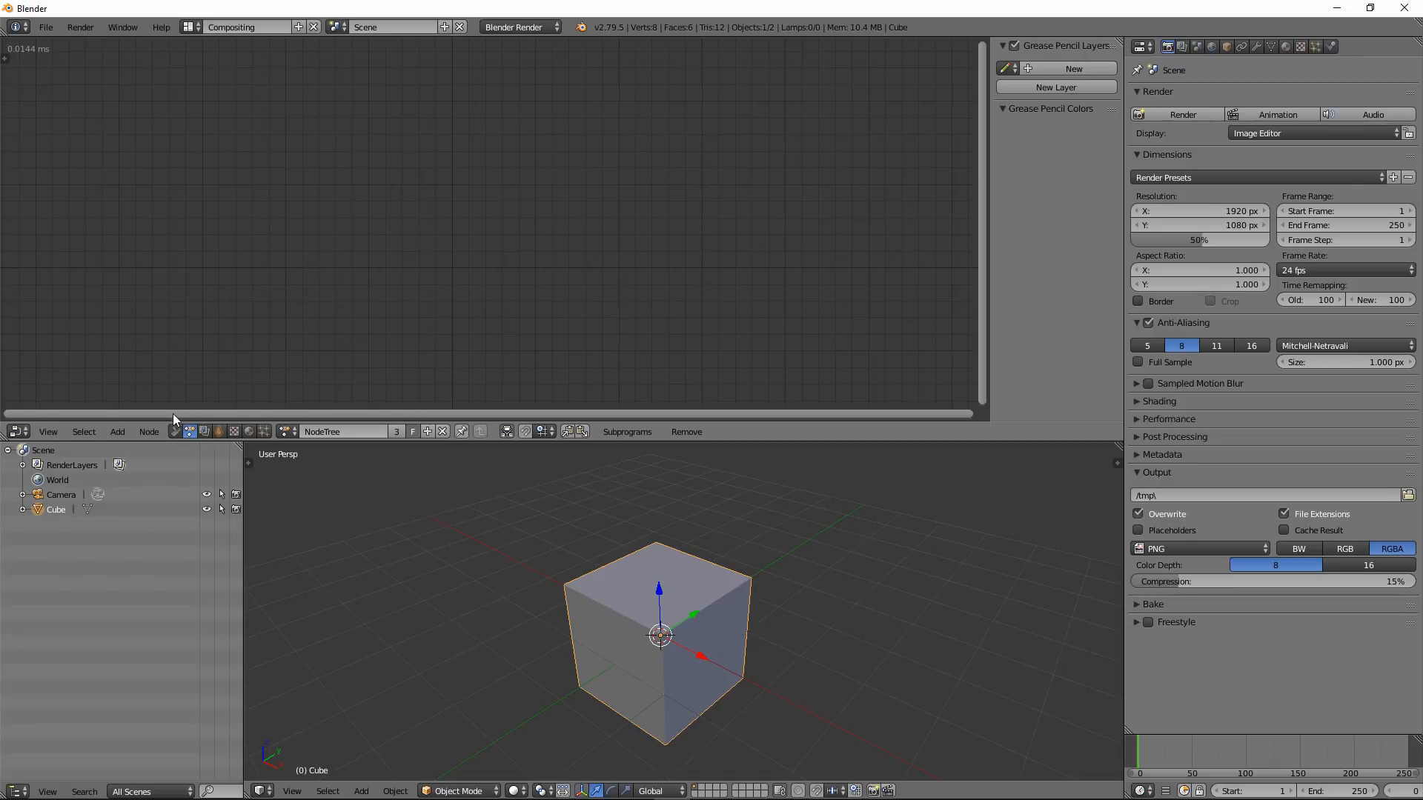
mouse_move(264, 422)
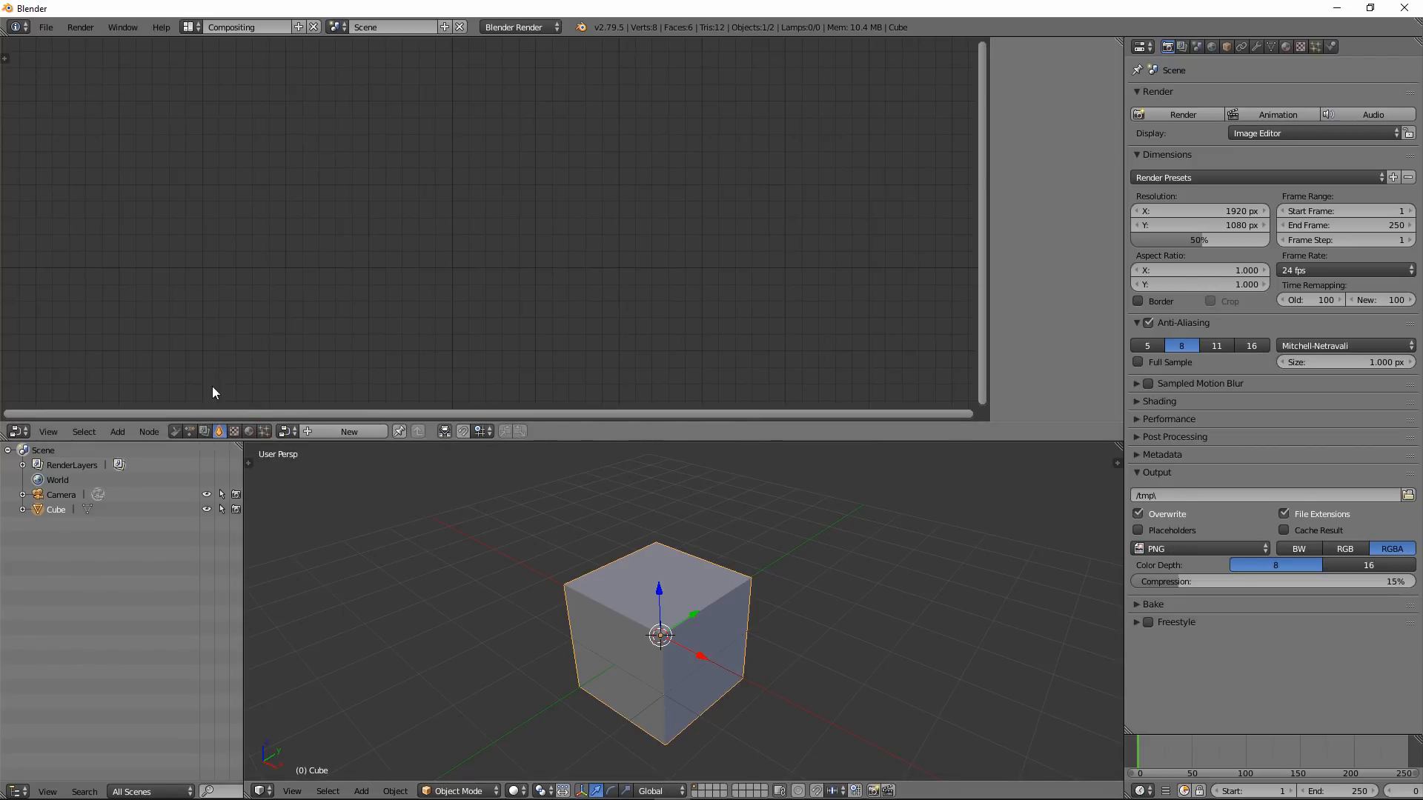
click(177, 431)
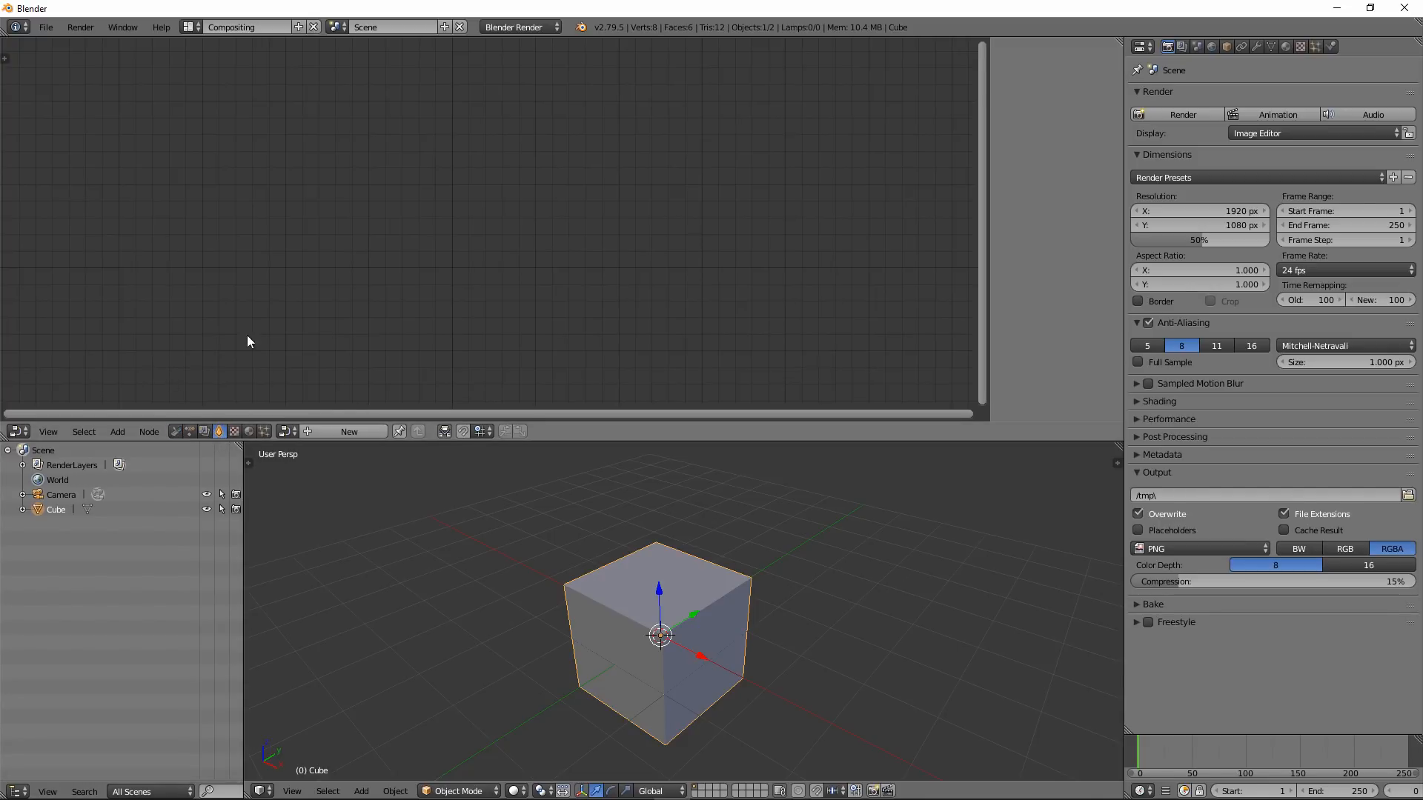
mouse_move(265, 423)
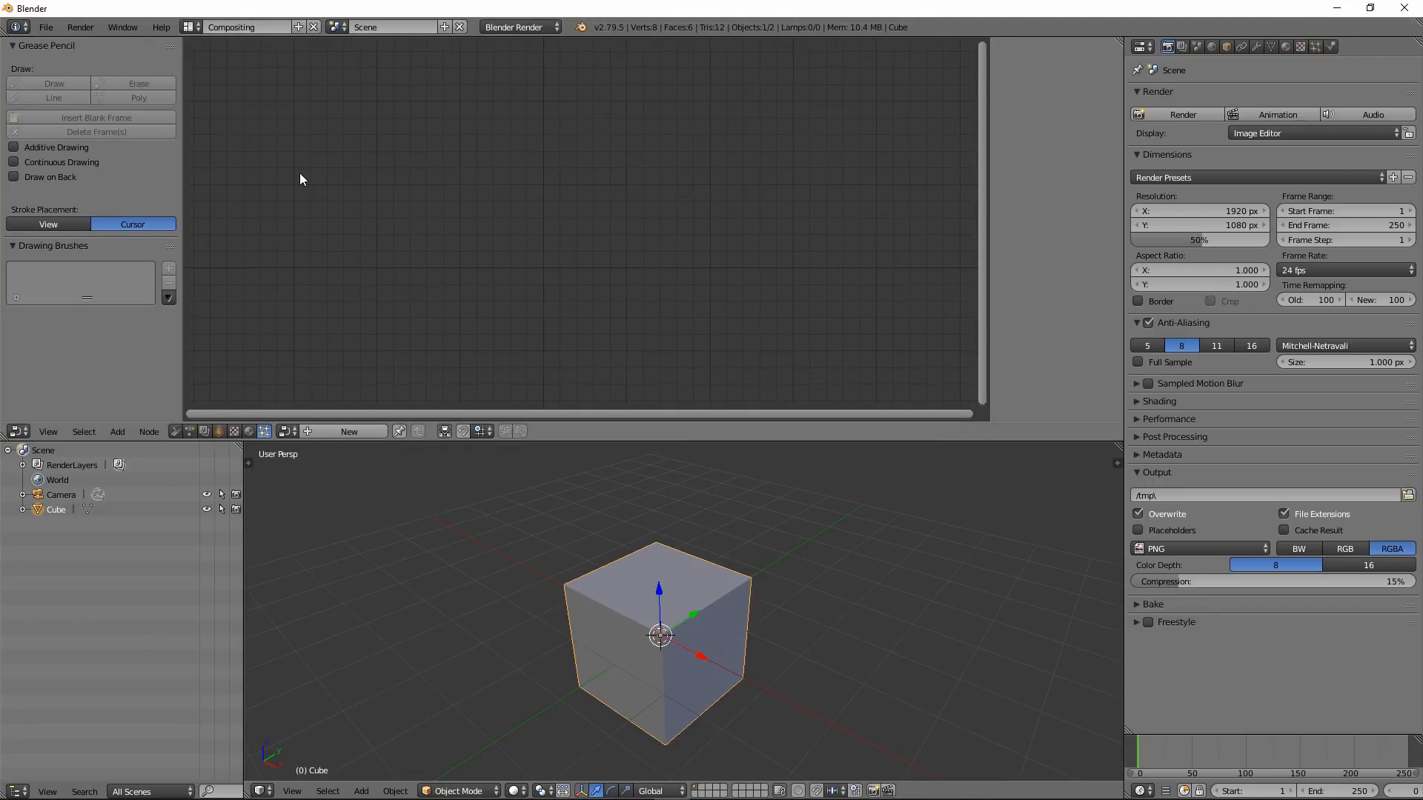
mouse_move(8, 191)
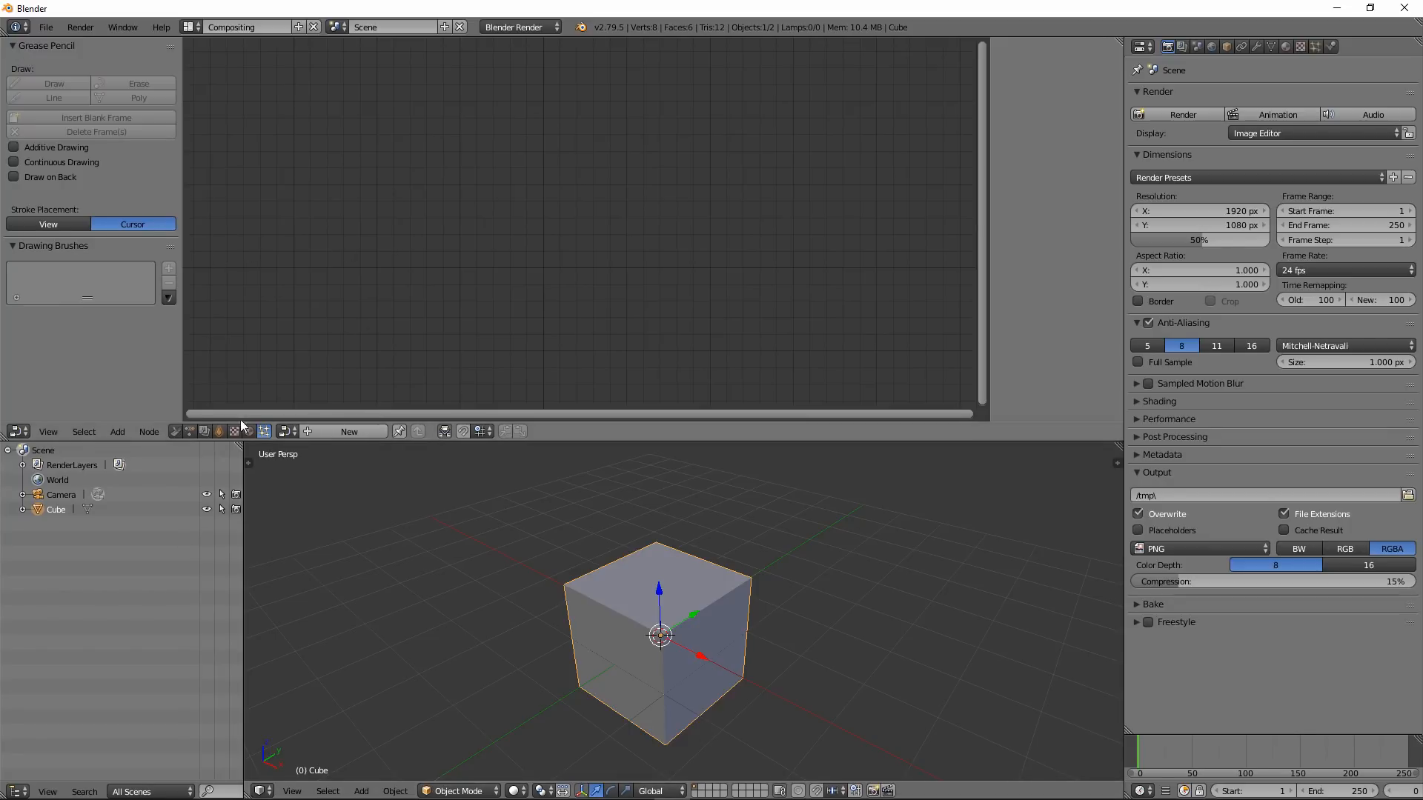
mouse_move(354, 340)
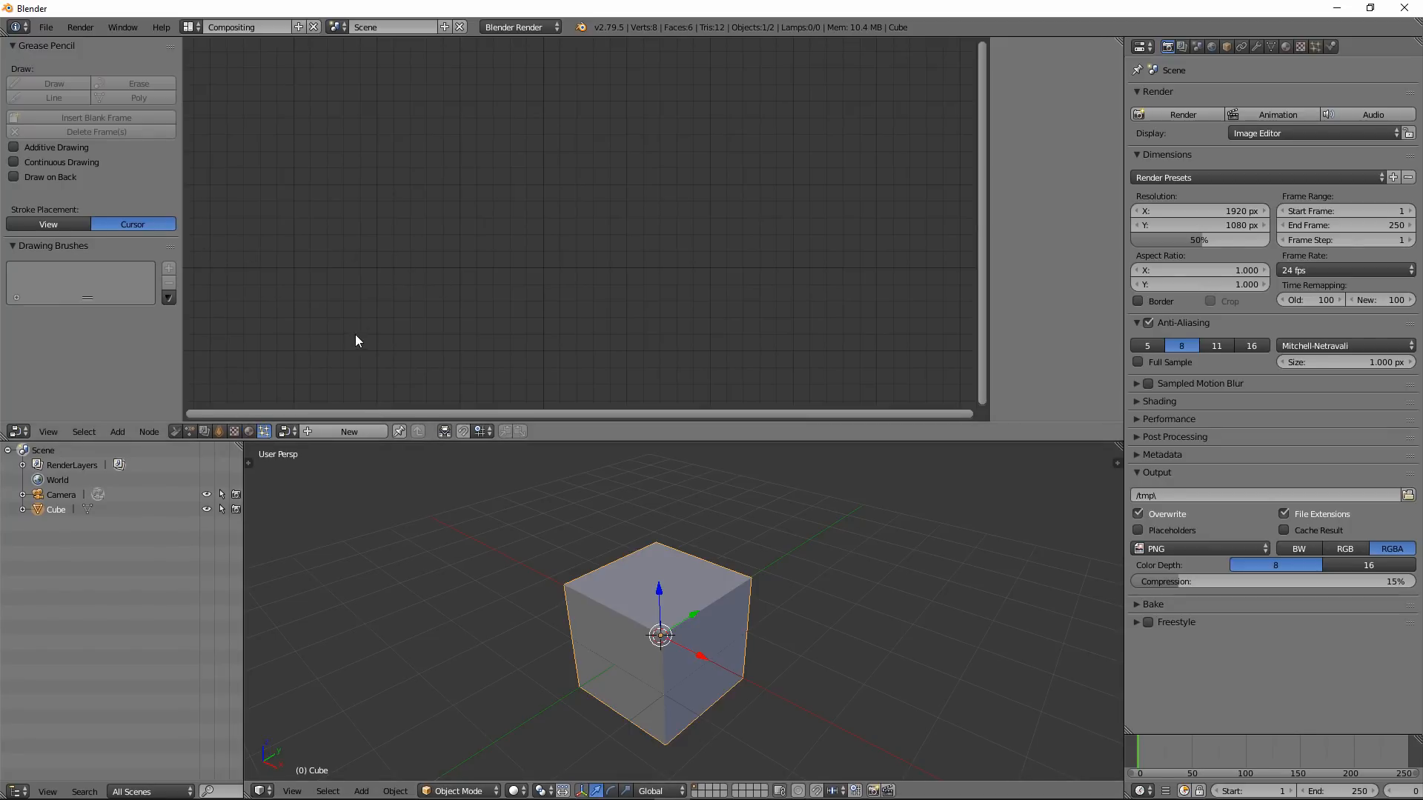
mouse_move(353, 379)
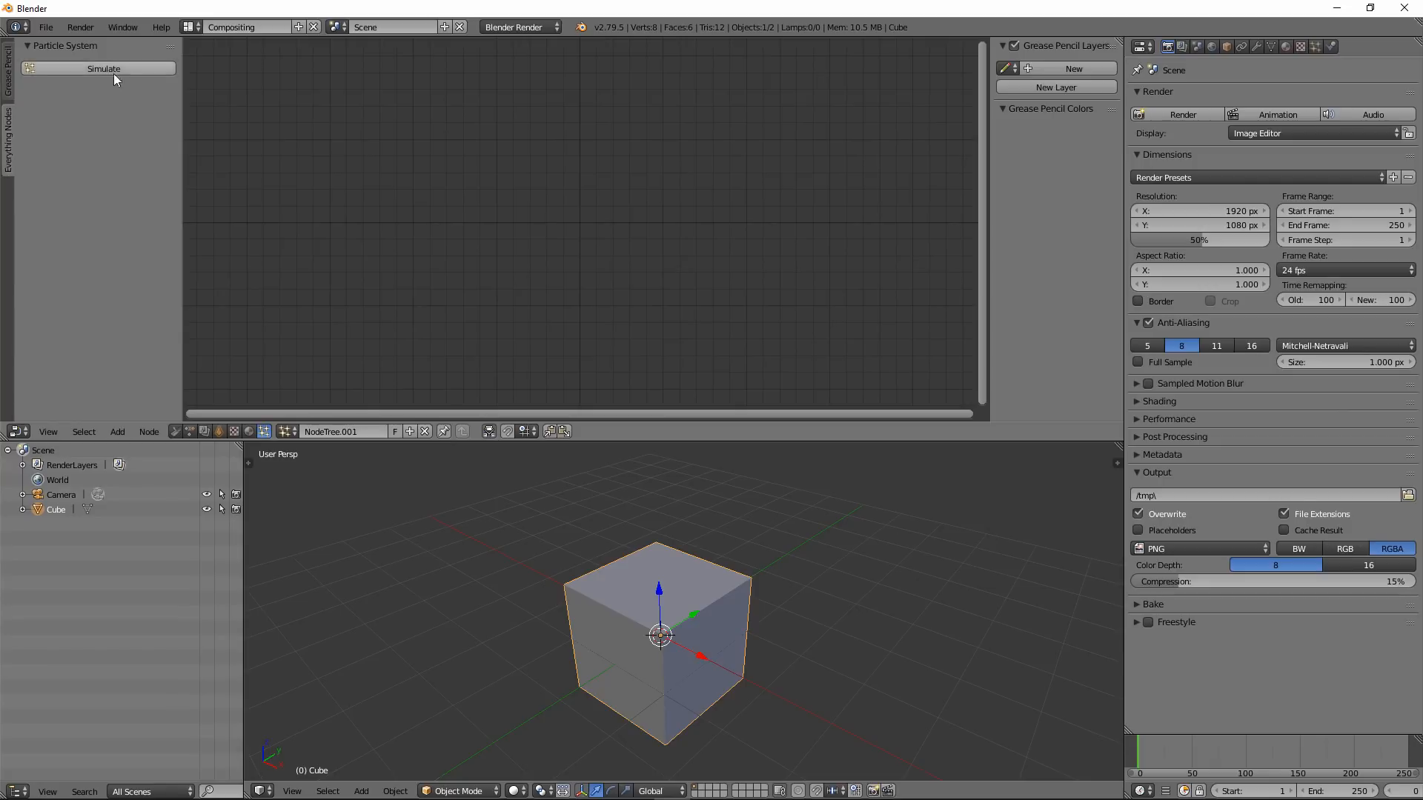
mouse_move(698, 241)
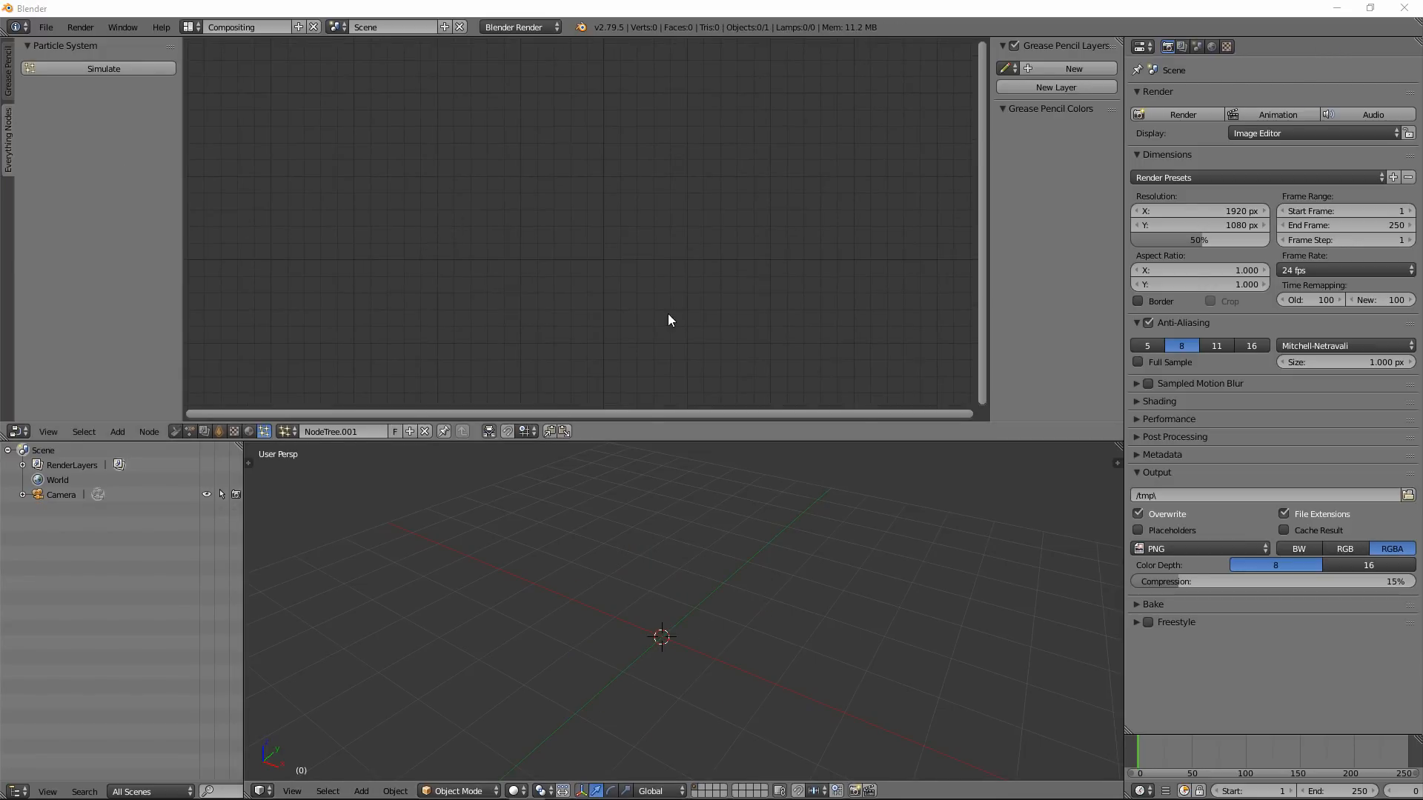
mouse_move(123, 422)
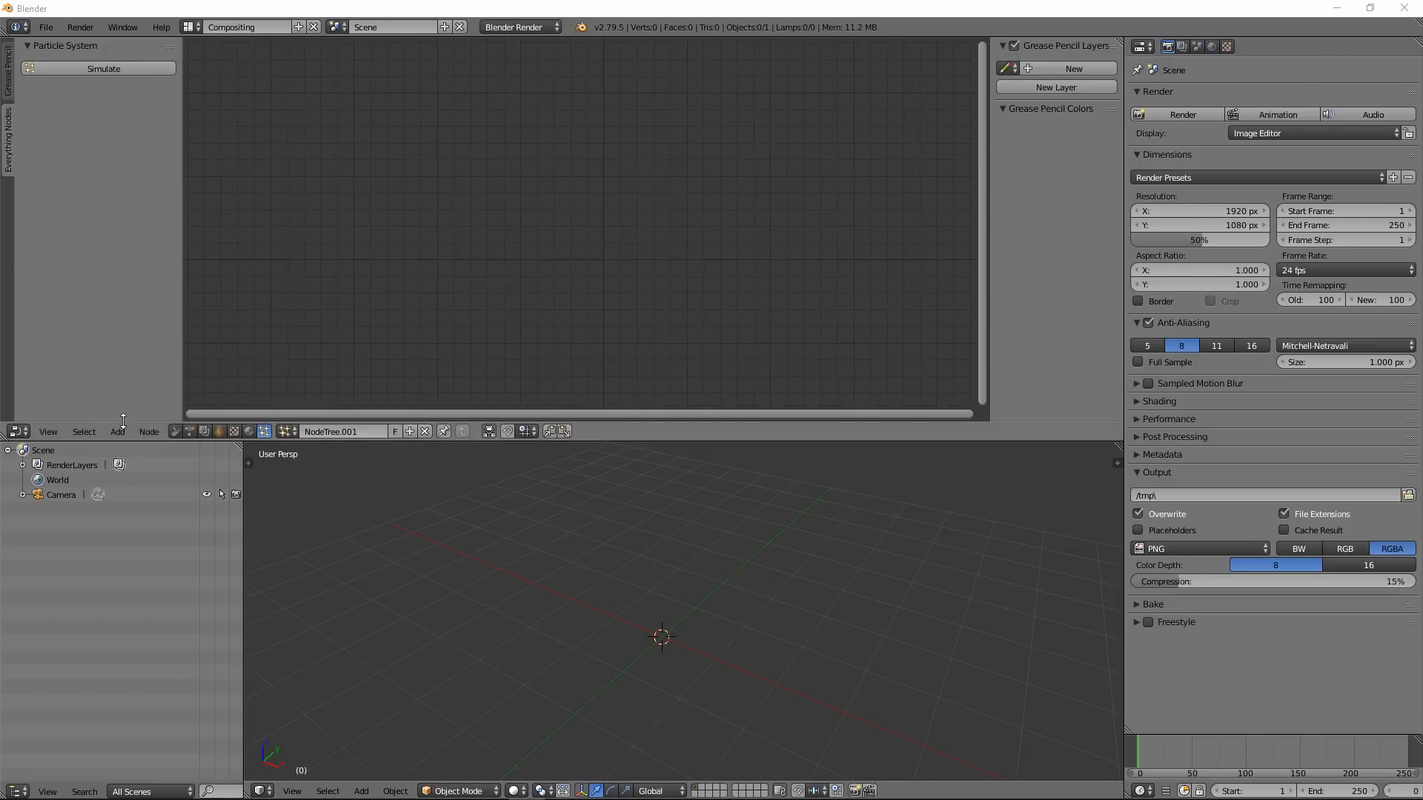
Add a Particle Type node and a Point Emitter node wired into its emitter input.
click(117, 431)
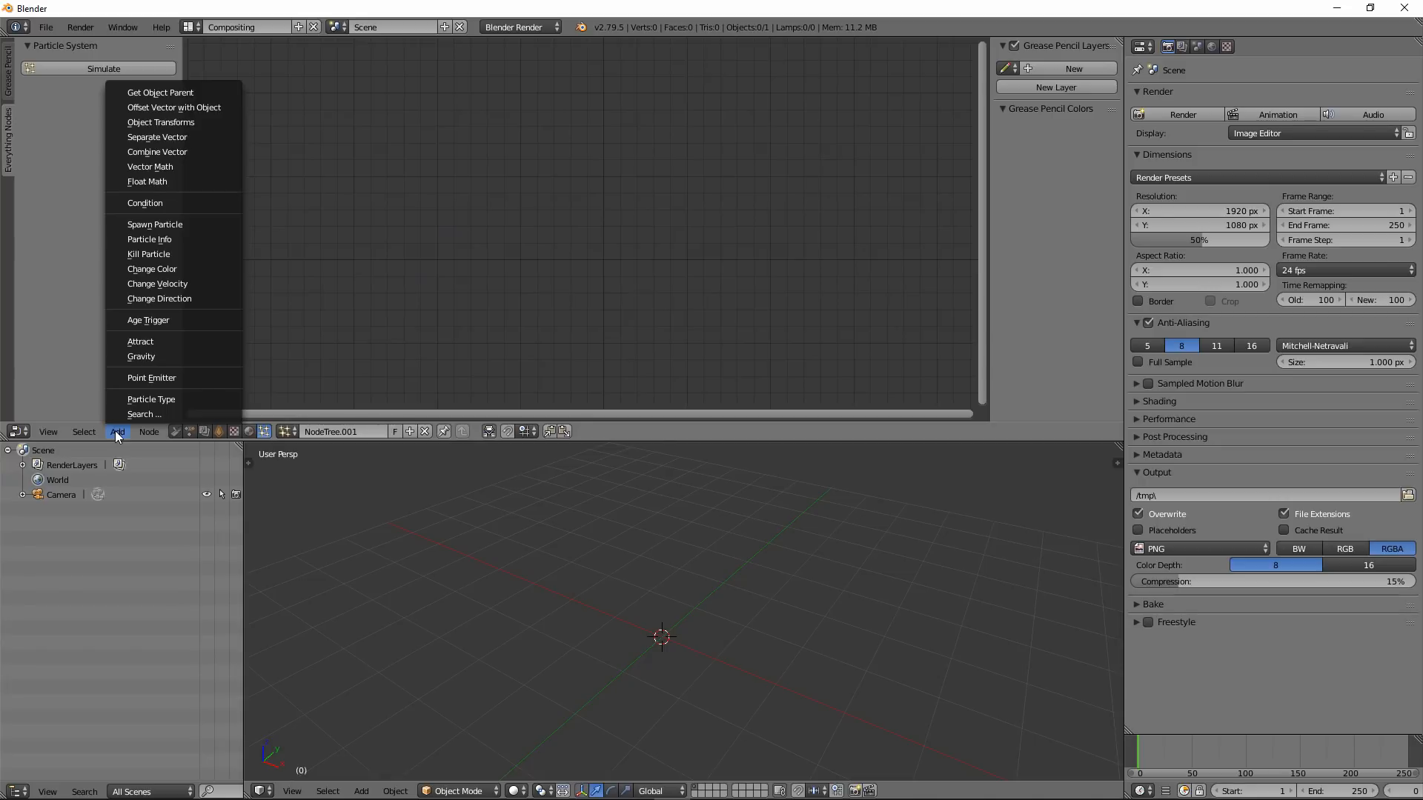
click(151, 399)
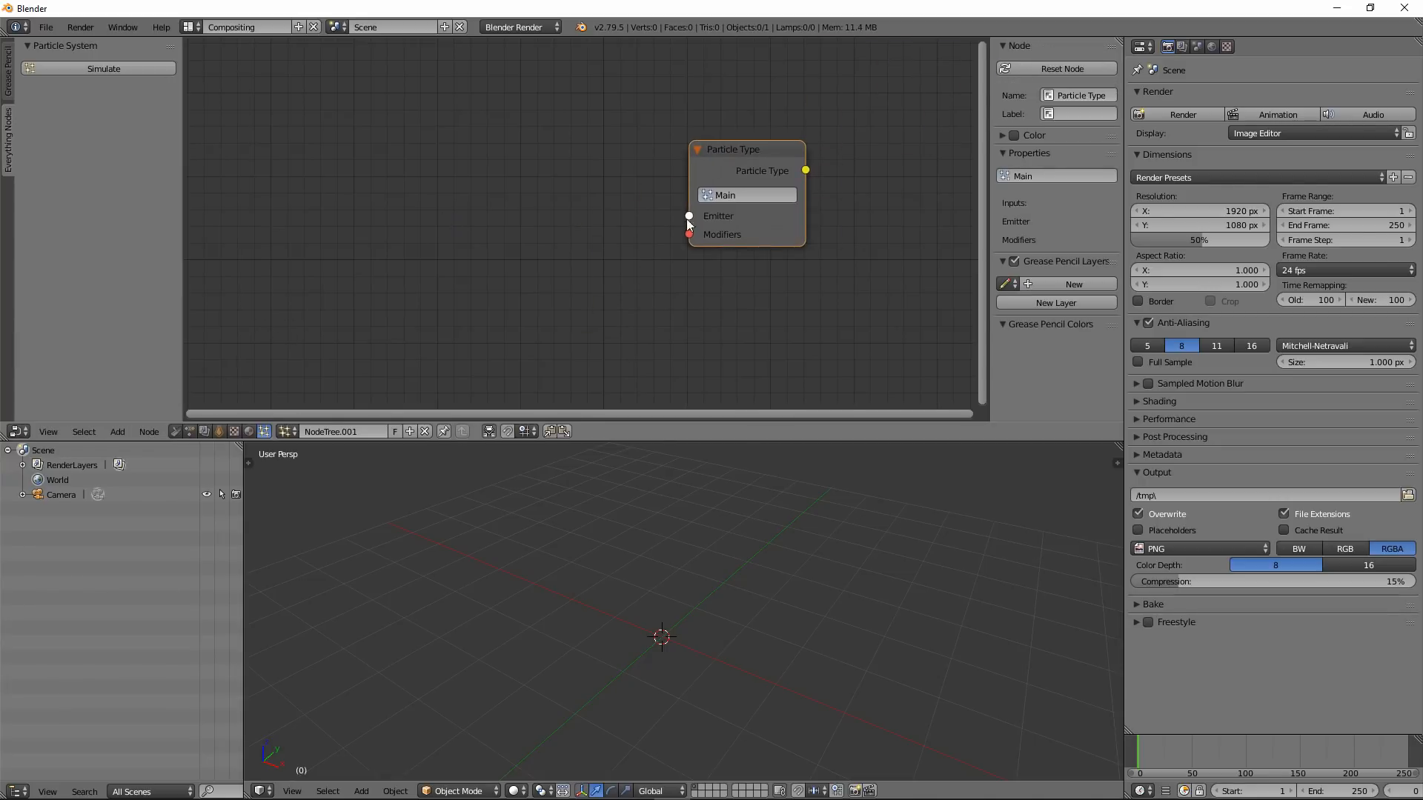
click(117, 431)
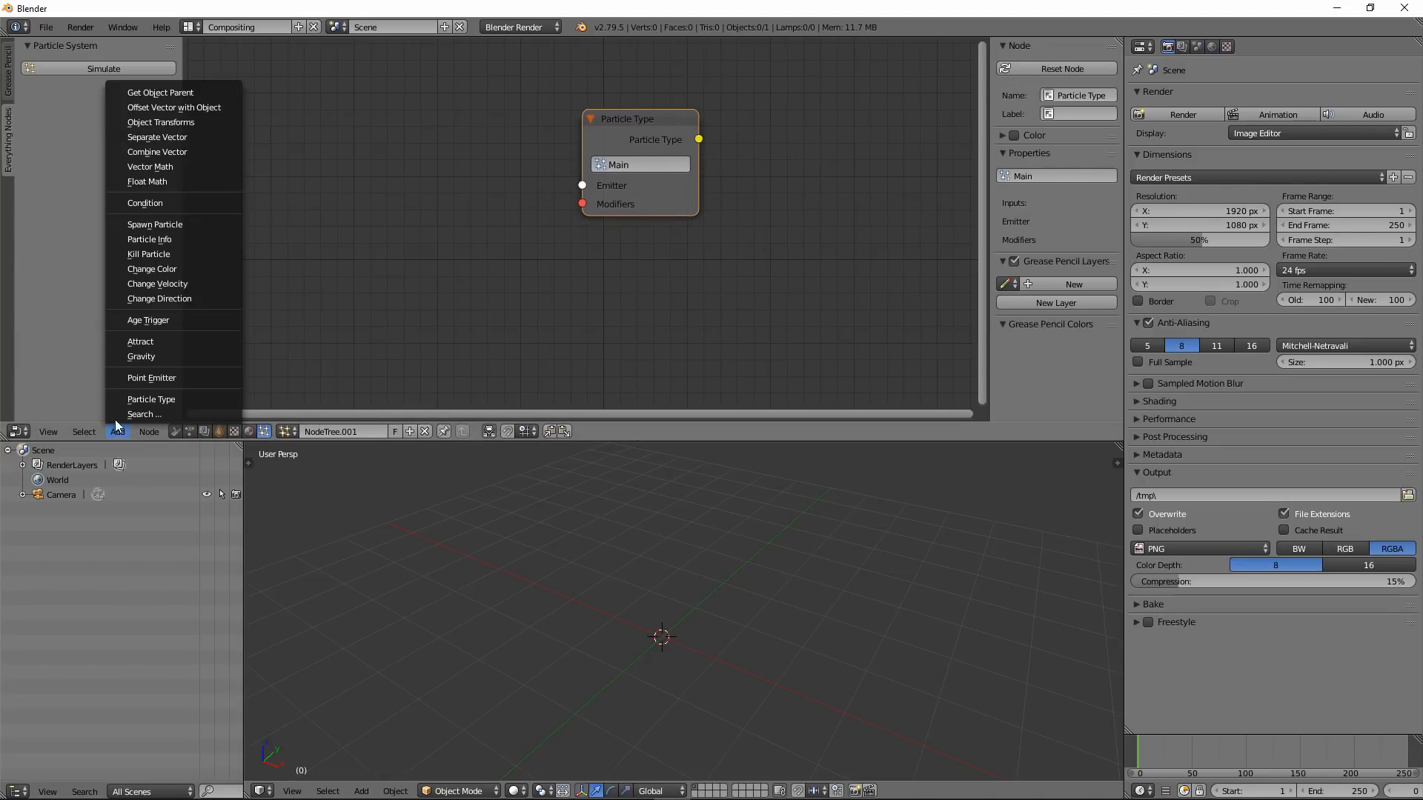
mouse_move(174, 378)
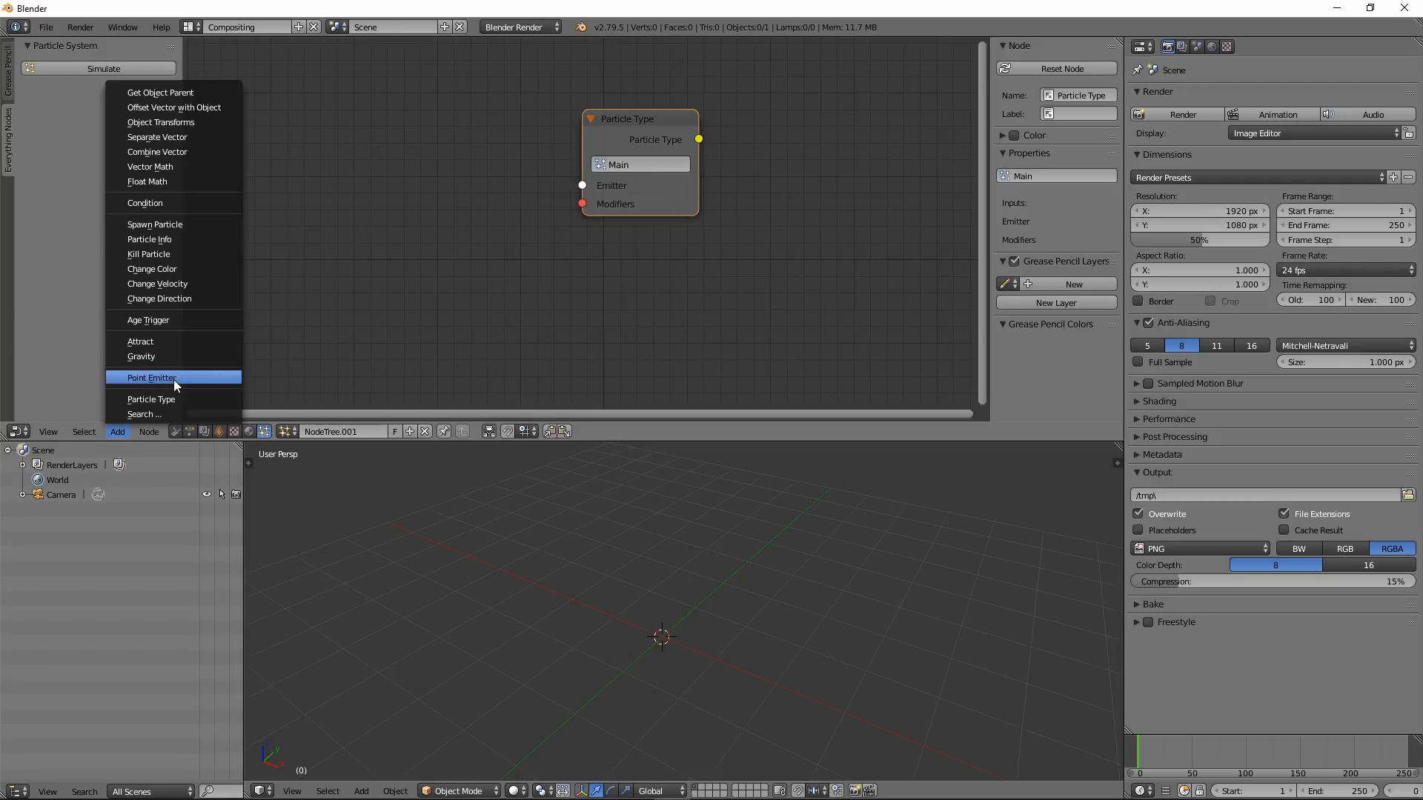
click(149, 378)
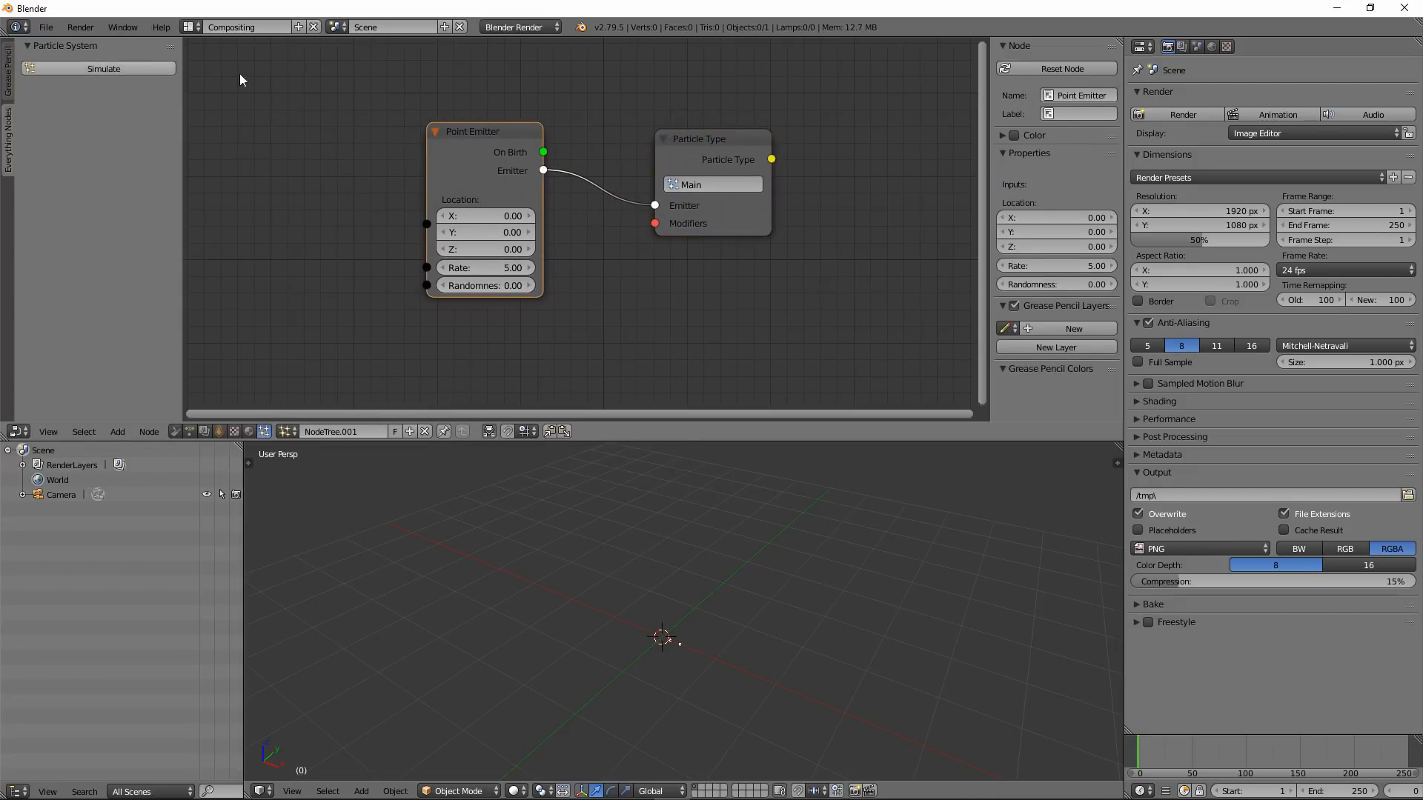
click(98, 68)
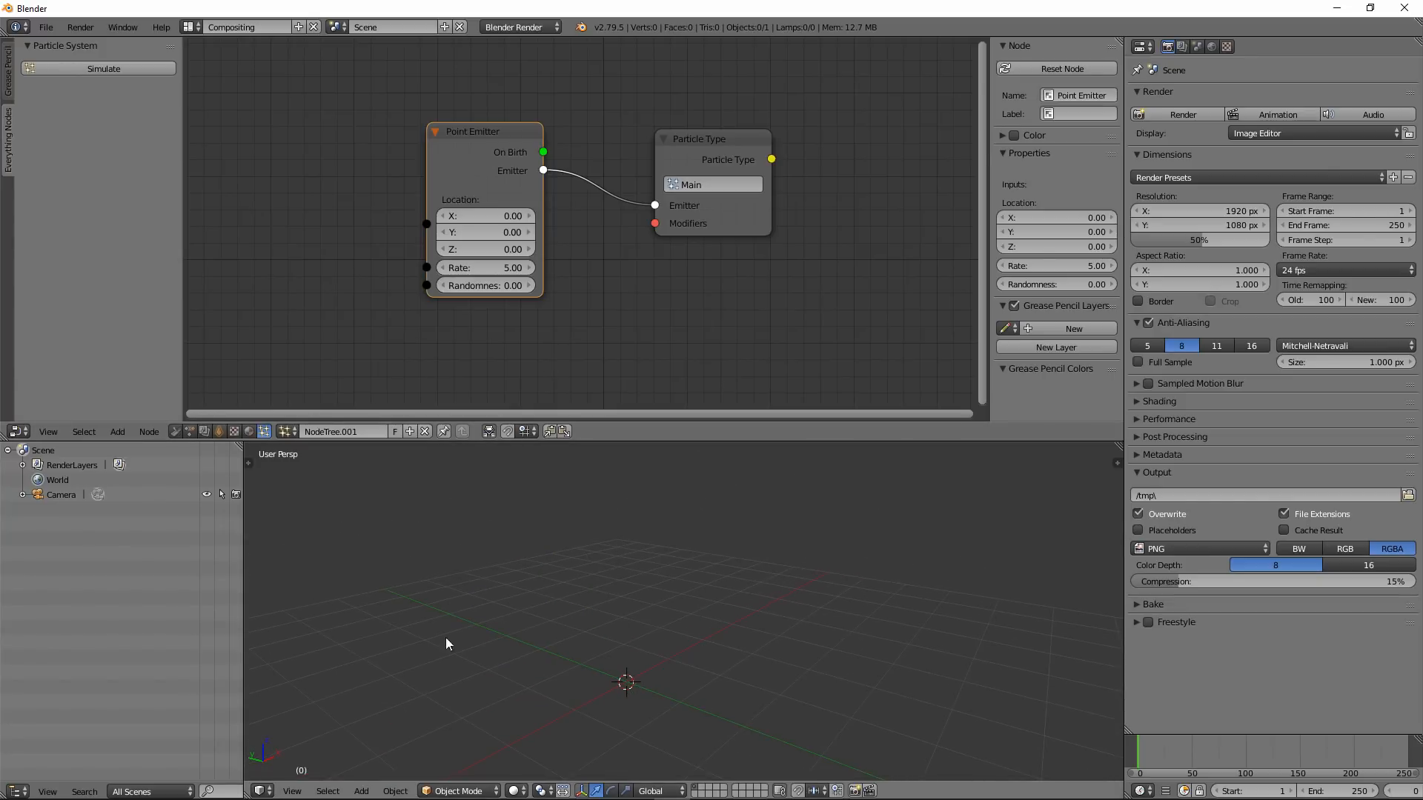
mouse_move(421, 339)
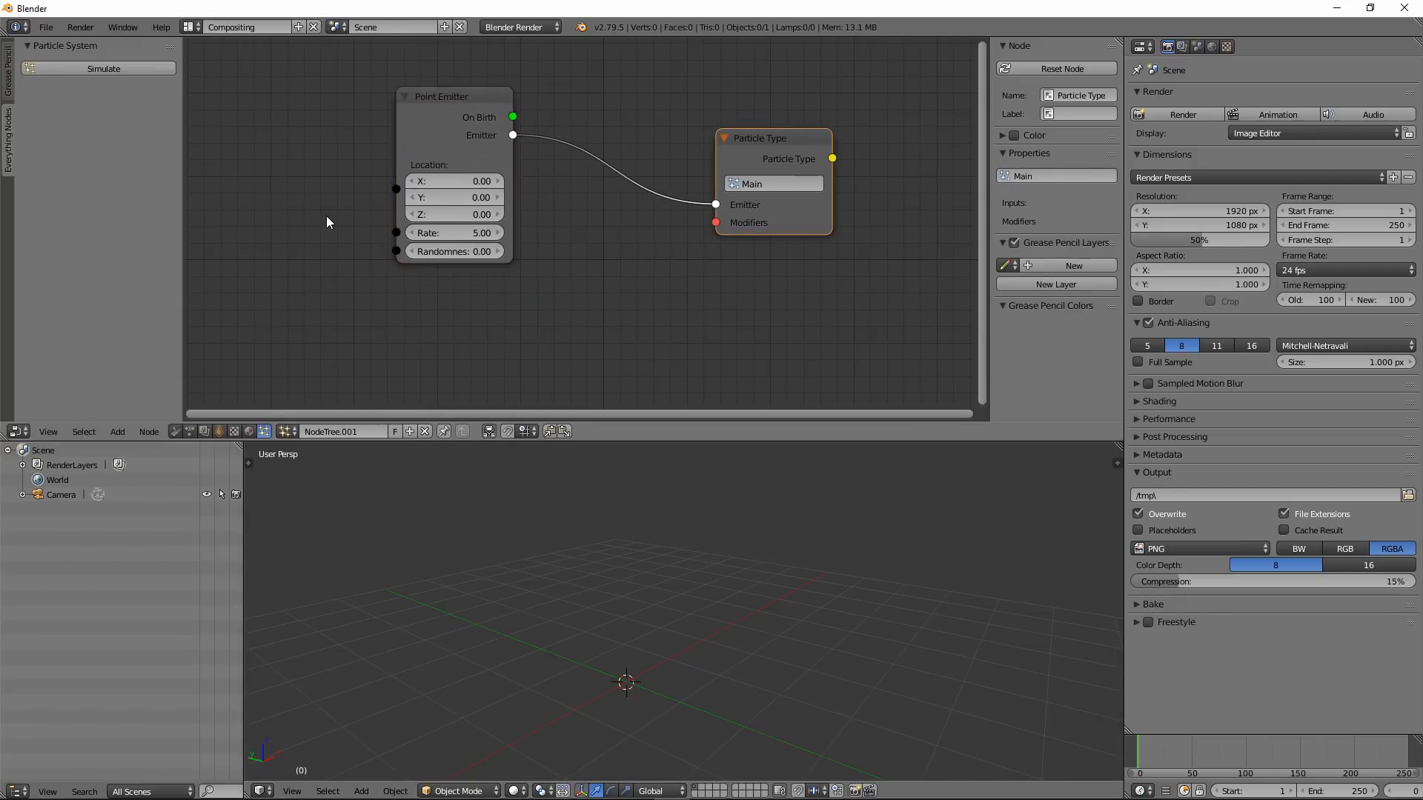
Add a Change Direction node fed from the Point Emitter's On Birth output, placed above Particle Type.
click(117, 431)
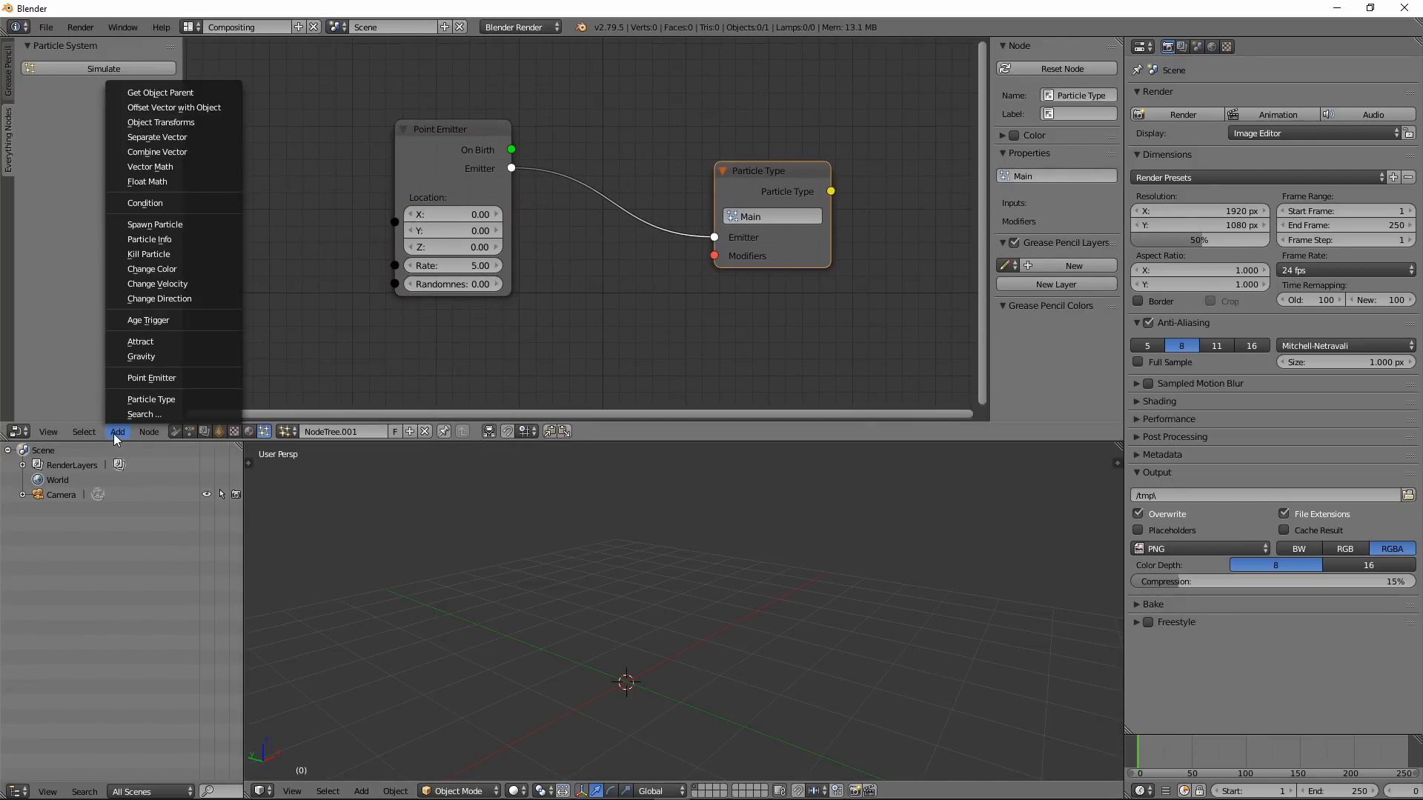
mouse_move(158, 298)
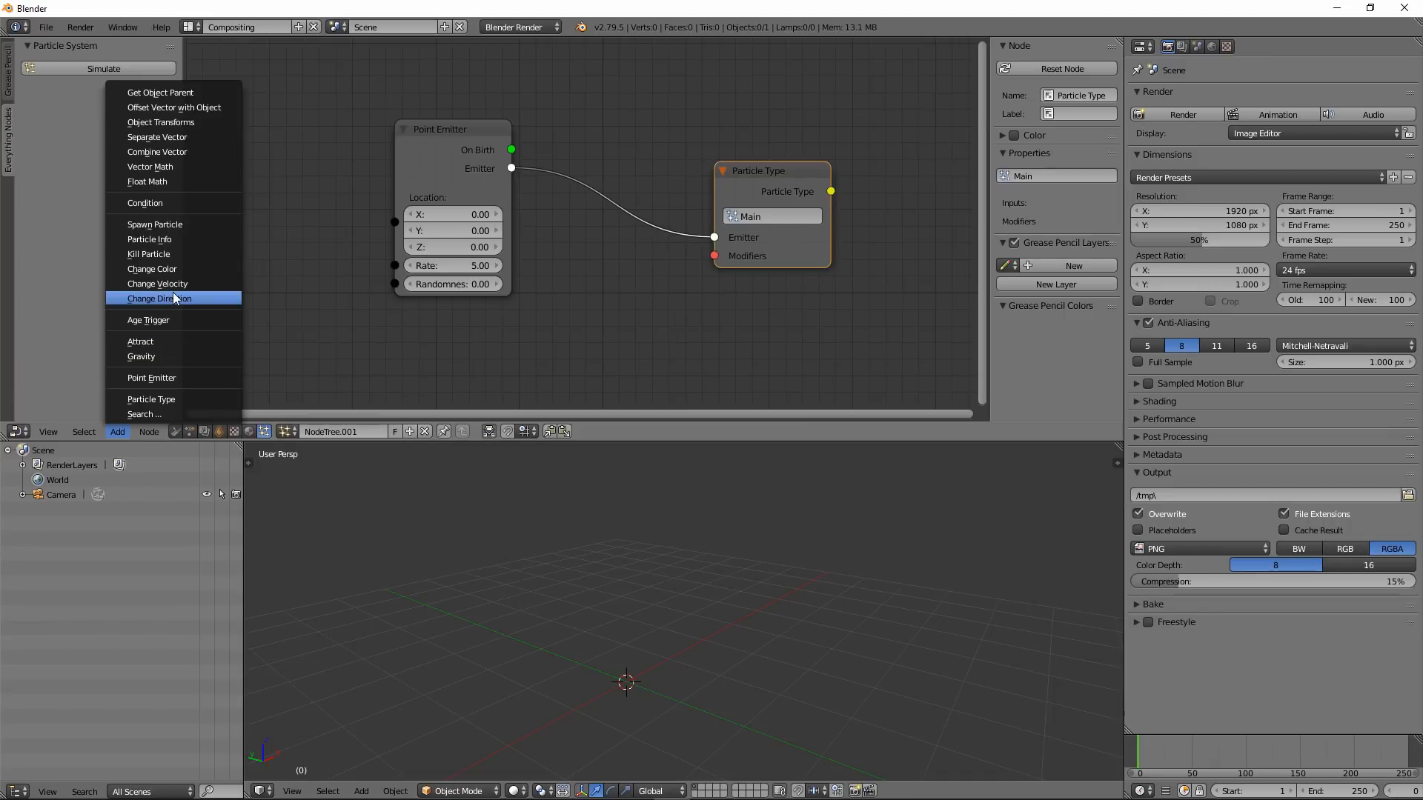
mouse_move(155, 283)
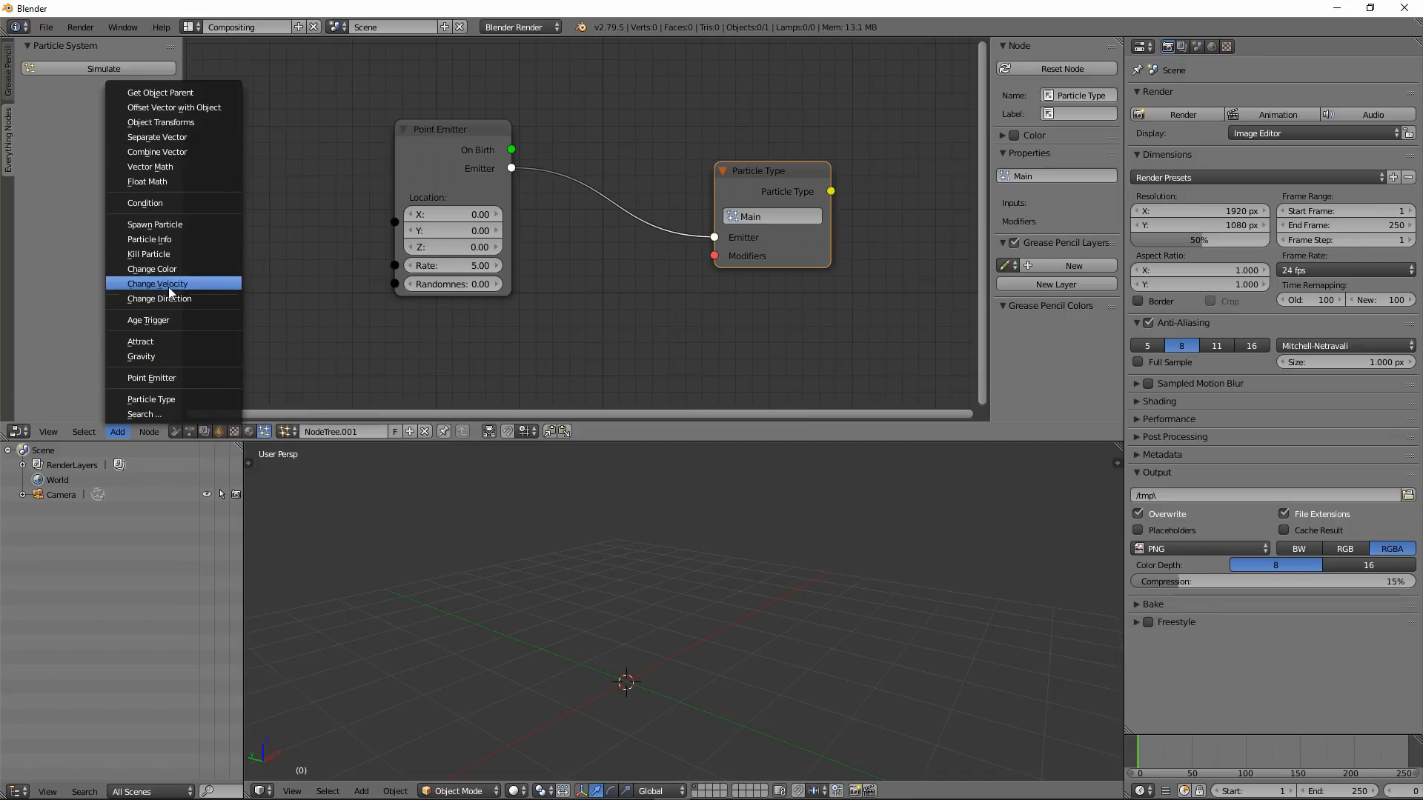
mouse_move(144, 203)
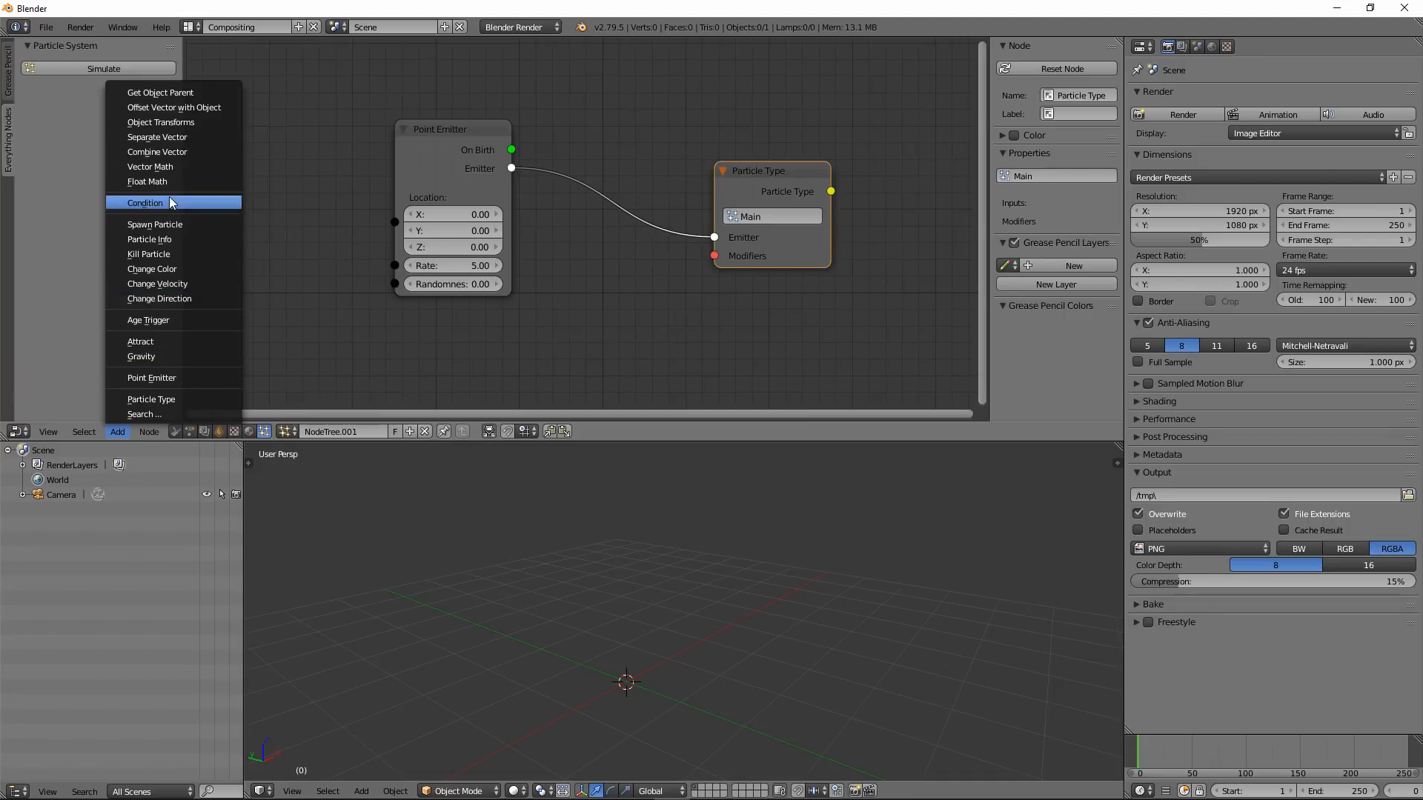
mouse_move(158, 298)
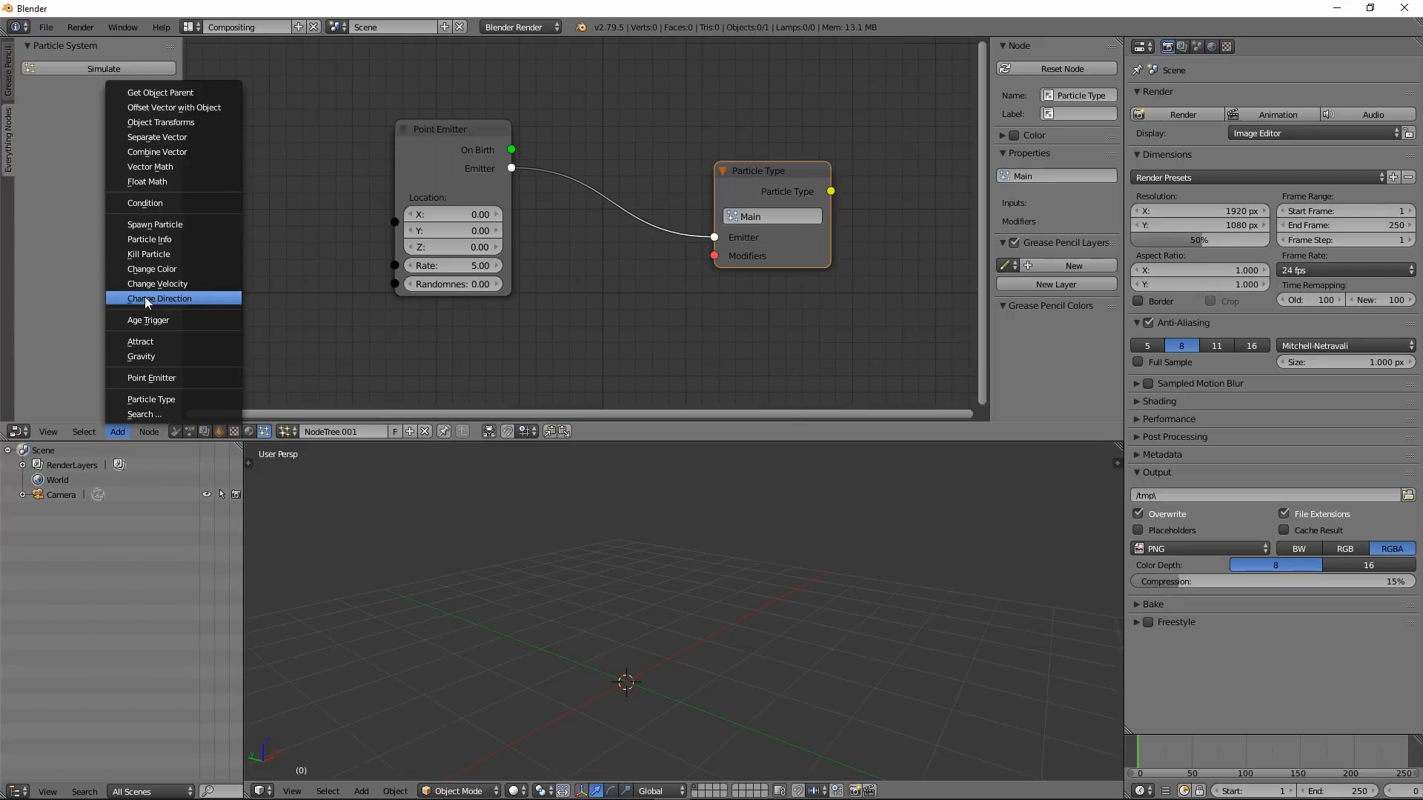
click(158, 297)
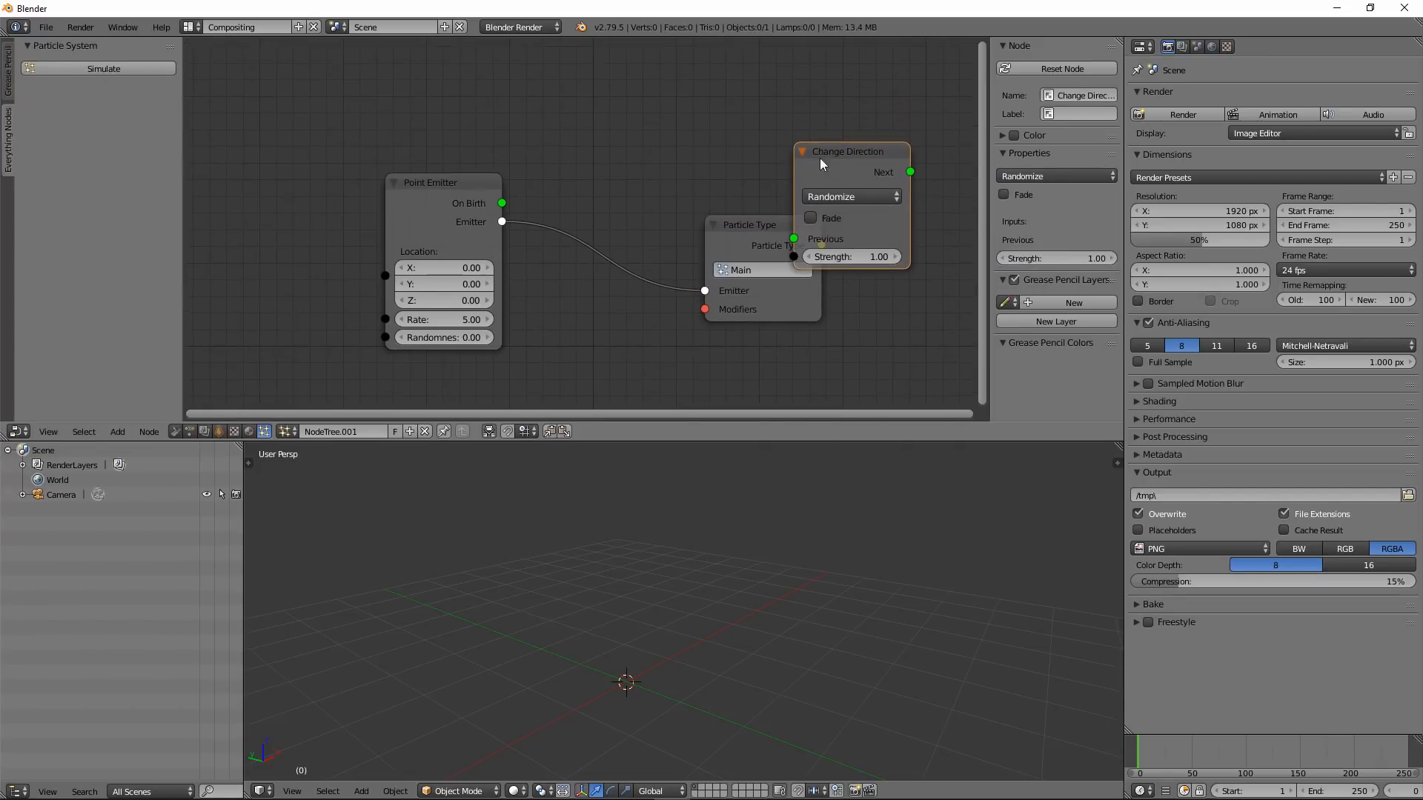
drag(443, 181, 394, 178)
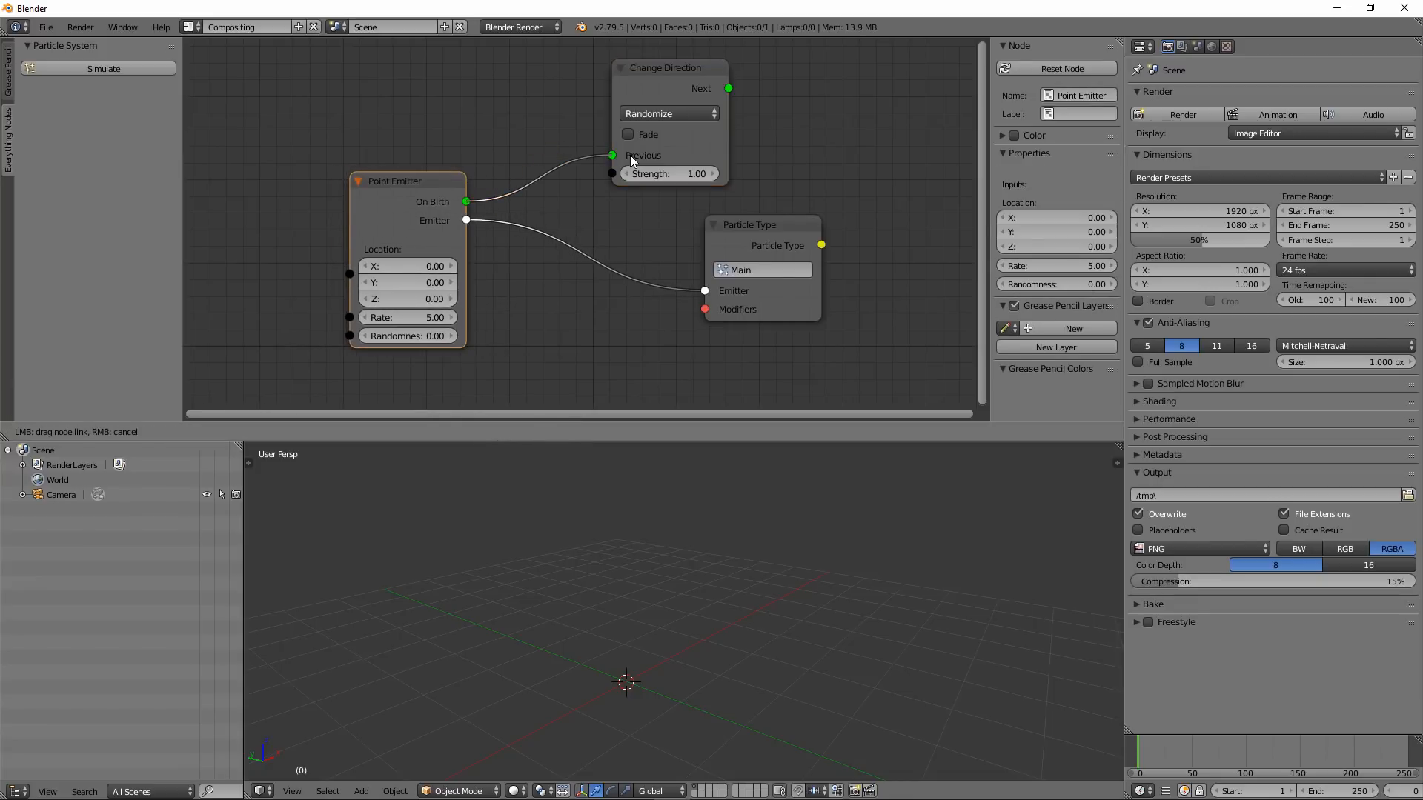
drag(748, 224, 705, 230)
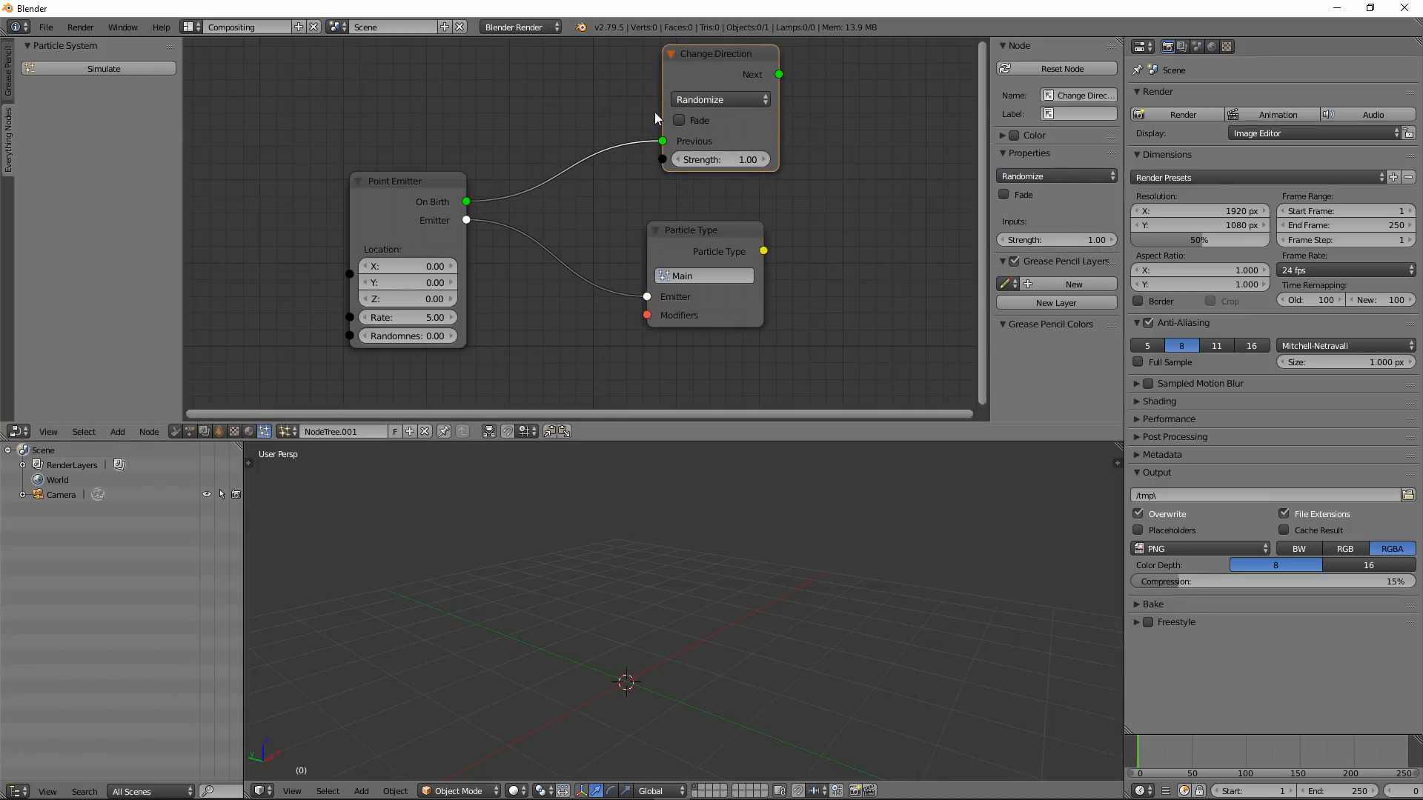
mouse_move(833, 125)
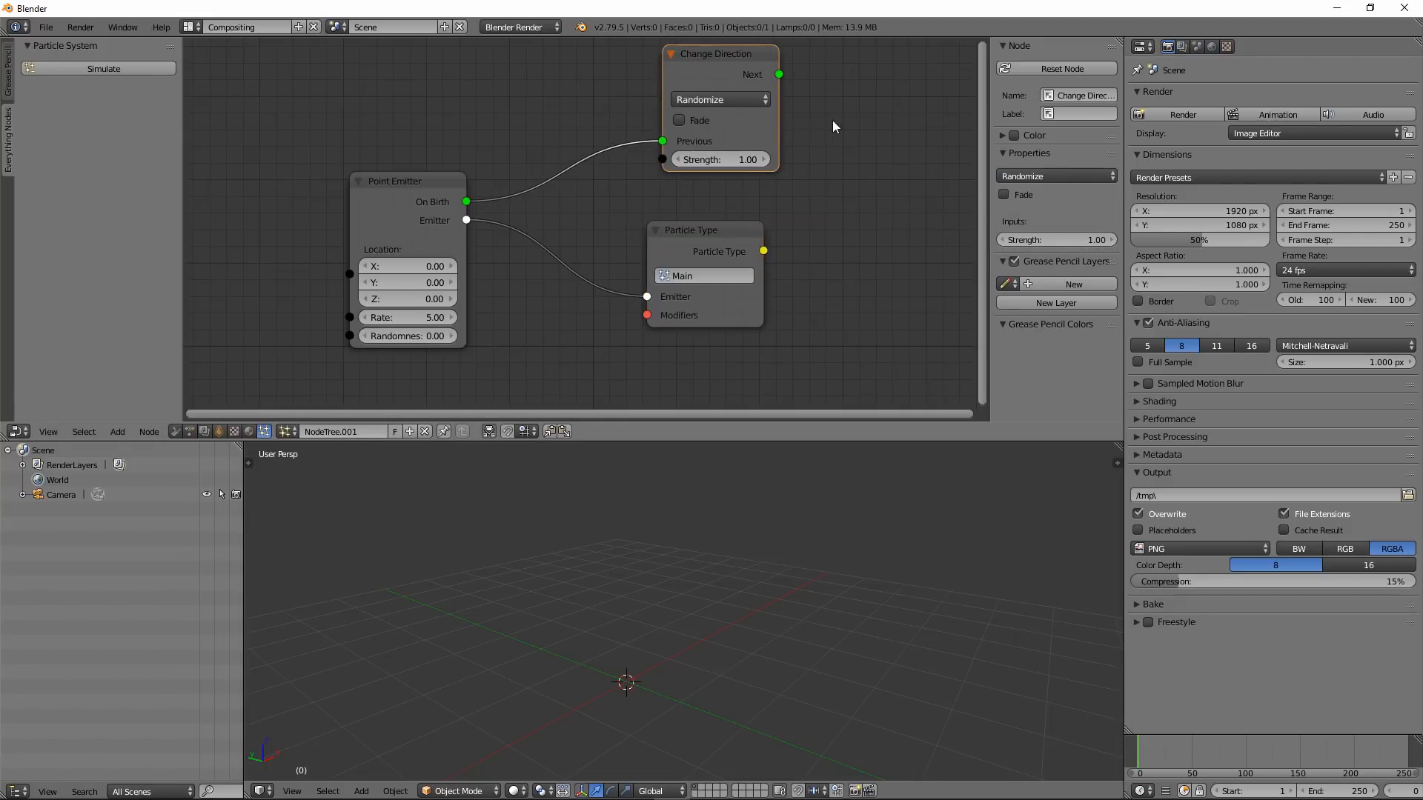
mouse_move(720, 100)
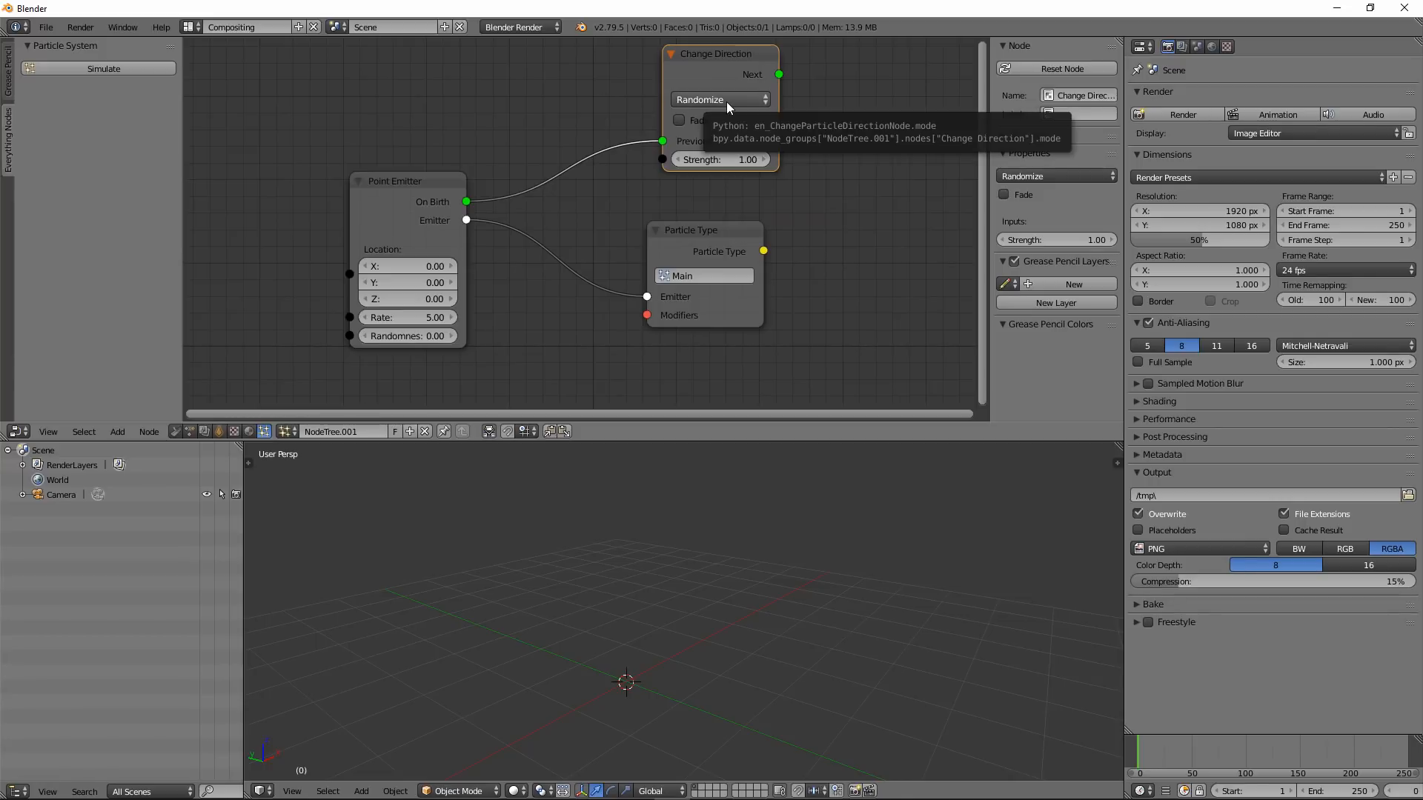
Set the Change Direction node to Set mode with direction Z 1 so particles rise straight up.
click(718, 100)
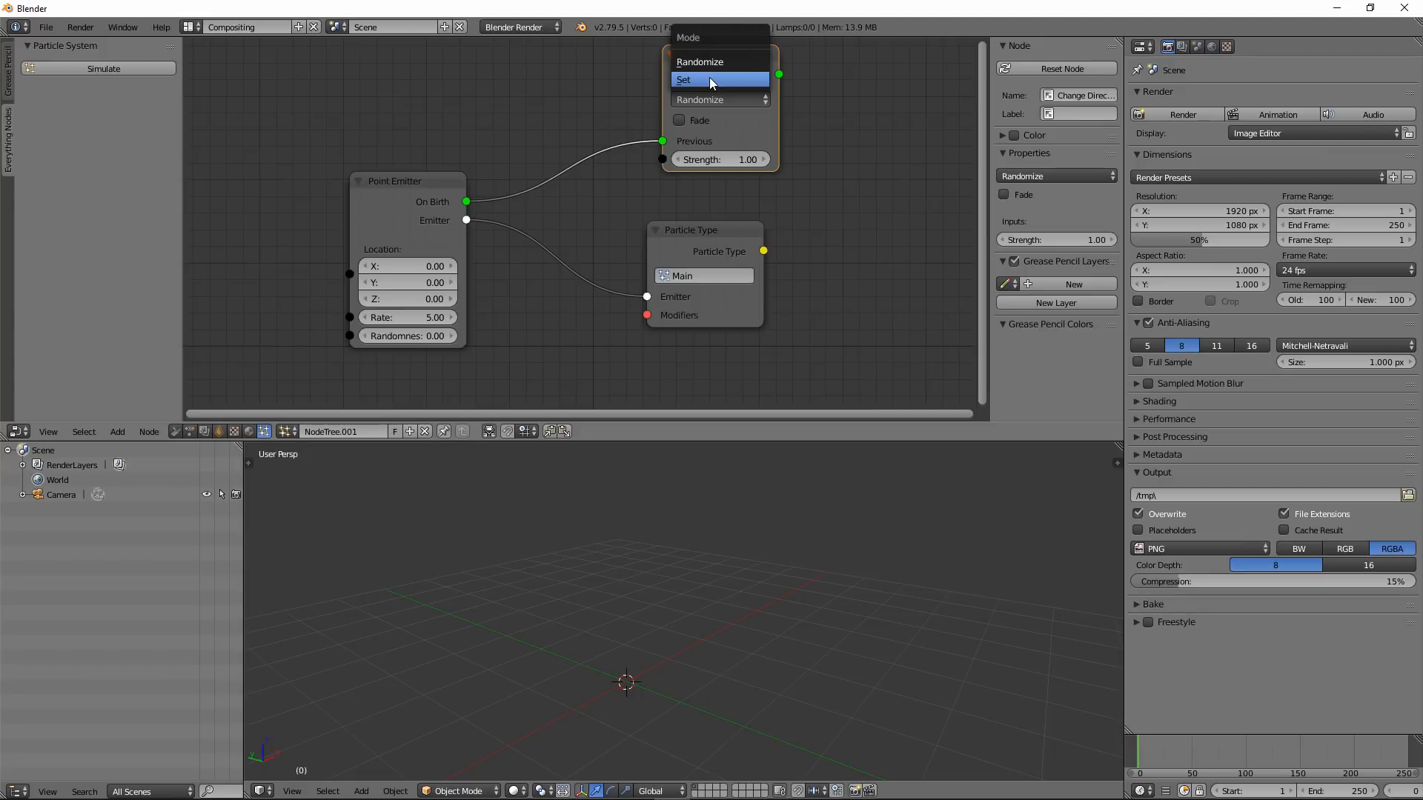
click(683, 80)
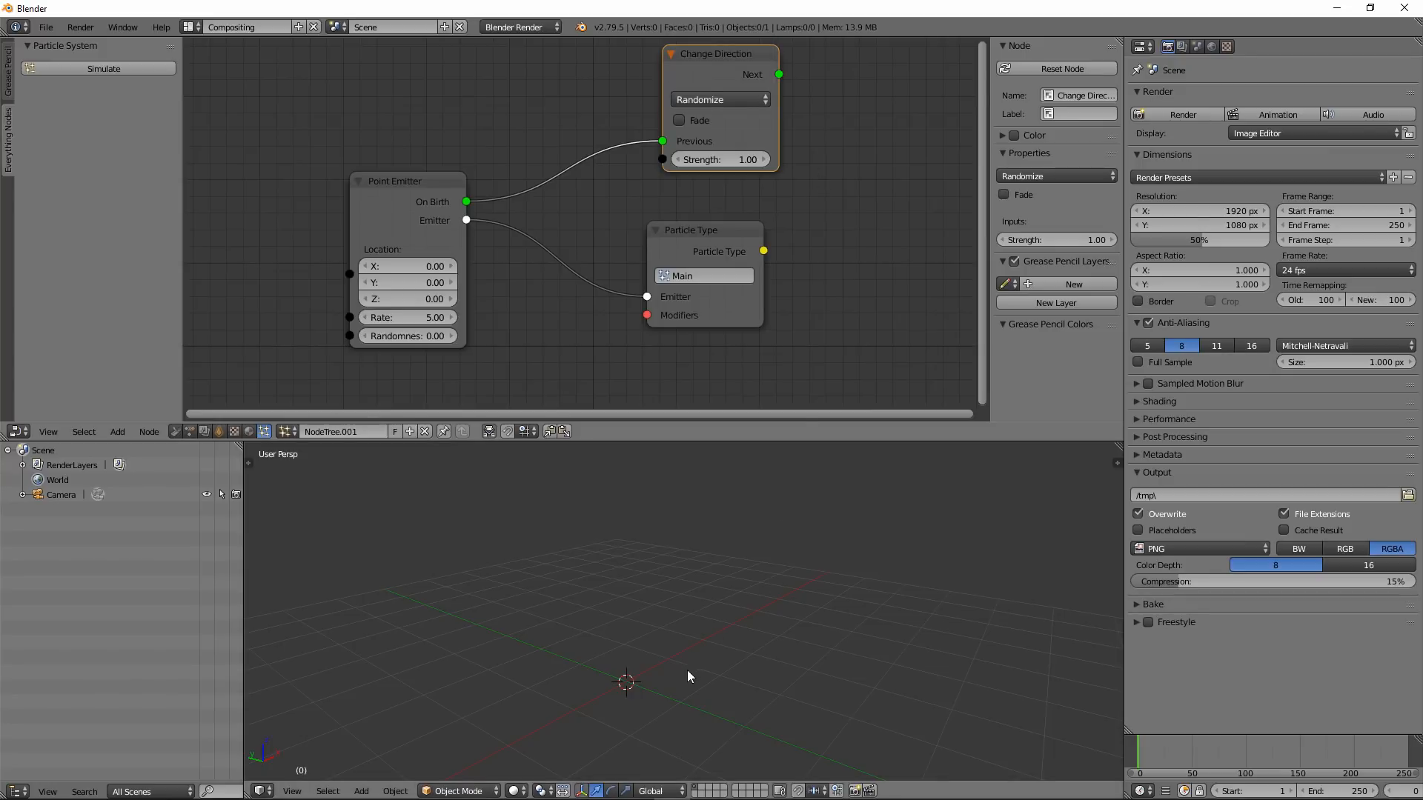
click(717, 99)
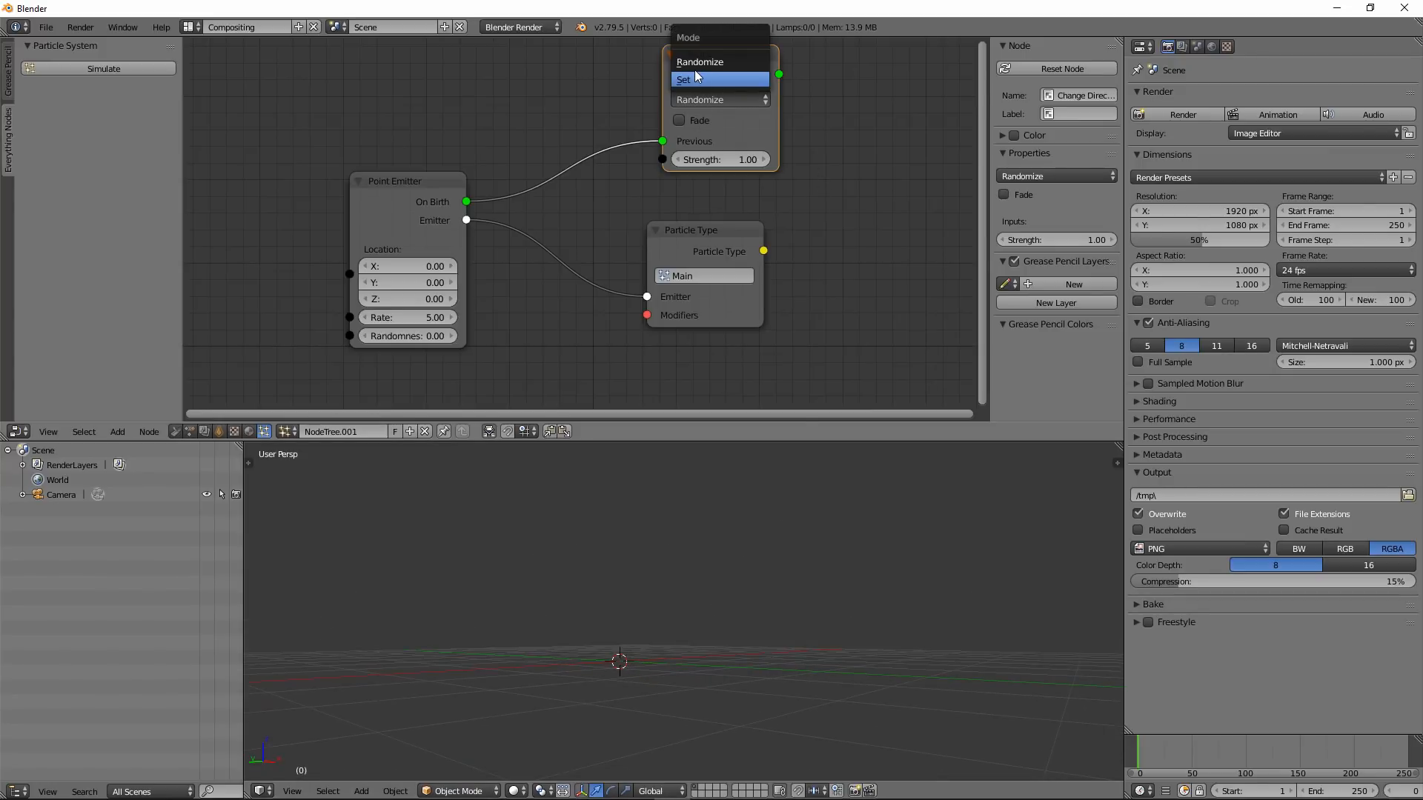
mouse_move(694, 103)
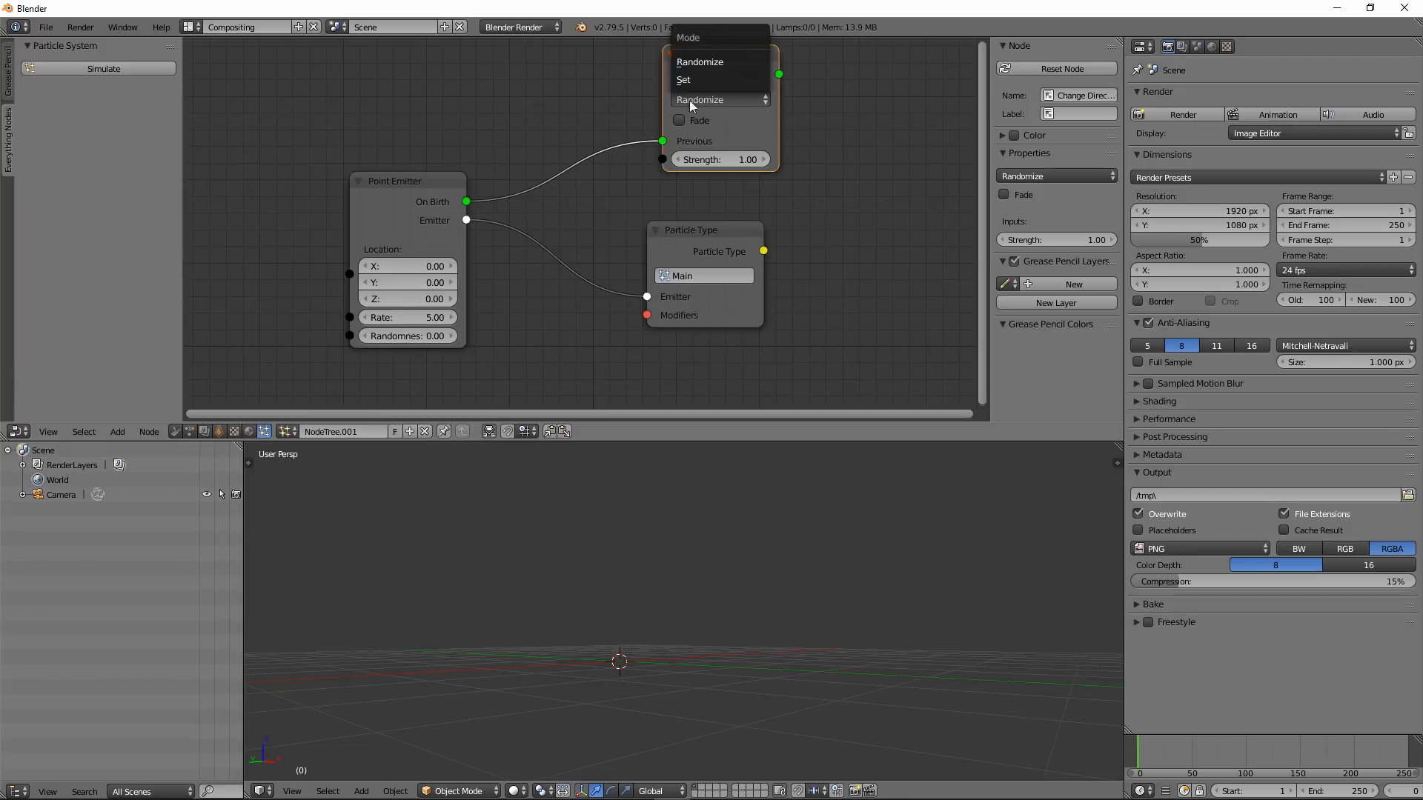
click(681, 80)
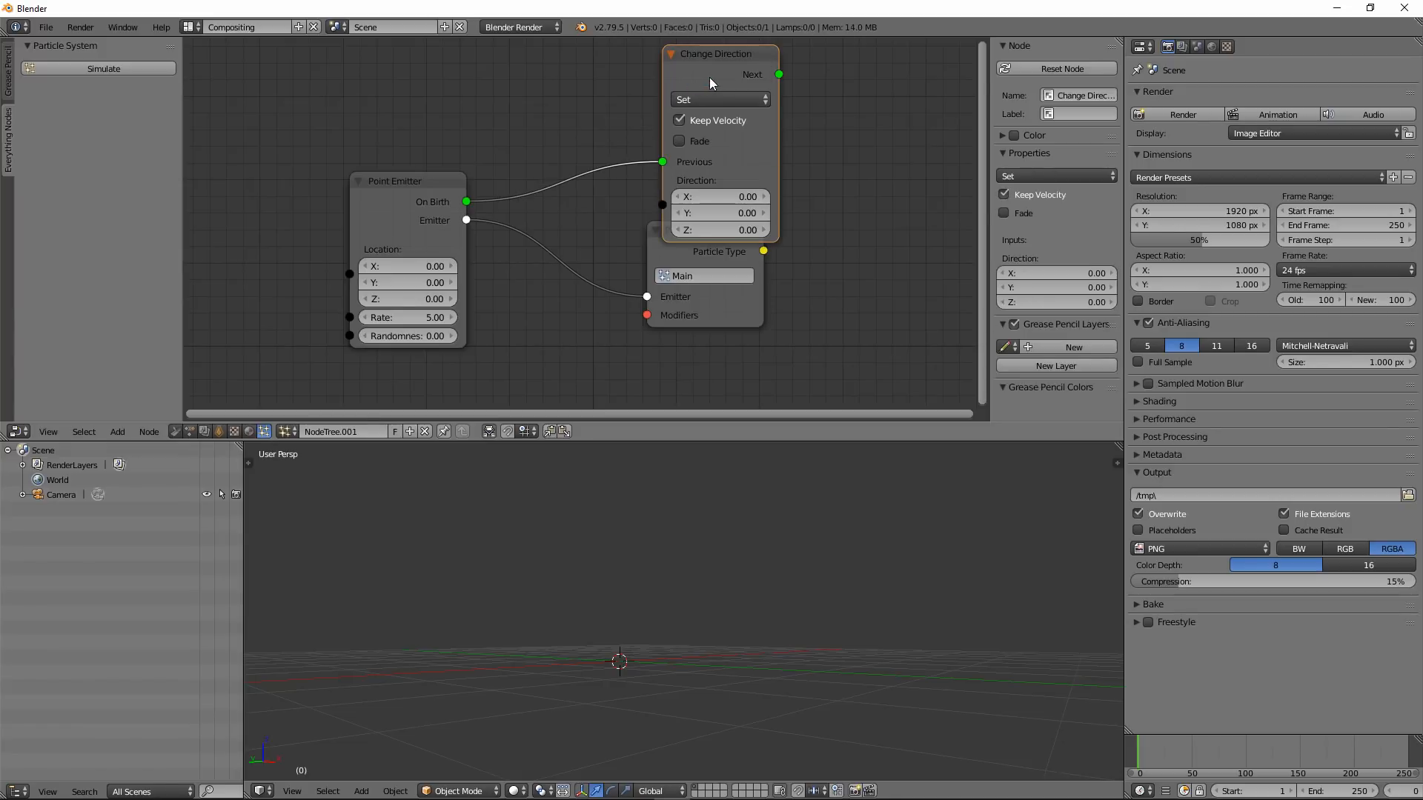
drag(720, 251, 697, 289)
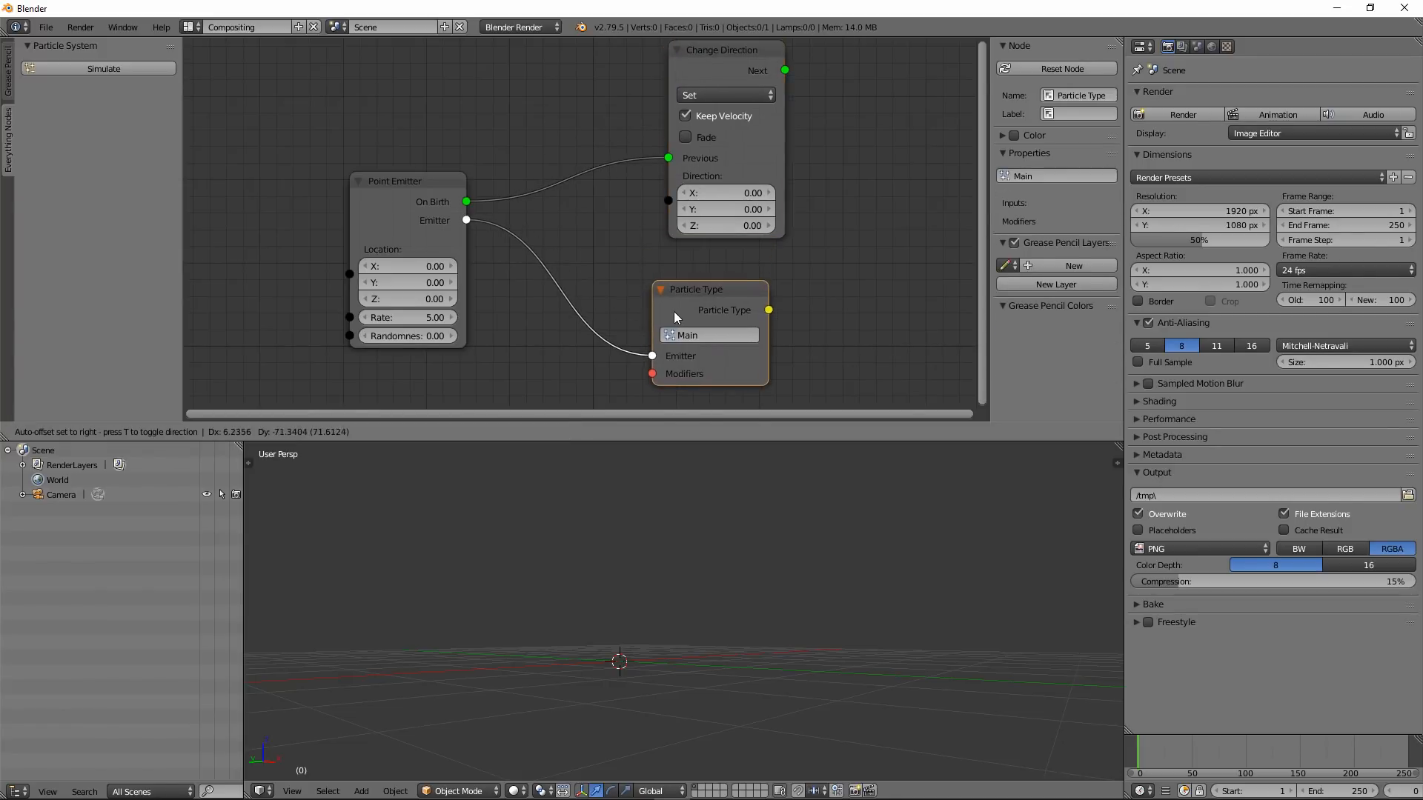
click(723, 225)
text(1)
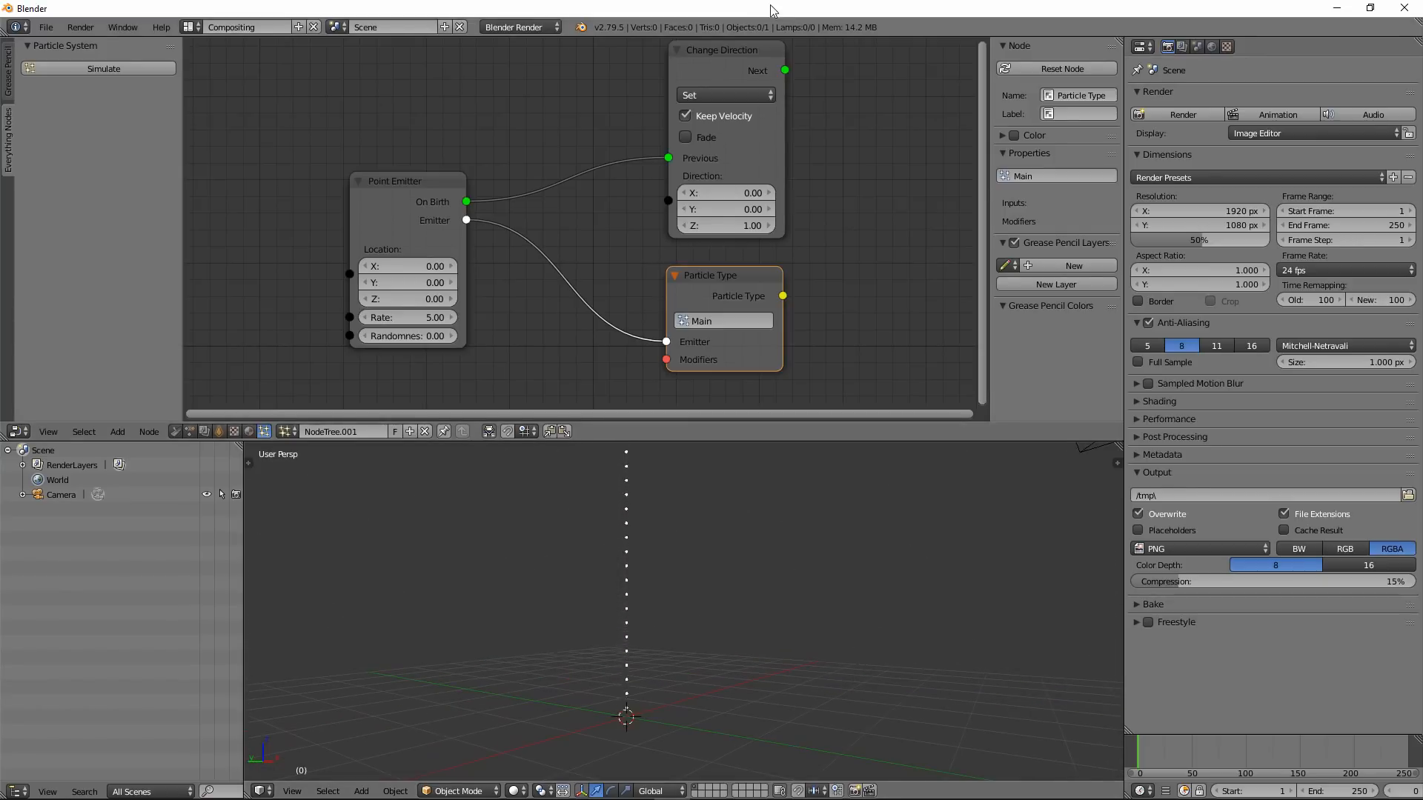
Switch Change Direction back to Randomize and simulate so particles scatter randomly.
click(723, 95)
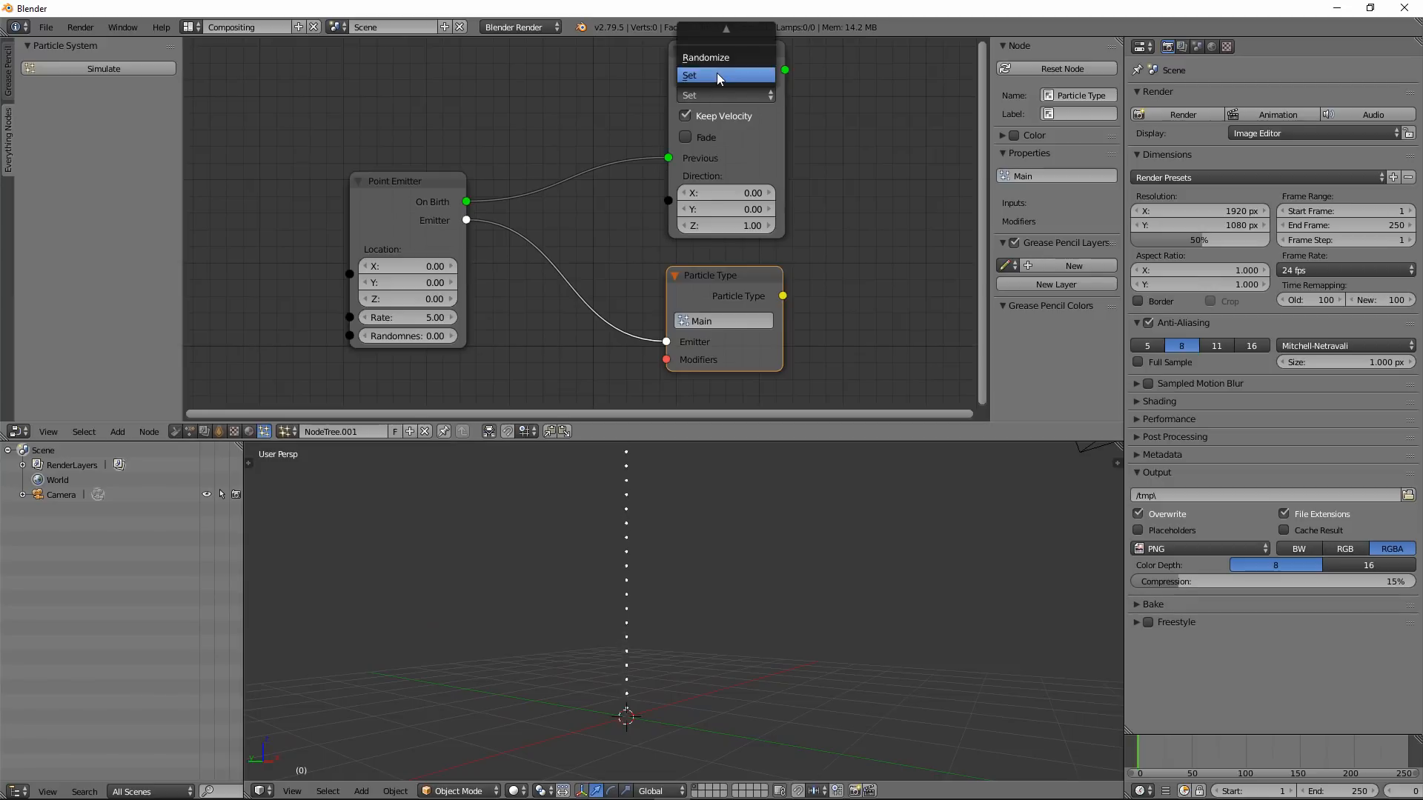
click(723, 95)
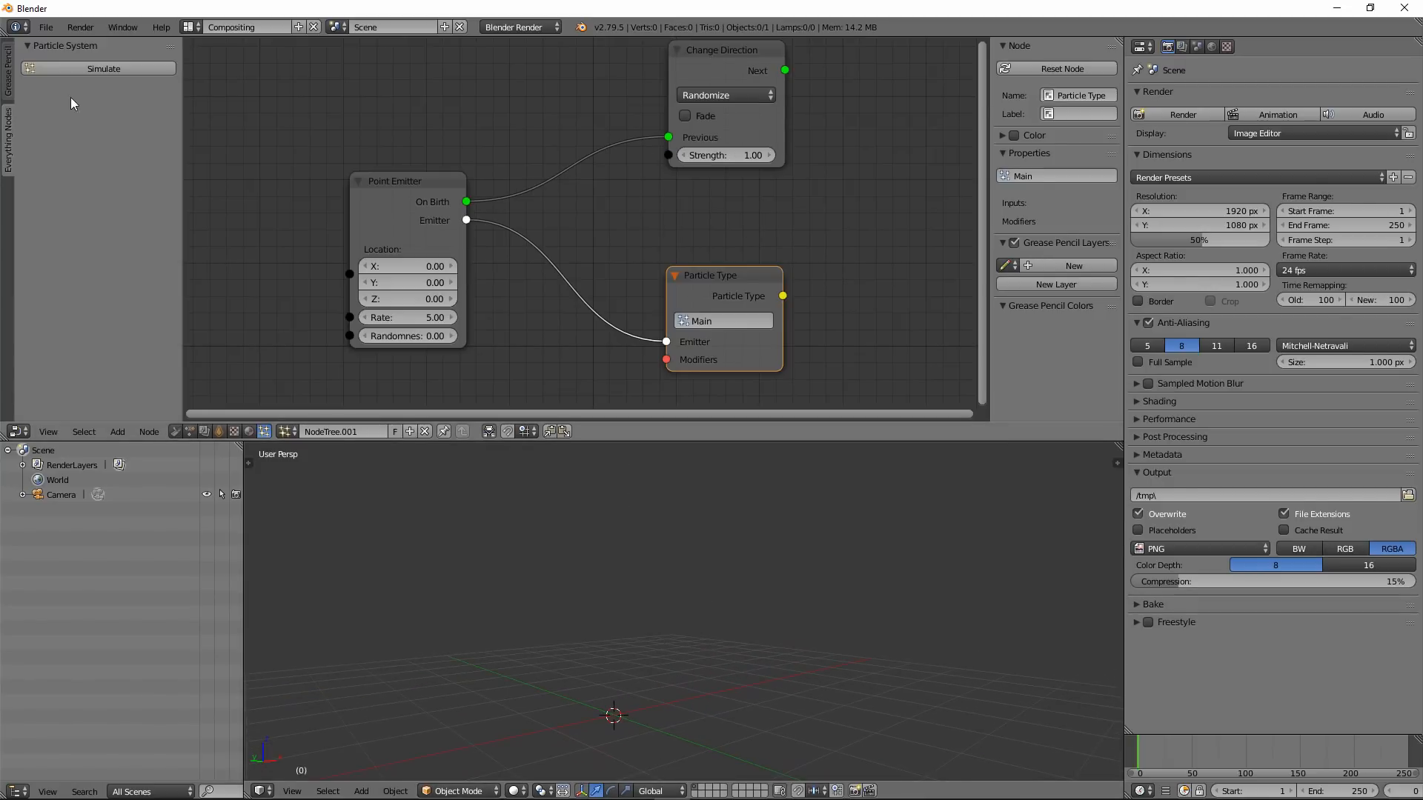
click(103, 69)
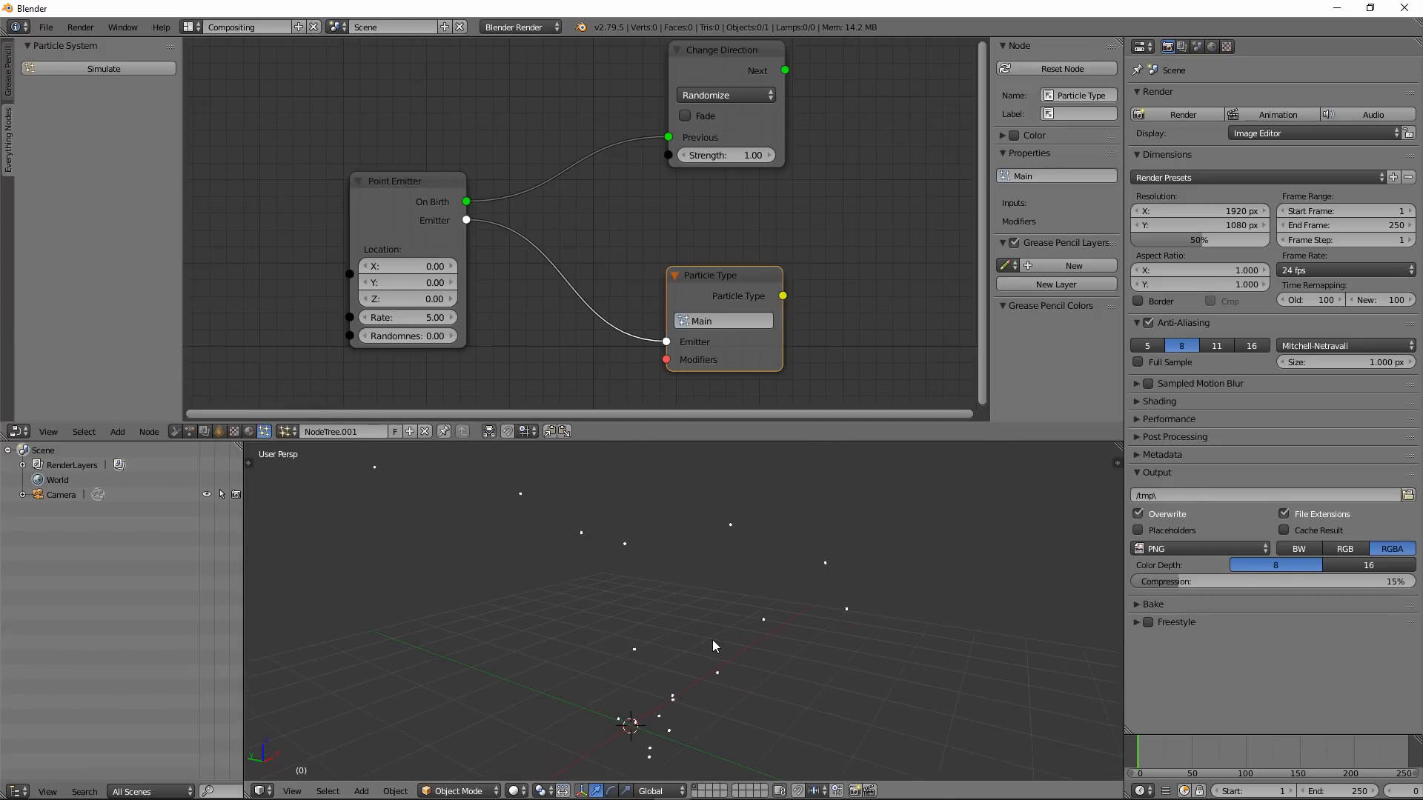
click(102, 68)
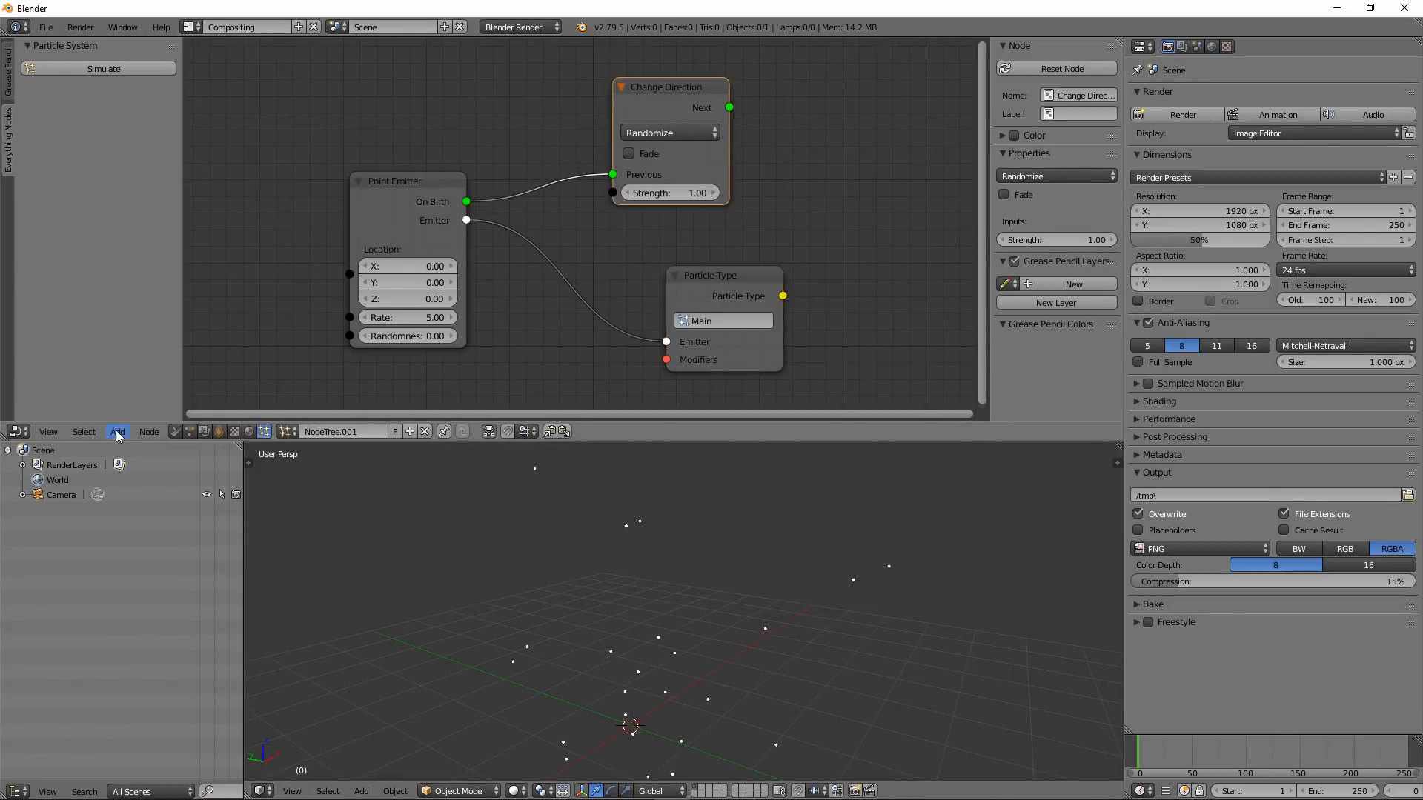
click(118, 431)
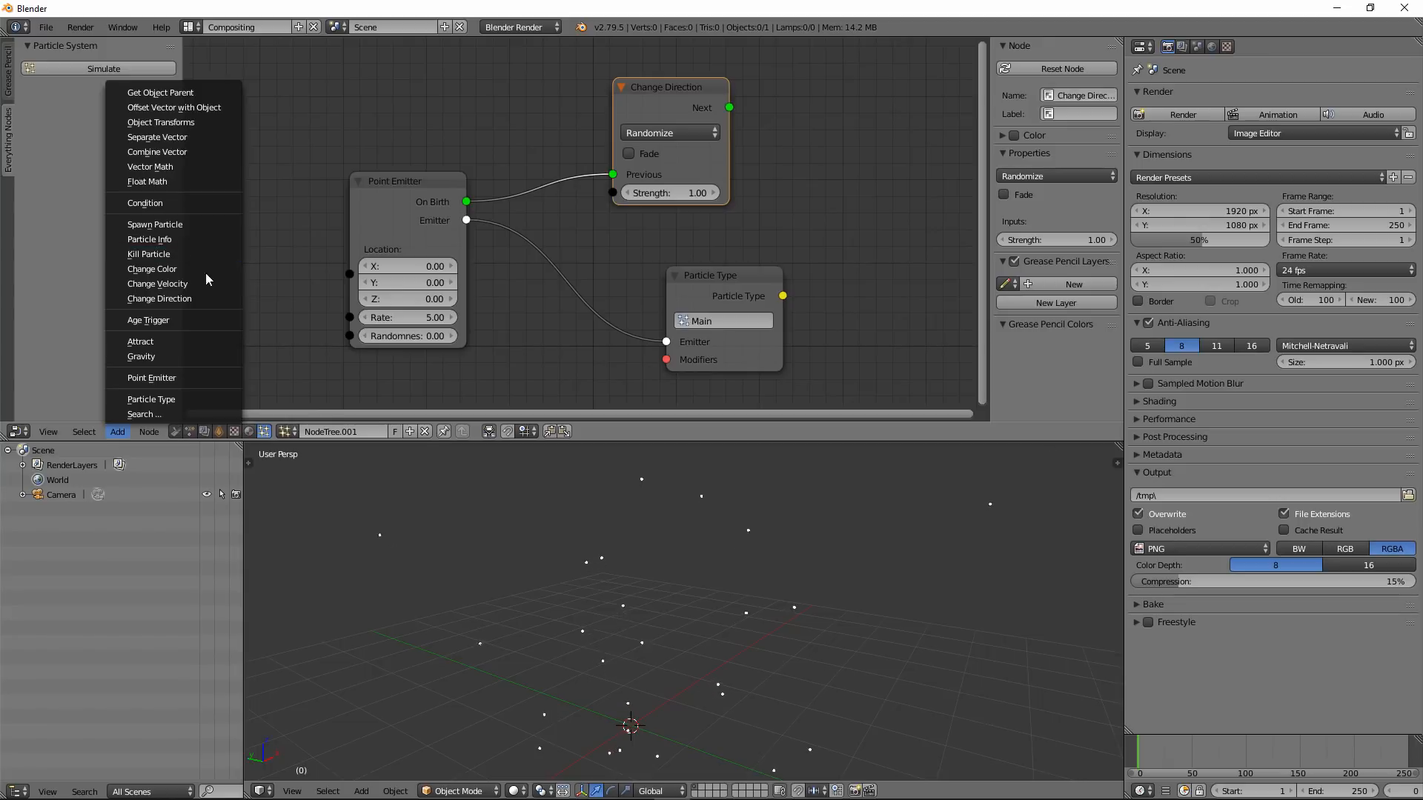
Add a Change Color node after Change Direction and set its colour to blue.
click(151, 268)
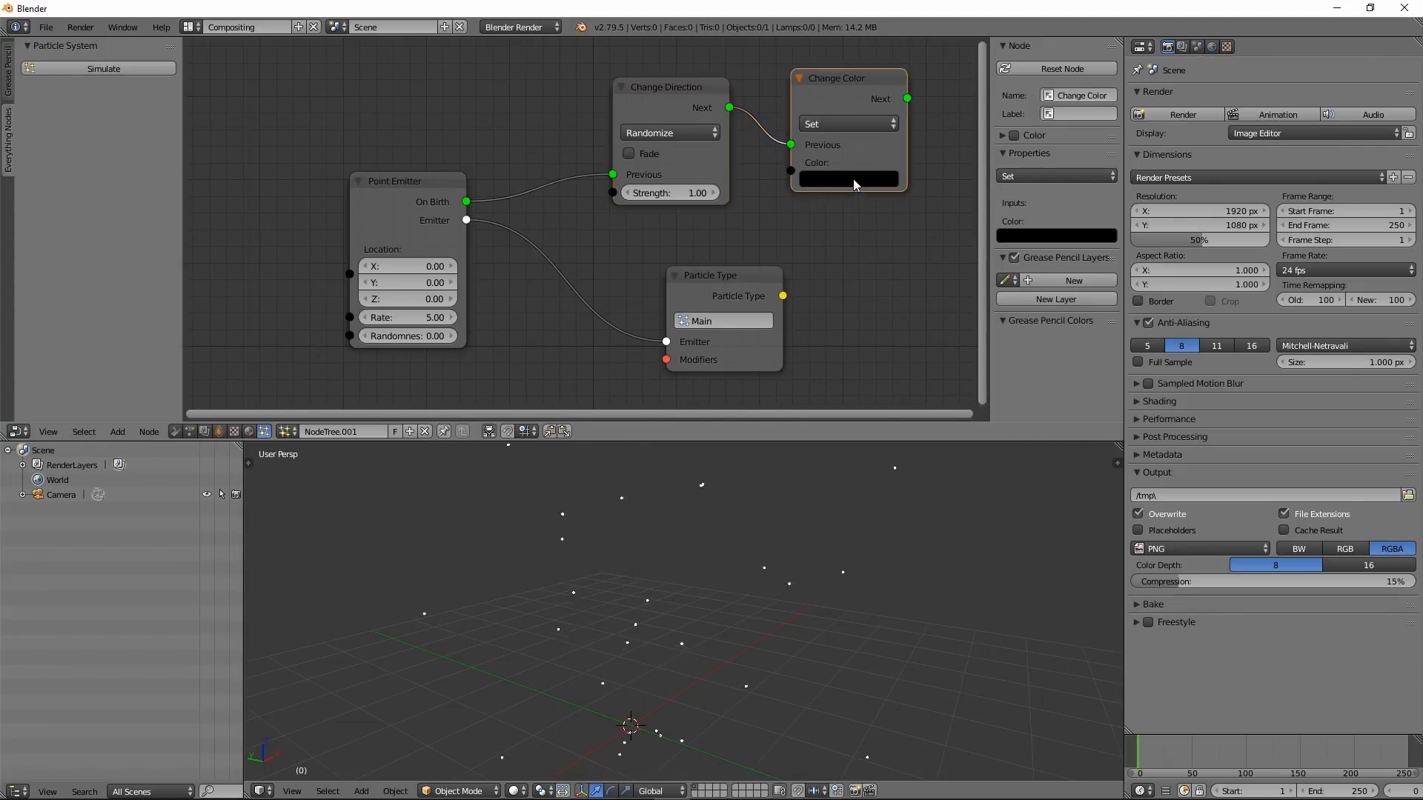
click(846, 179)
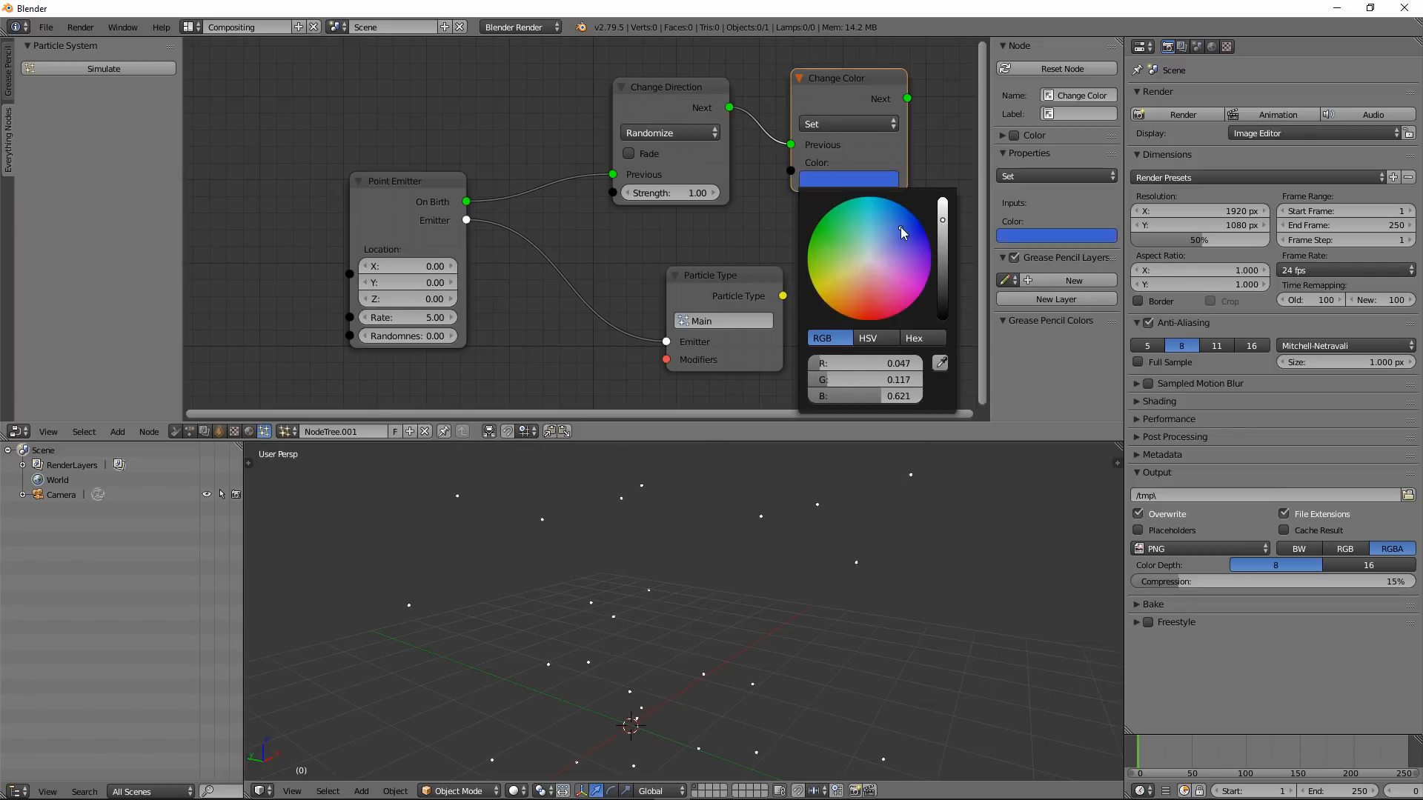
click(717, 552)
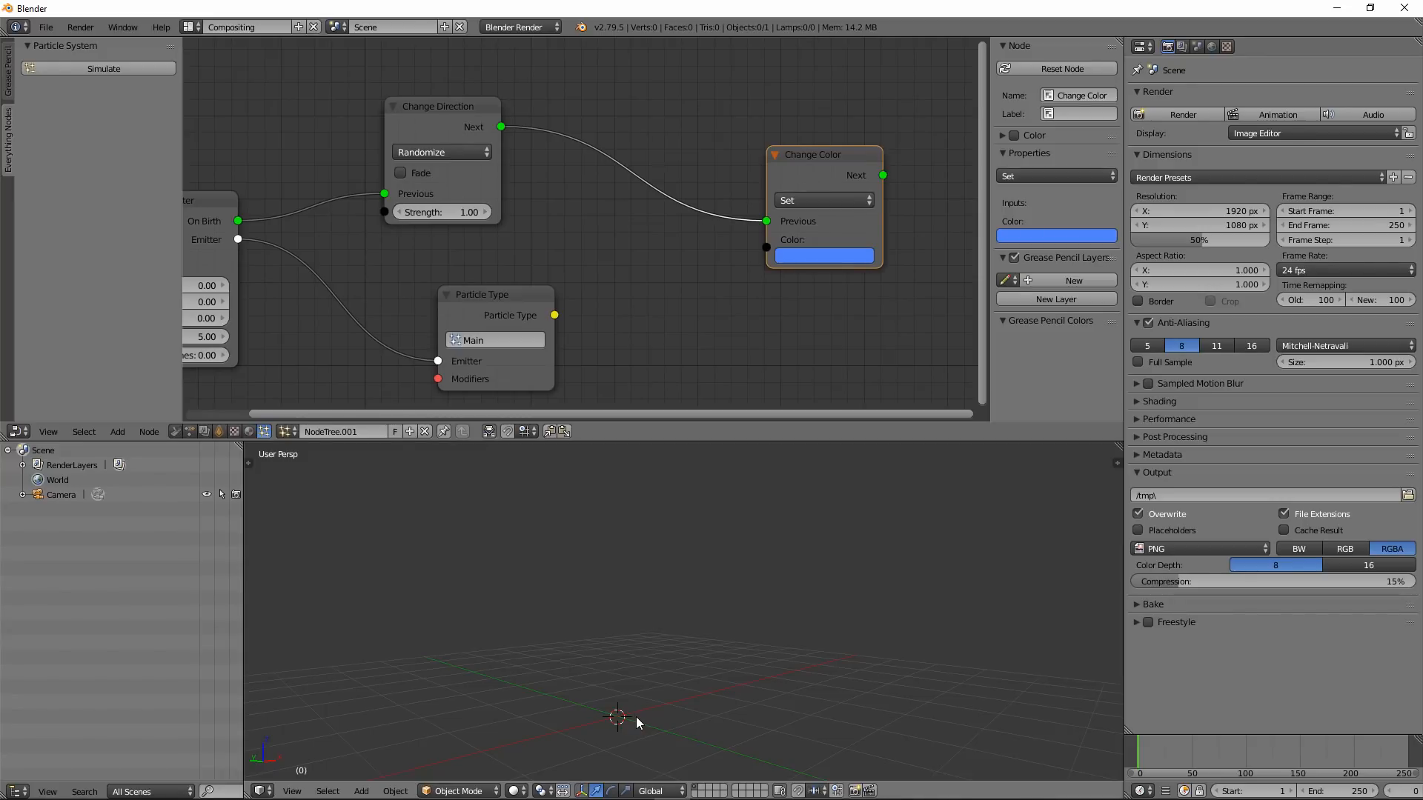
mouse_move(691, 666)
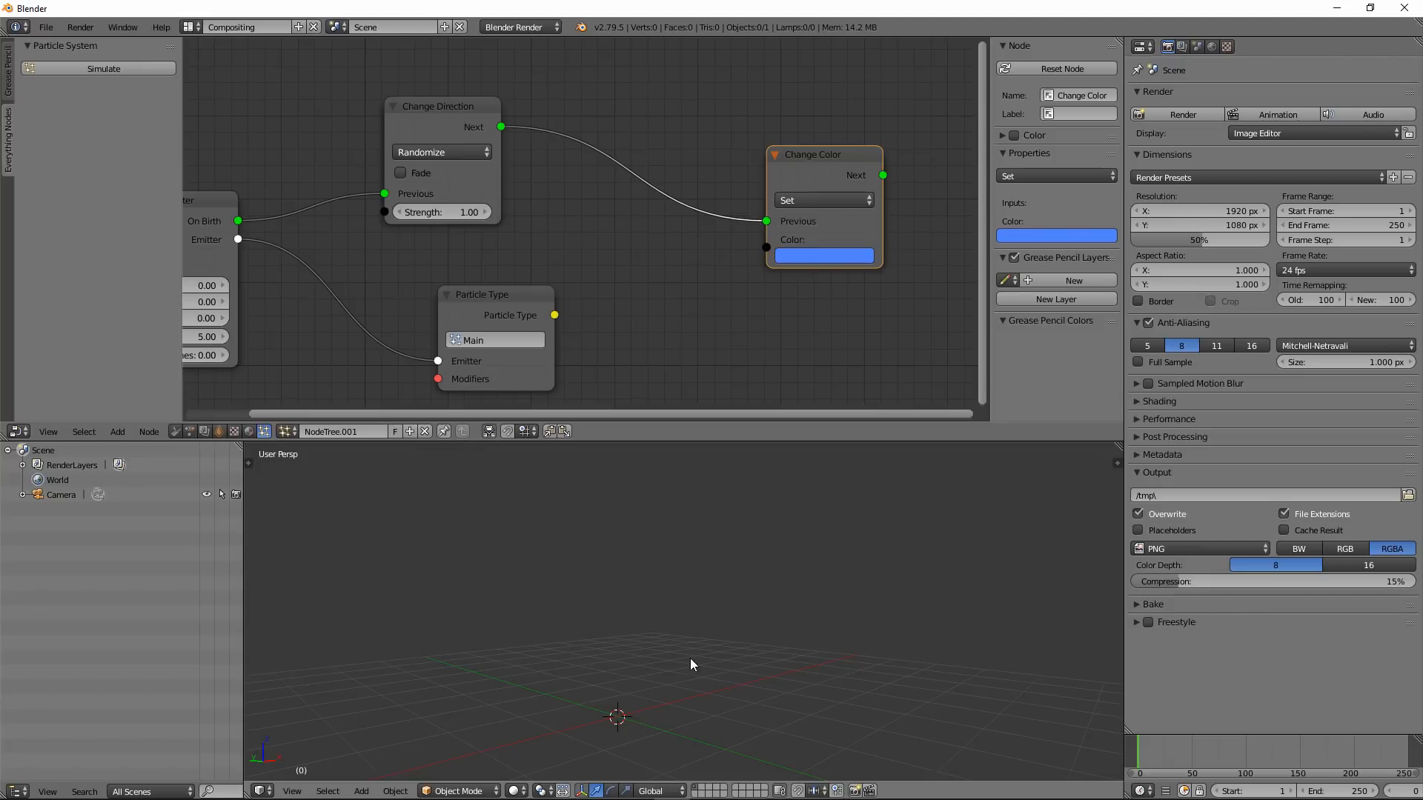
drag(813, 155, 825, 148)
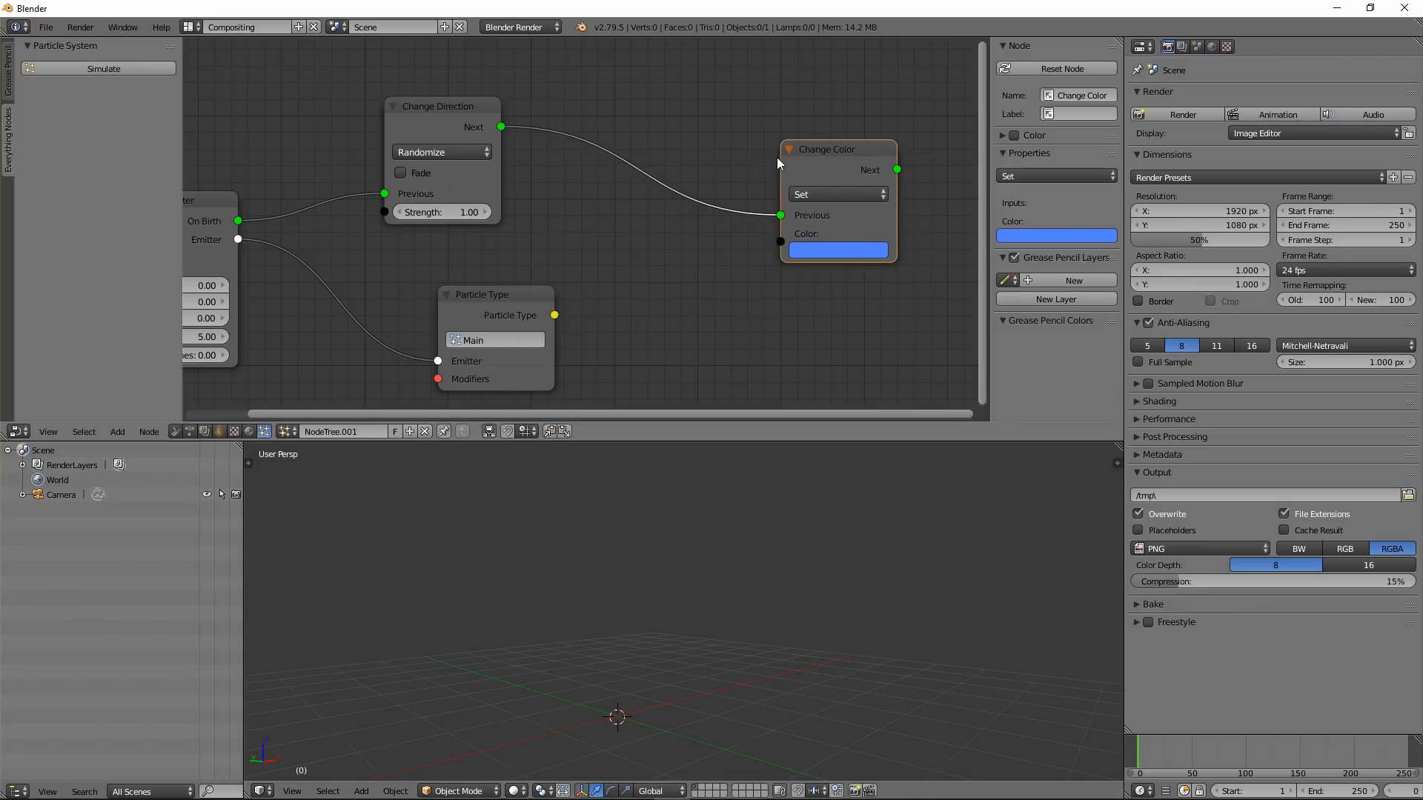
Add an Age Trigger at age 2 after Particle Type, feeding a Change Color node set to red.
click(117, 431)
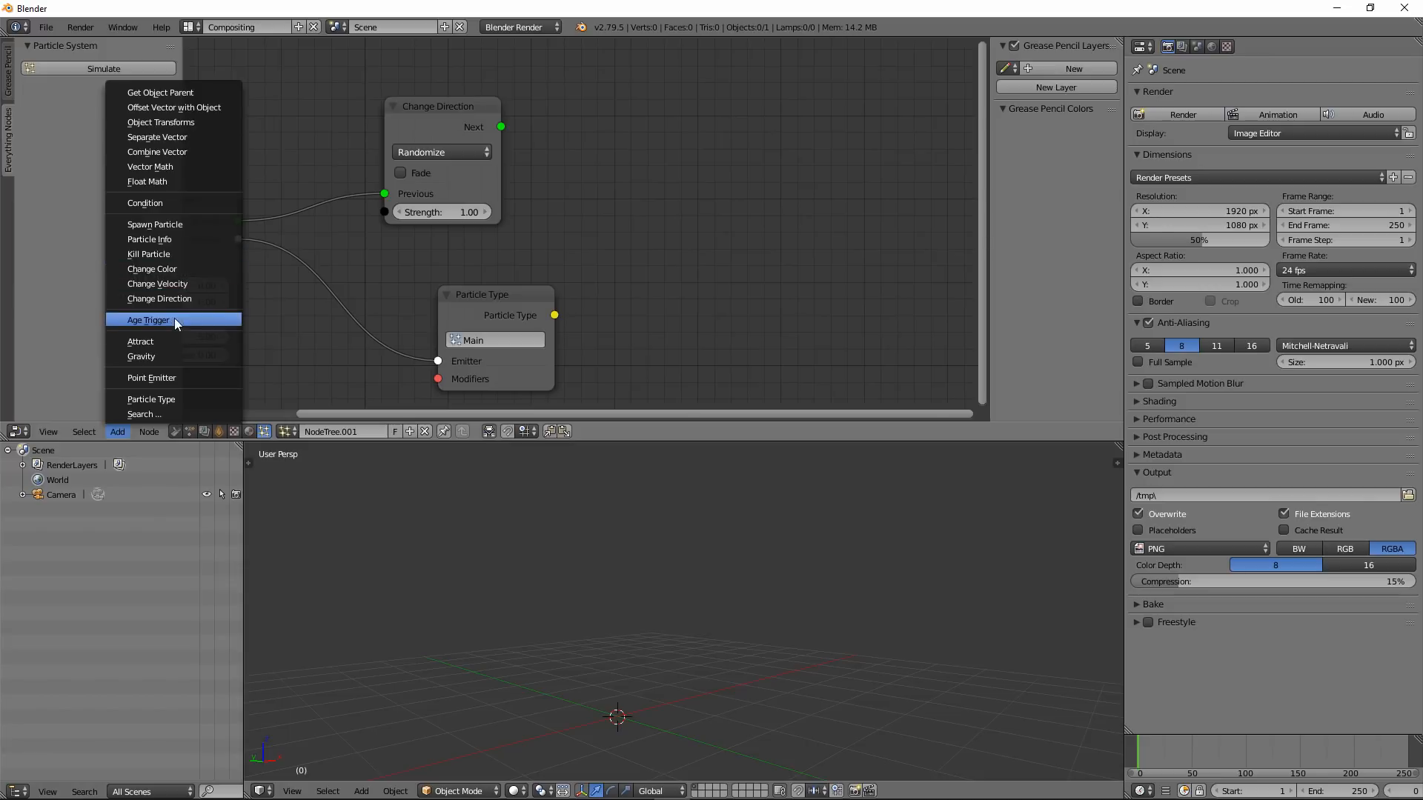
click(148, 320)
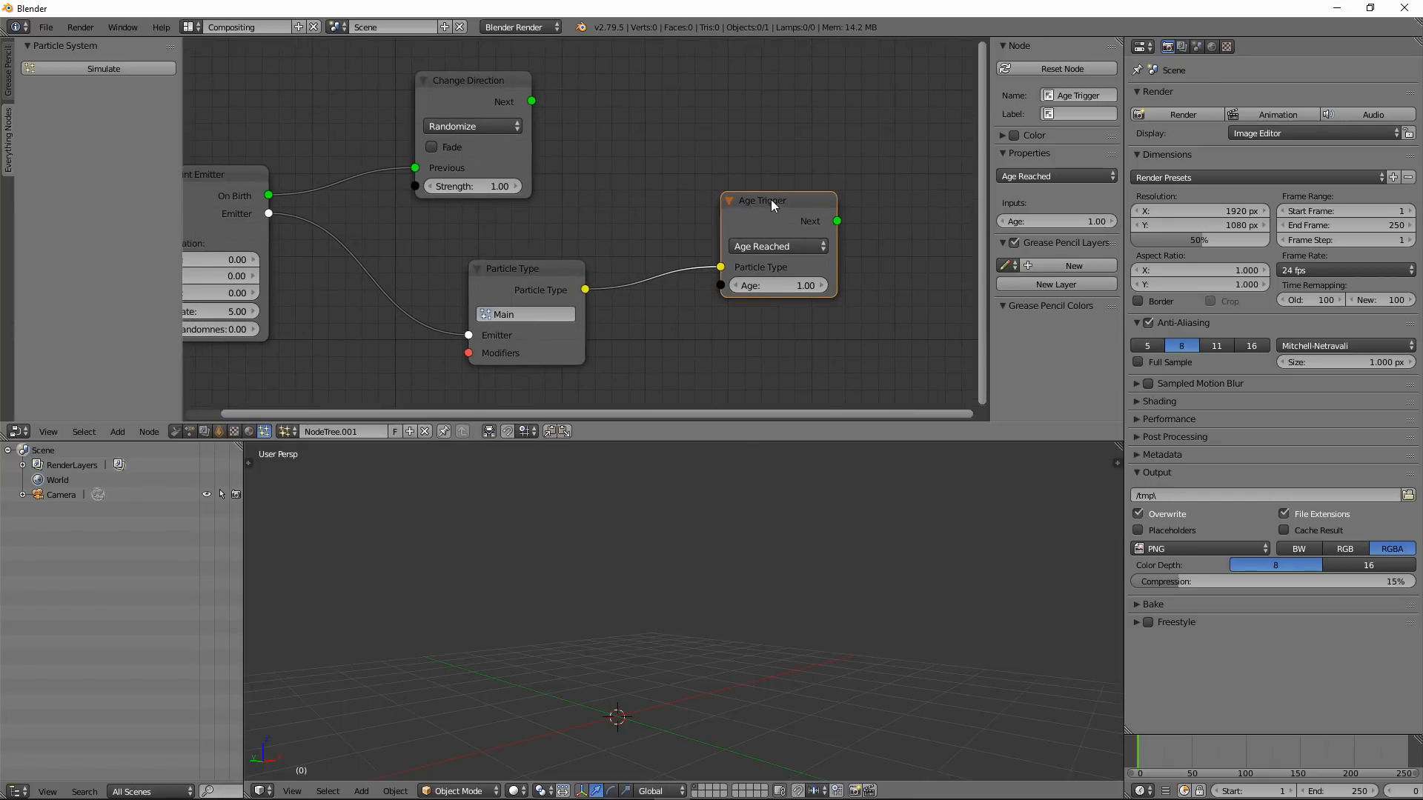
drag(766, 200, 706, 240)
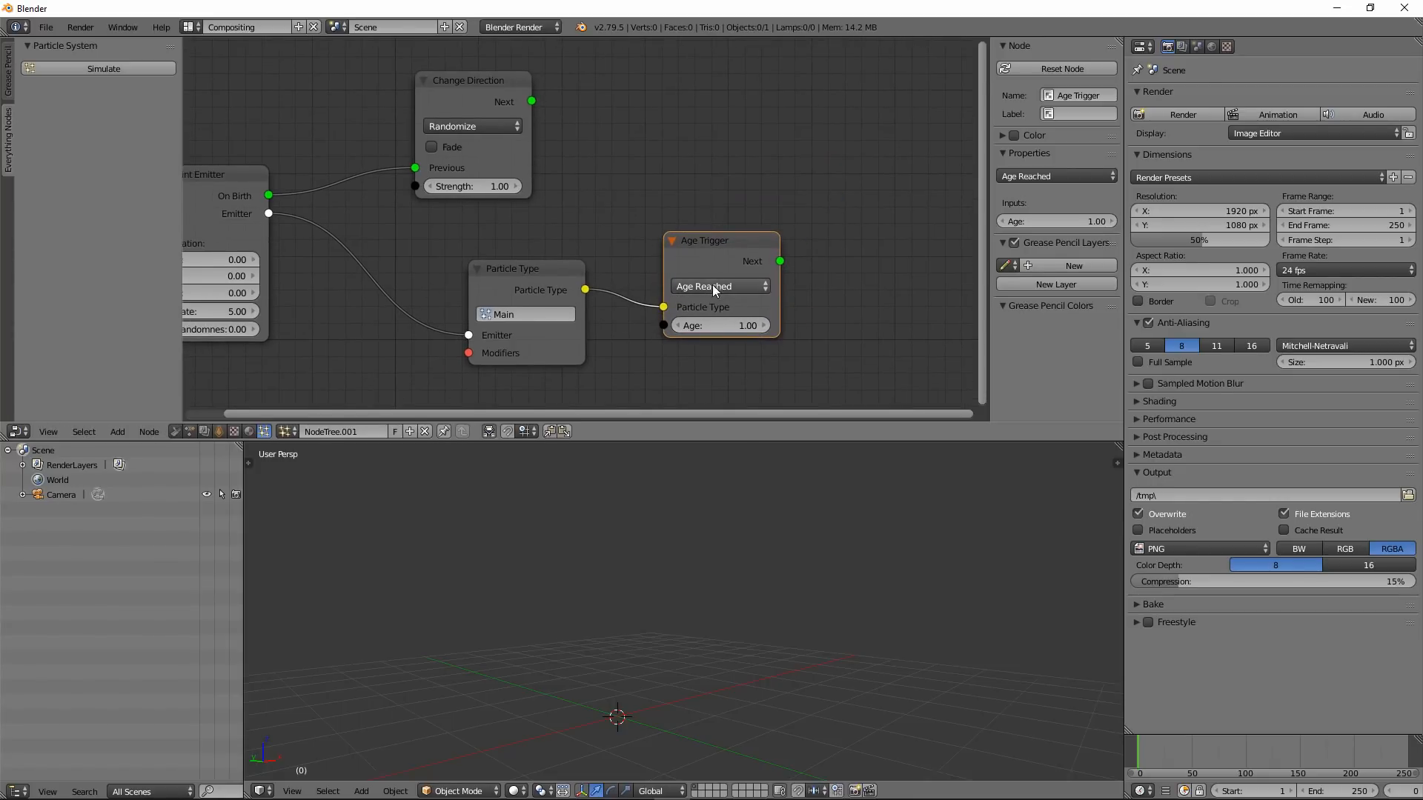
click(720, 324)
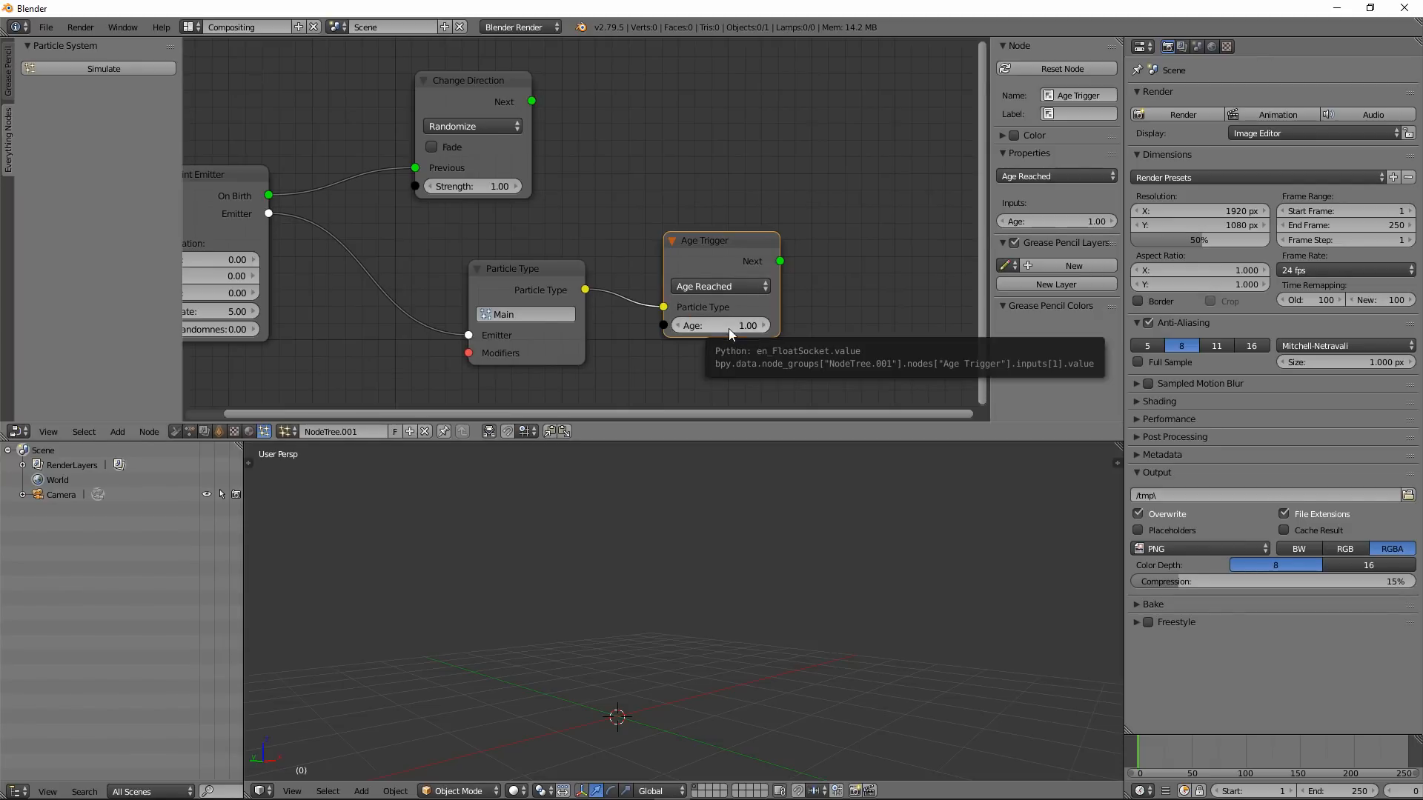
click(721, 325)
text(2)
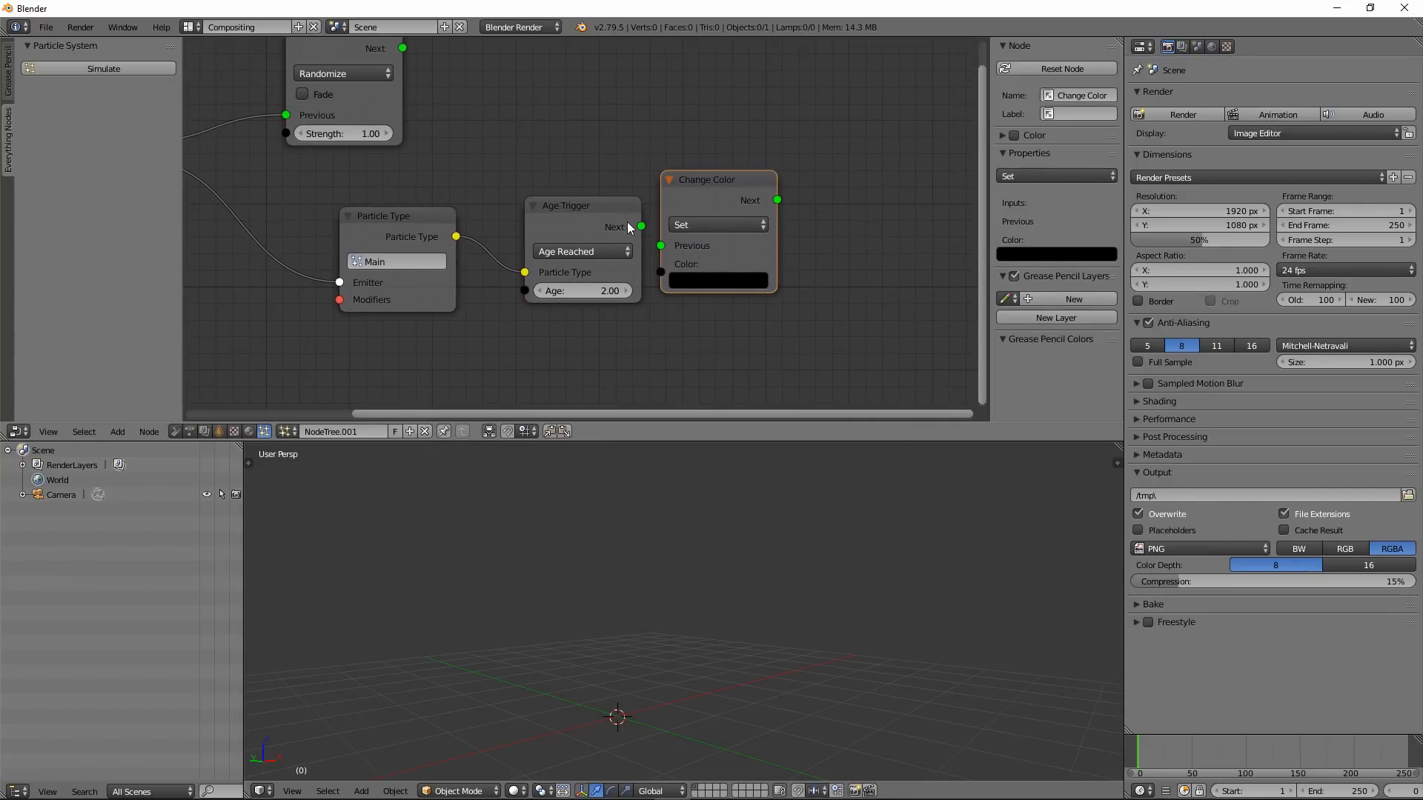
click(717, 280)
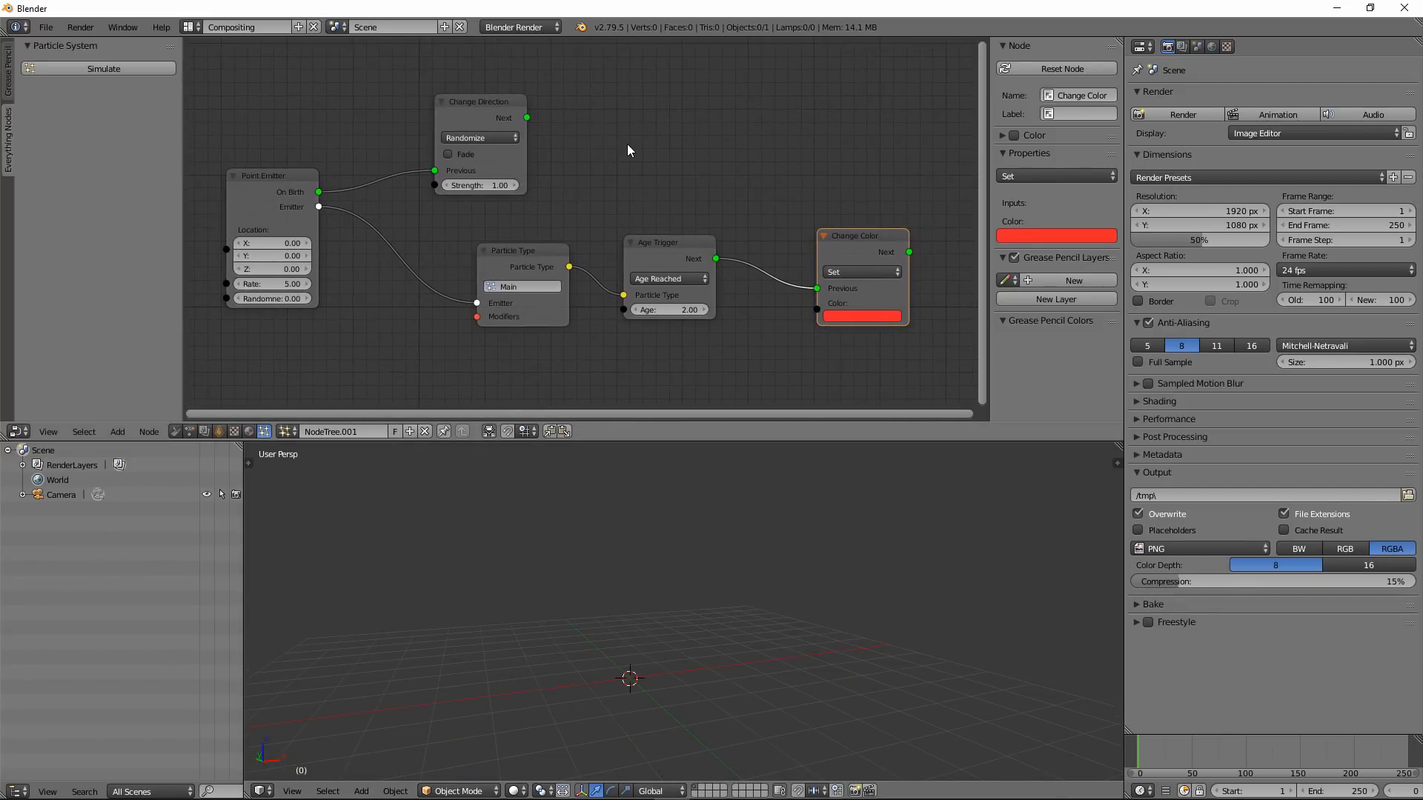
mouse_move(83, 431)
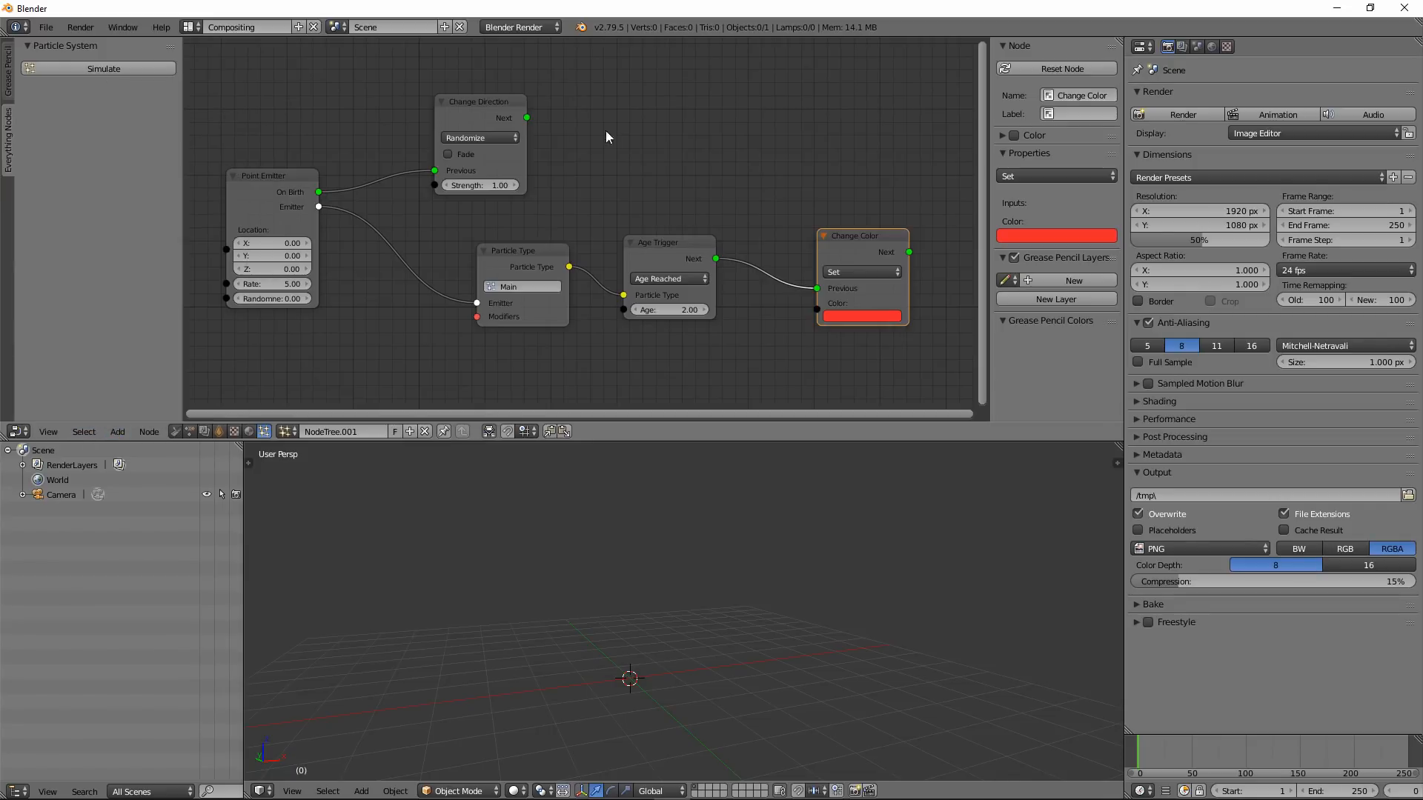
drag(479, 101, 552, 101)
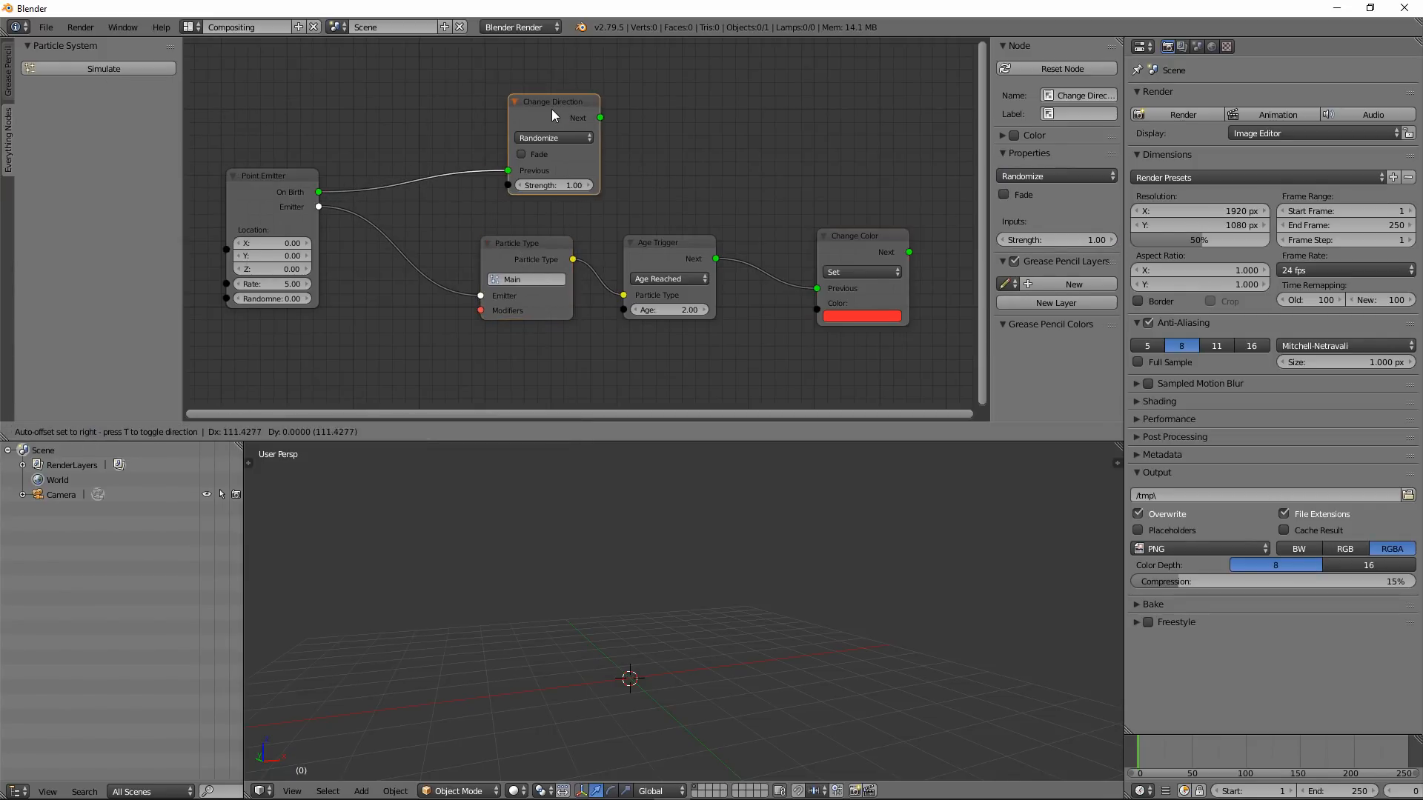
click(118, 431)
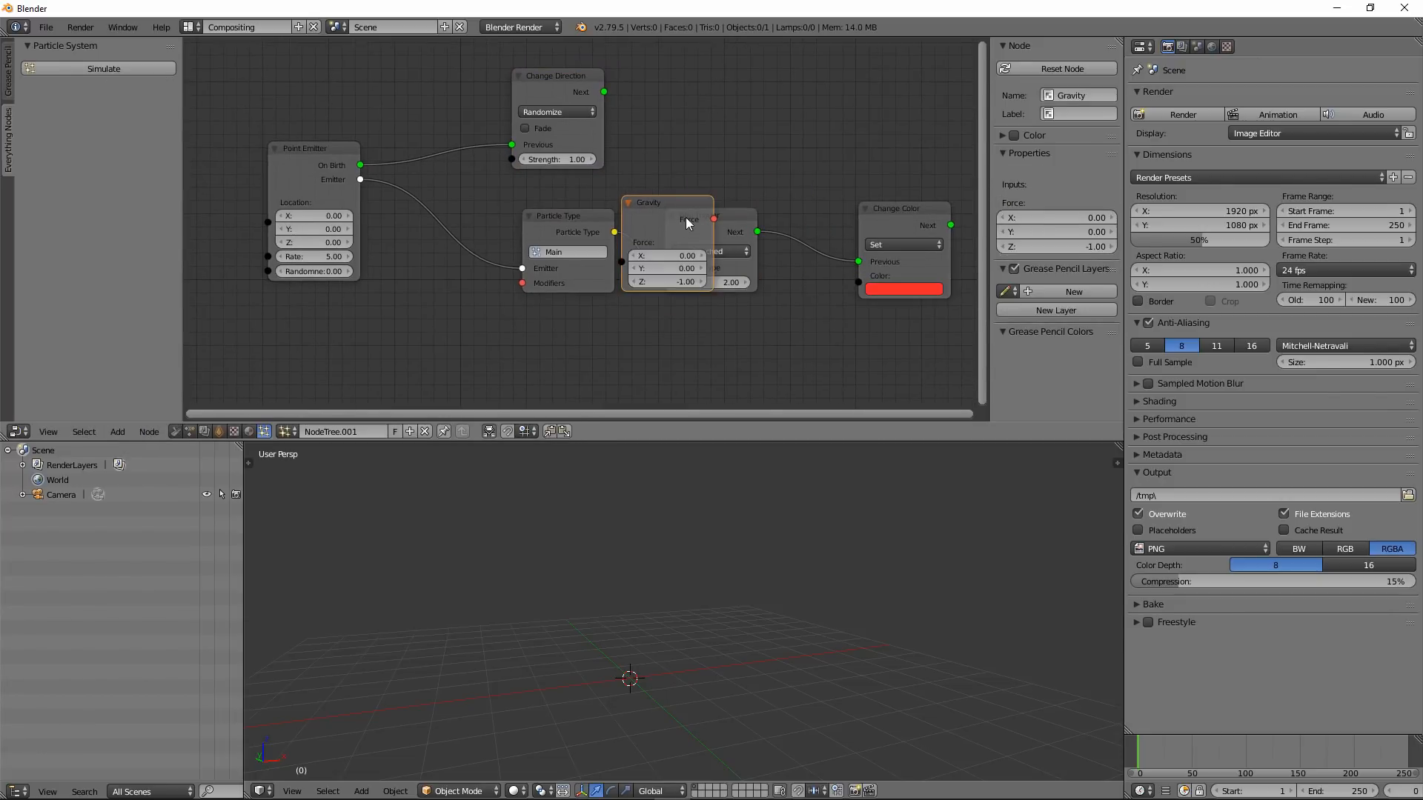
drag(685, 223, 504, 292)
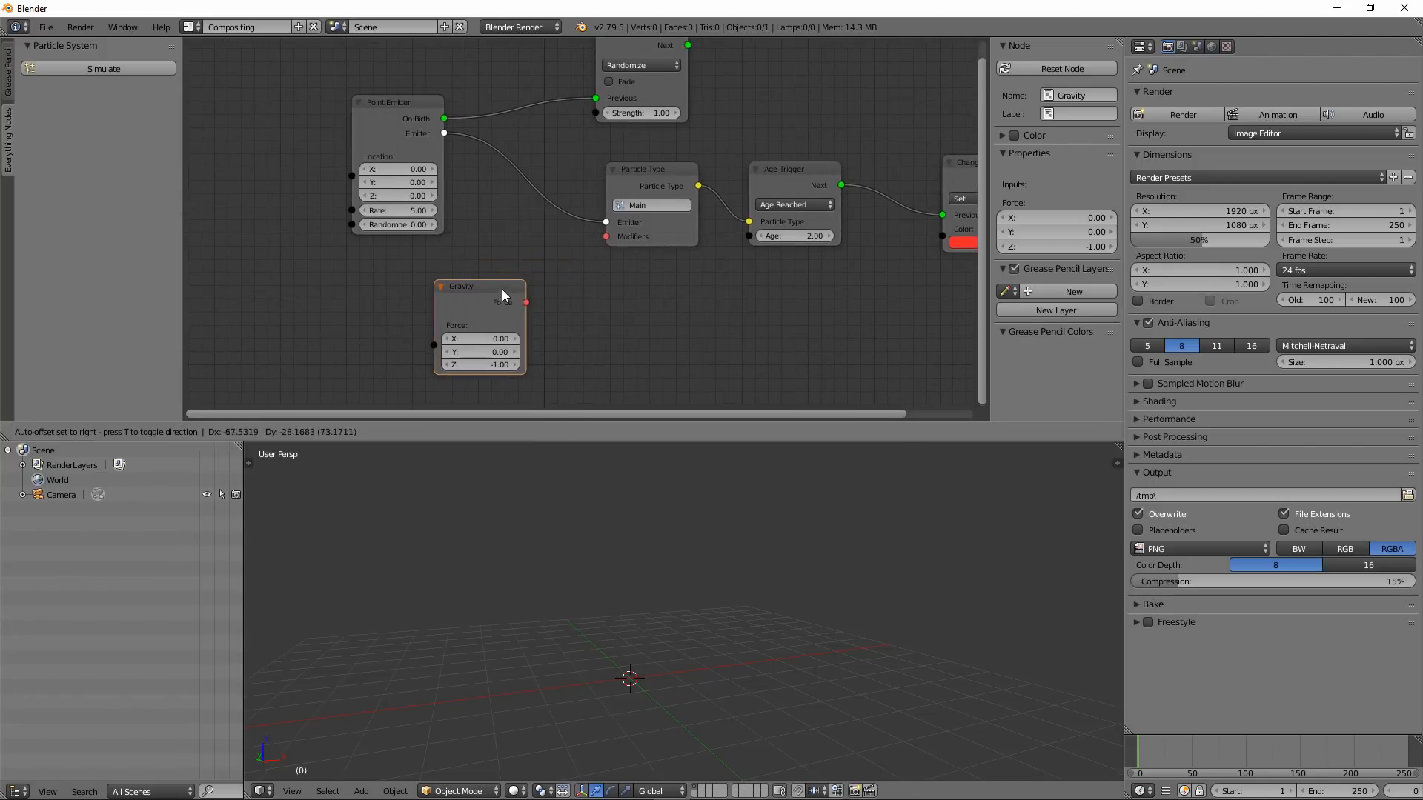
drag(525, 302, 608, 237)
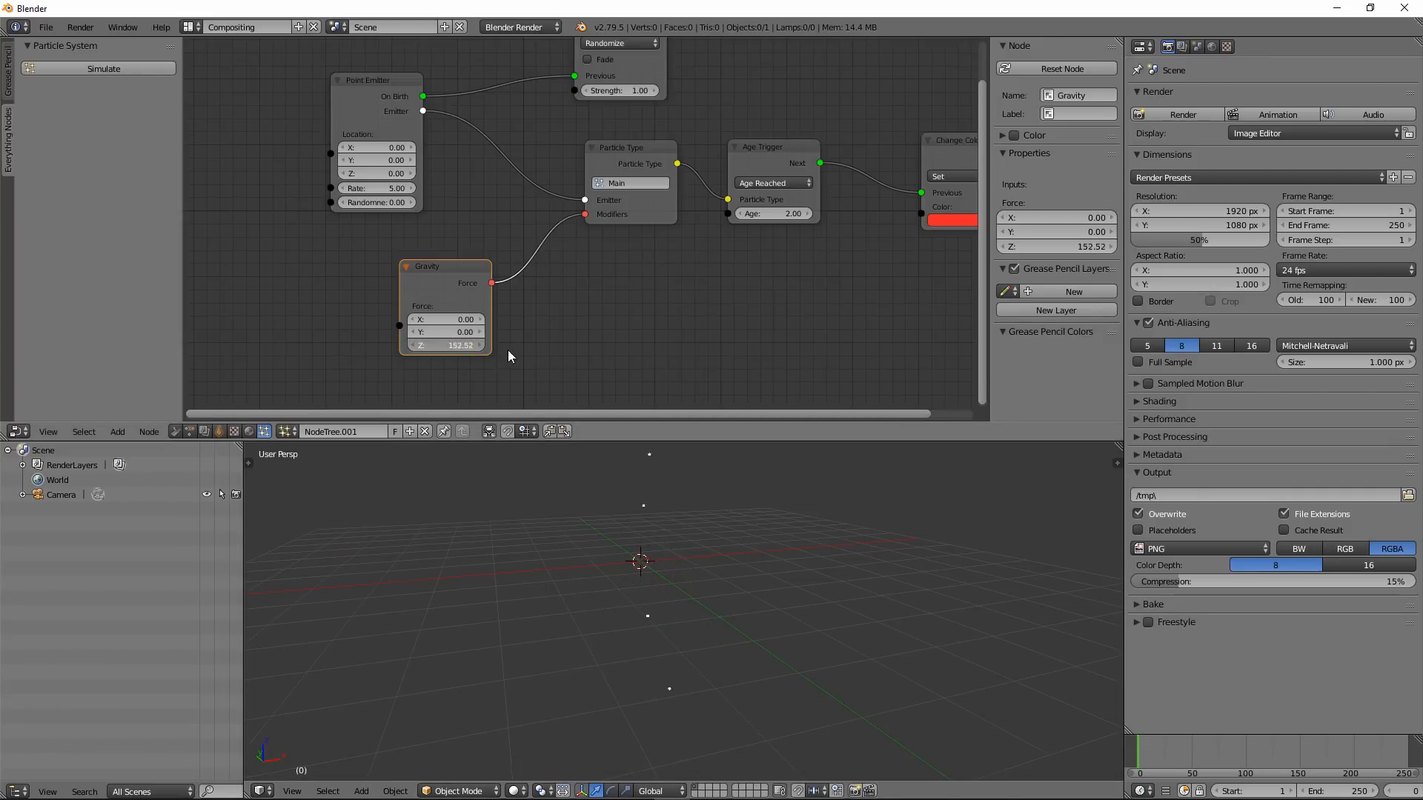
drag(445, 345, 486, 345)
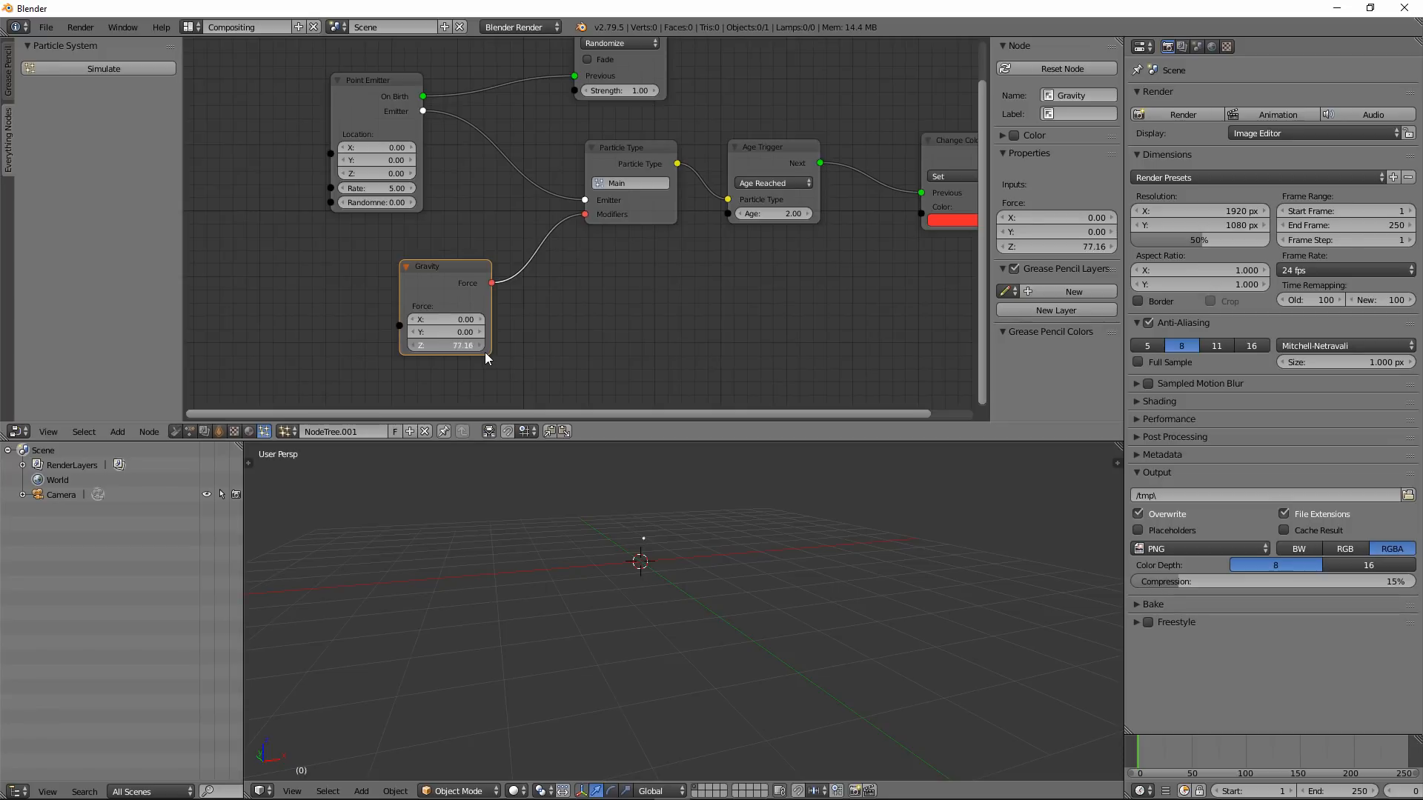
drag(471, 345, 444, 345)
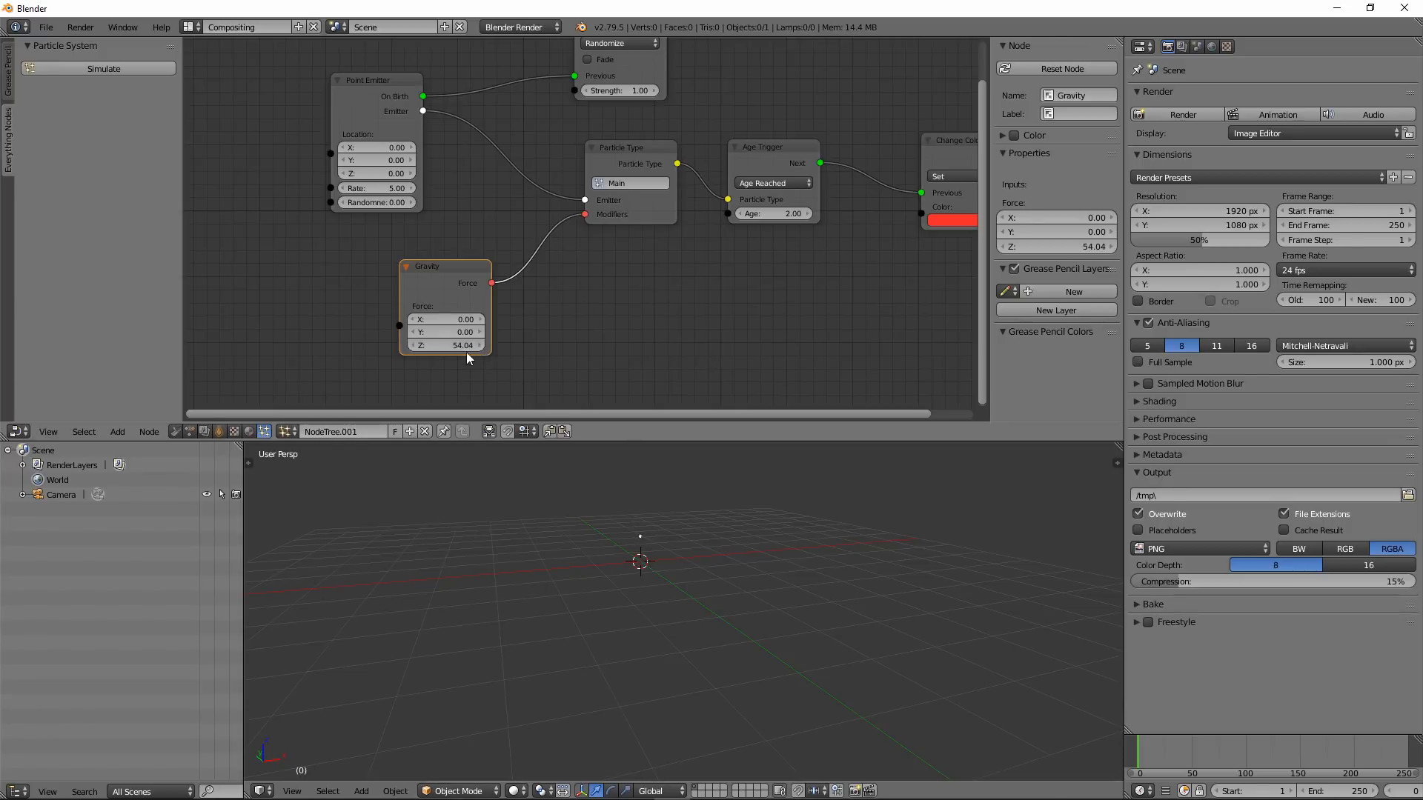
drag(444, 265, 385, 284)
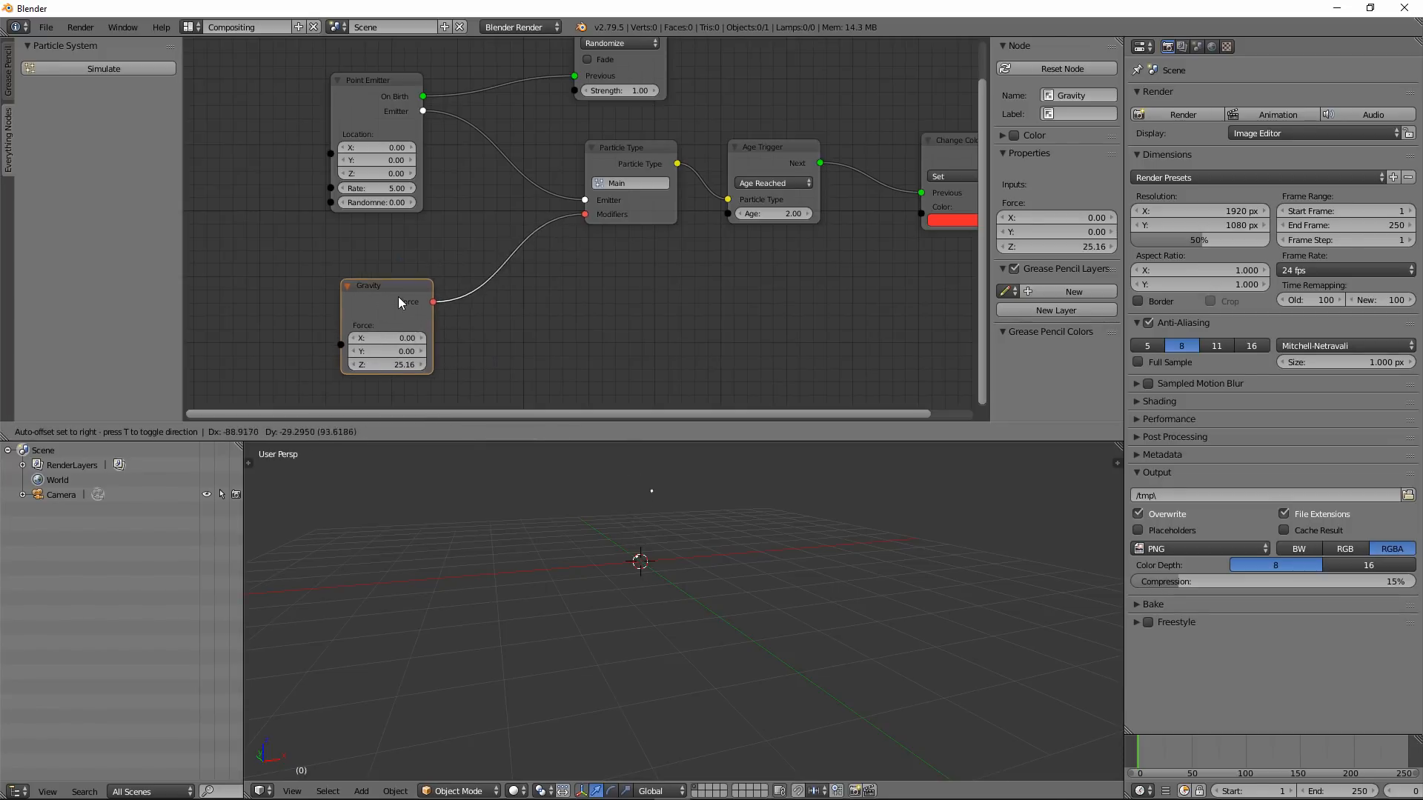
drag(368, 285, 410, 270)
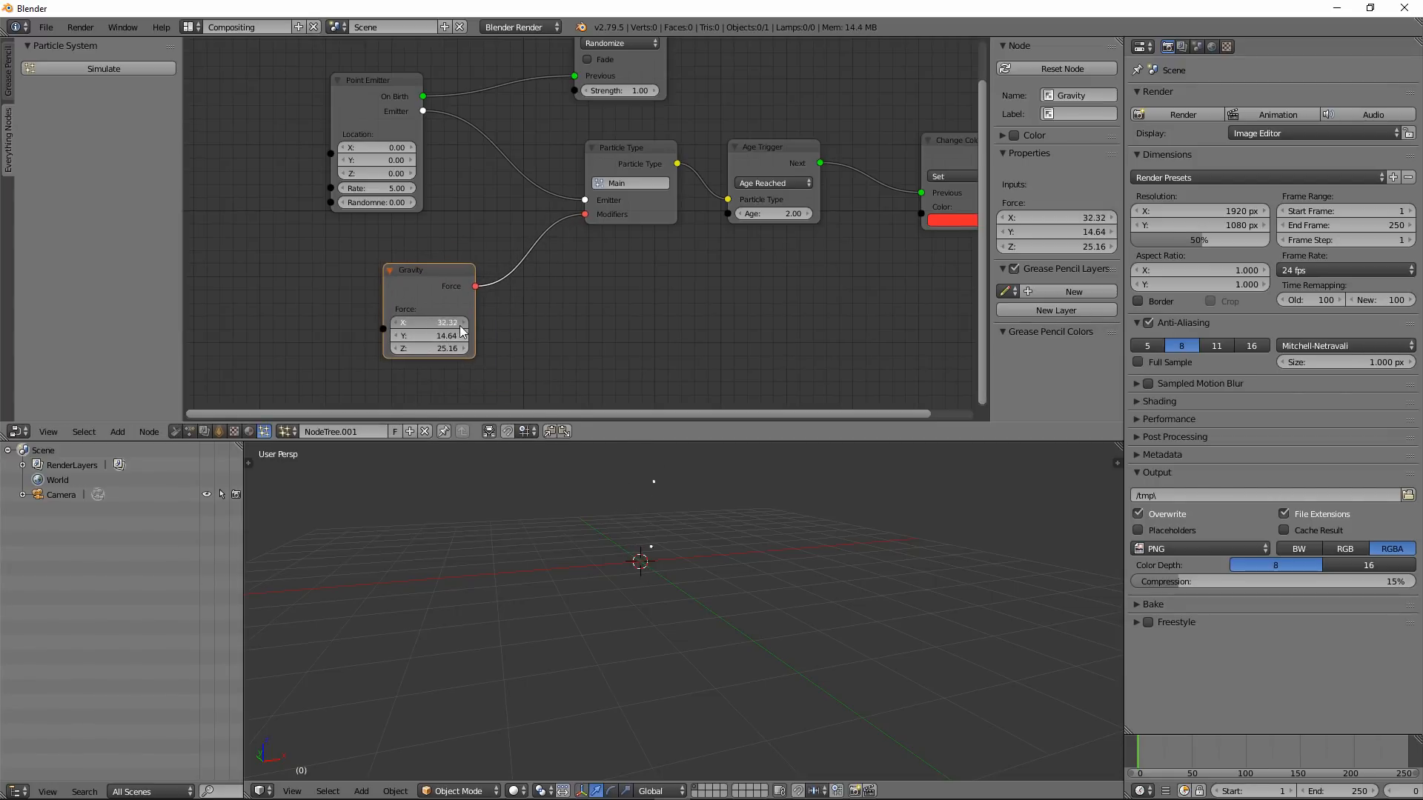
drag(463, 322, 418, 322)
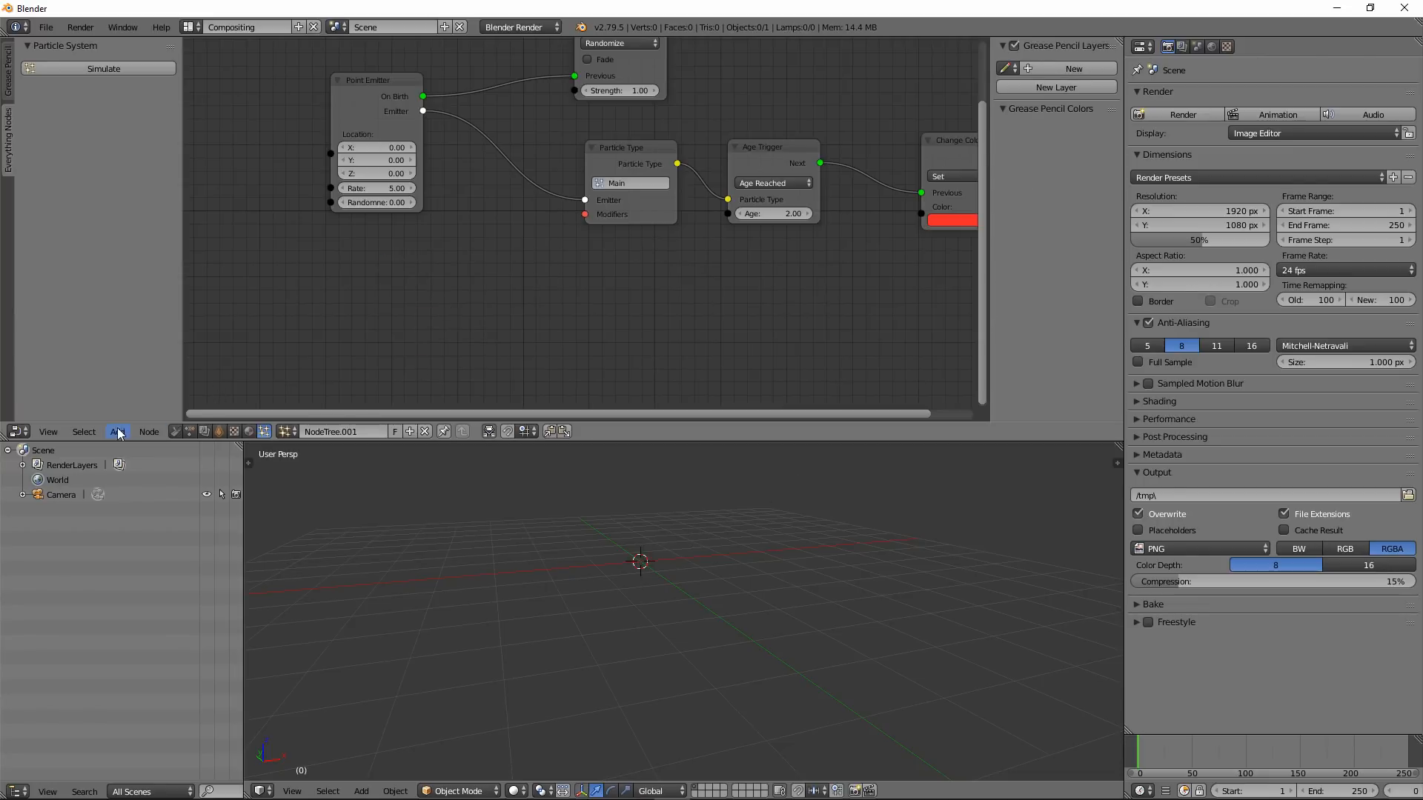
Add an Attract force on Particle Type with centre X 11.20 and strength about 88.92, then simulate.
click(117, 431)
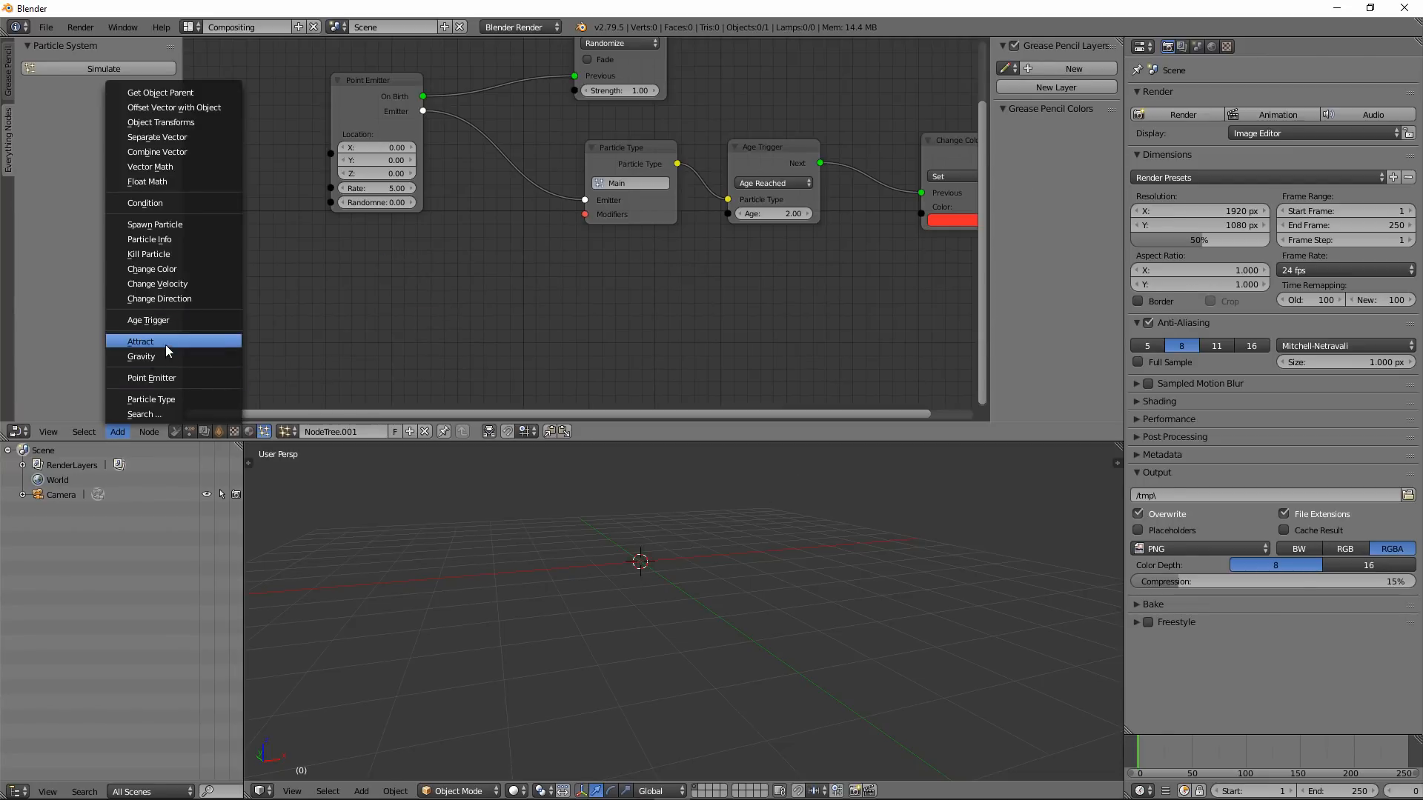
click(141, 341)
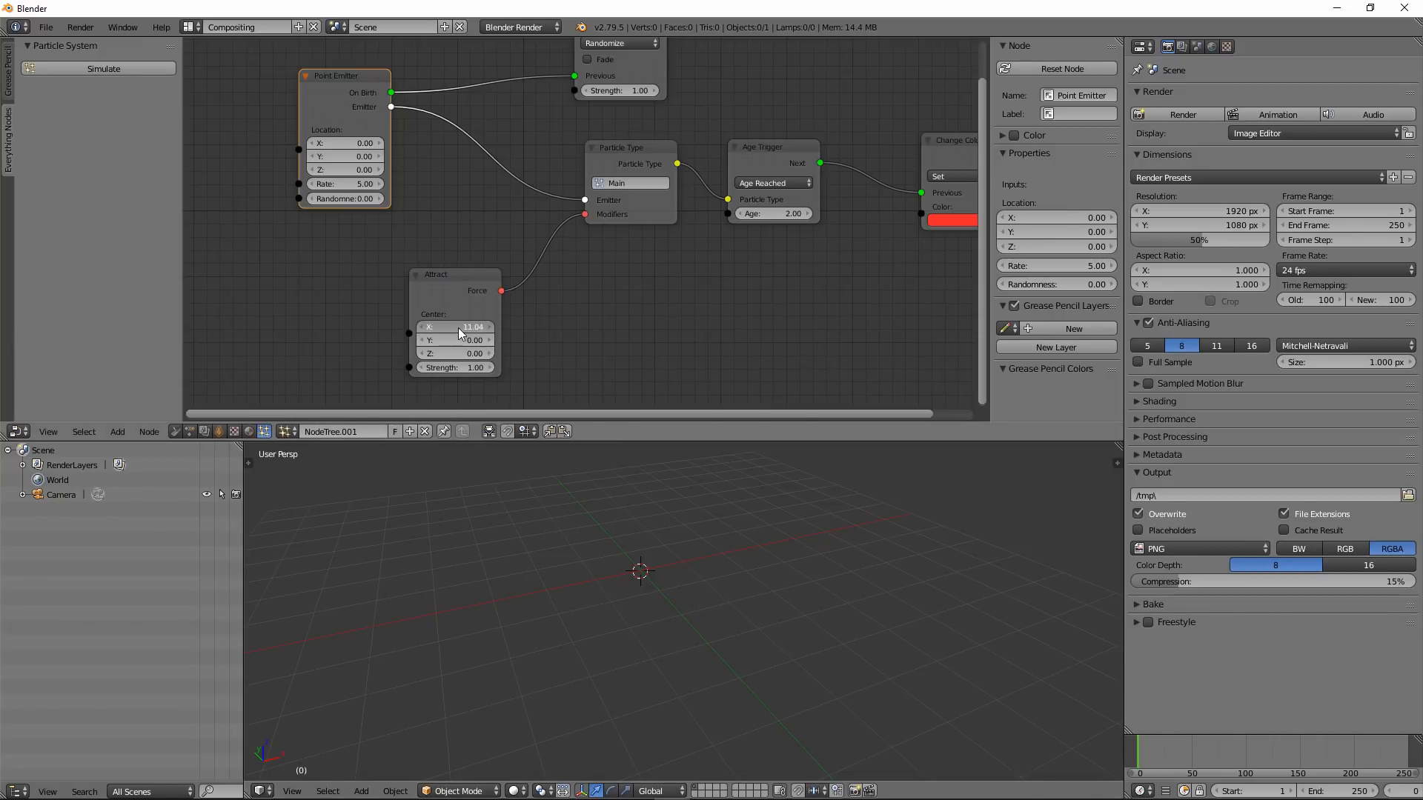
drag(453, 326, 458, 326)
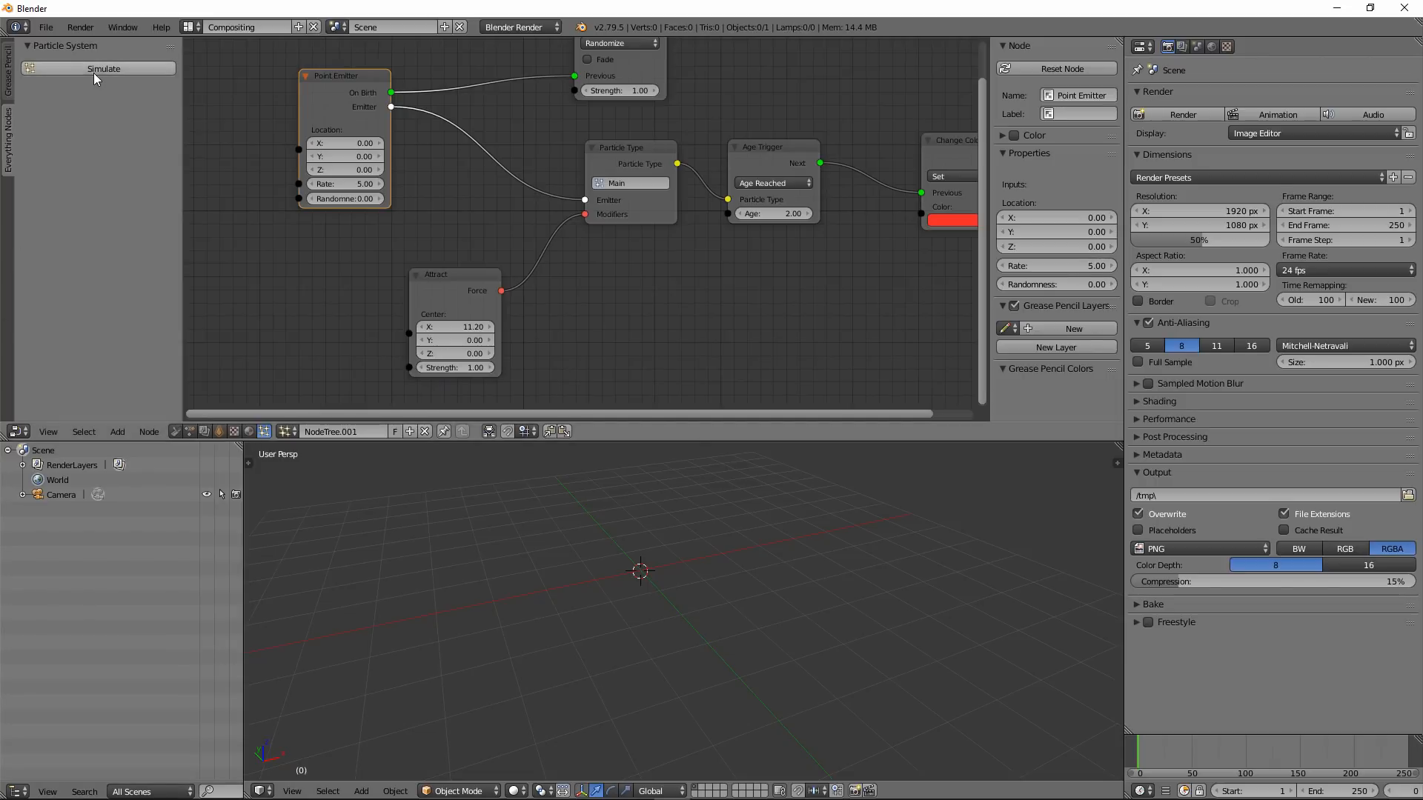
click(103, 68)
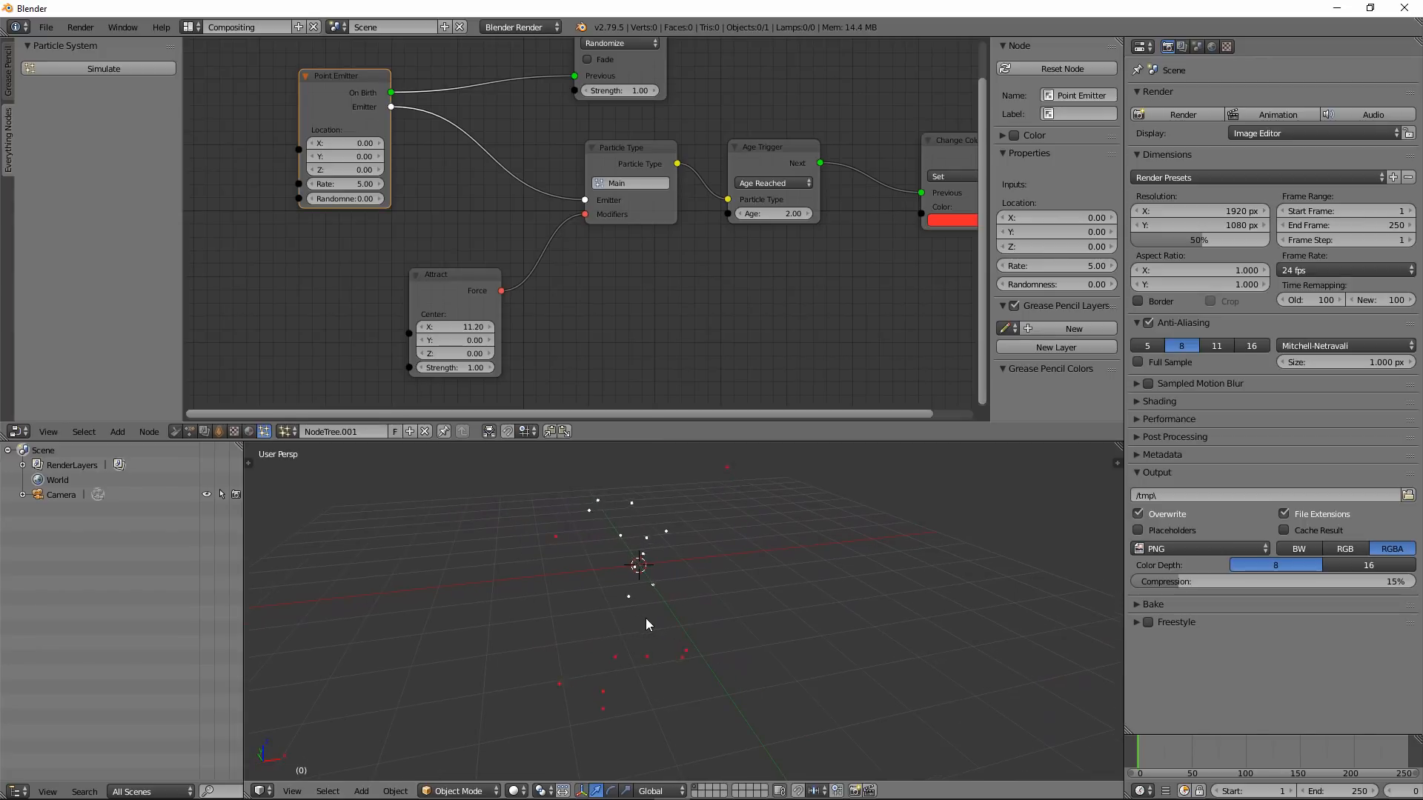
drag(453, 367, 454, 368)
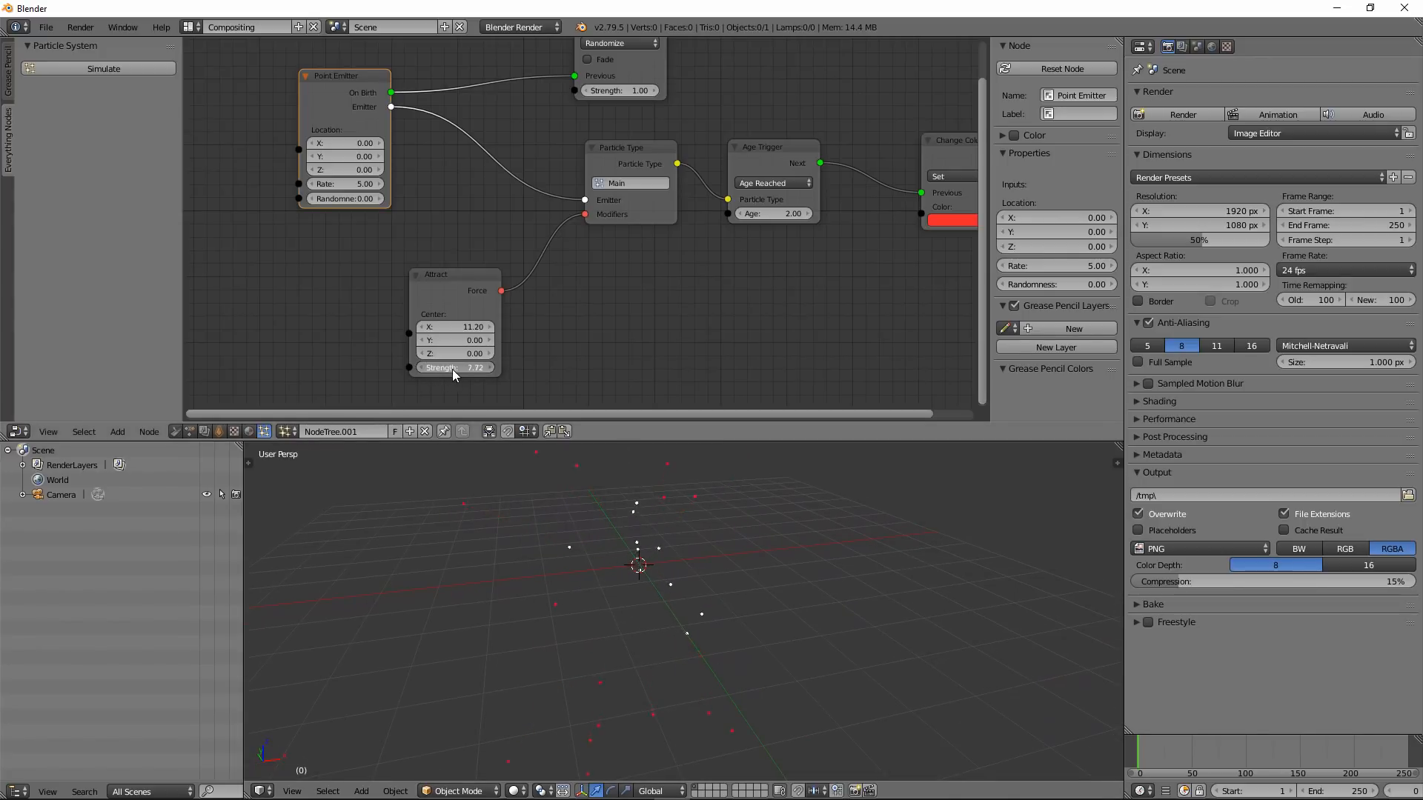
drag(436, 368, 491, 367)
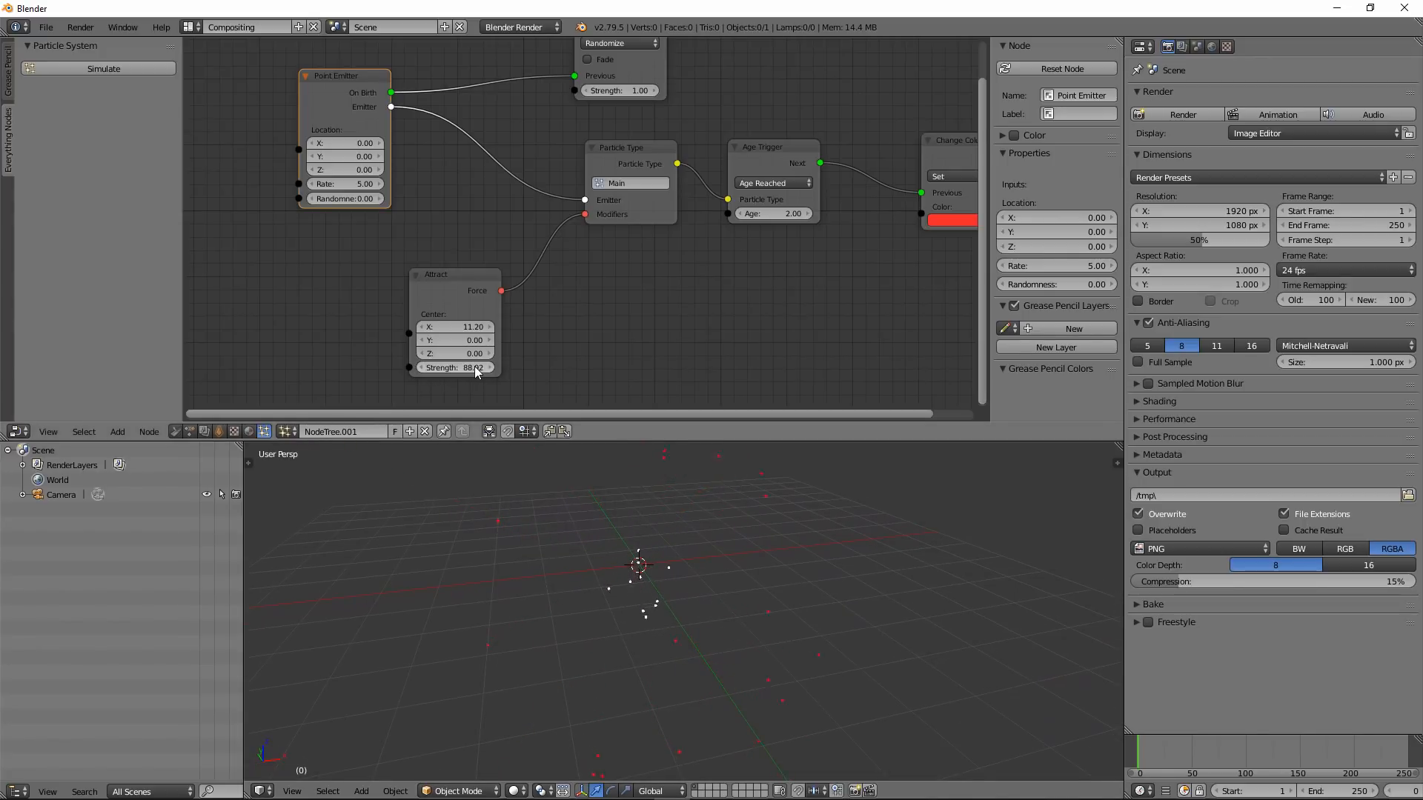
click(453, 366)
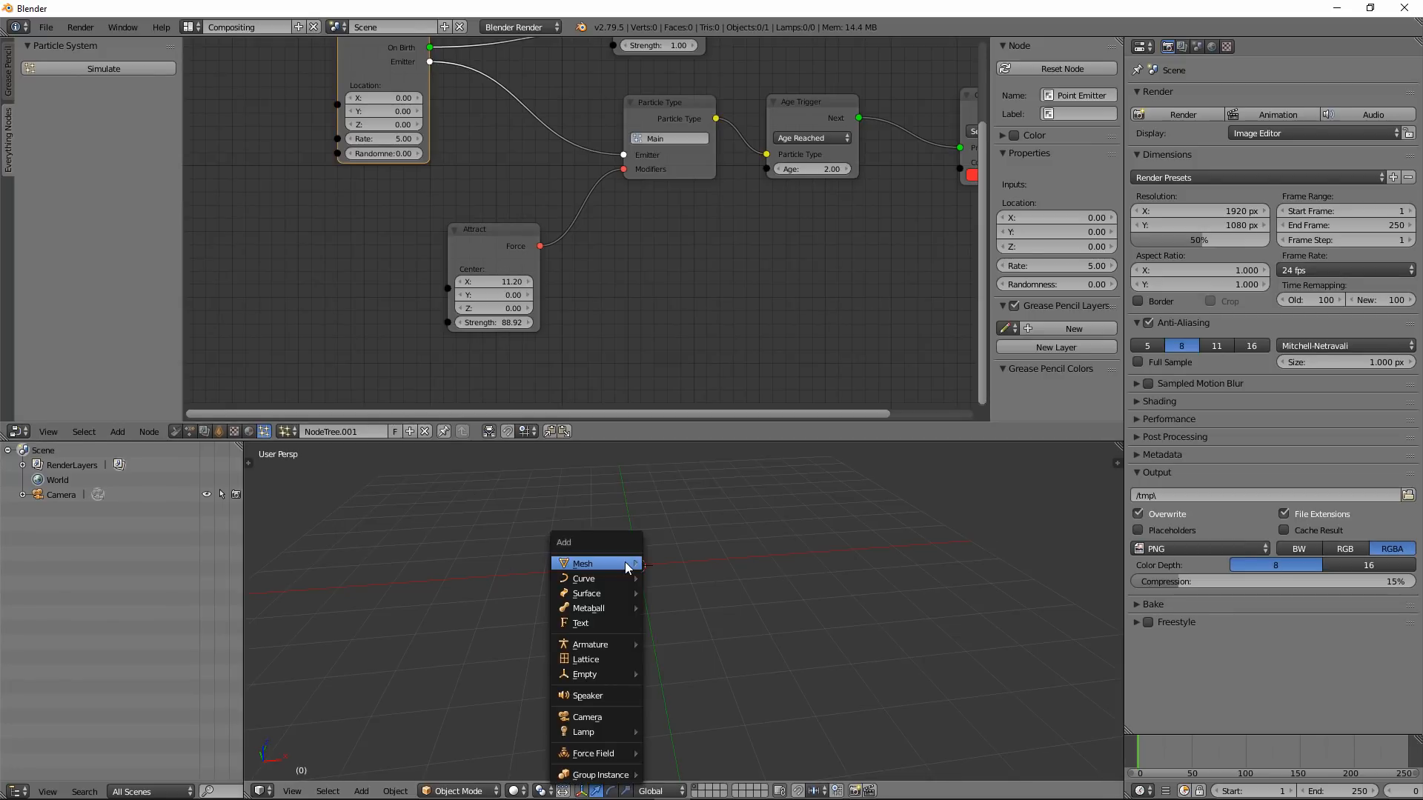
mouse_move(584, 674)
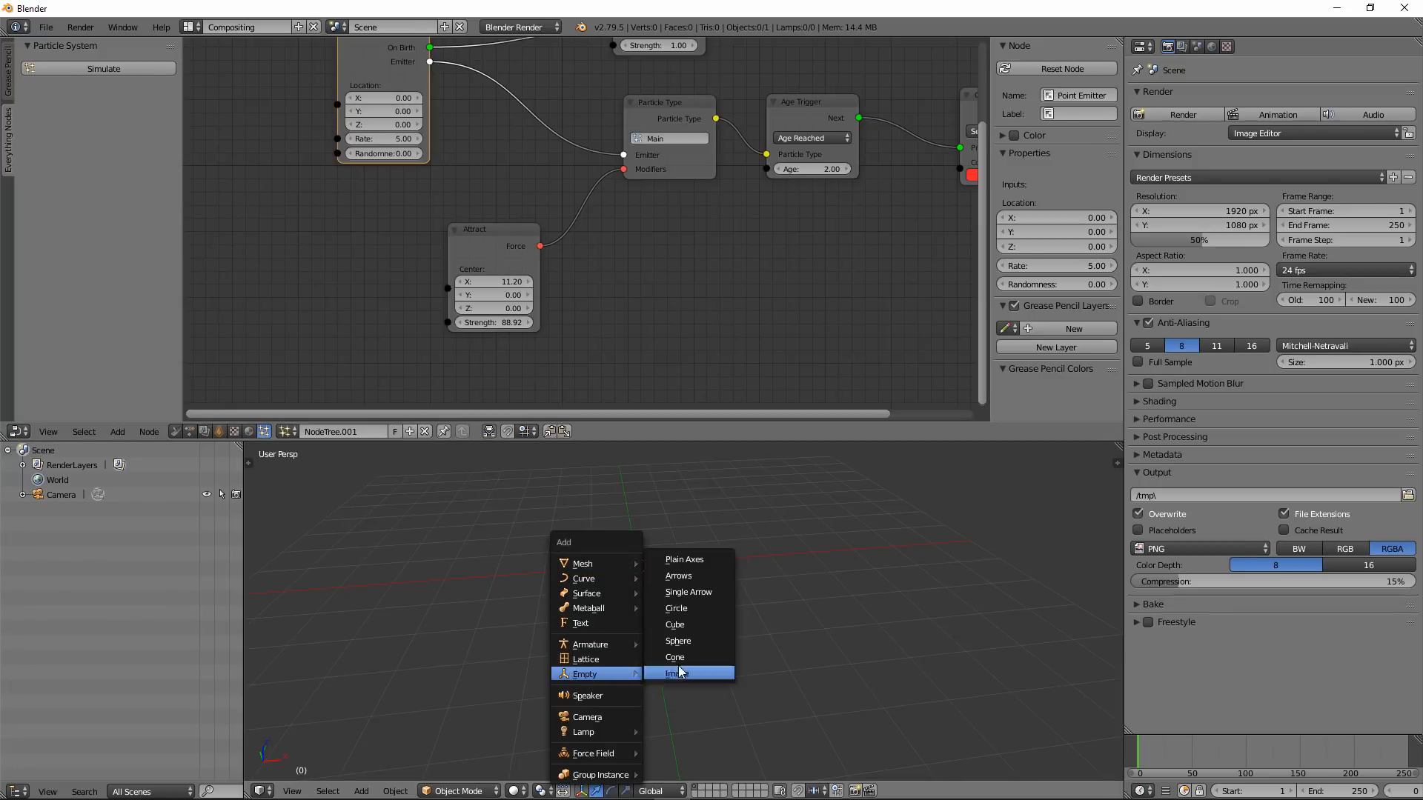
mouse_move(688, 591)
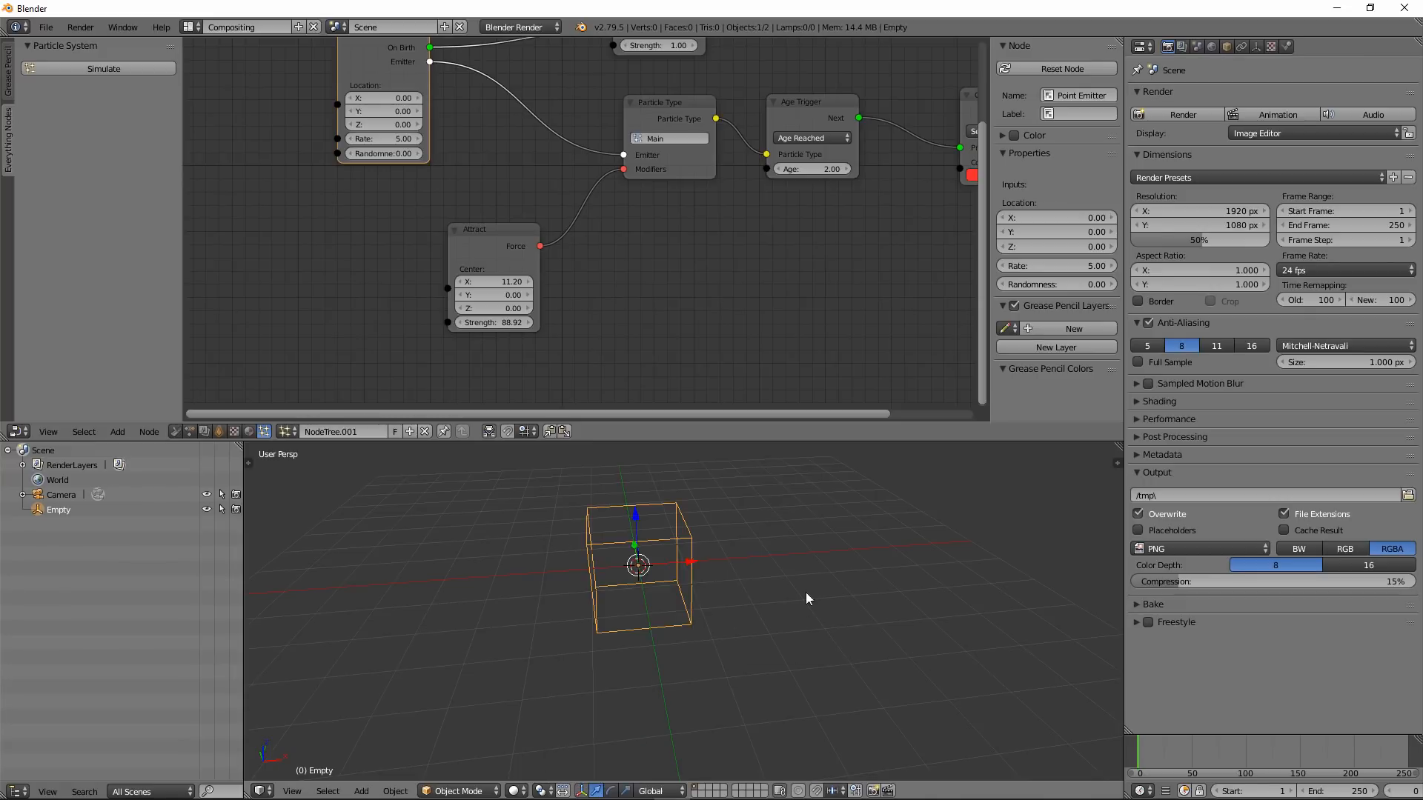
Move the cube-shaped Empty out along the X axis away from the origin.
drag(636, 564, 885, 544)
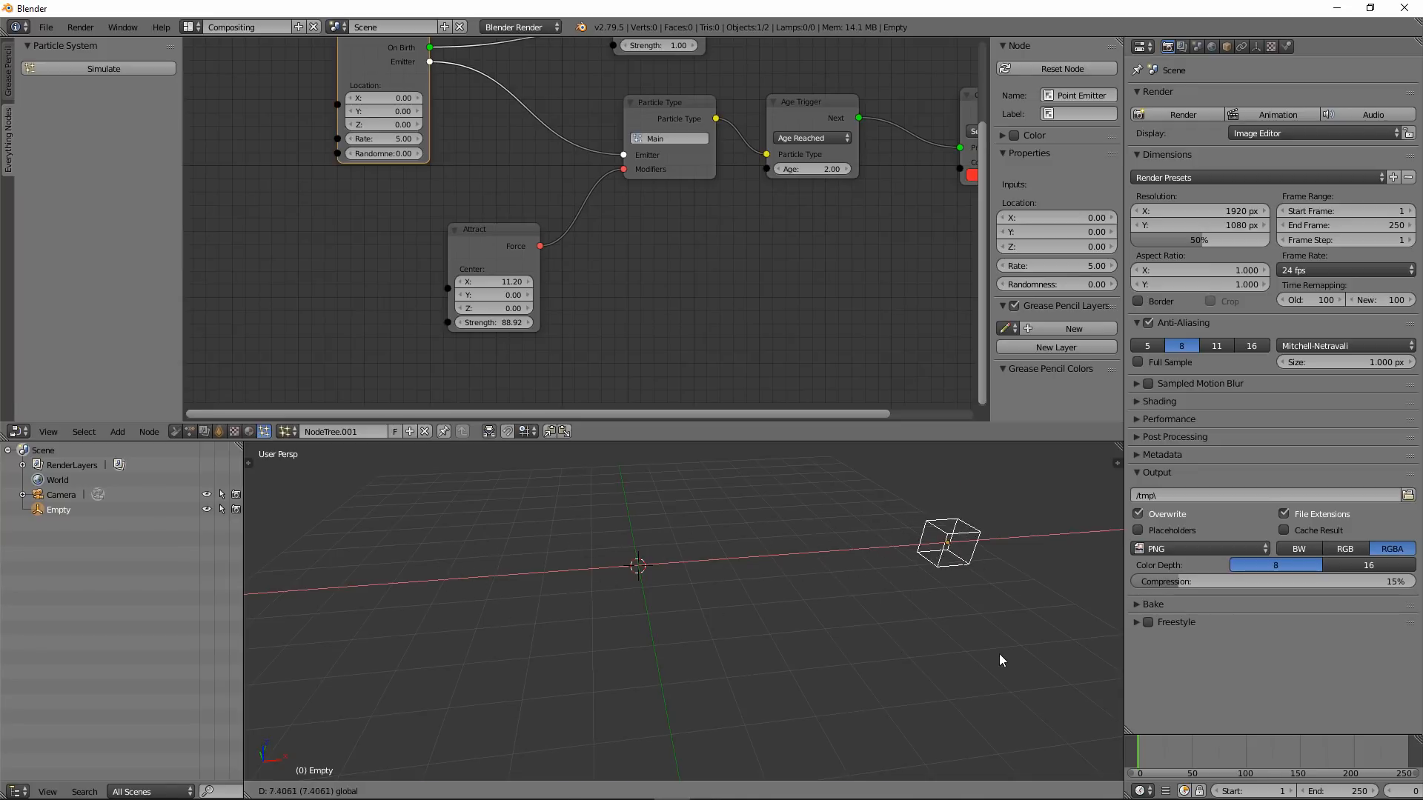
Add an Object Transforms node reading the Empty and feed its Location into the Attract centre.
click(117, 431)
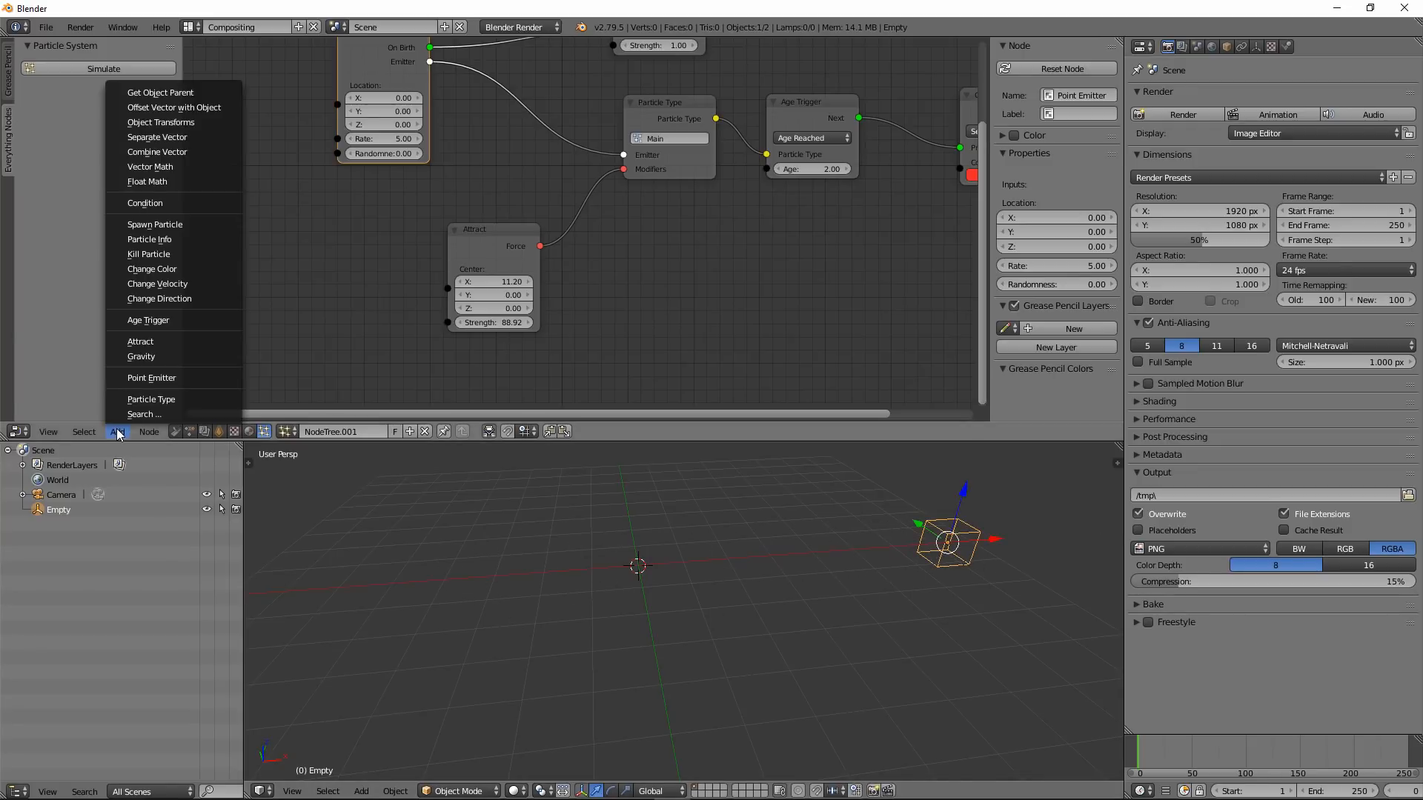
mouse_move(157, 151)
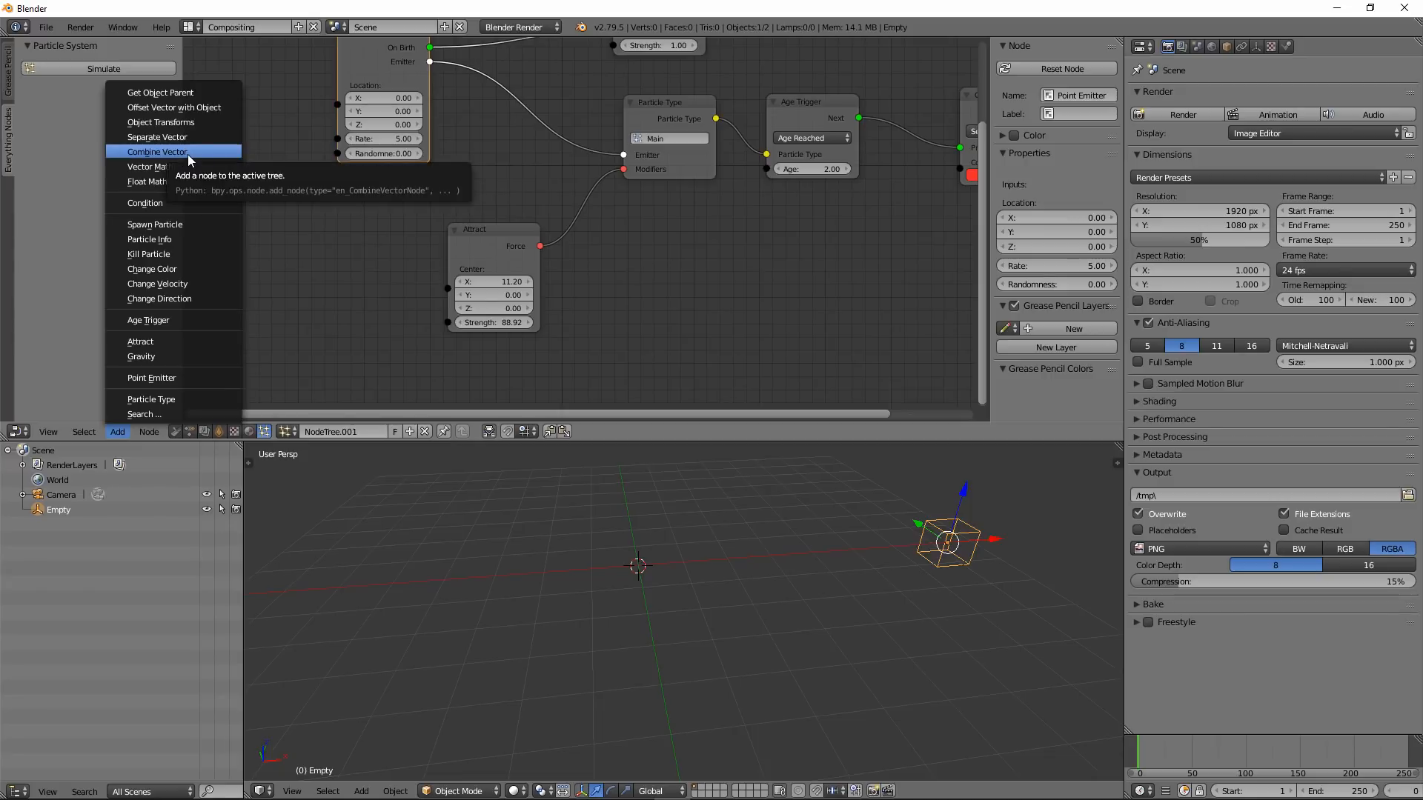
click(160, 121)
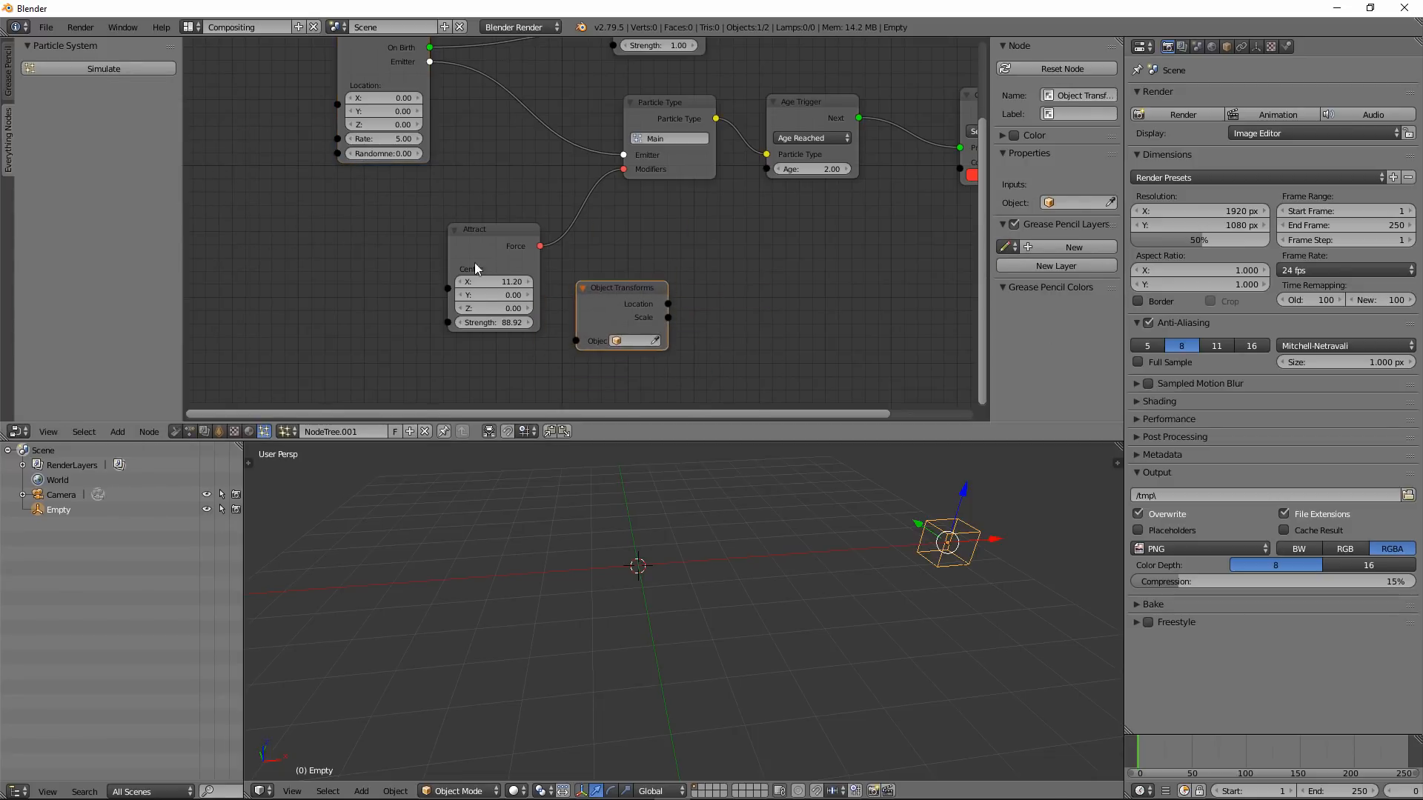
drag(621, 288, 289, 228)
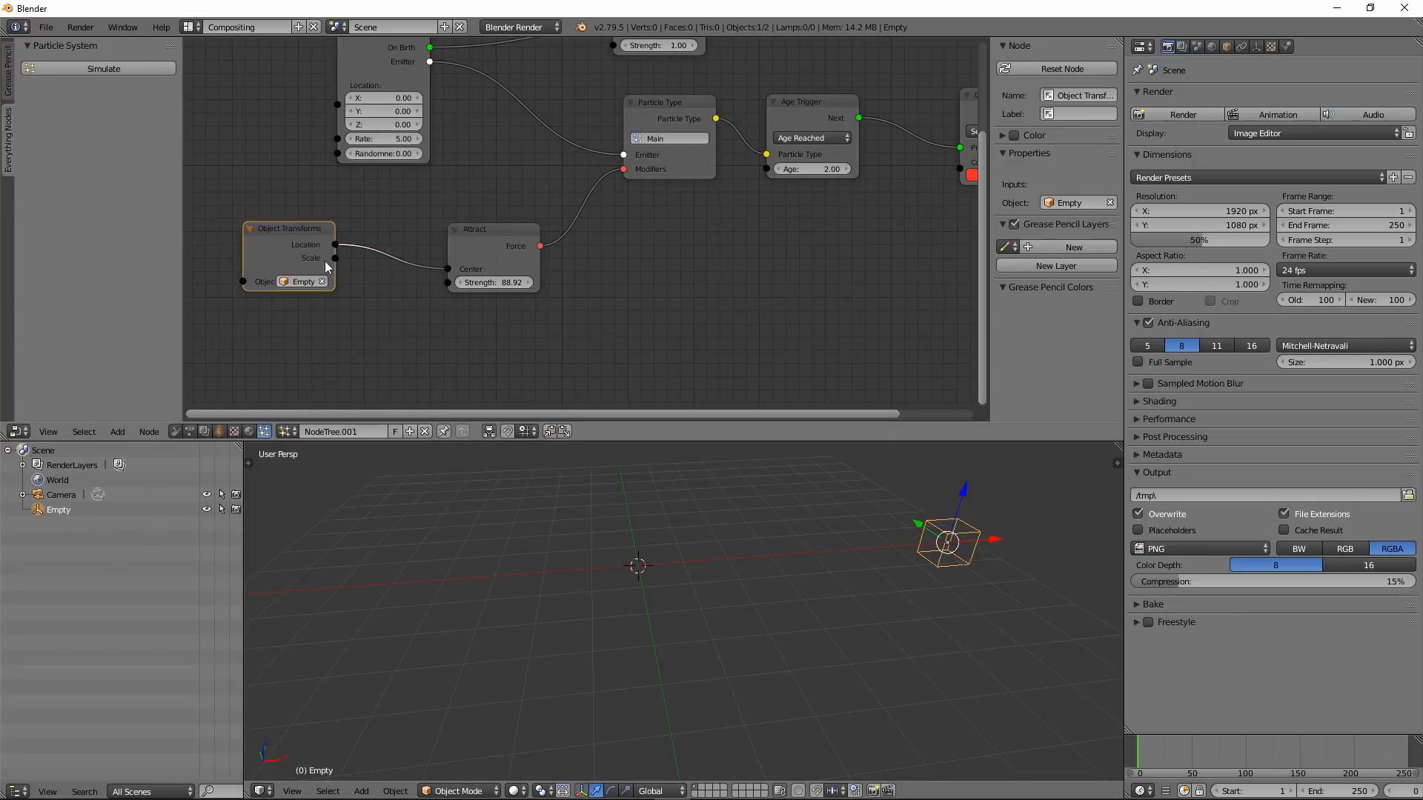
drag(289, 228, 326, 239)
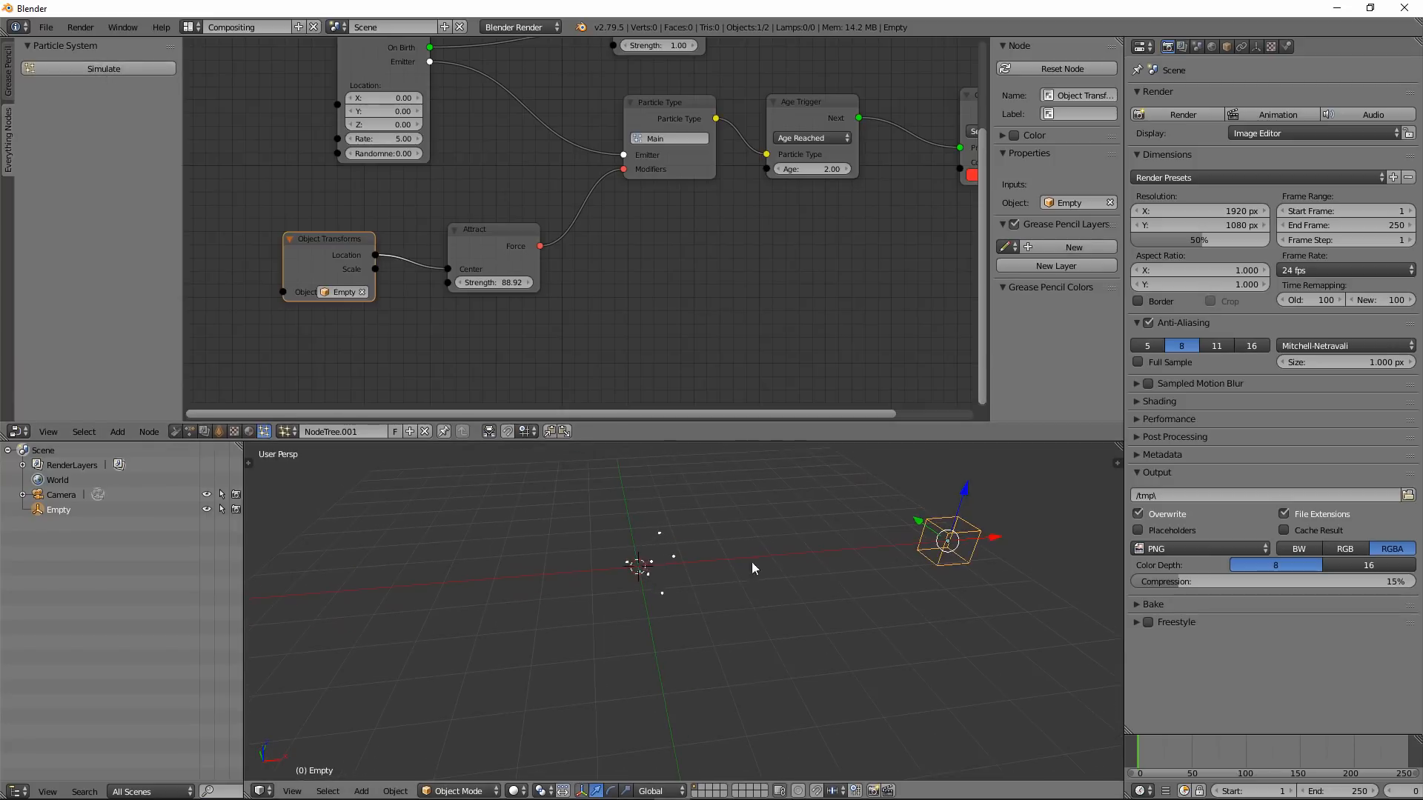
drag(947, 543, 581, 585)
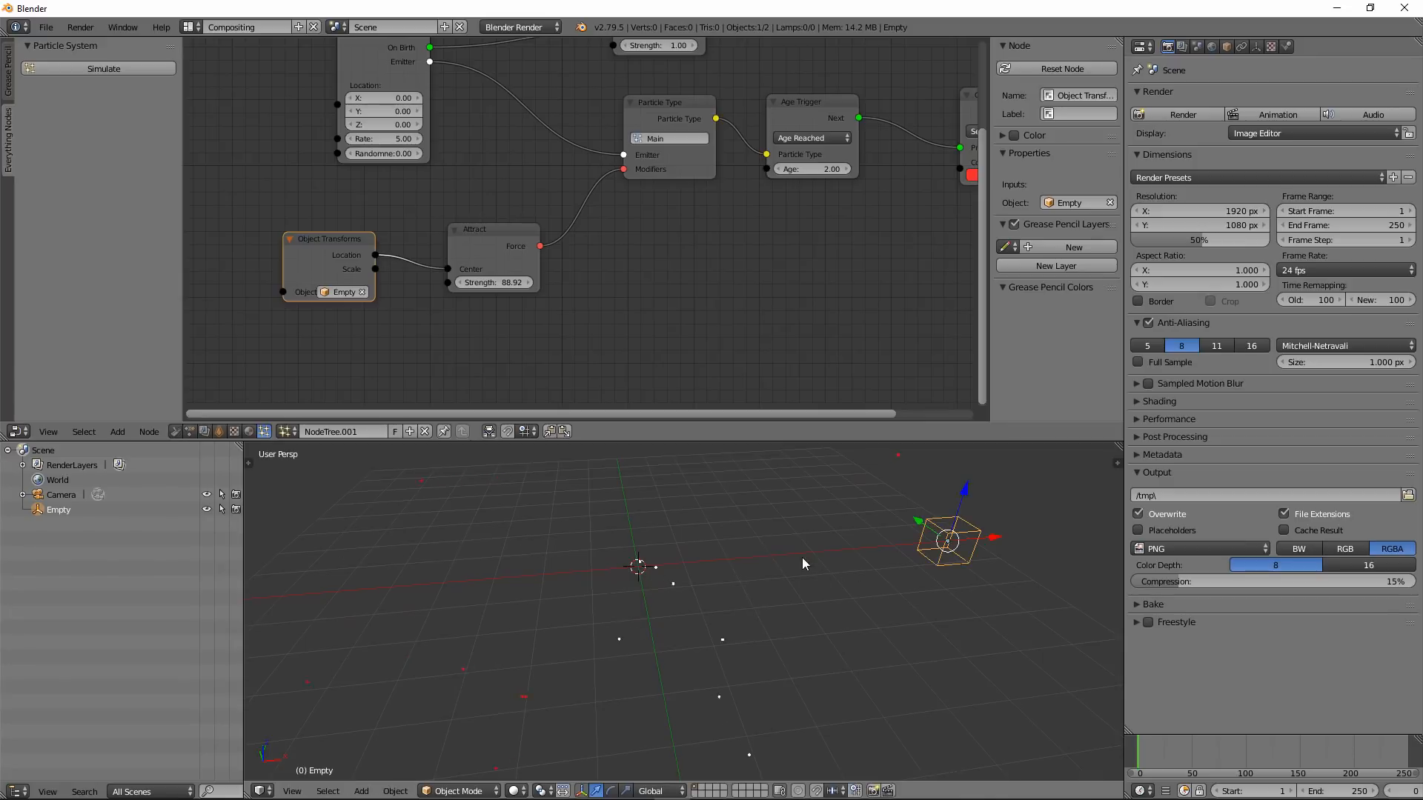
Raise the Point Emitter rate to 100 and re-simulate the swarm around the Empty.
click(383, 137)
text(100)
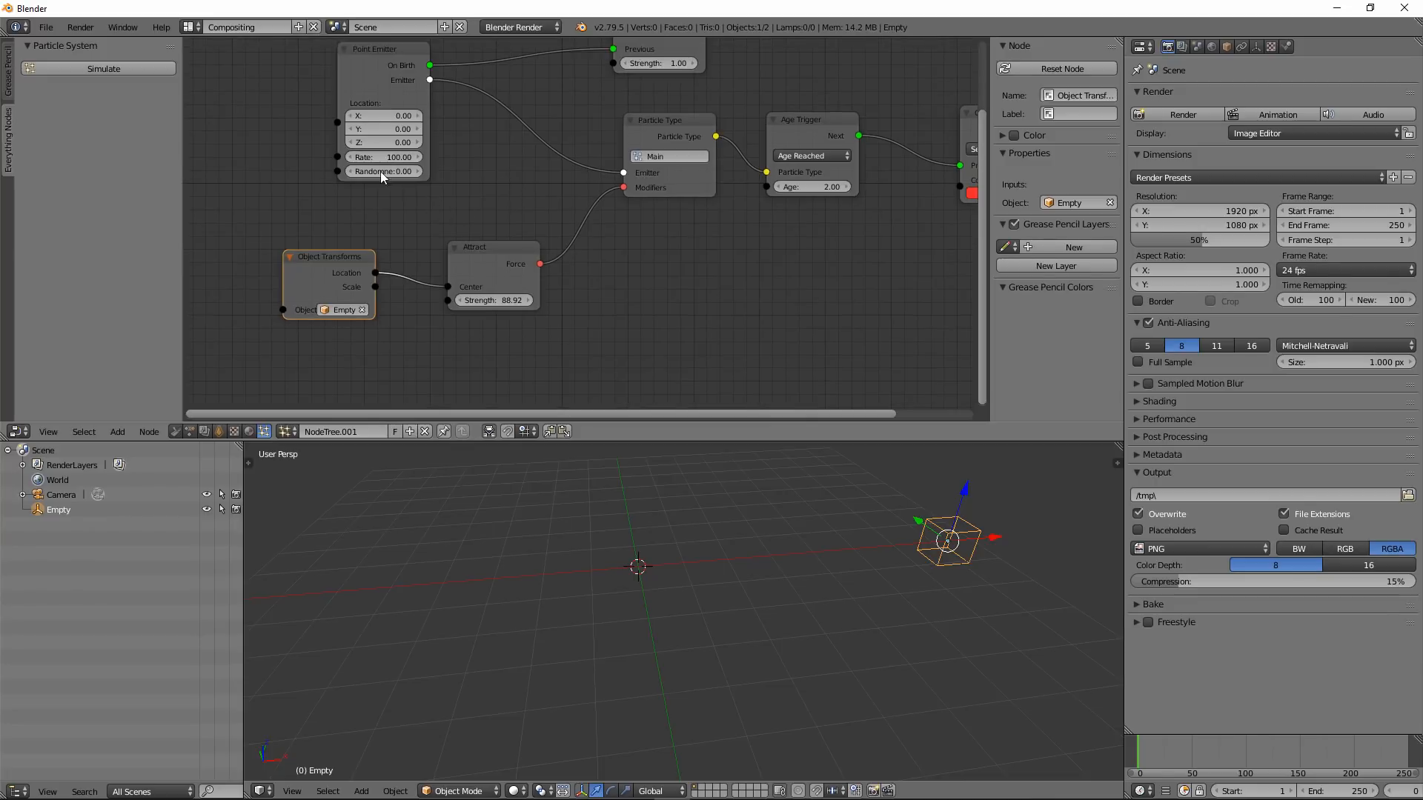
mouse_move(102, 70)
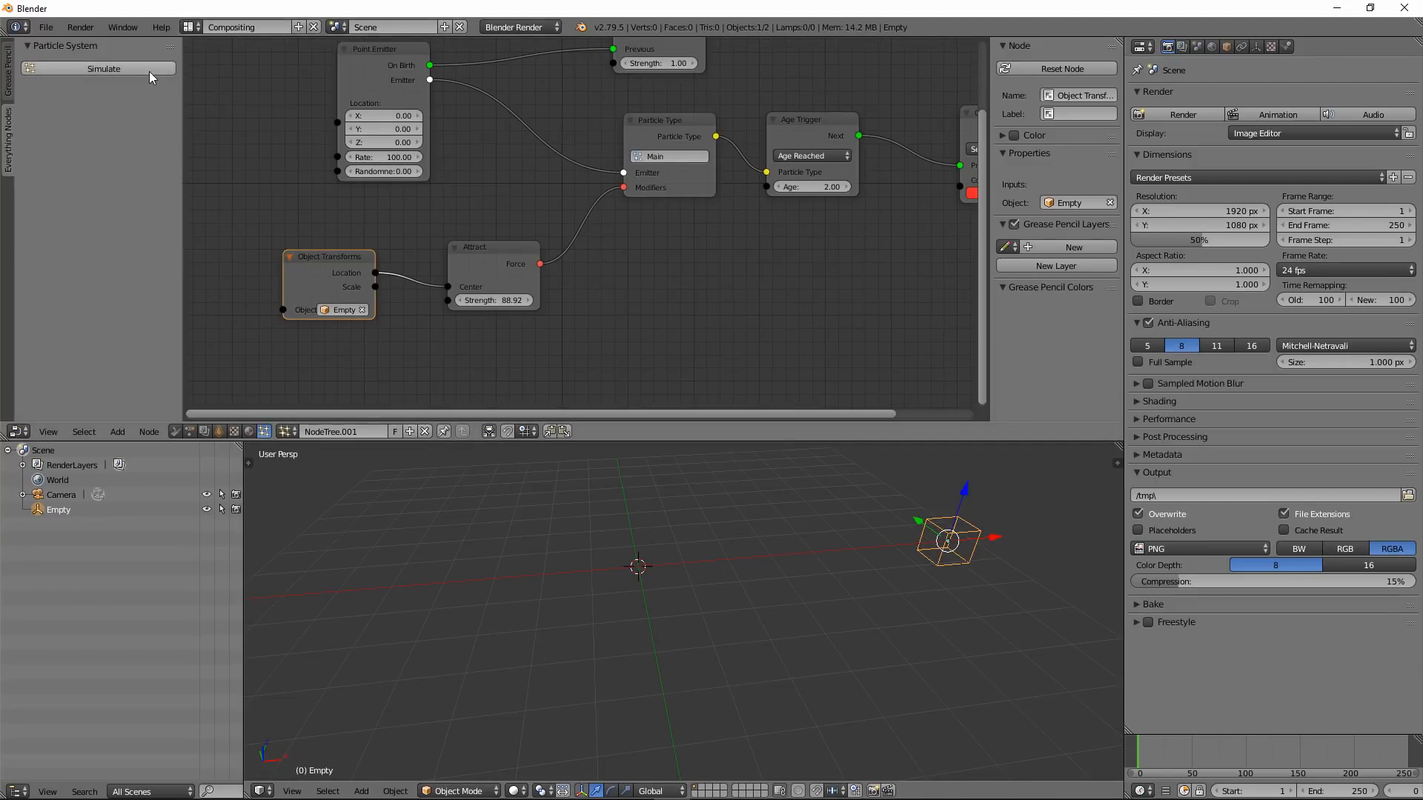
click(102, 69)
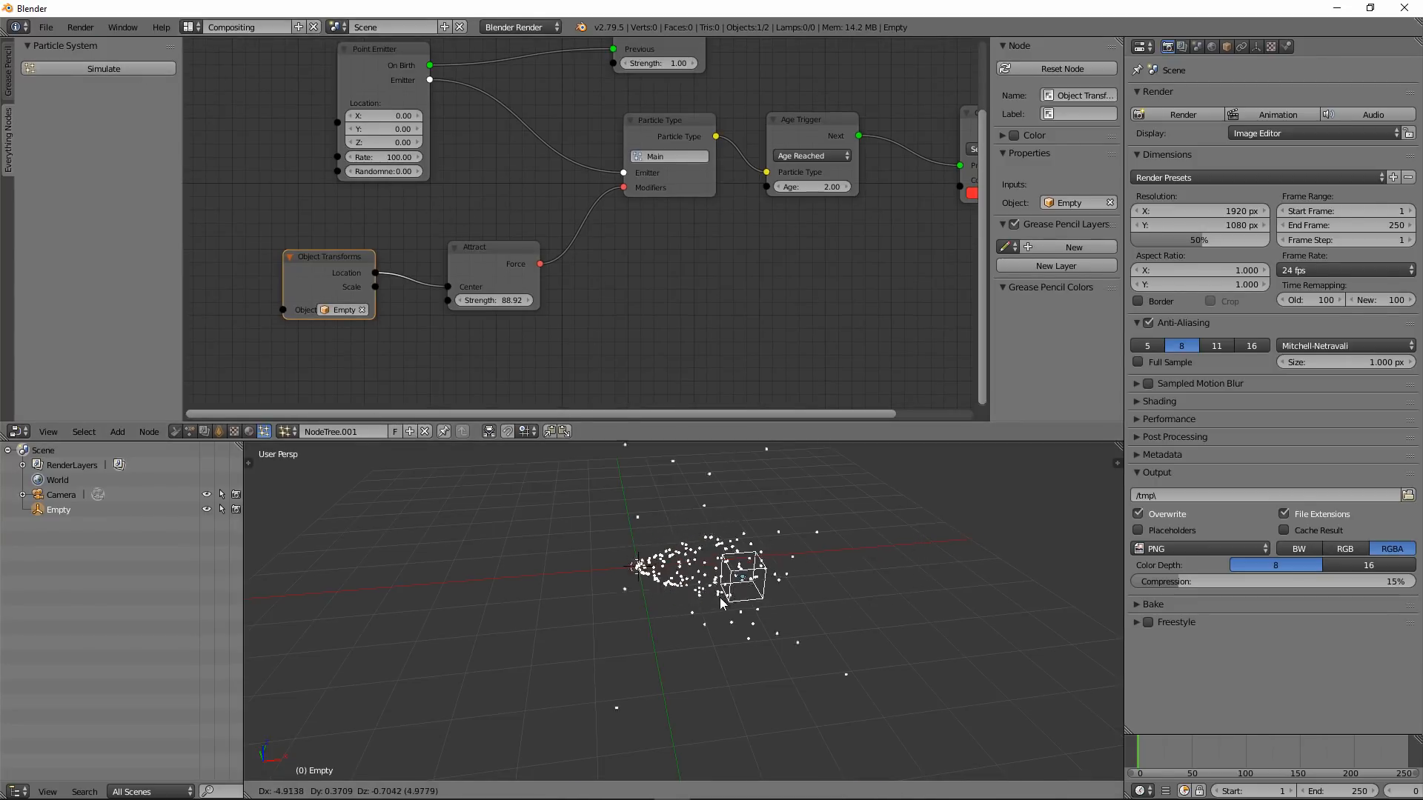